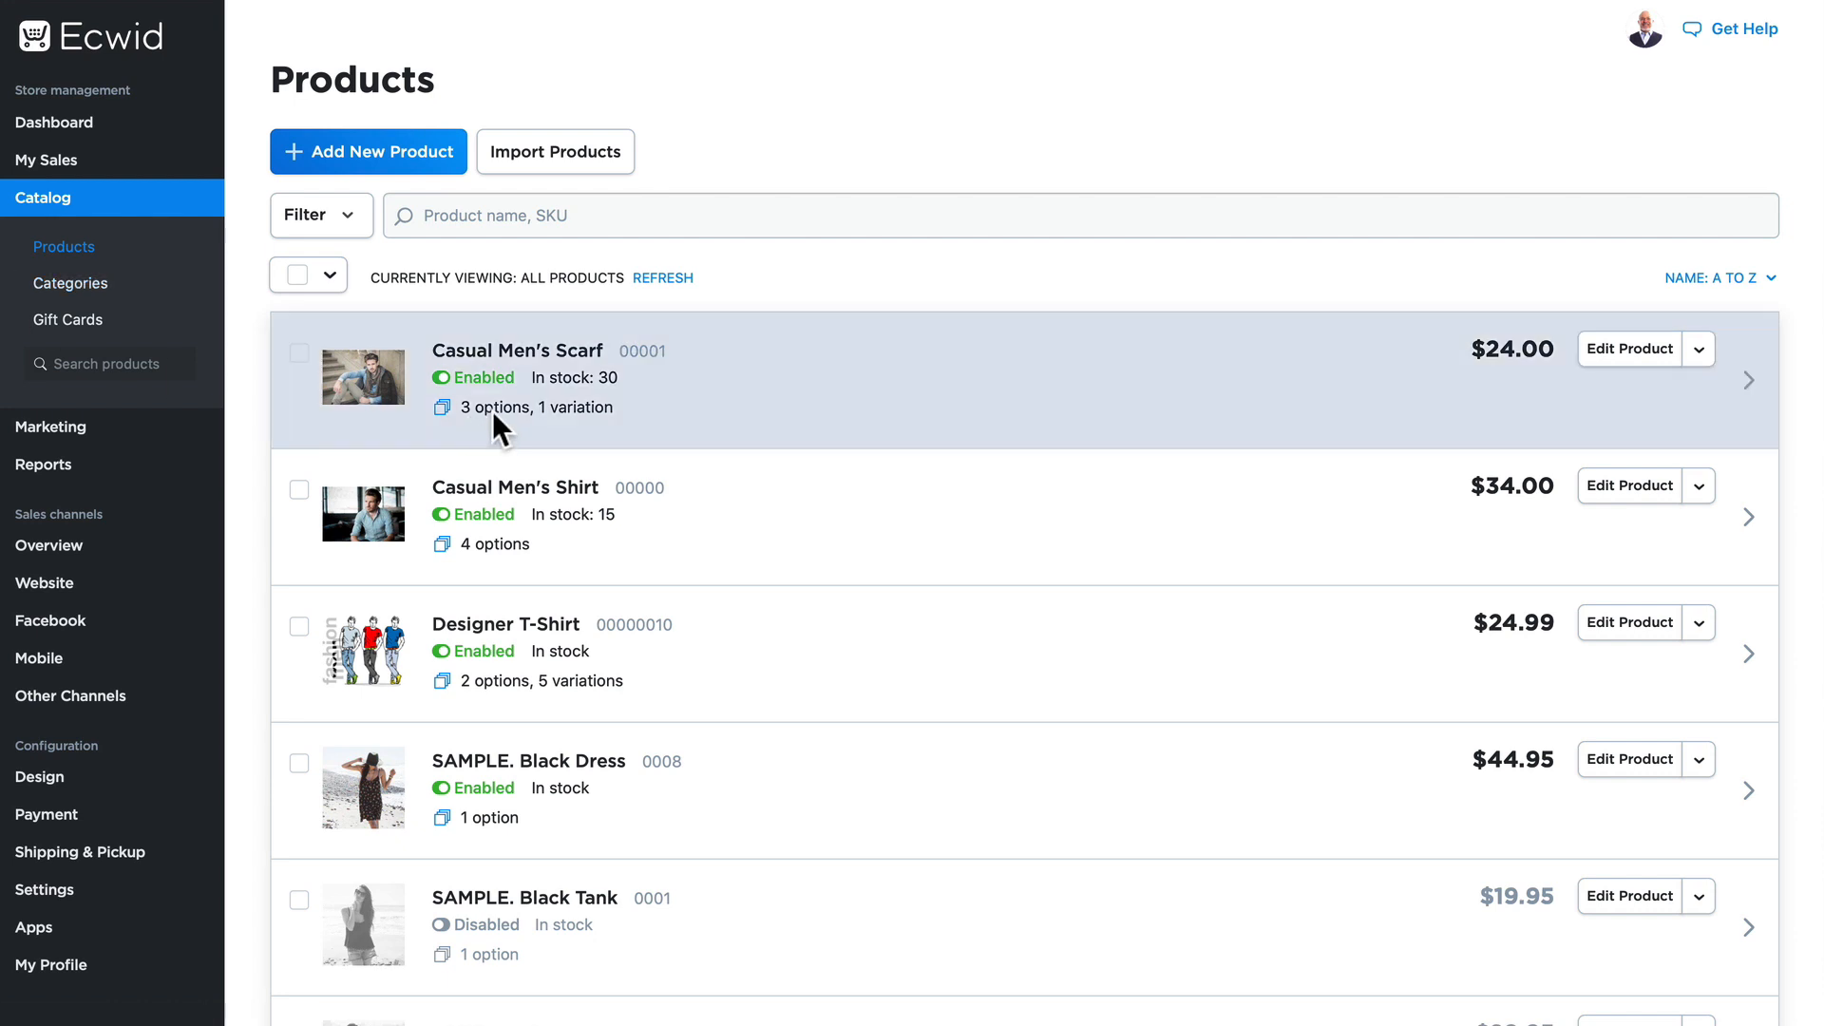
{"action": "mouse_move", "coordinate": [814, 289]}
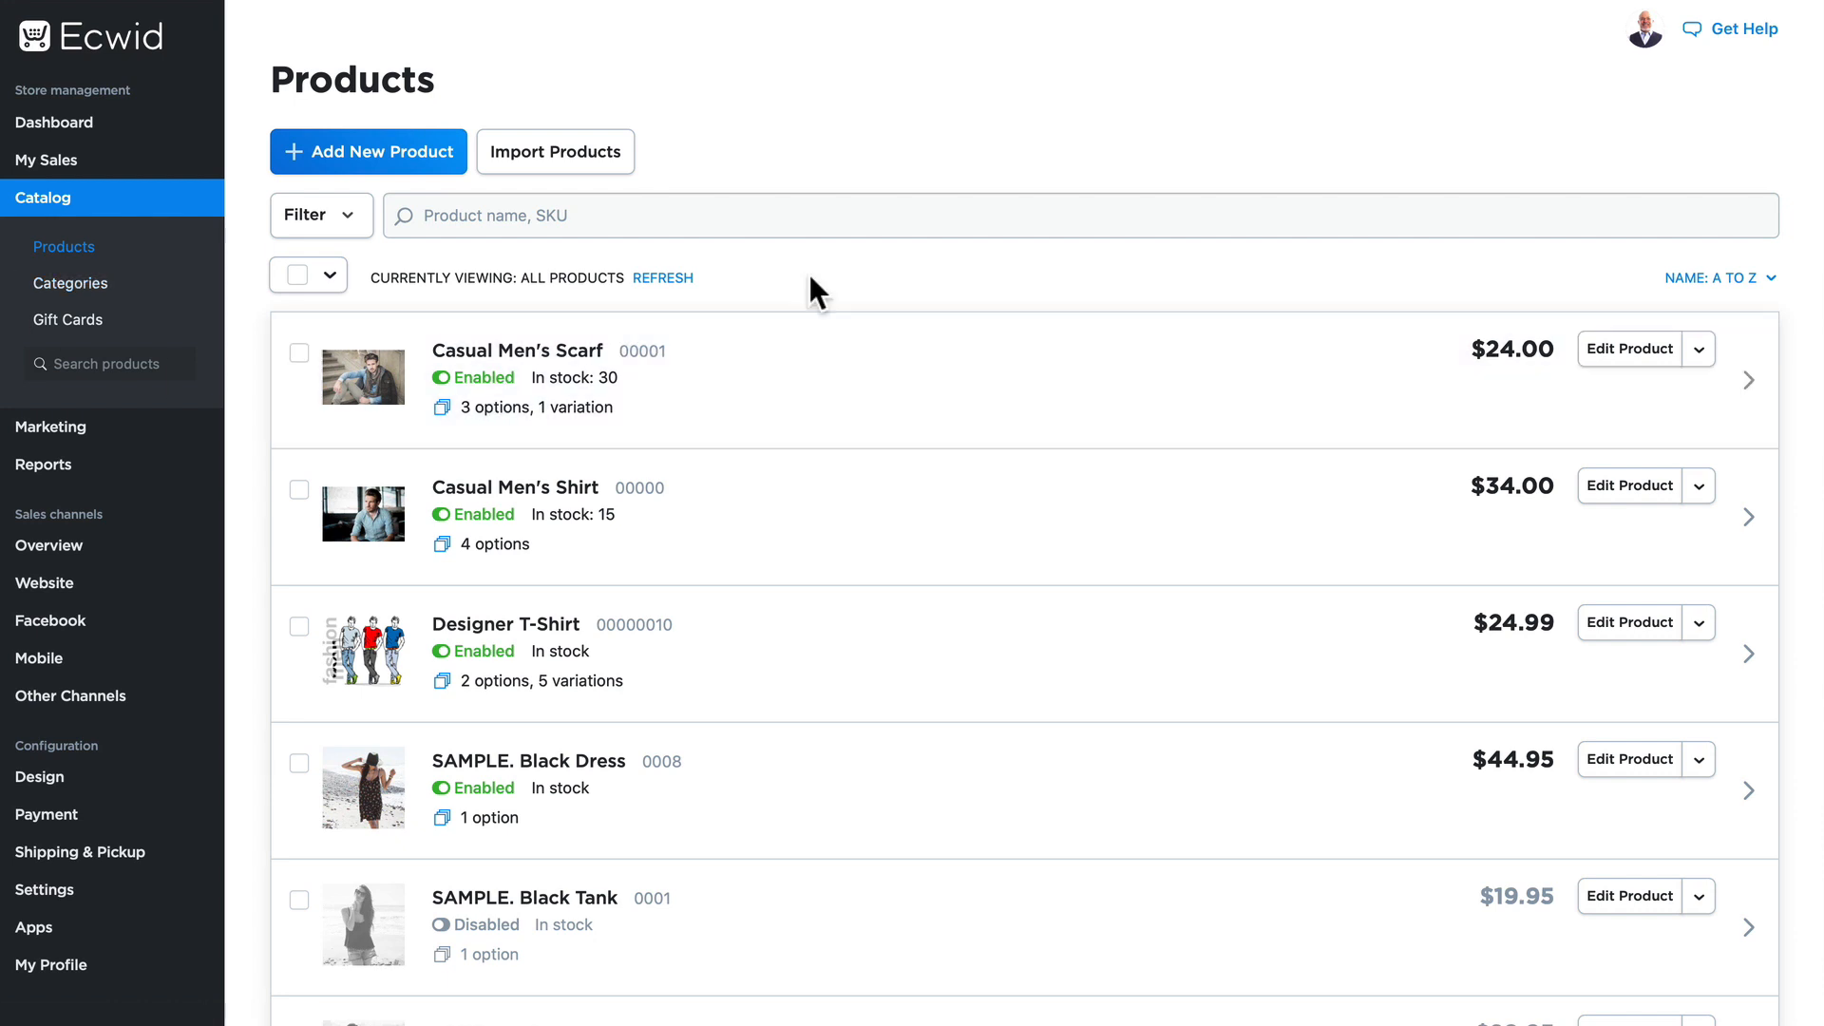
{"action": "mouse_move", "coordinate": [800, 287]}
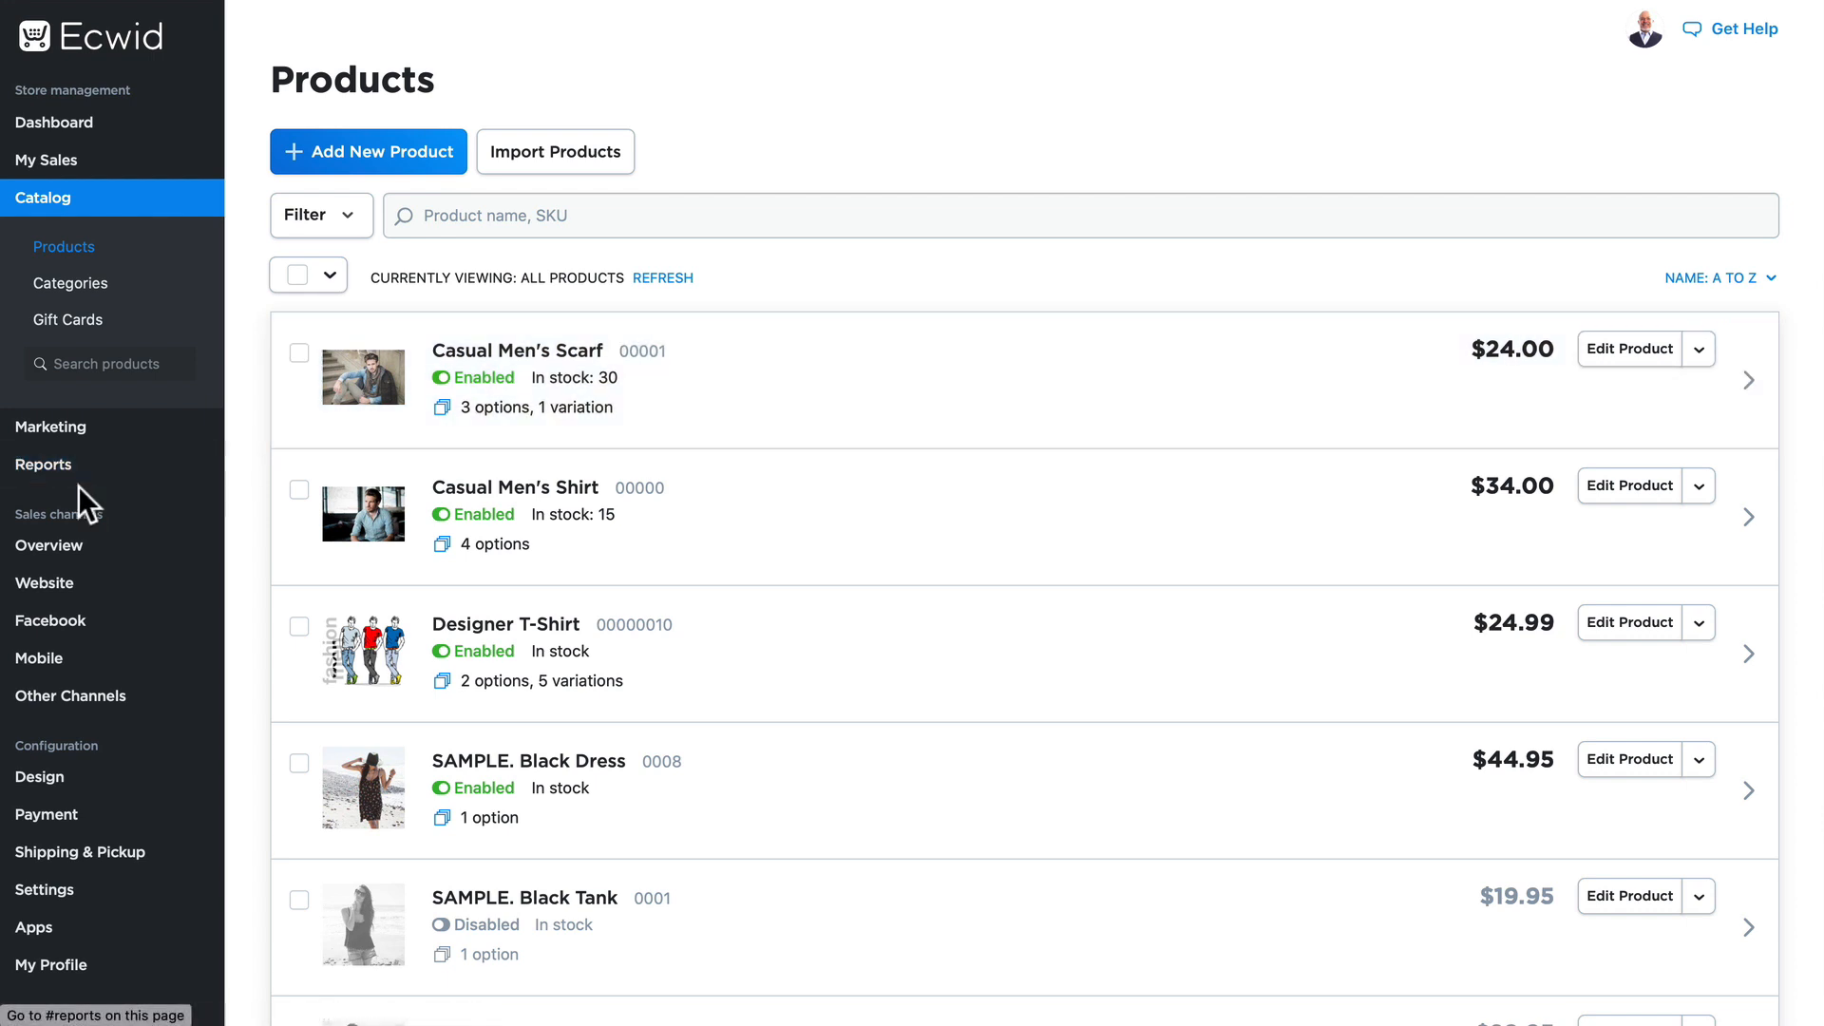
{"action": "mouse_move", "coordinate": [48, 545]}
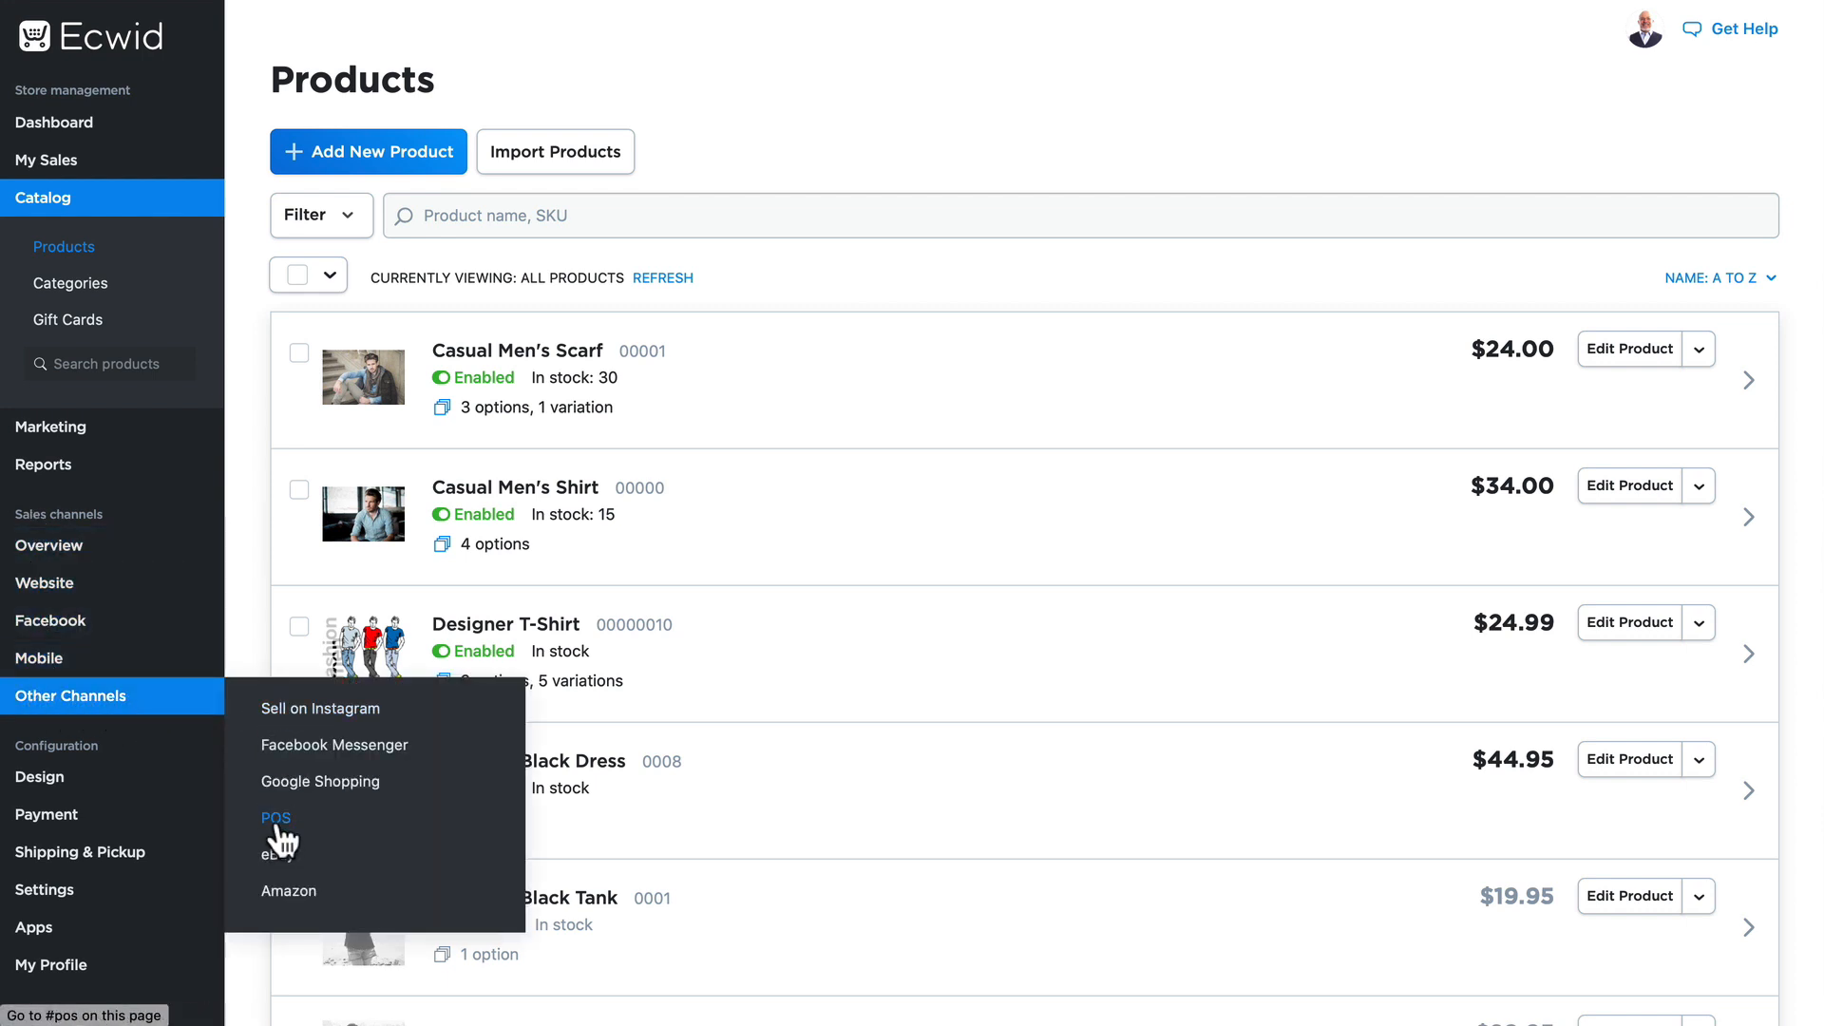
Open the POS integrations page under Other Channels in the sidebar
{"action": "left_click", "coordinate": [275, 817]}
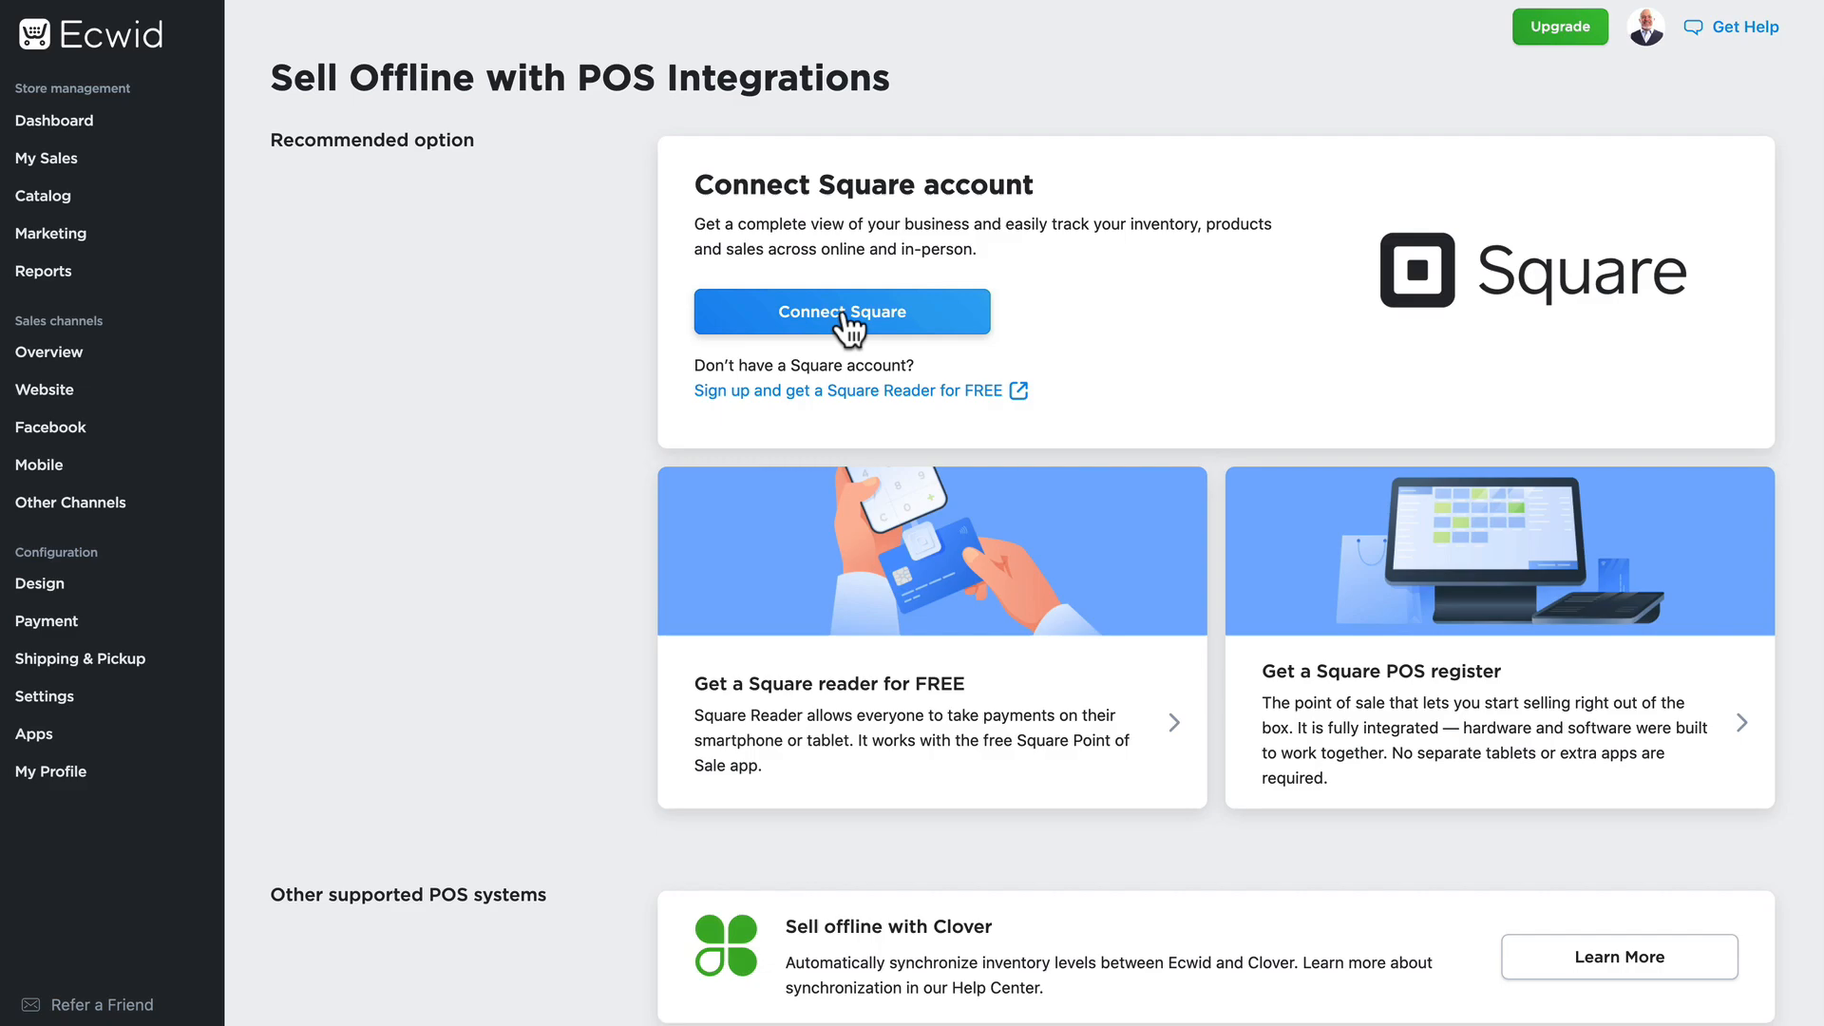
Start connecting Square, choose to sign up for a new account, and accept its terms
{"action": "left_click", "coordinate": [840, 311]}
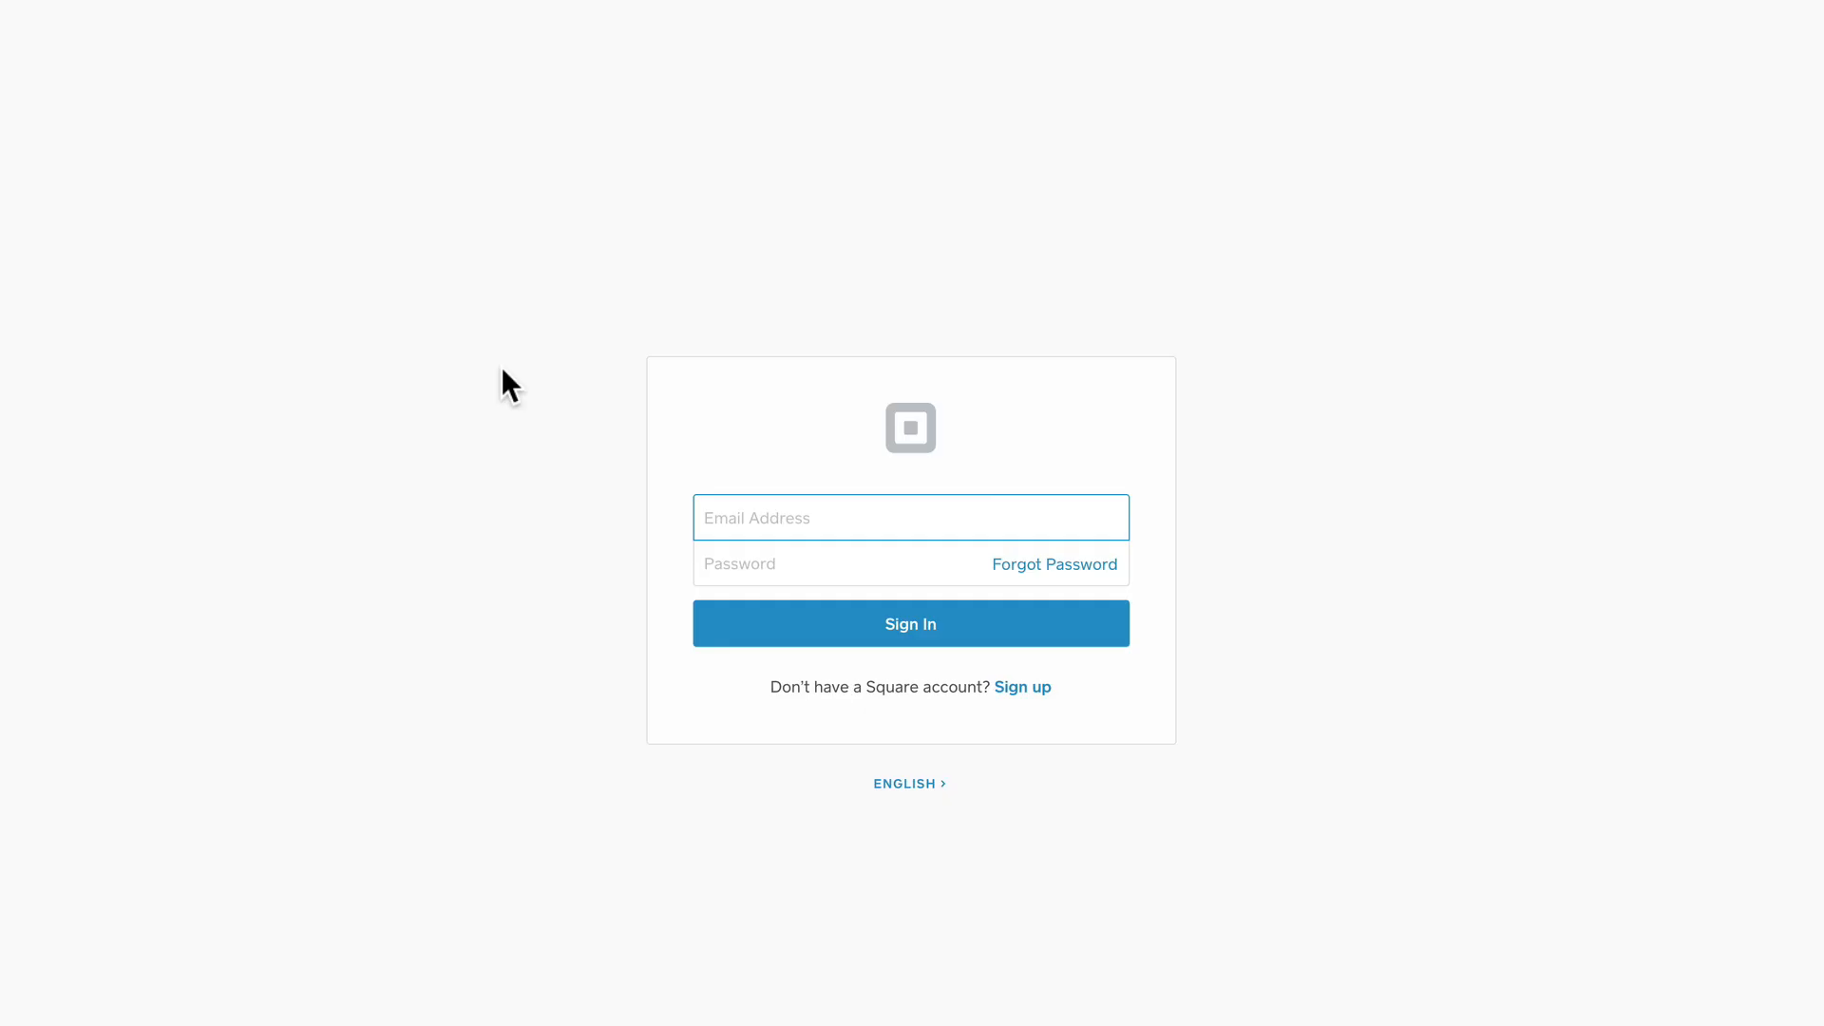
{"action": "mouse_move", "coordinate": [850, 753]}
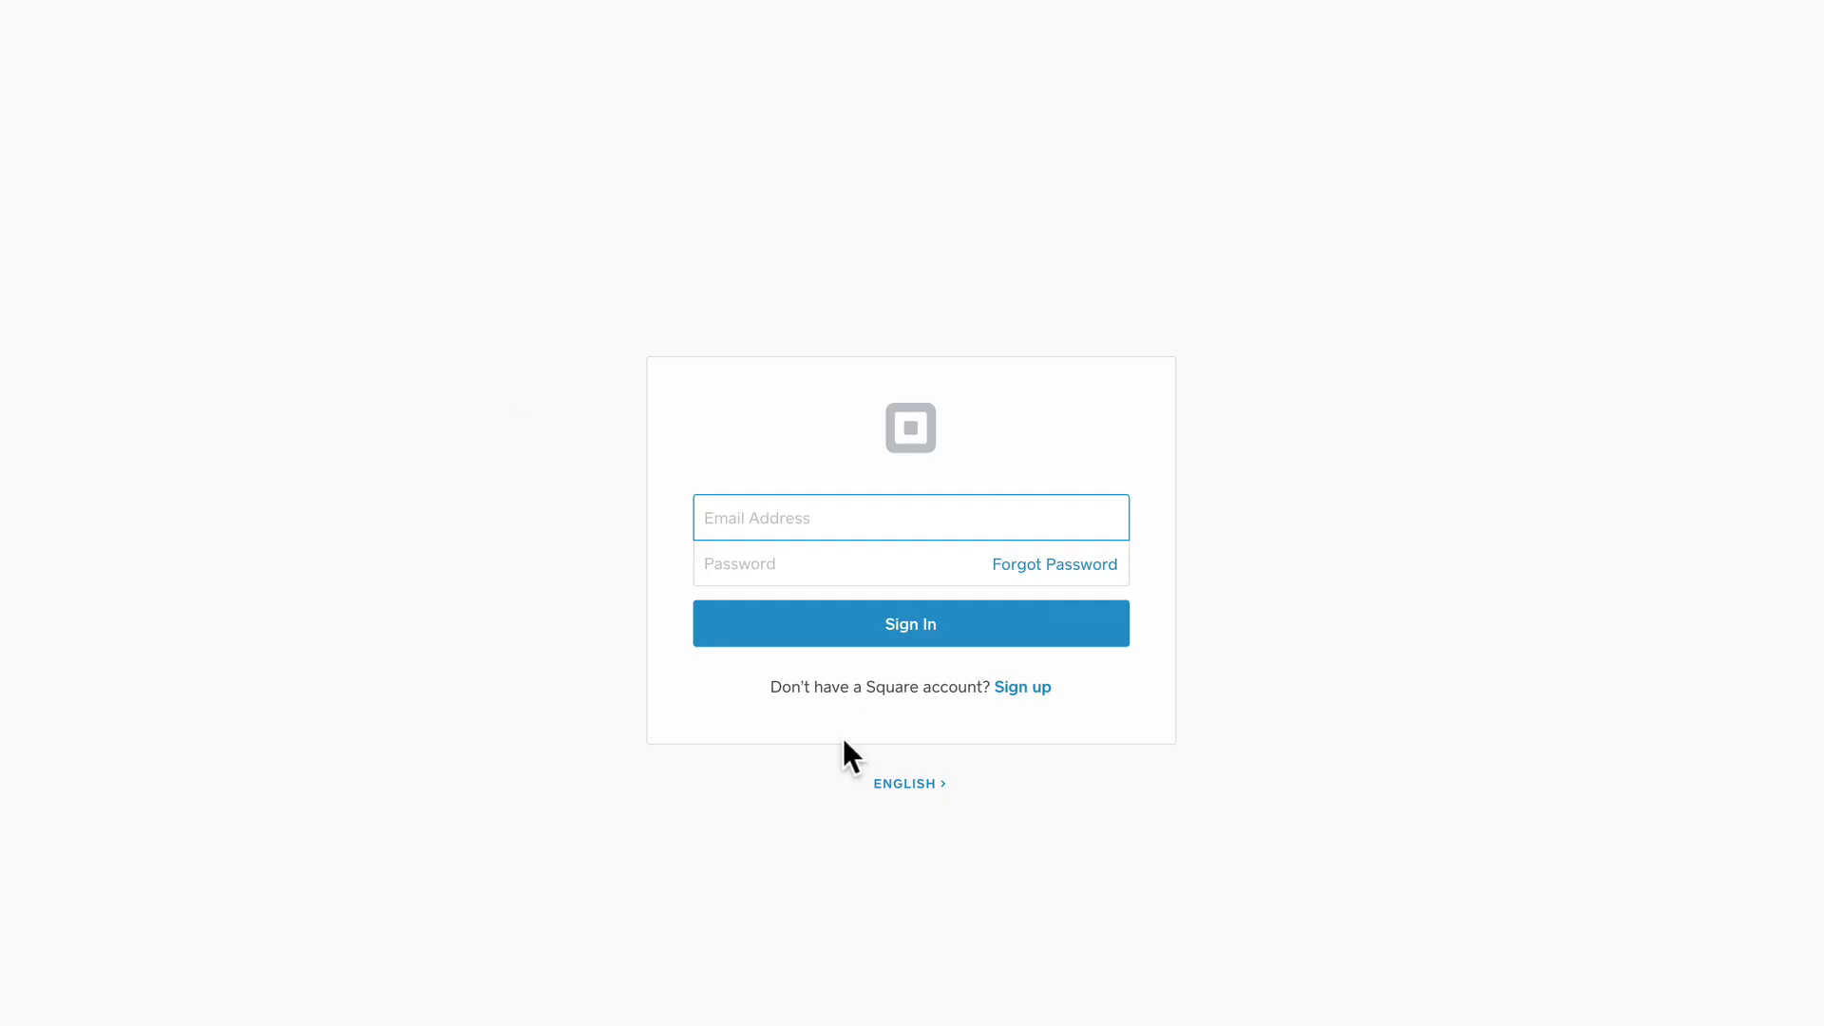
{"action": "mouse_move", "coordinate": [938, 579]}
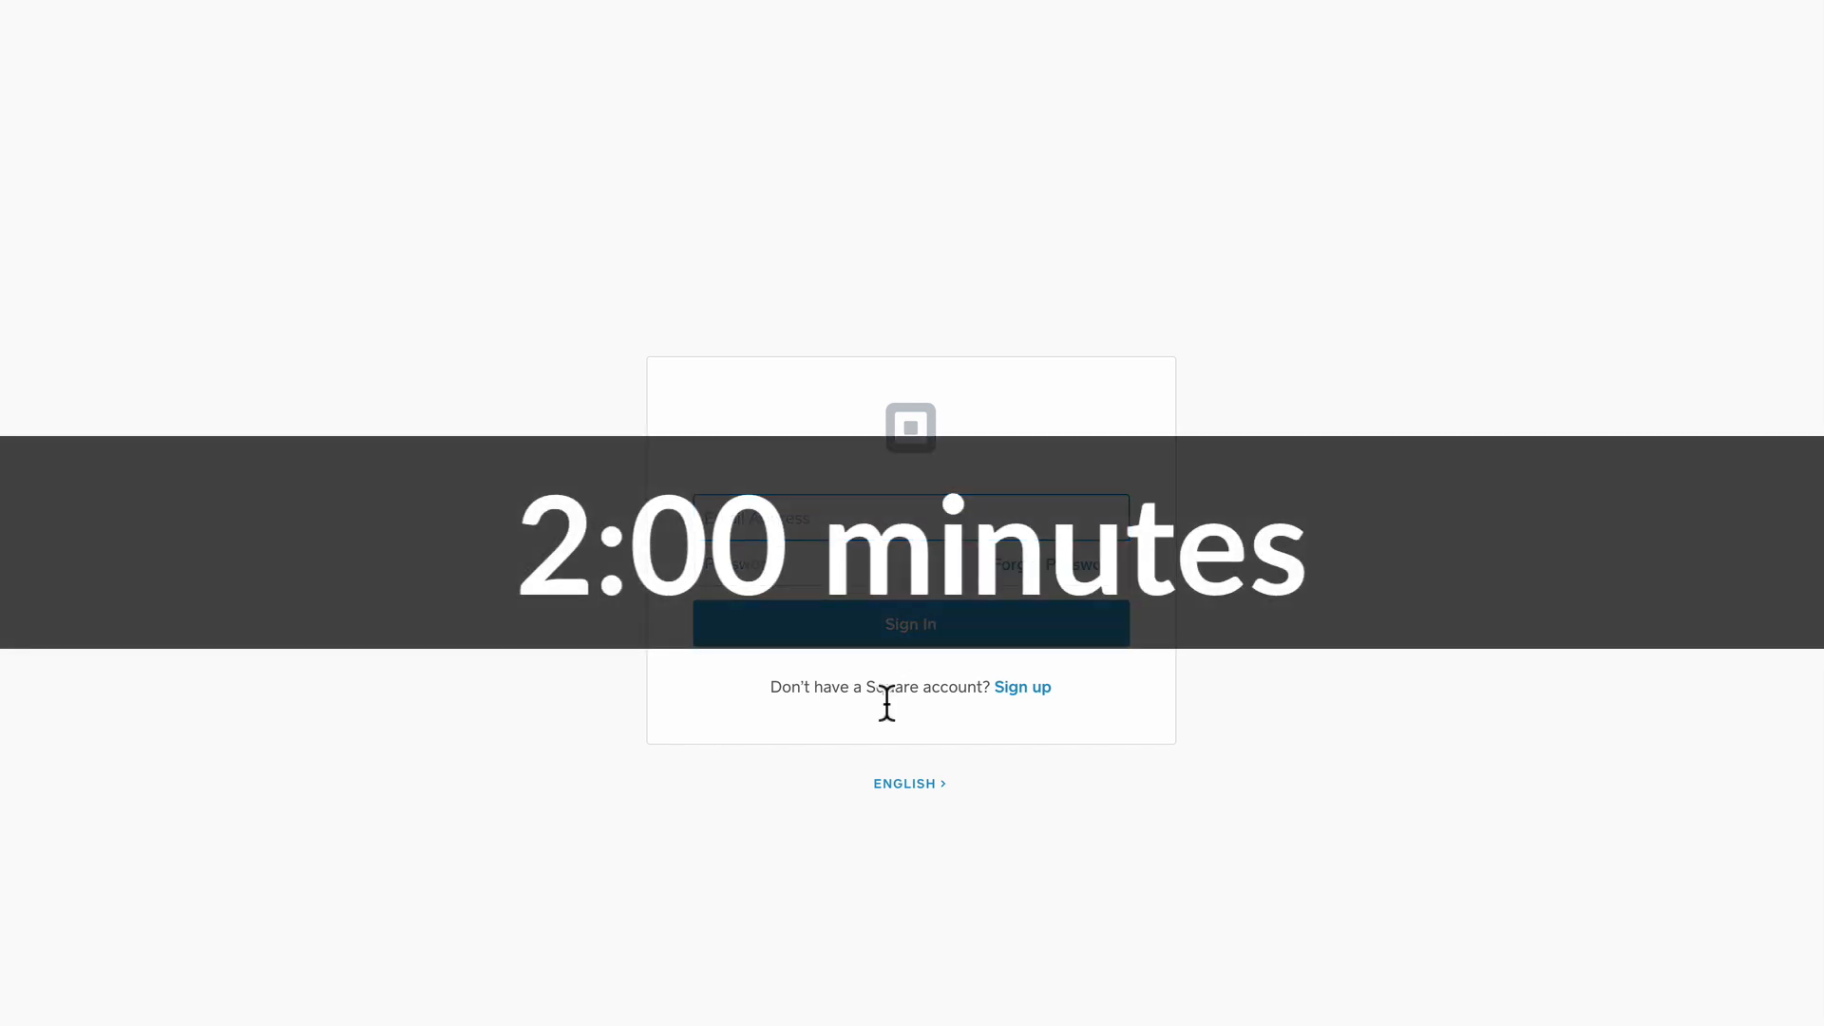
{"action": "mouse_move", "coordinate": [905, 739]}
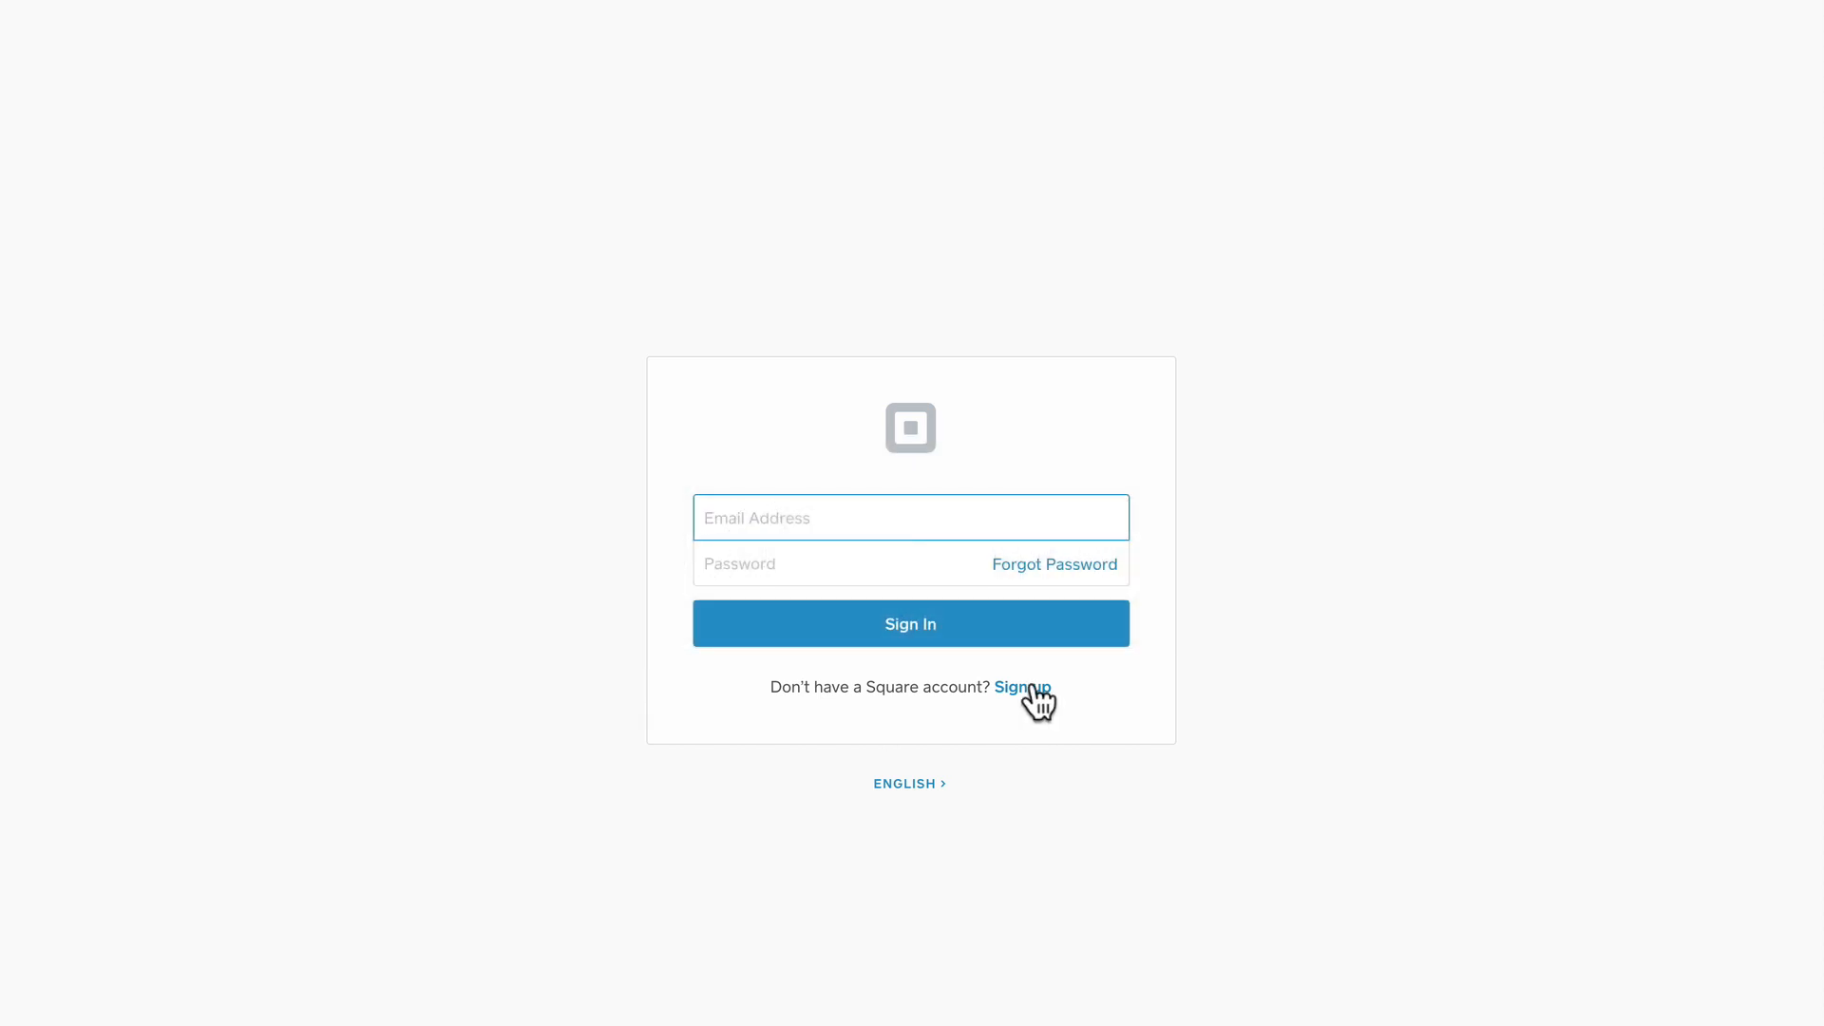
{"action": "left_click", "coordinate": [1021, 686]}
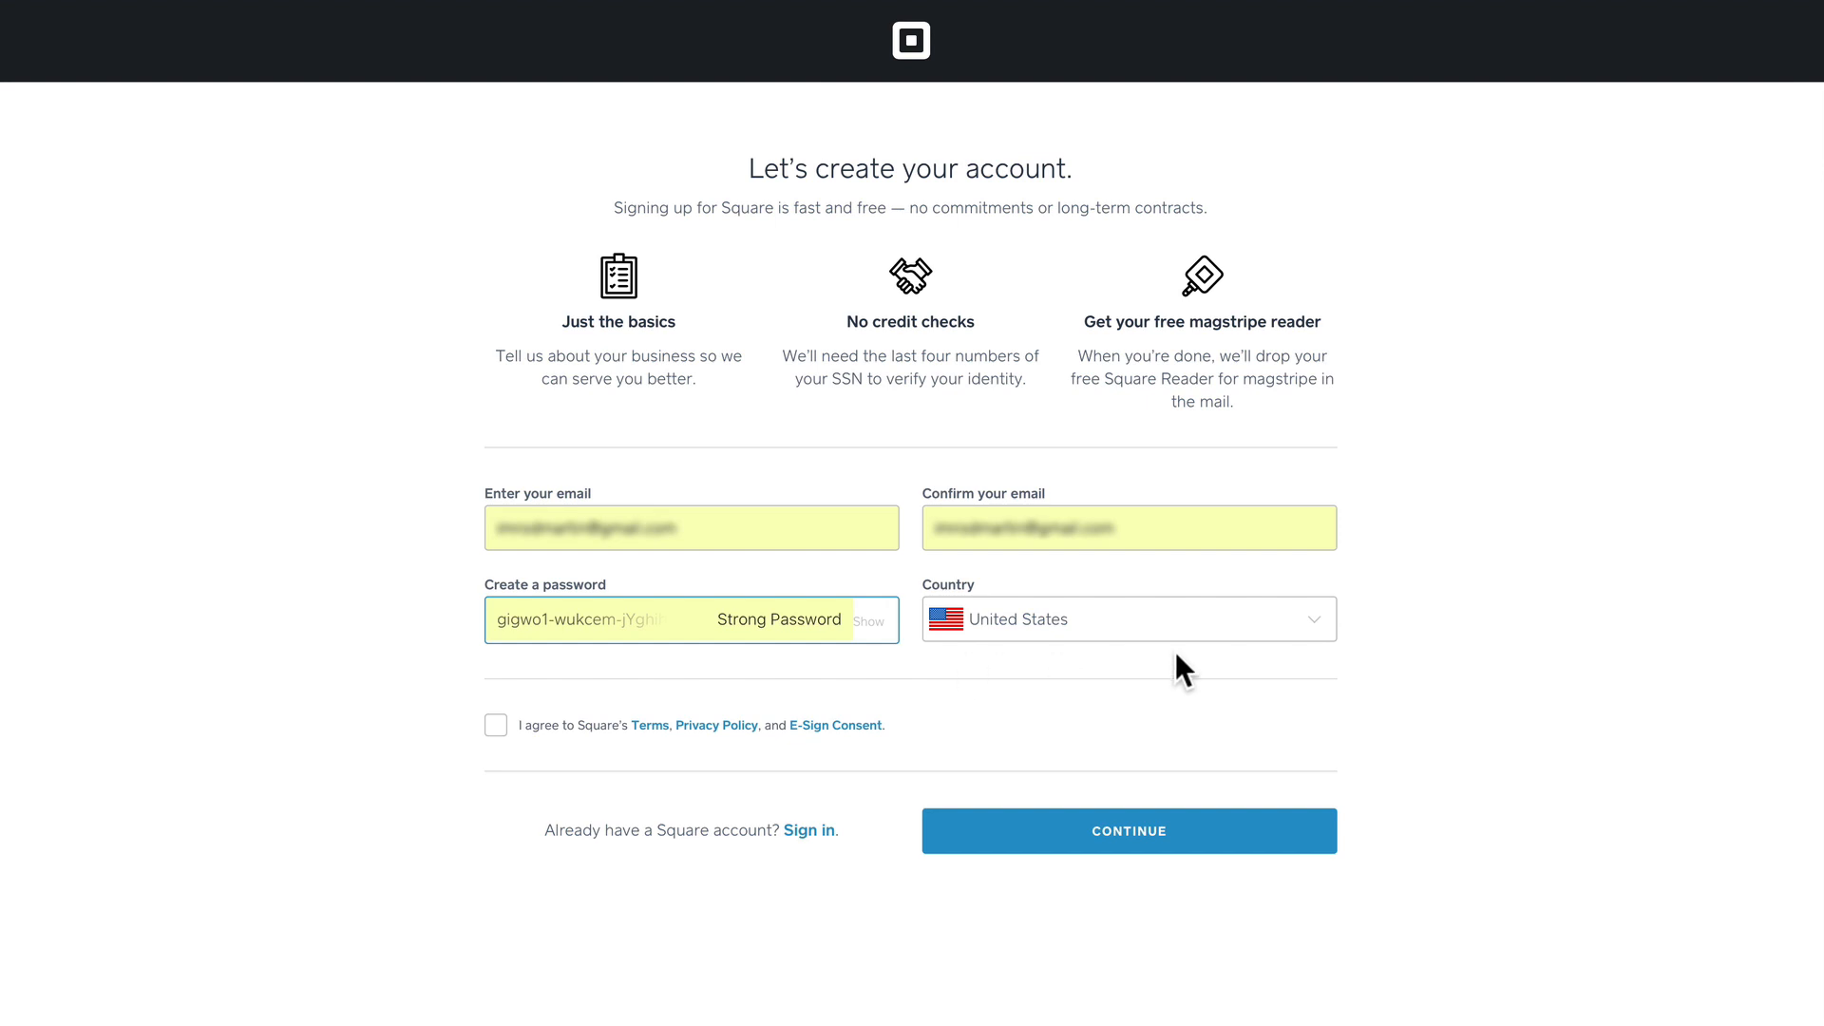
{"action": "left_click", "coordinate": [496, 725]}
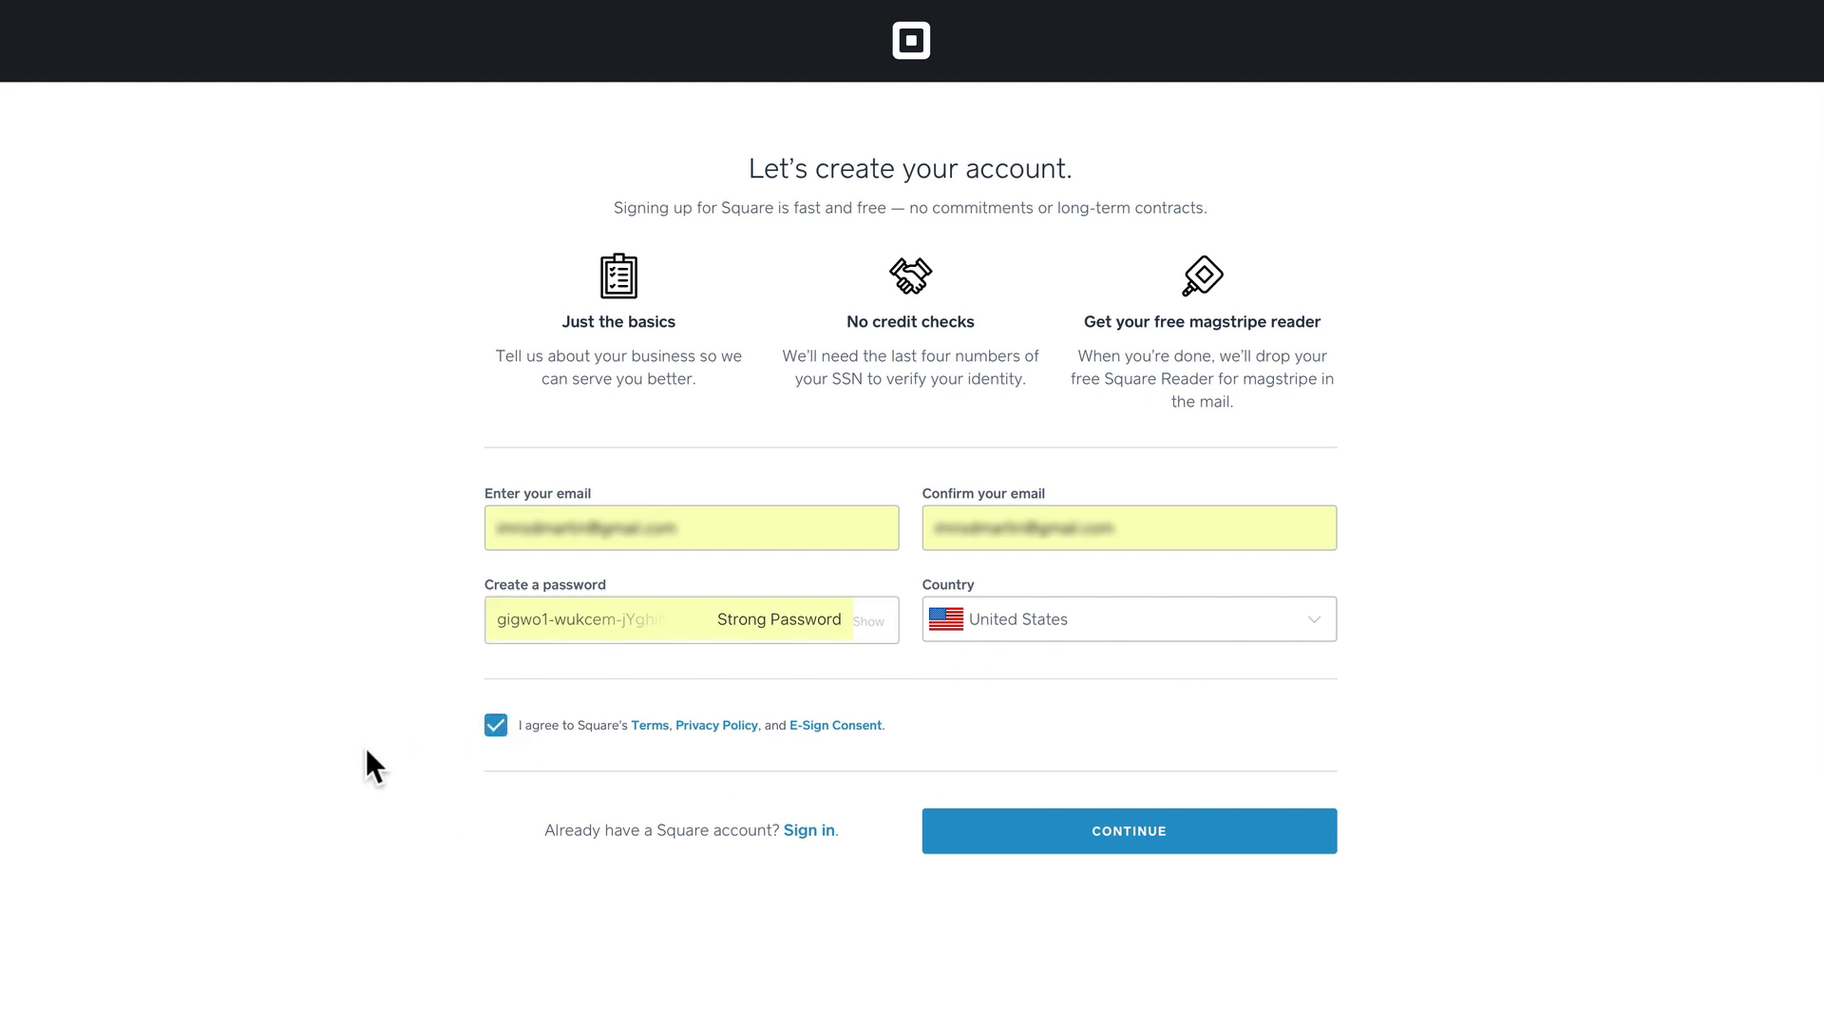
{"action": "mouse_move", "coordinate": [1126, 866]}
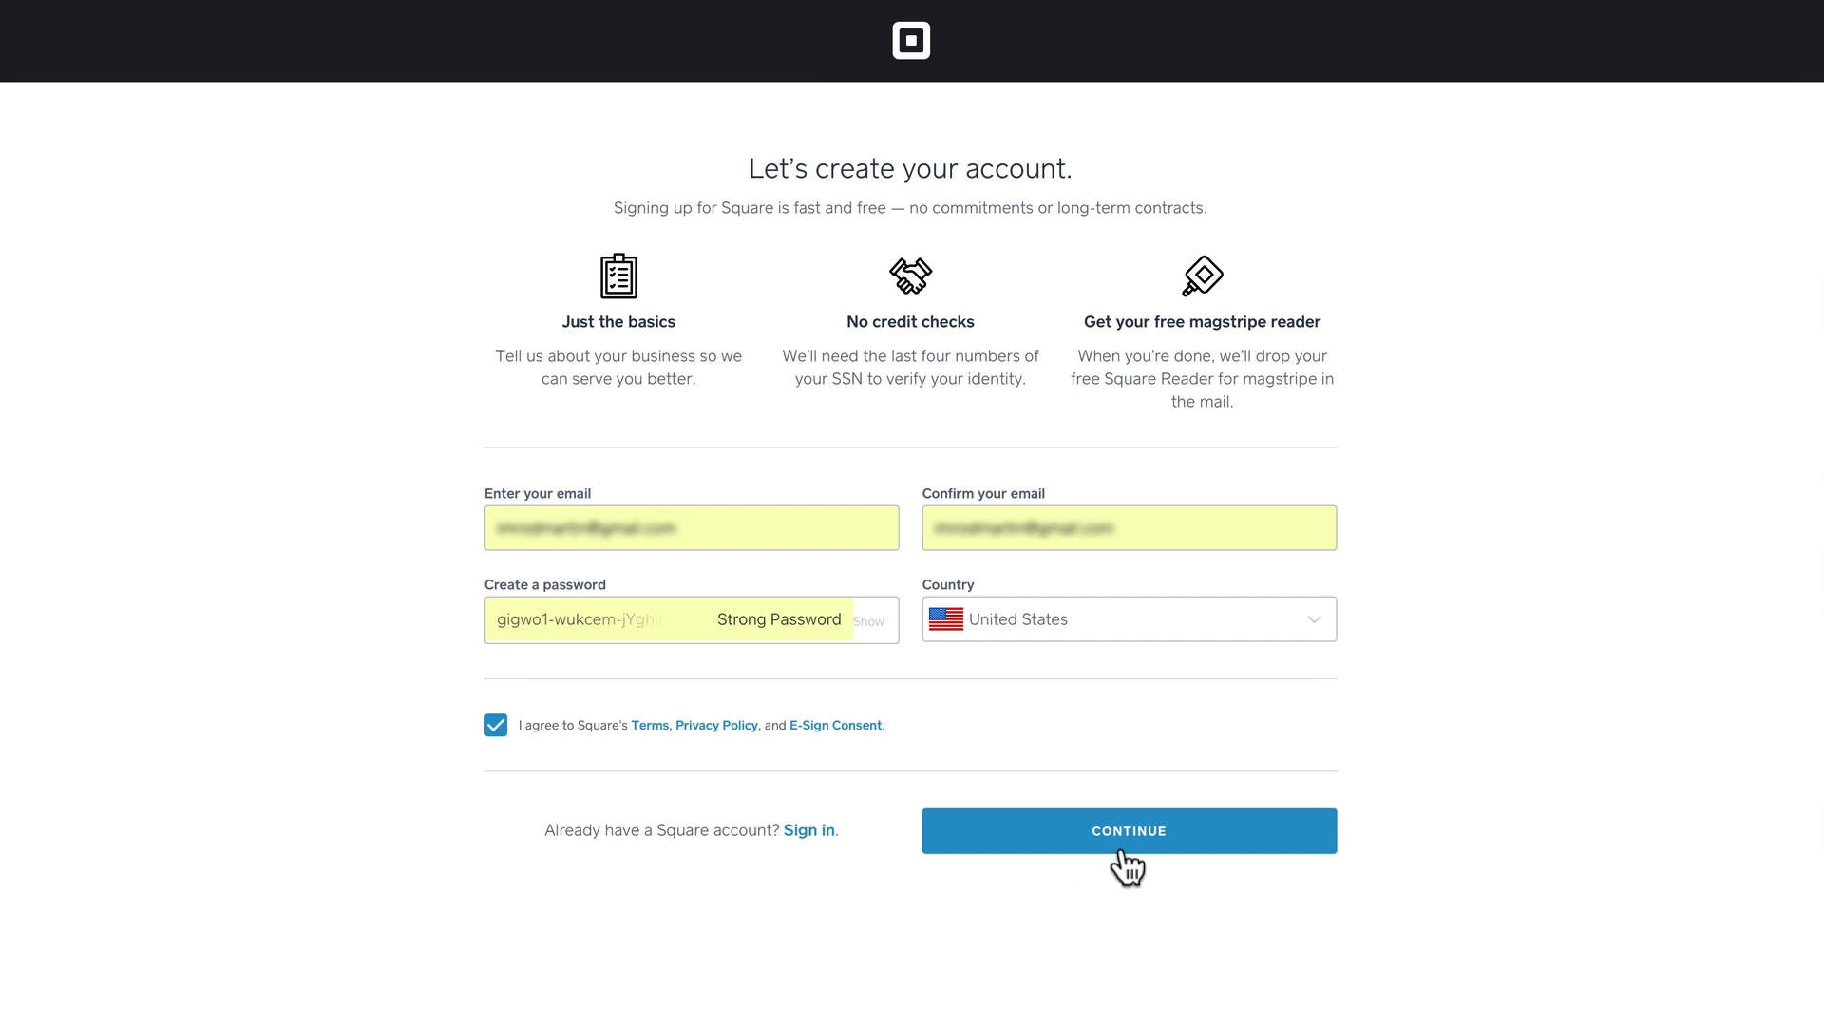
Describe the business as Retail, named 'My Test Ecwid Store', with 1-10 employees
{"action": "left_click", "coordinate": [1126, 830]}
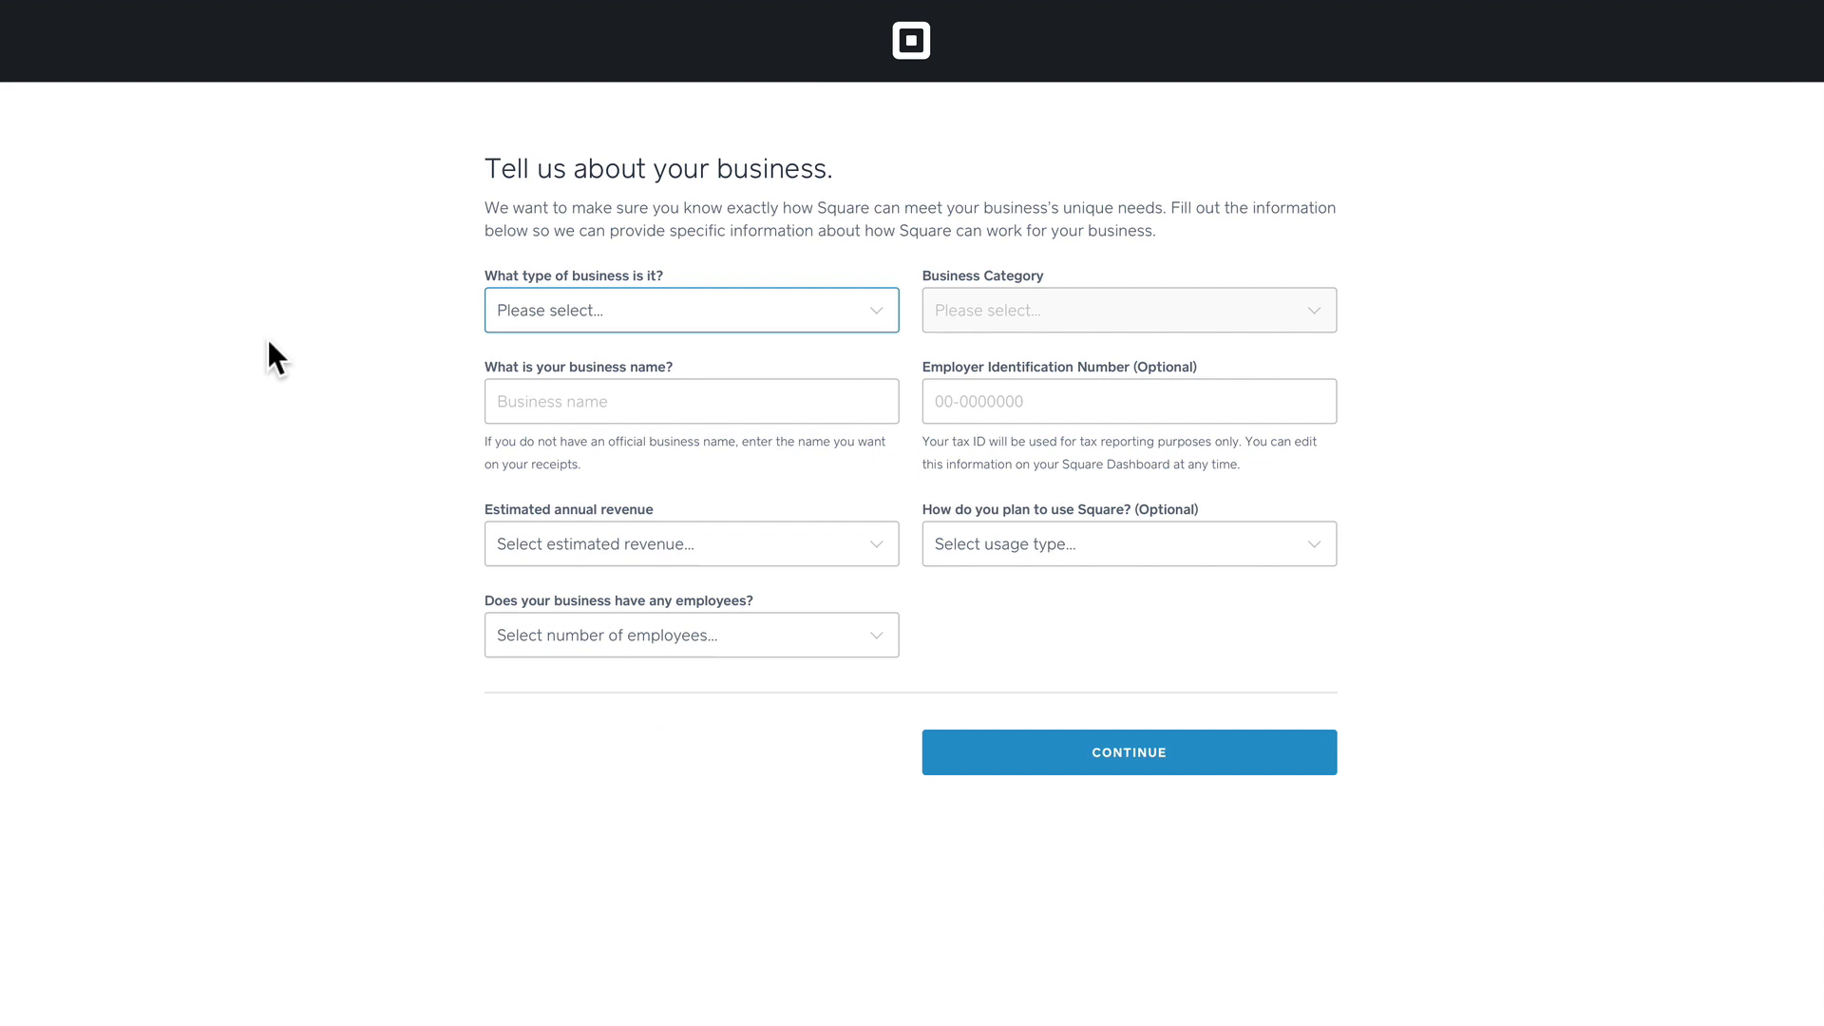
{"action": "left_click", "coordinate": [690, 309]}
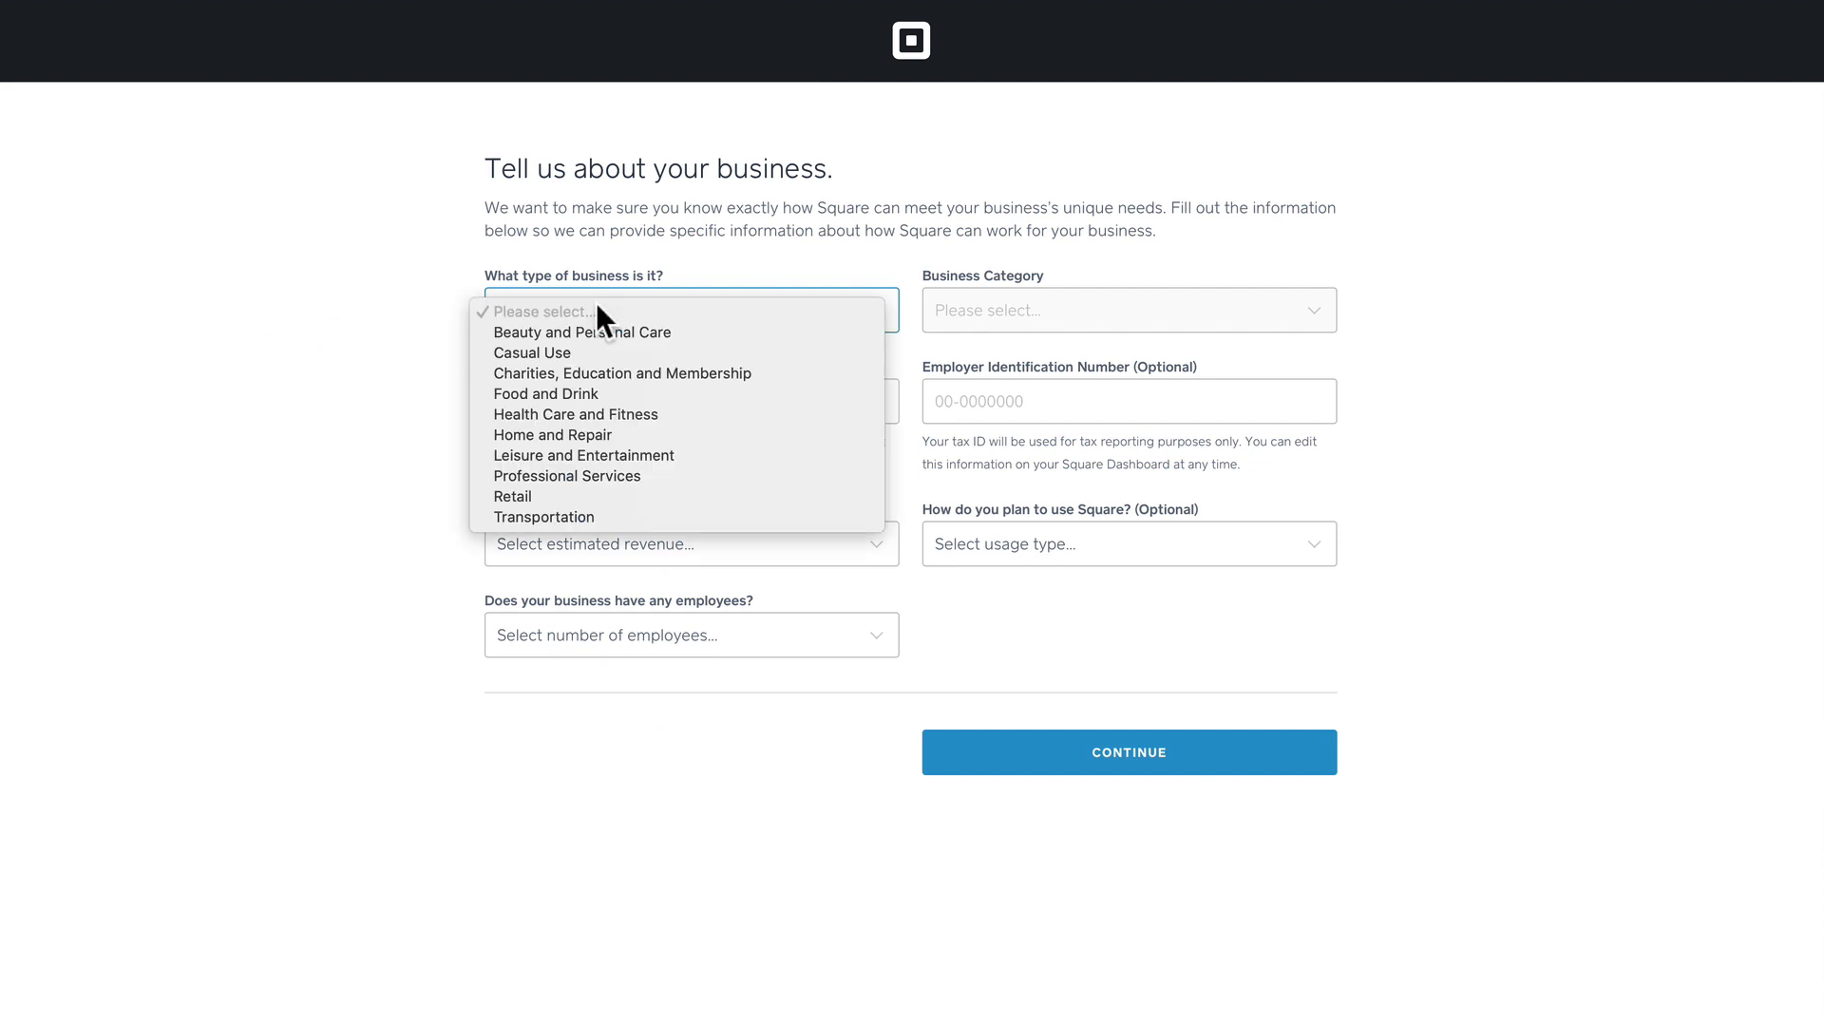
{"action": "left_click", "coordinate": [512, 496]}
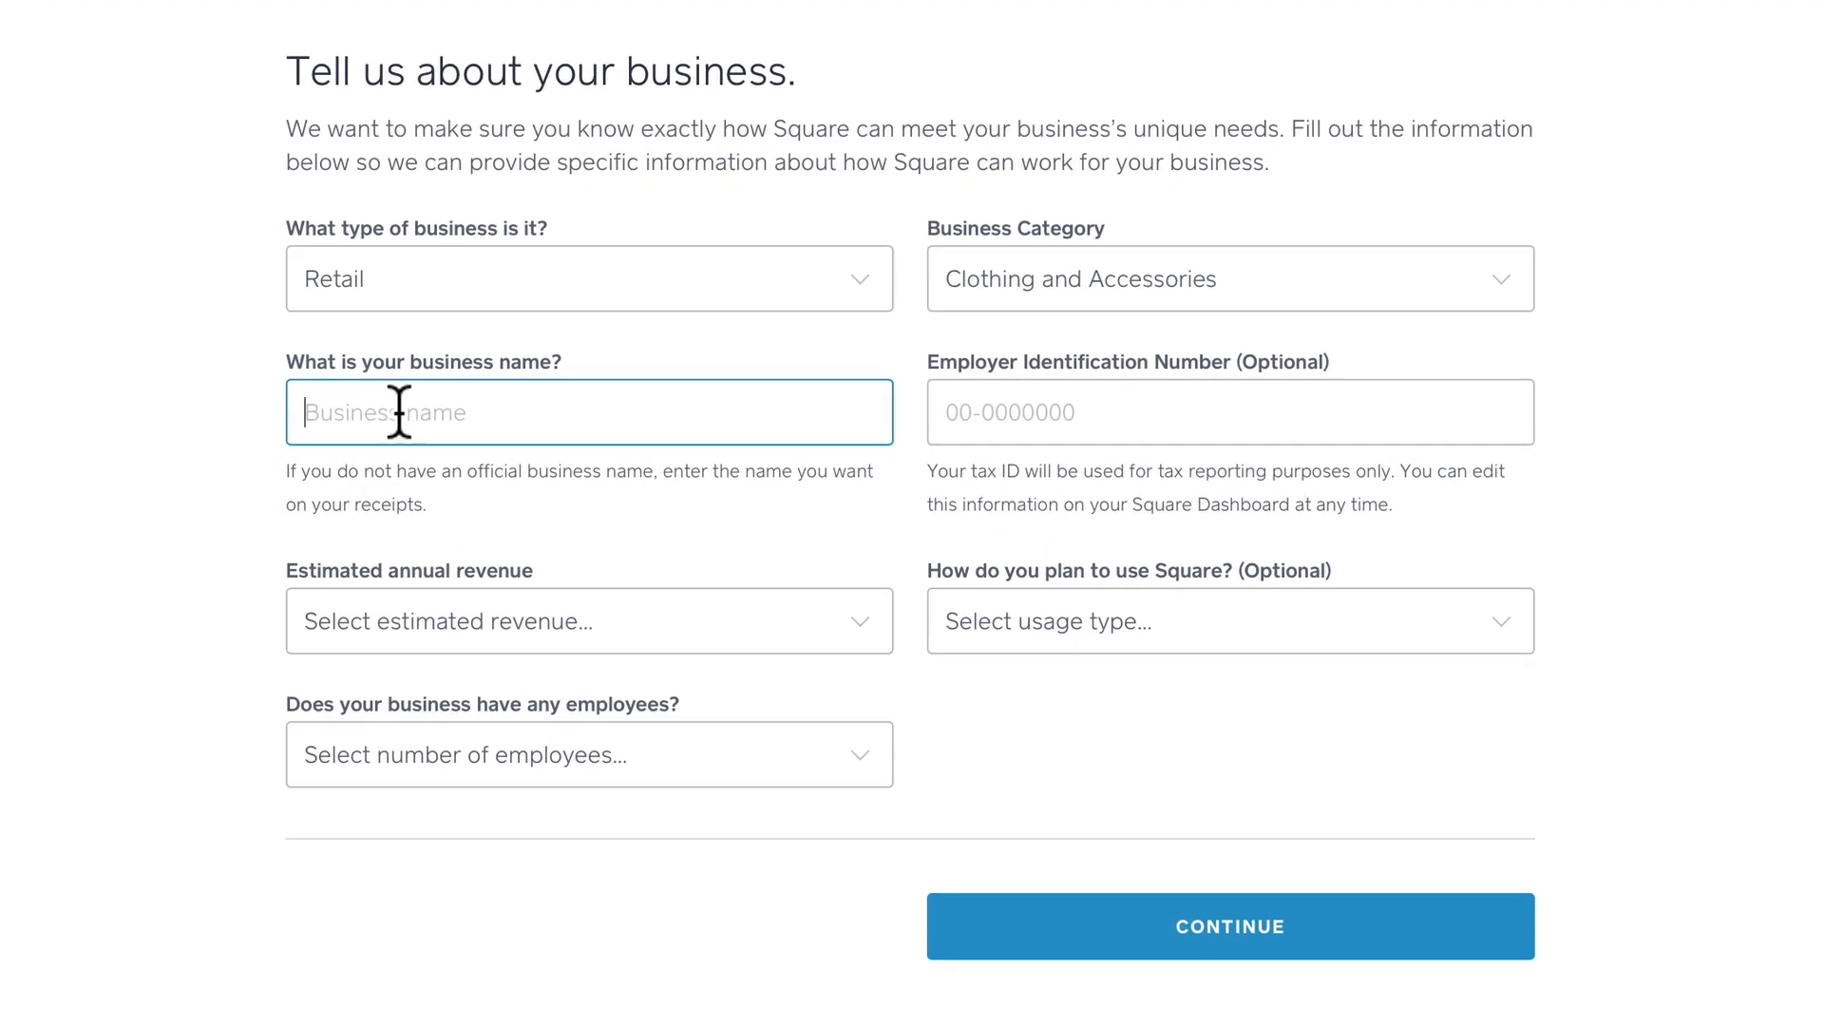
{"action": "type", "text": "My Test Ecwid Store"}
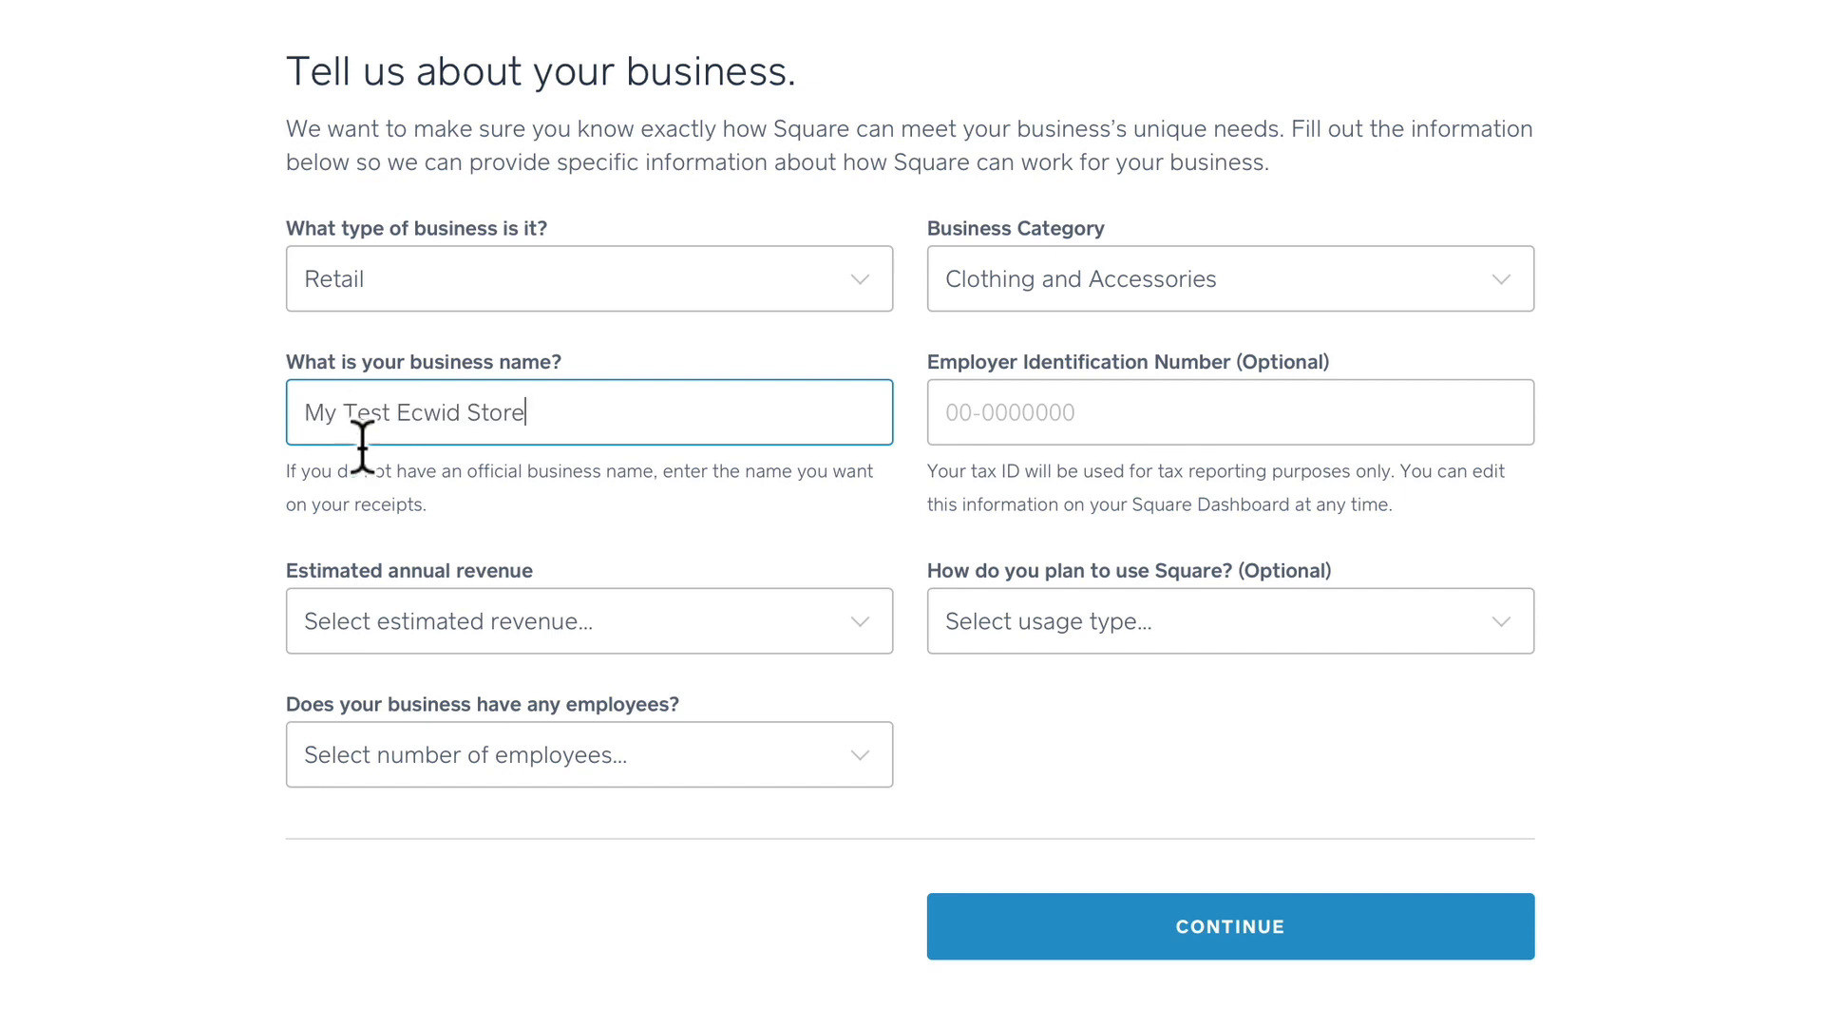
{"action": "mouse_move", "coordinate": [715, 506]}
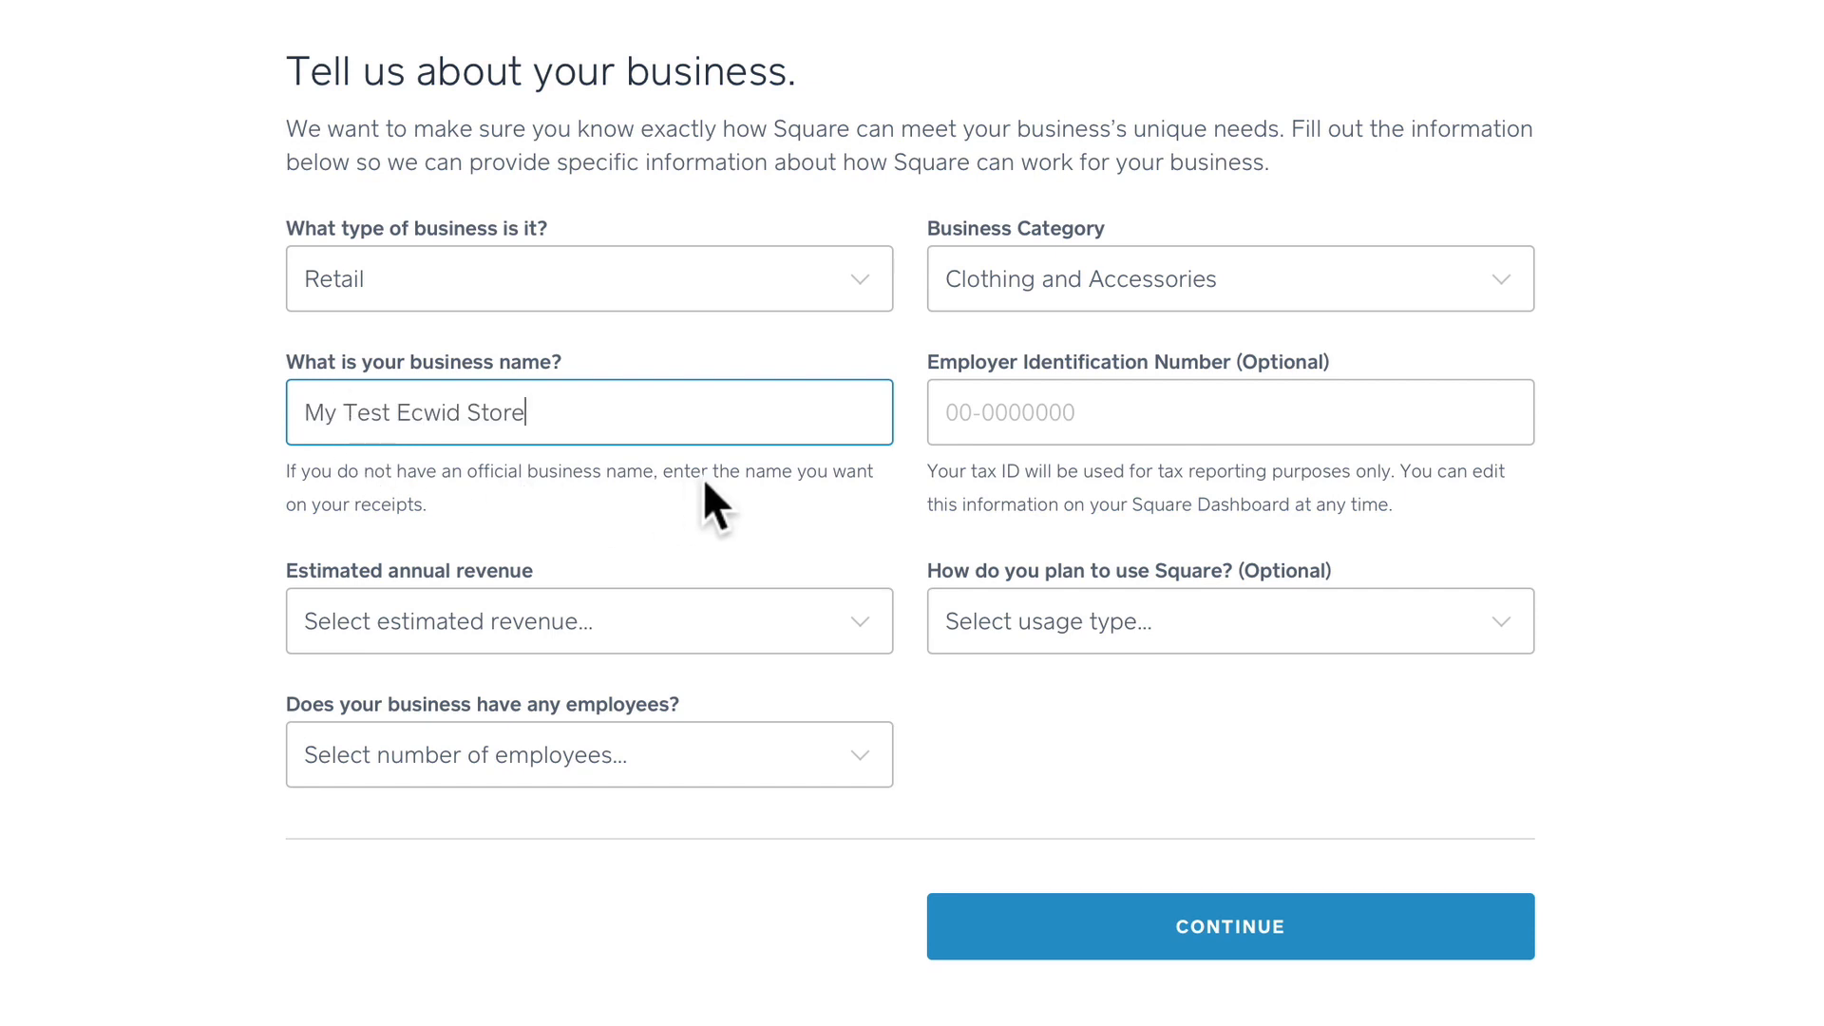
{"action": "mouse_move", "coordinate": [1144, 439]}
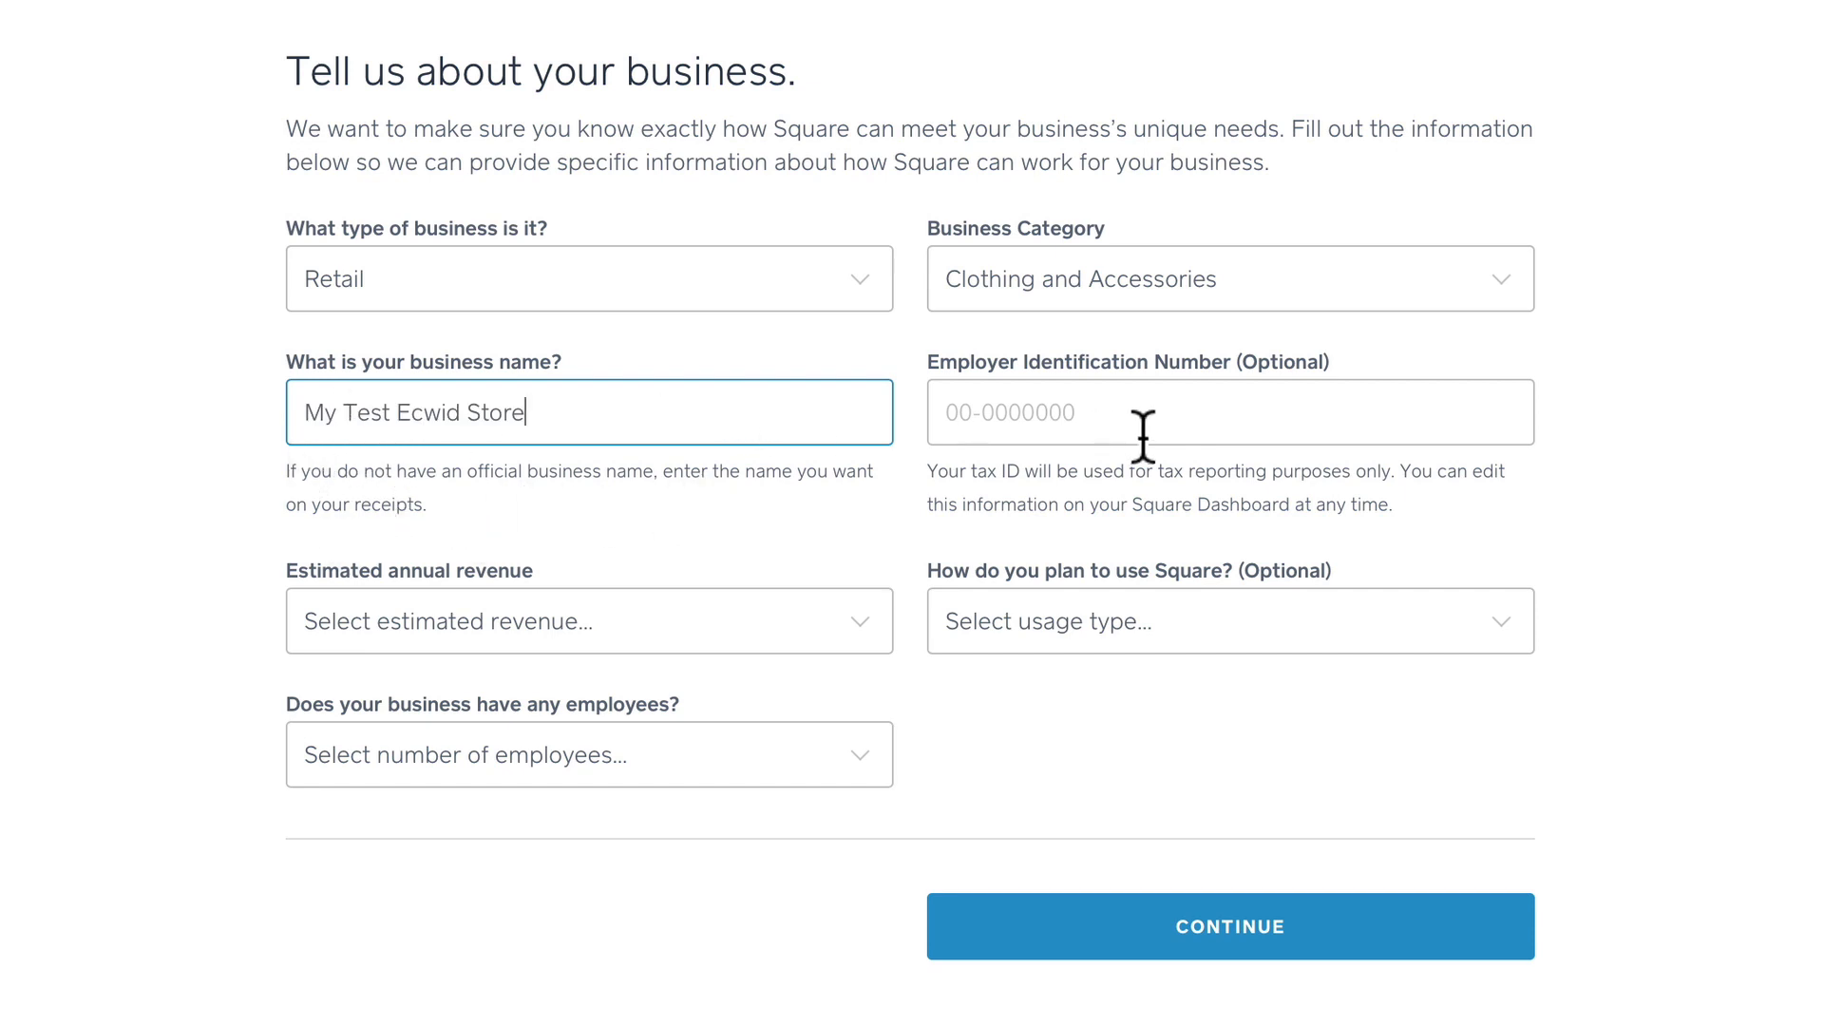
{"action": "mouse_move", "coordinate": [919, 419]}
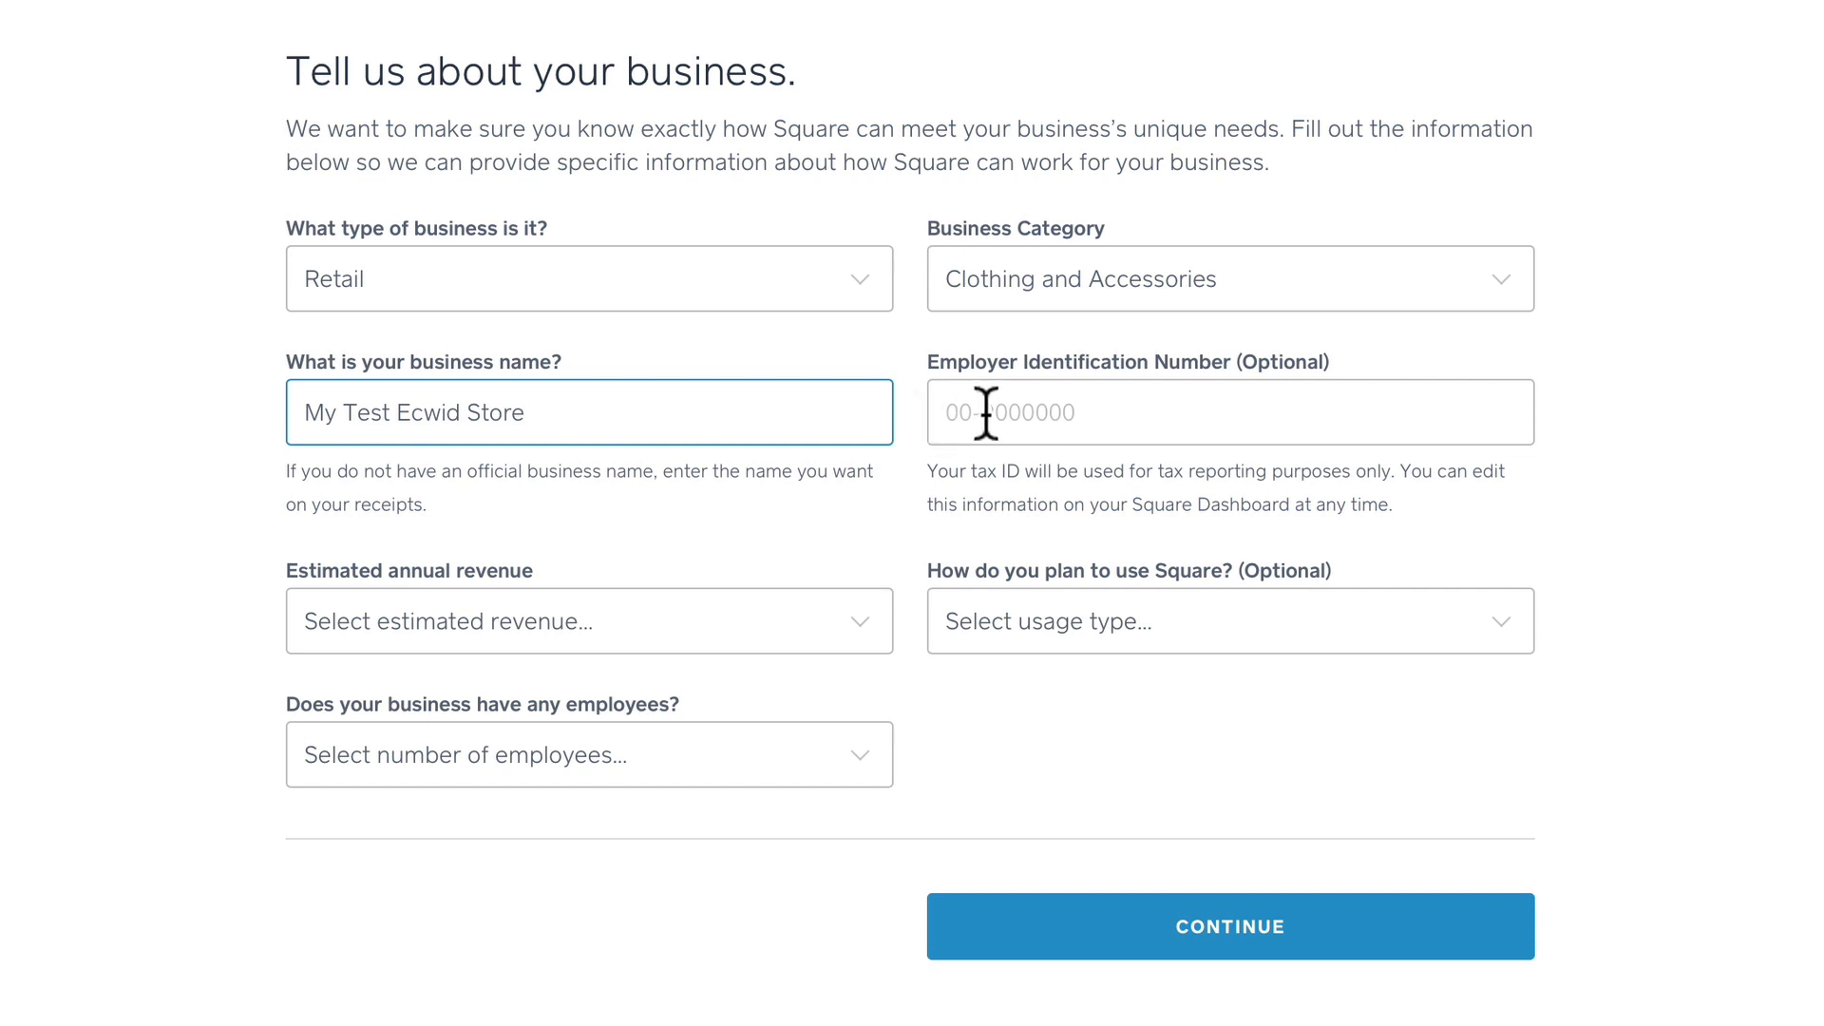
{"action": "mouse_move", "coordinate": [446, 632]}
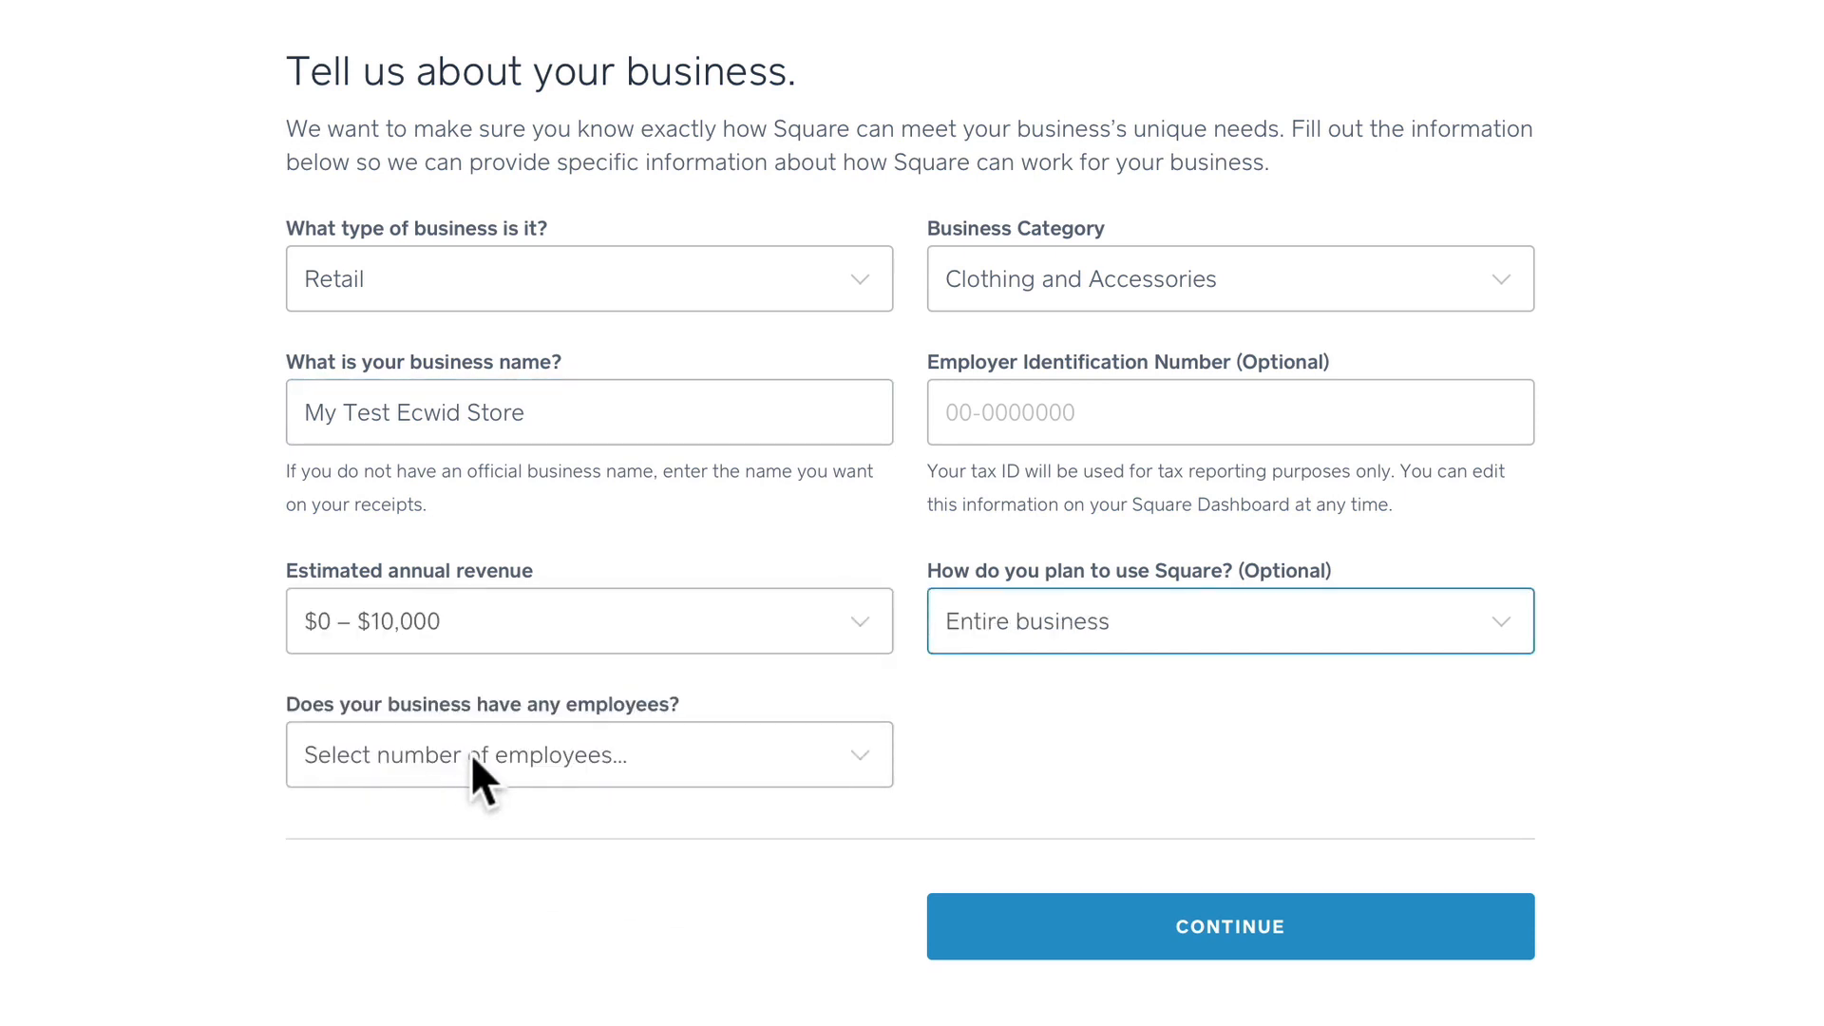
{"action": "left_click", "coordinate": [587, 753]}
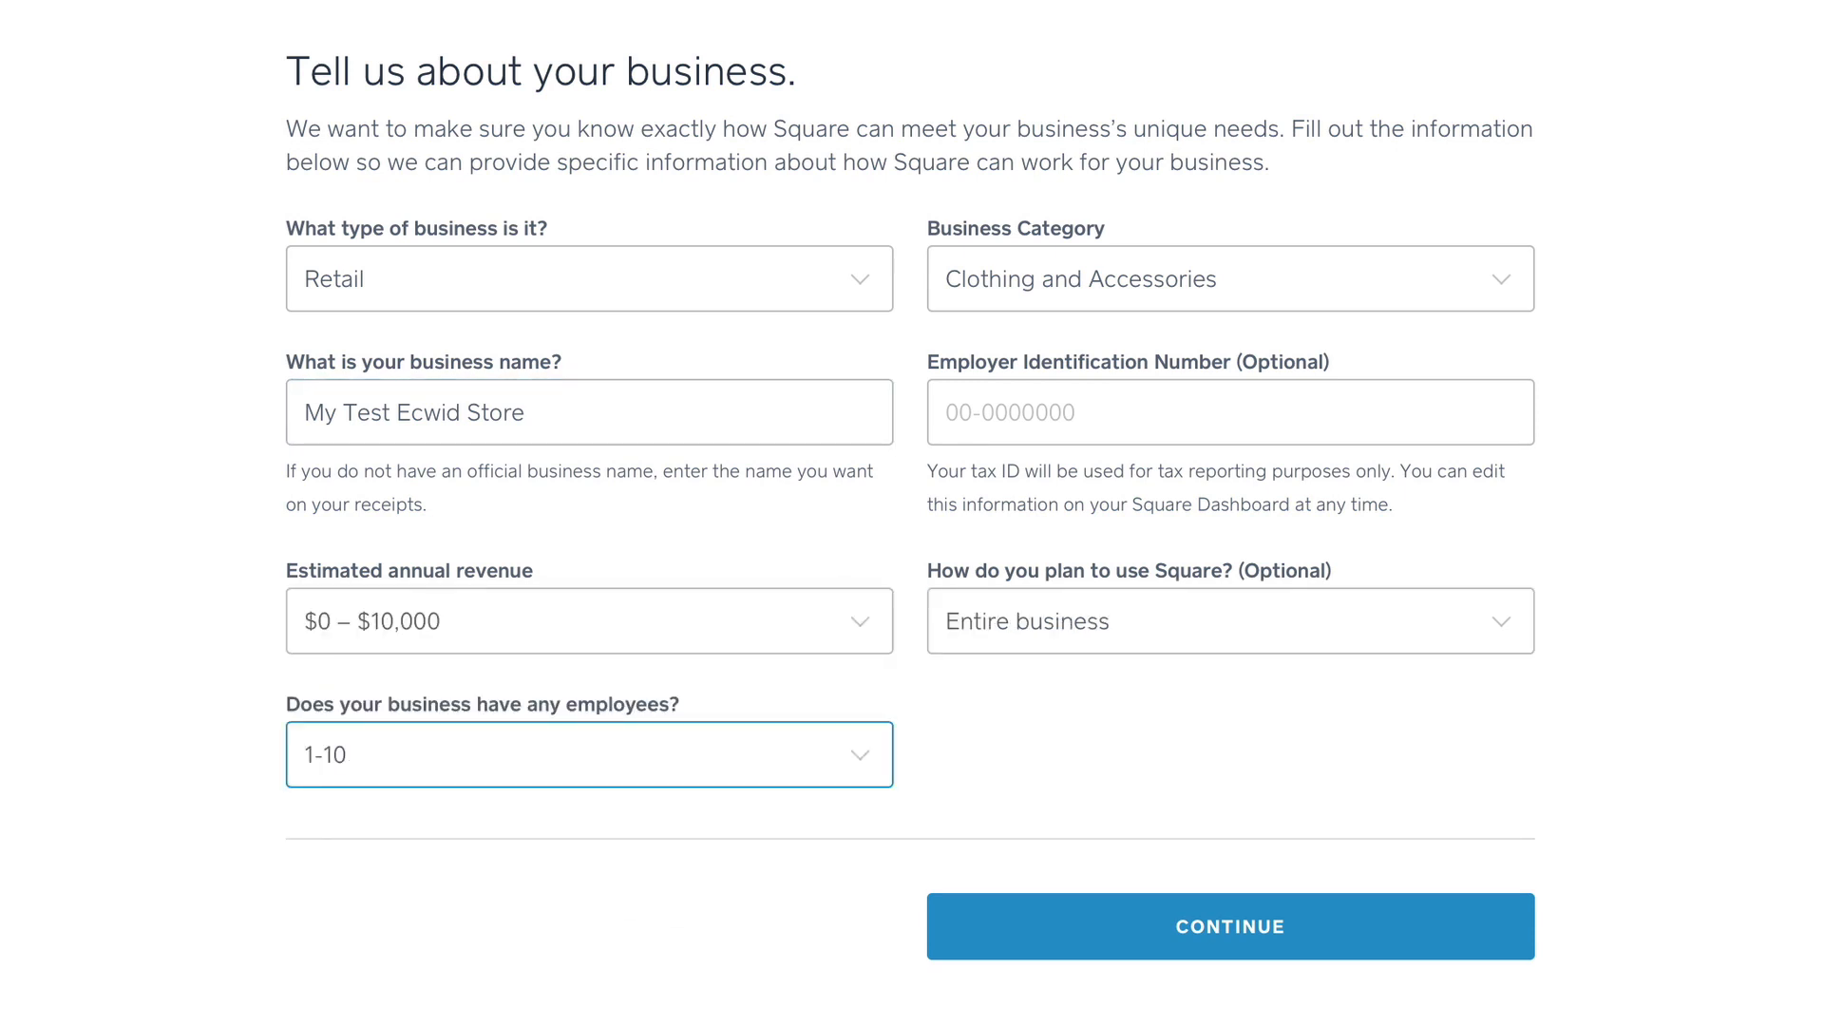
{"action": "mouse_move", "coordinate": [1281, 971]}
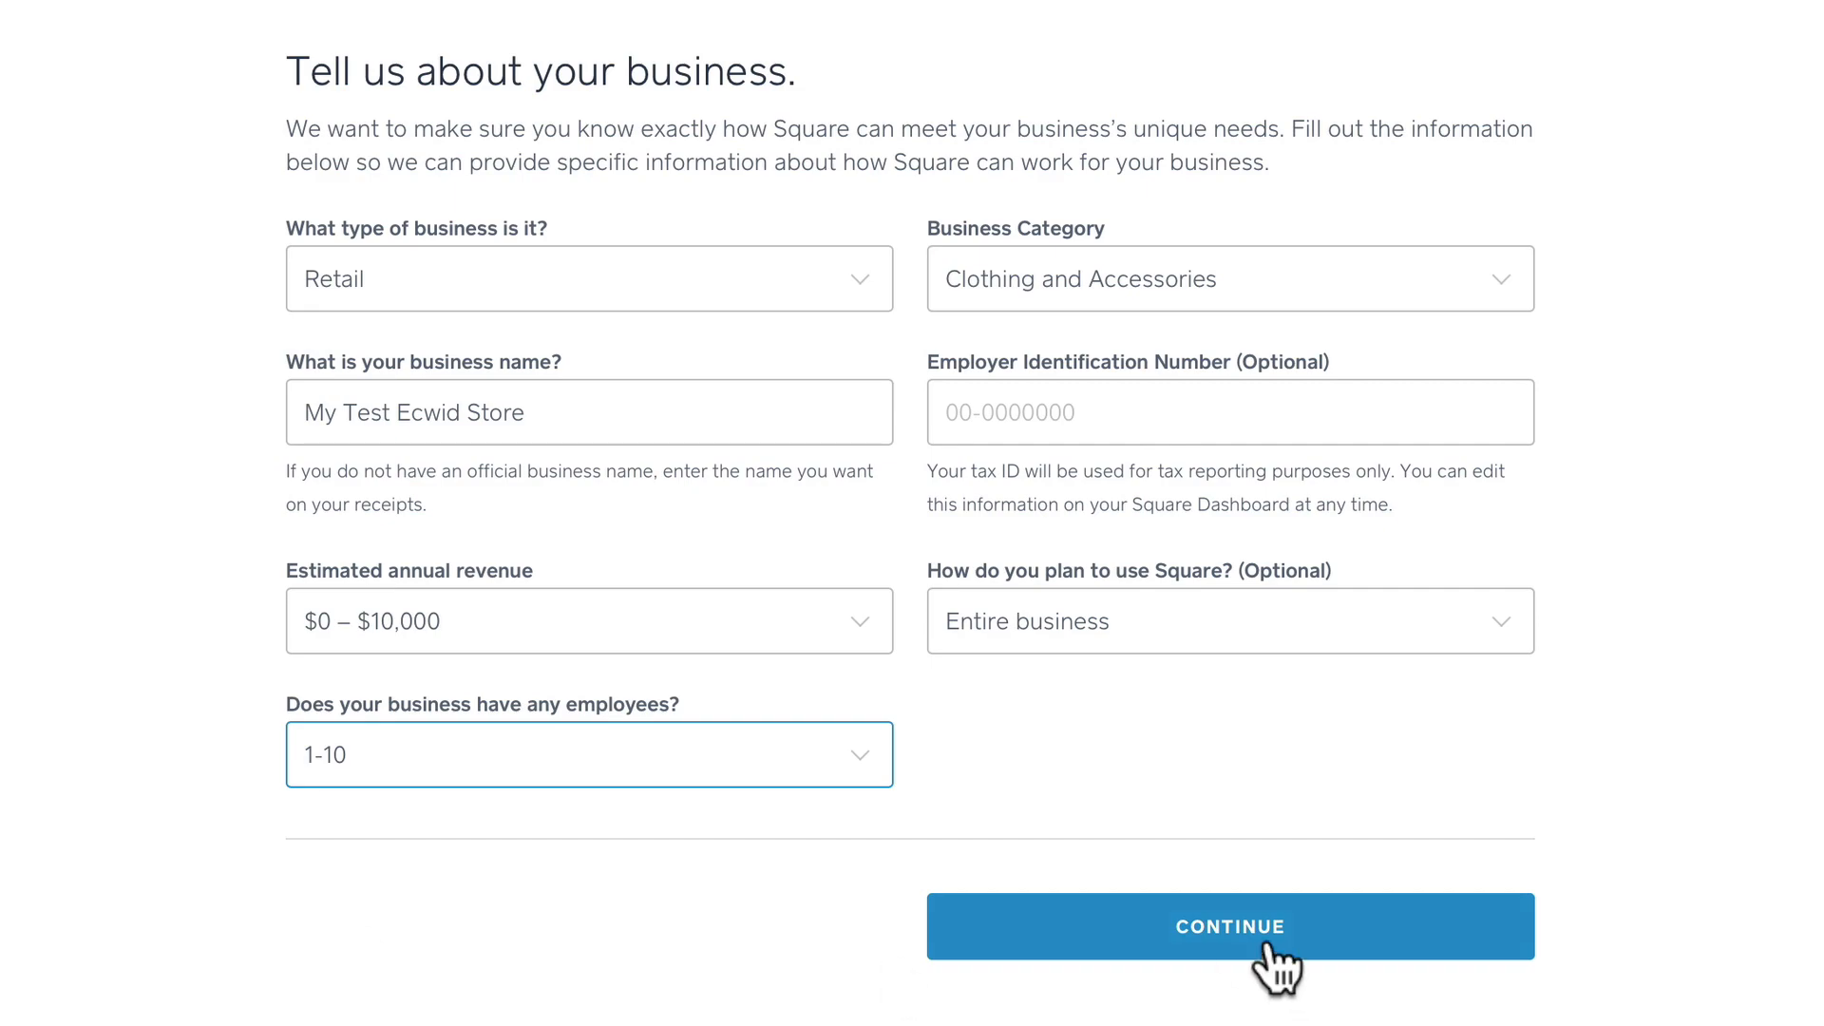
Submit business and personal details and pick the free Next Business Day Deposit
{"action": "left_click", "coordinate": [1229, 926]}
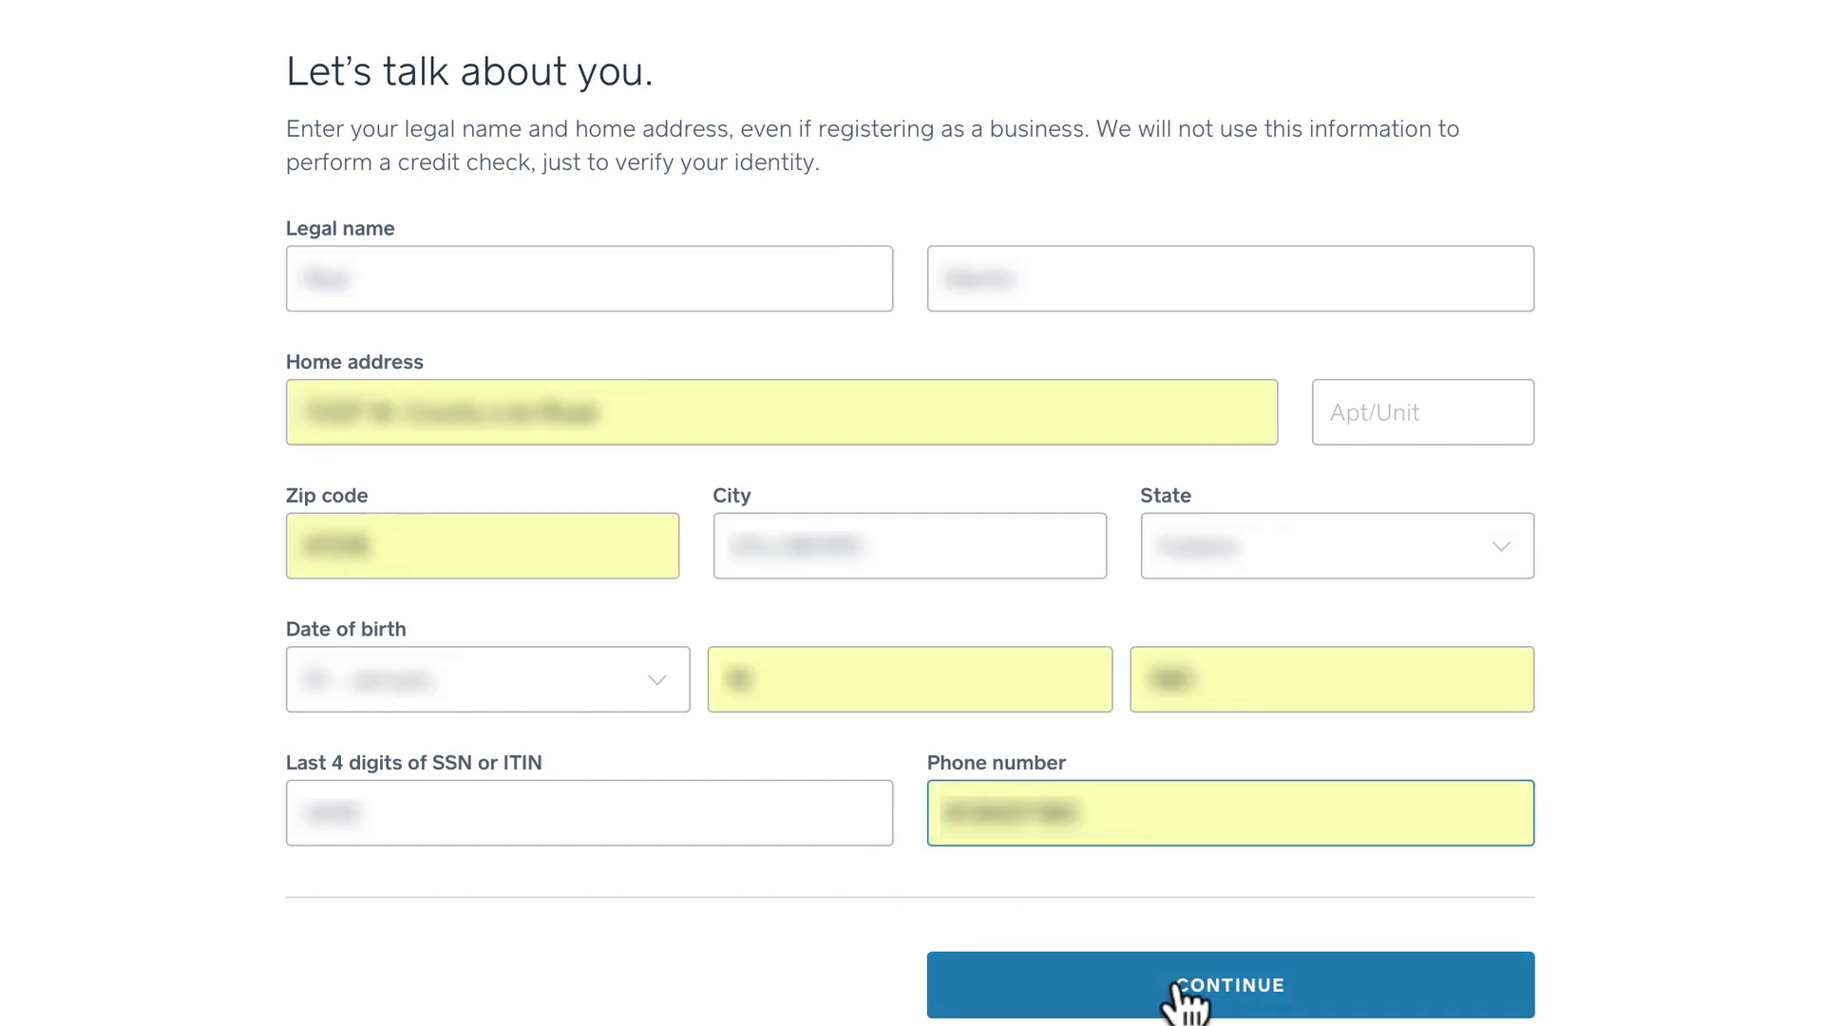
{"action": "left_click", "coordinate": [1229, 985]}
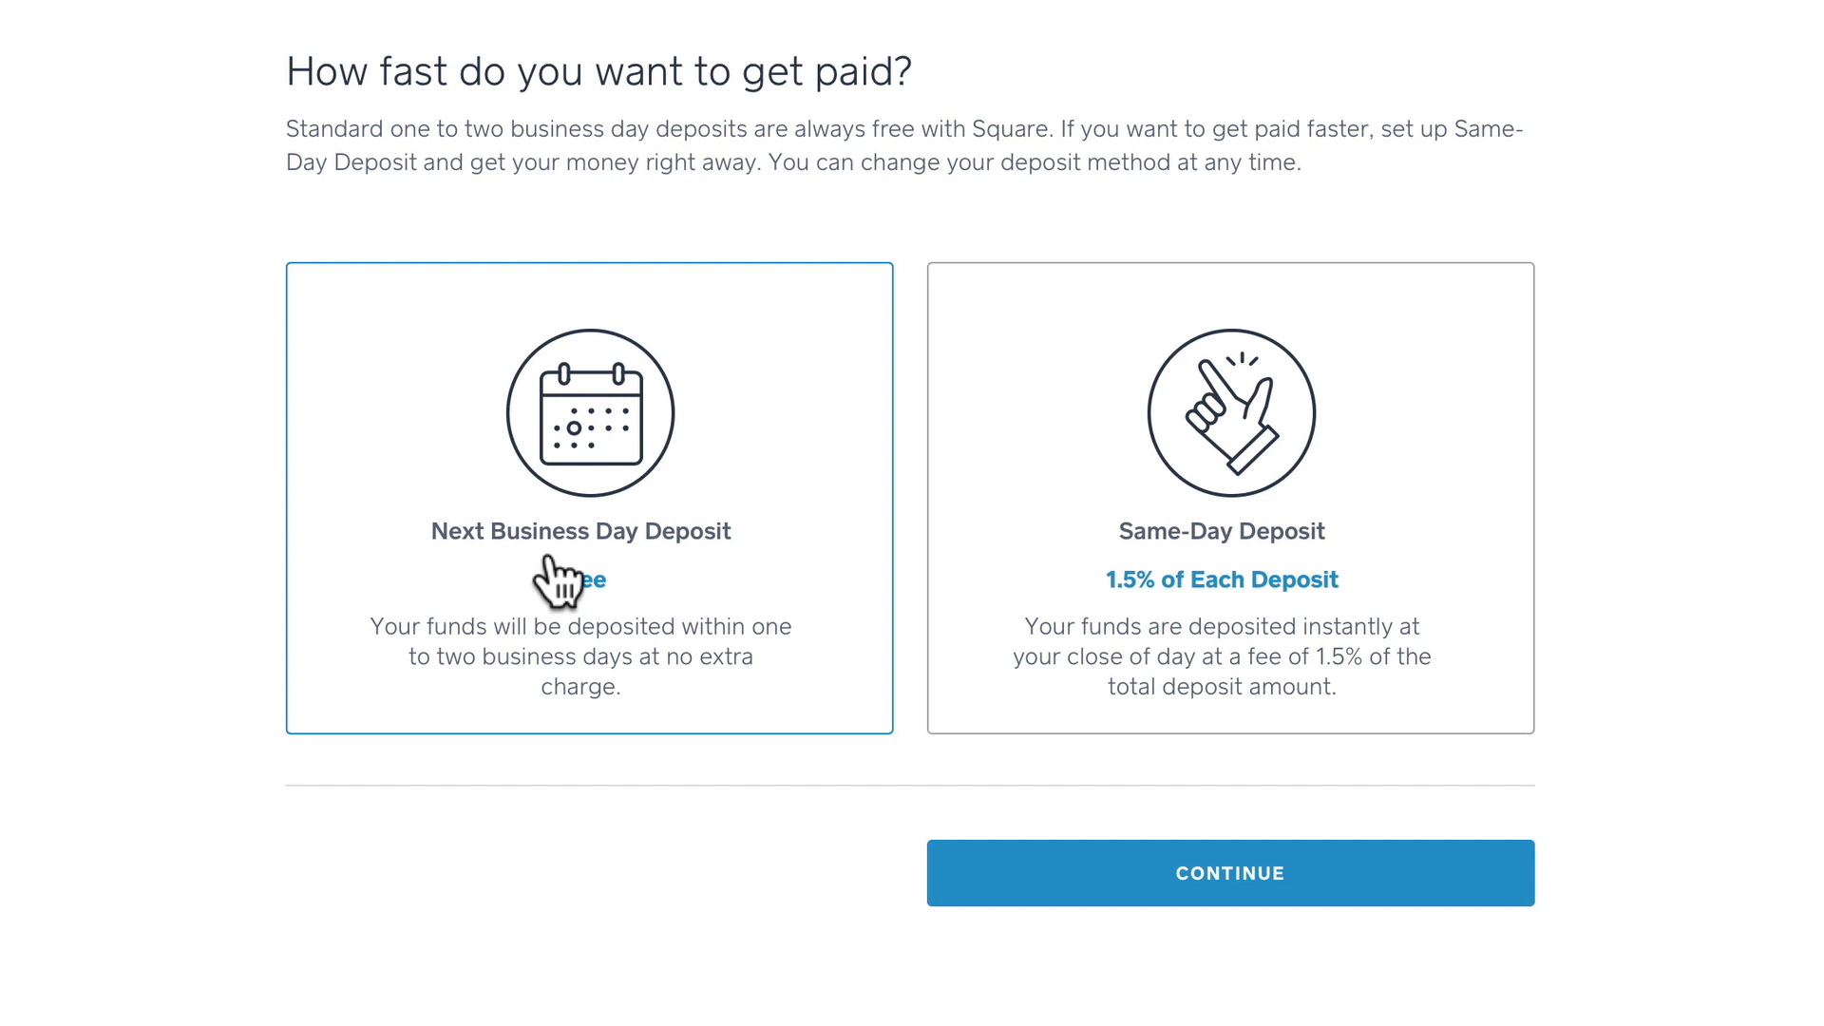
{"action": "left_click", "coordinate": [1229, 499]}
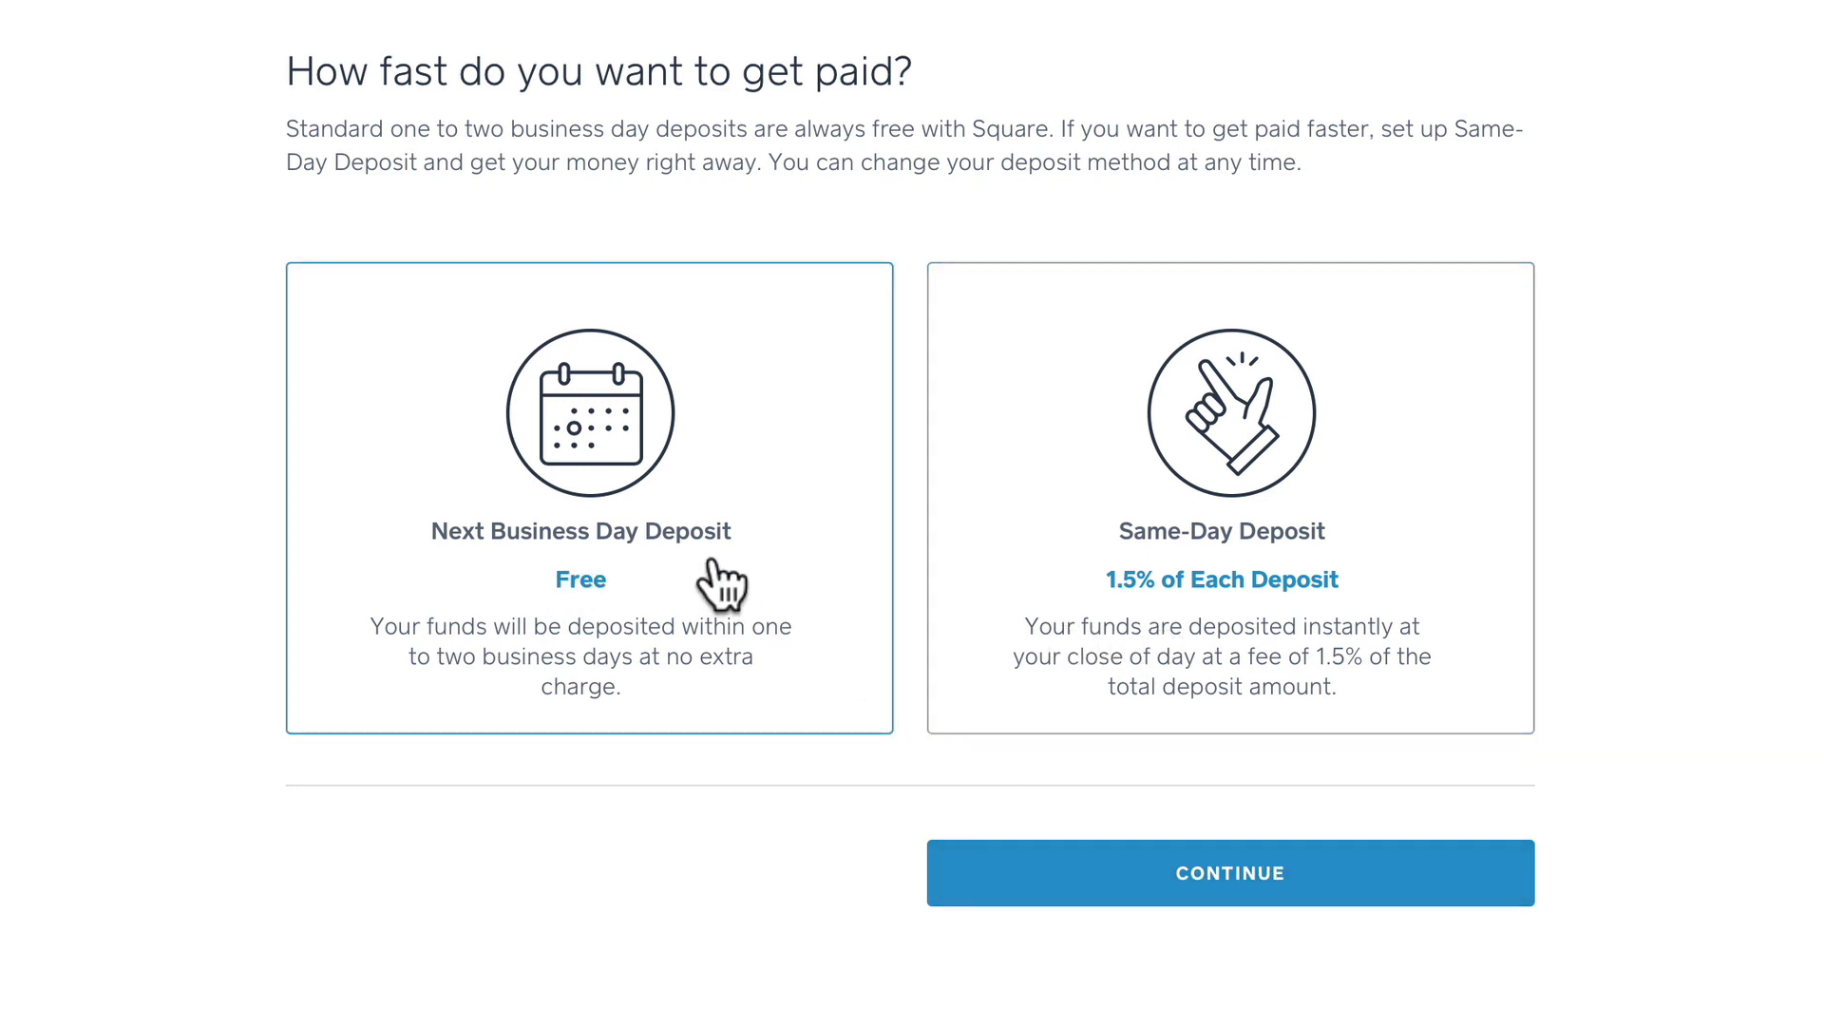
{"action": "left_click", "coordinate": [589, 501]}
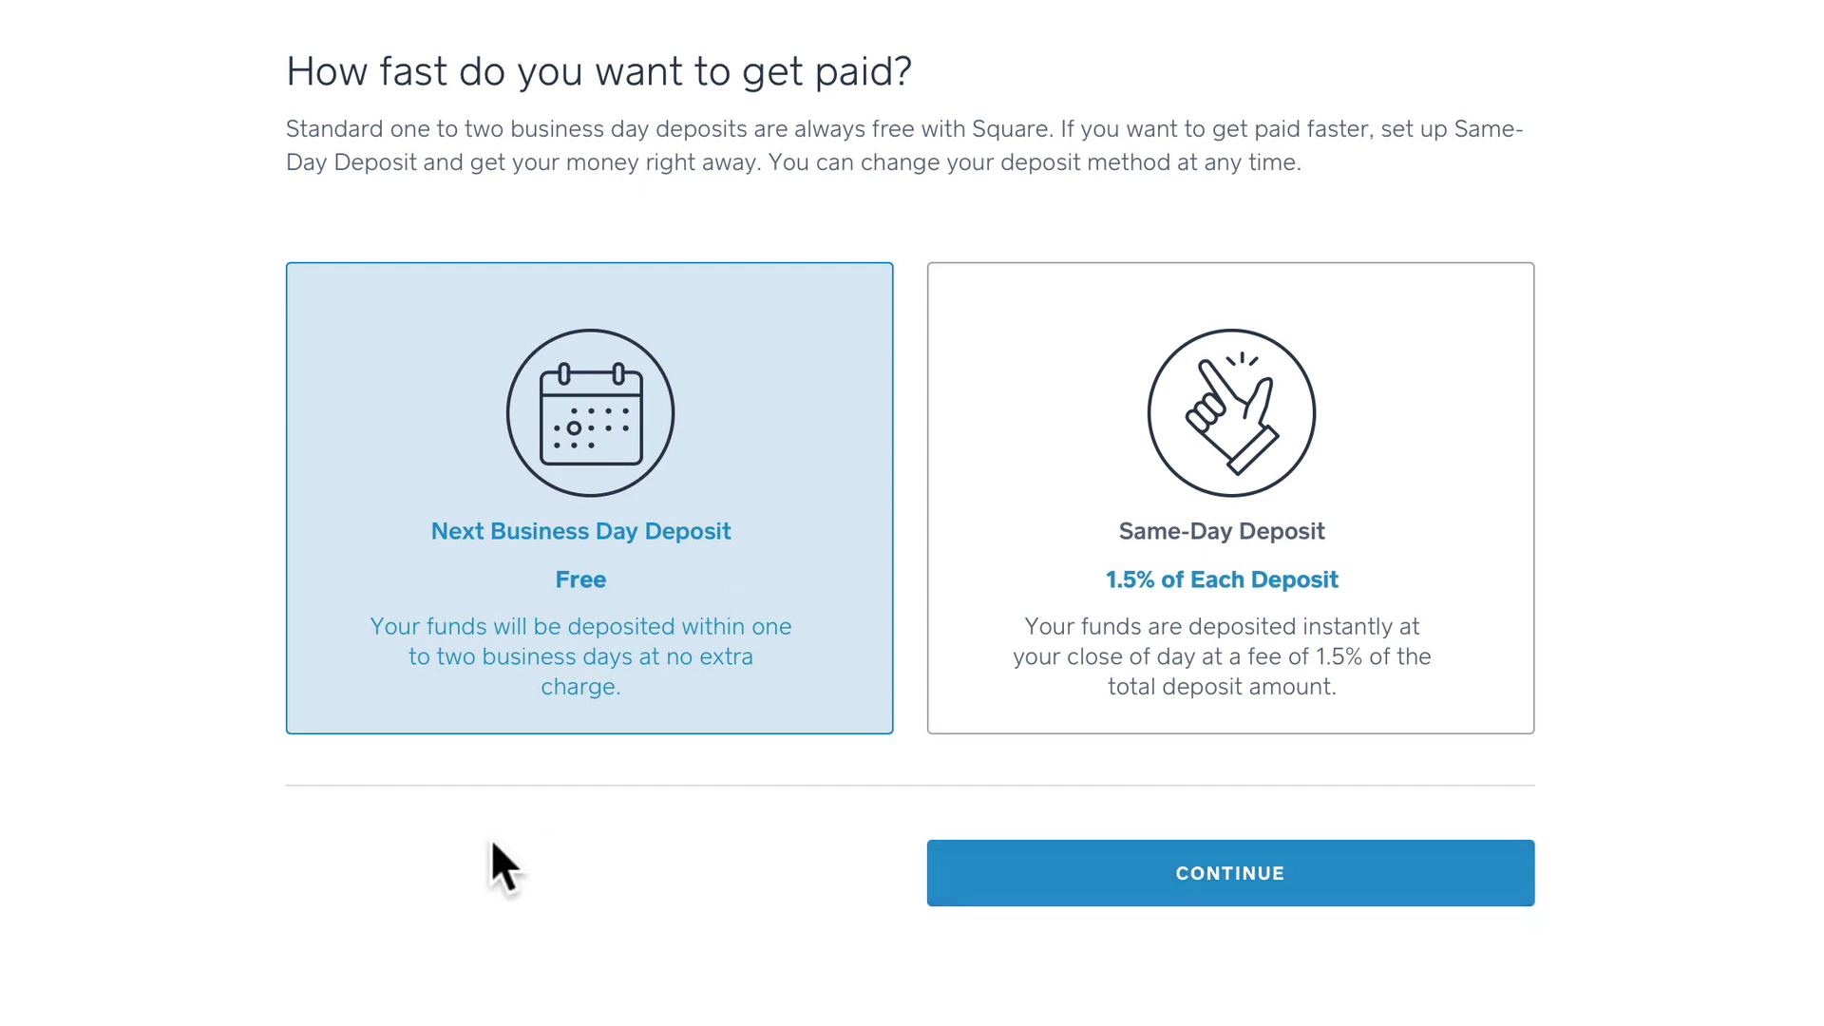
{"action": "left_click", "coordinate": [1229, 872]}
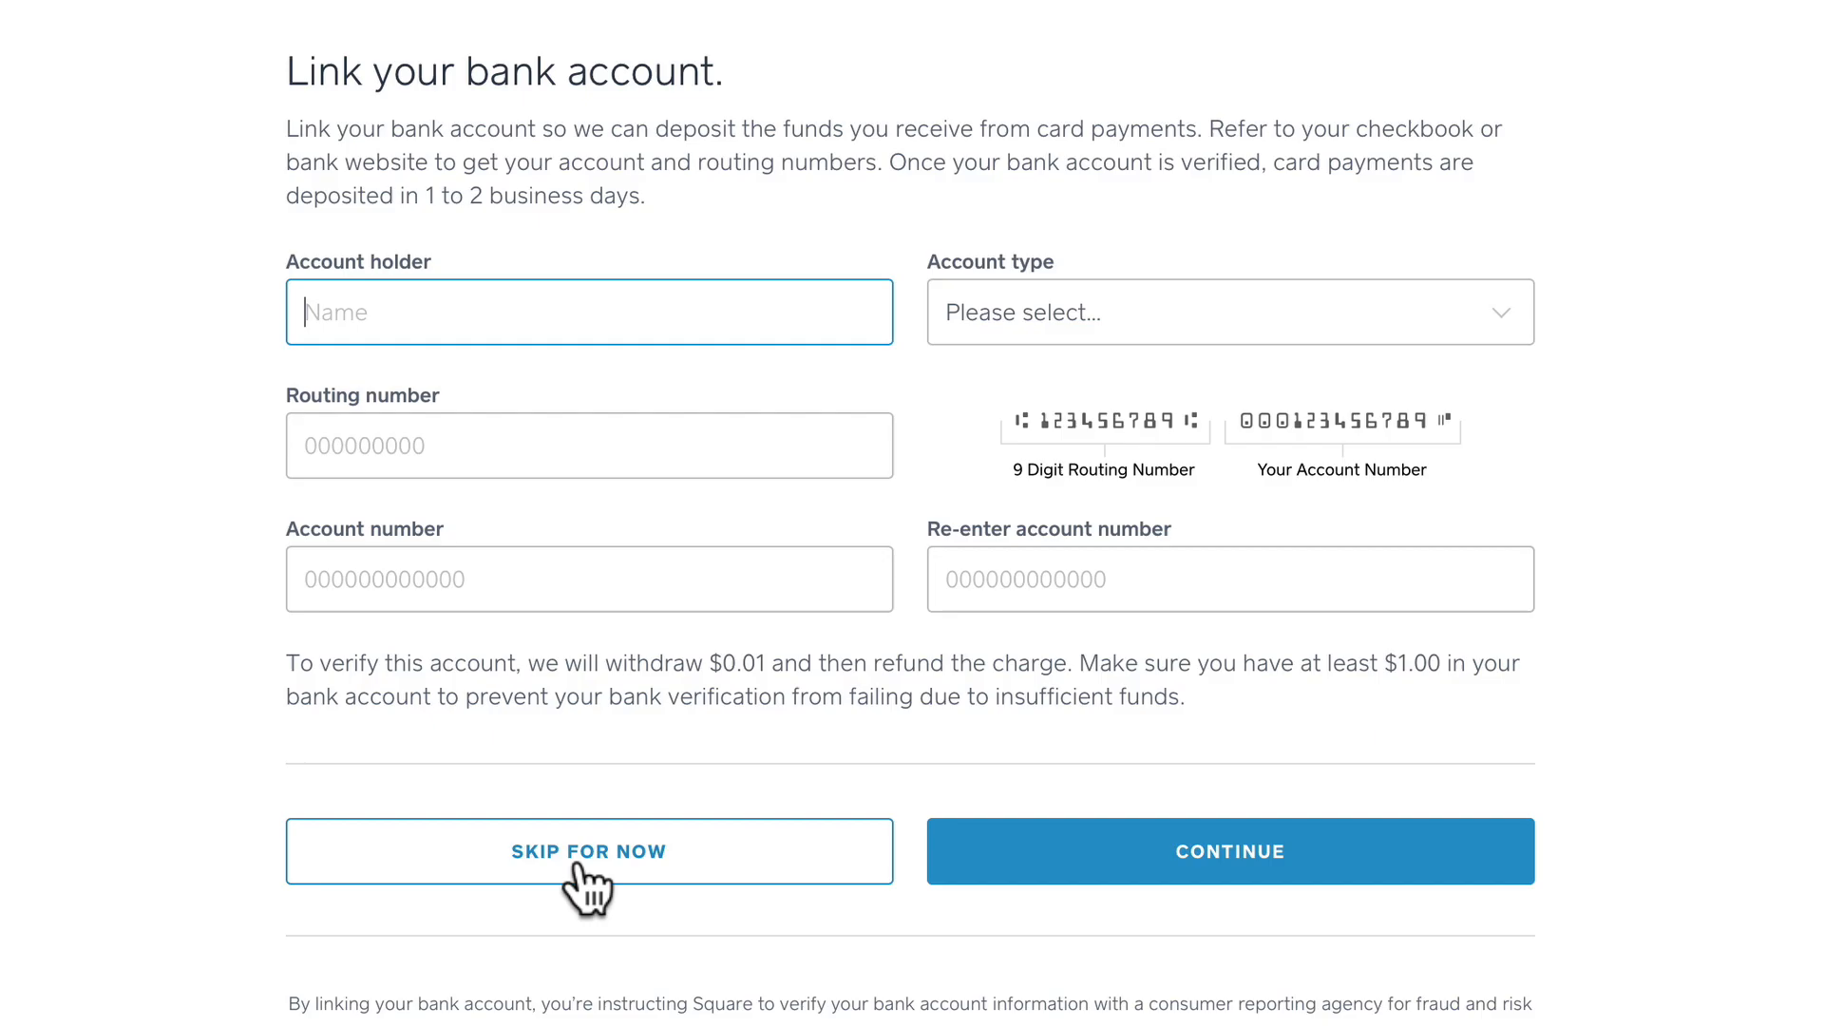
Skip linking a bank account for now
{"action": "left_click", "coordinate": [589, 850]}
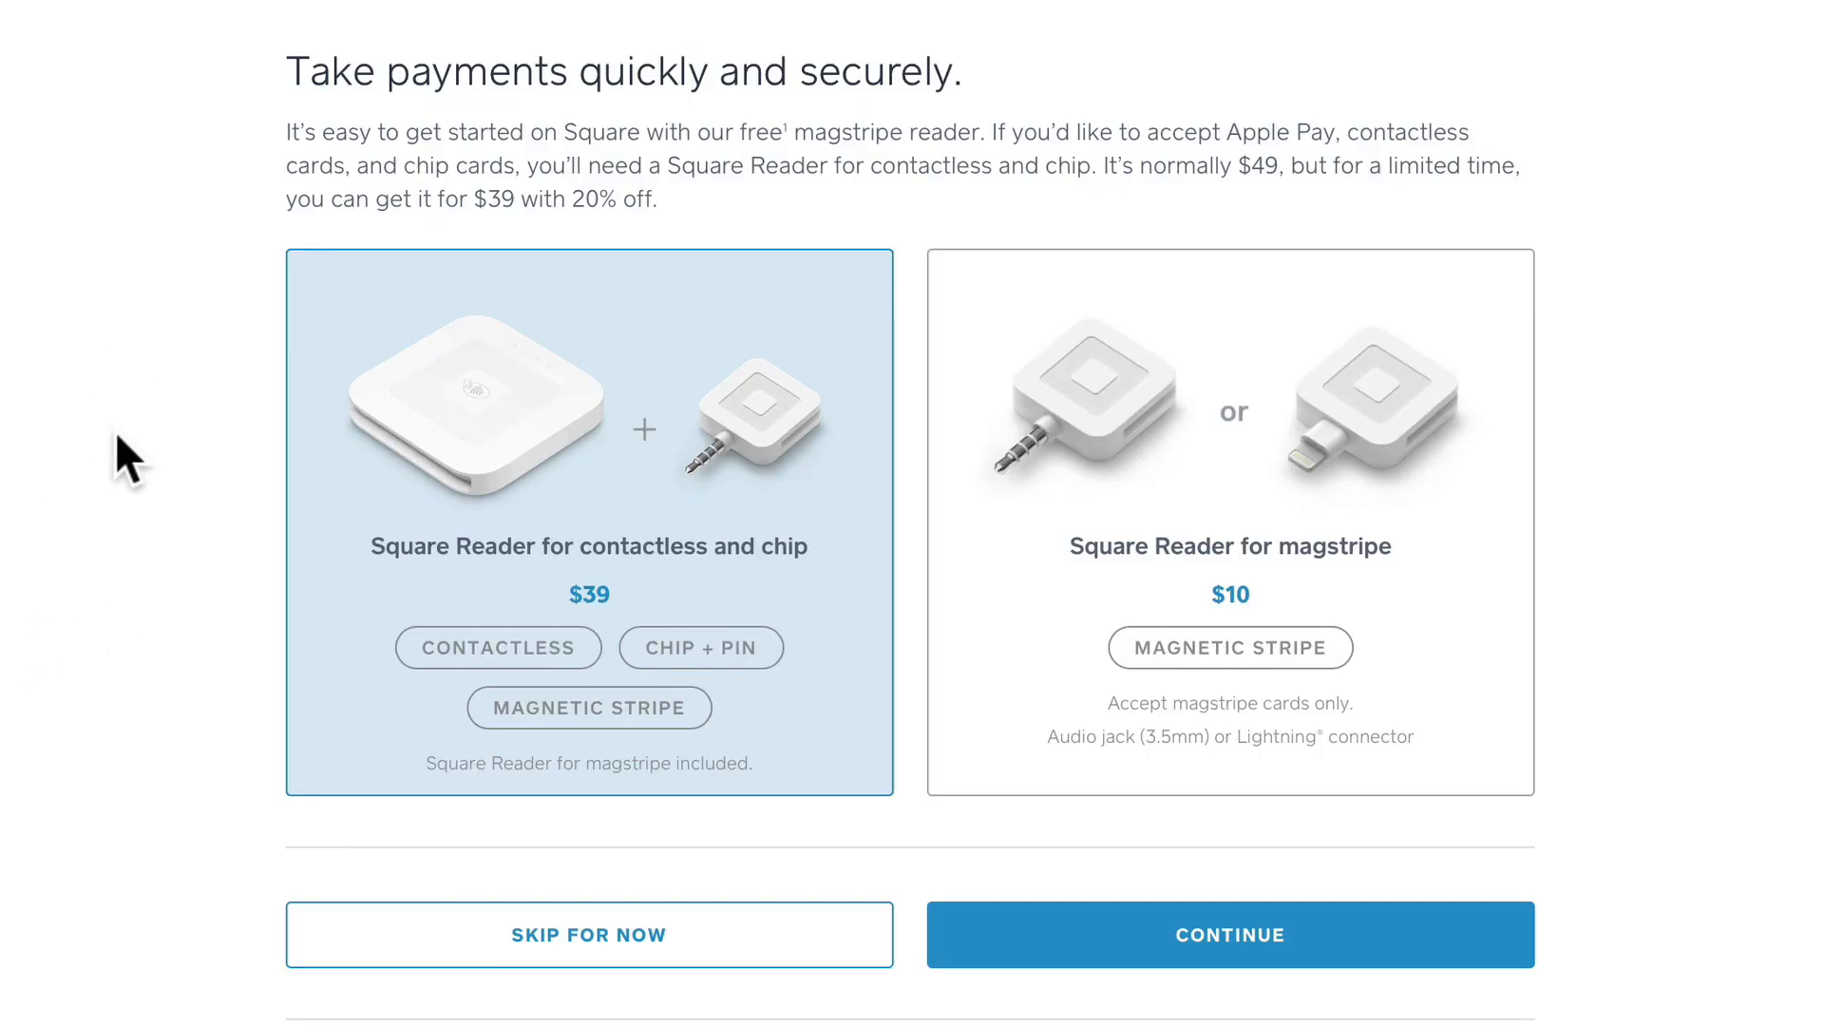
{"action": "mouse_move", "coordinate": [983, 600]}
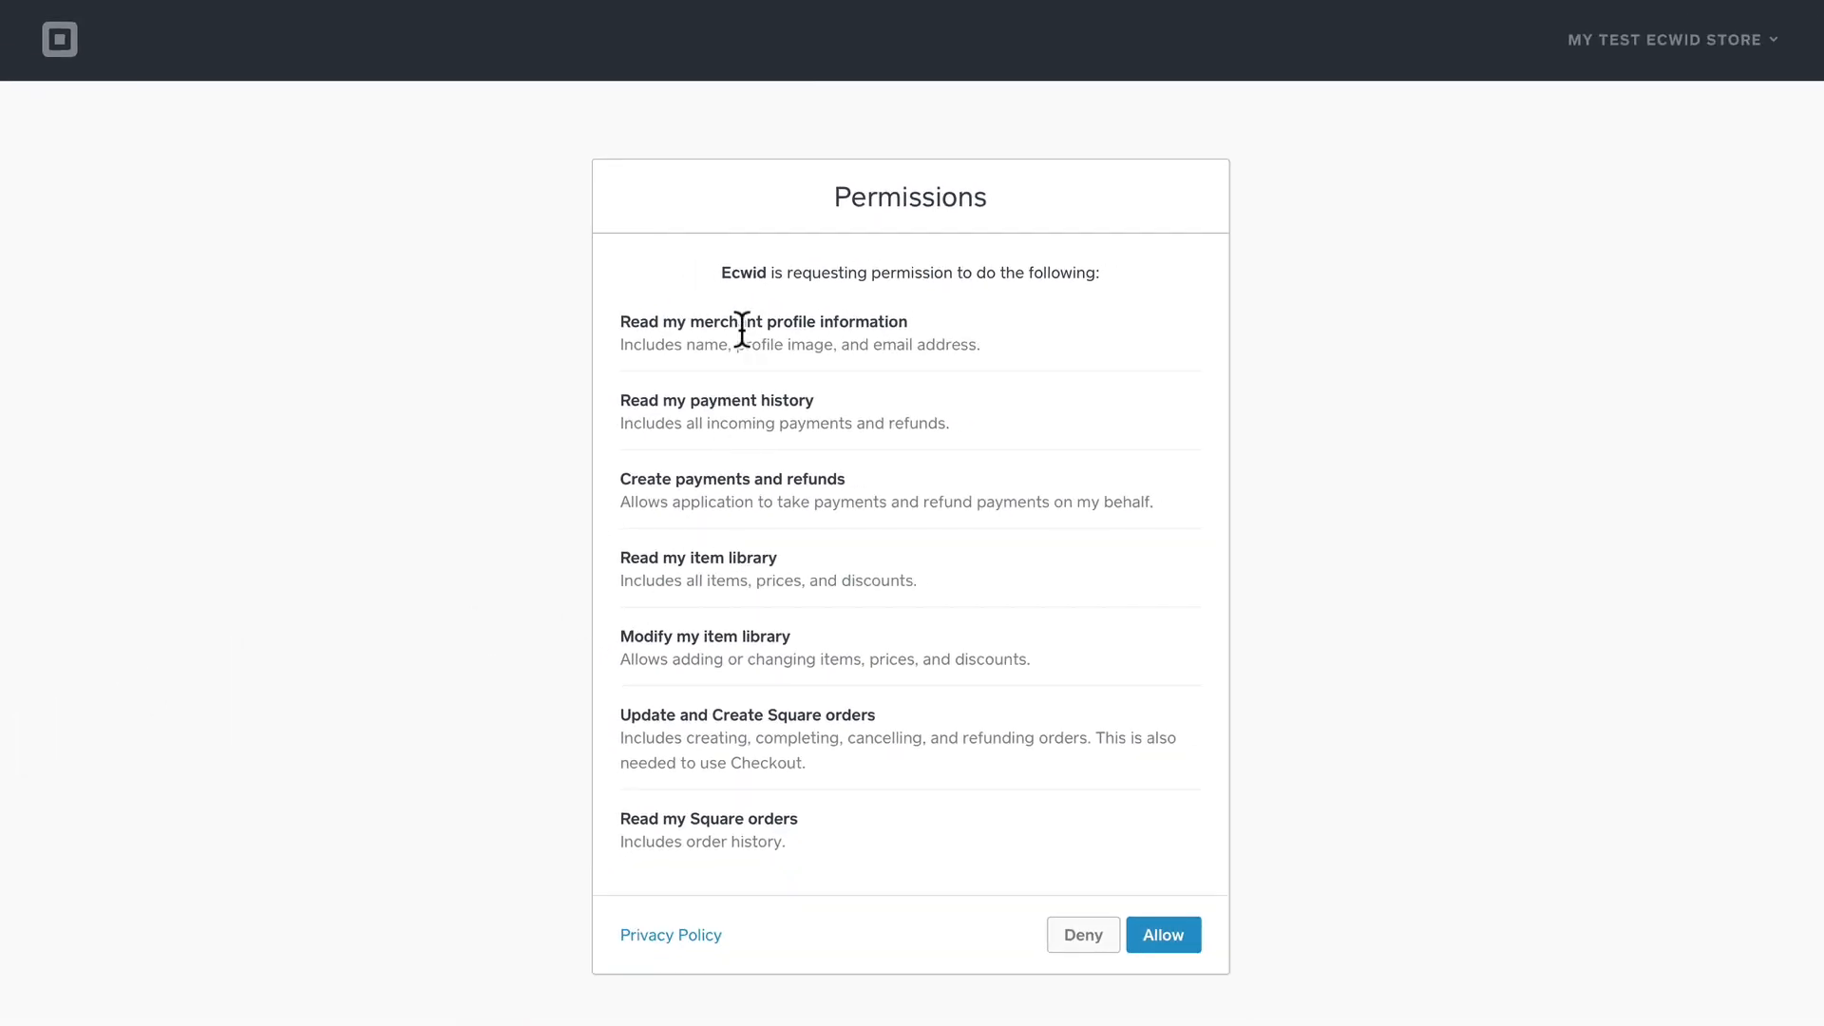
{"action": "mouse_move", "coordinate": [747, 367]}
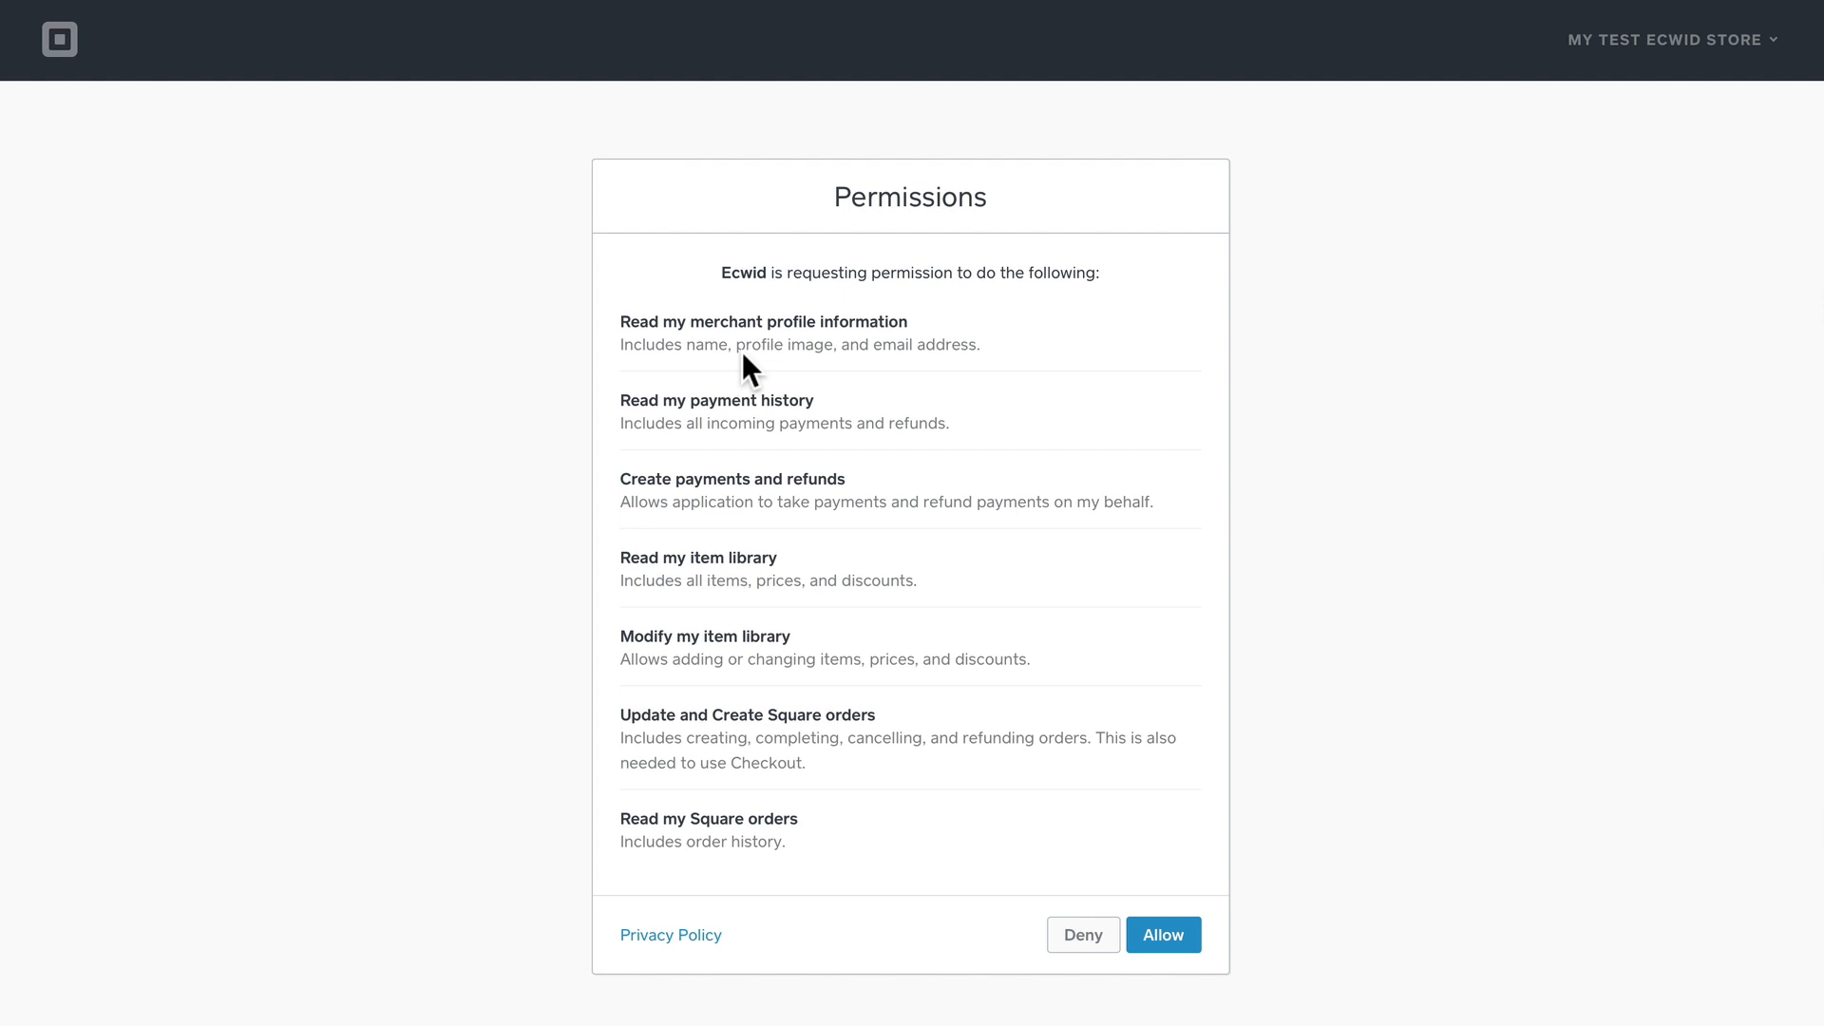
{"action": "mouse_move", "coordinate": [1162, 934]}
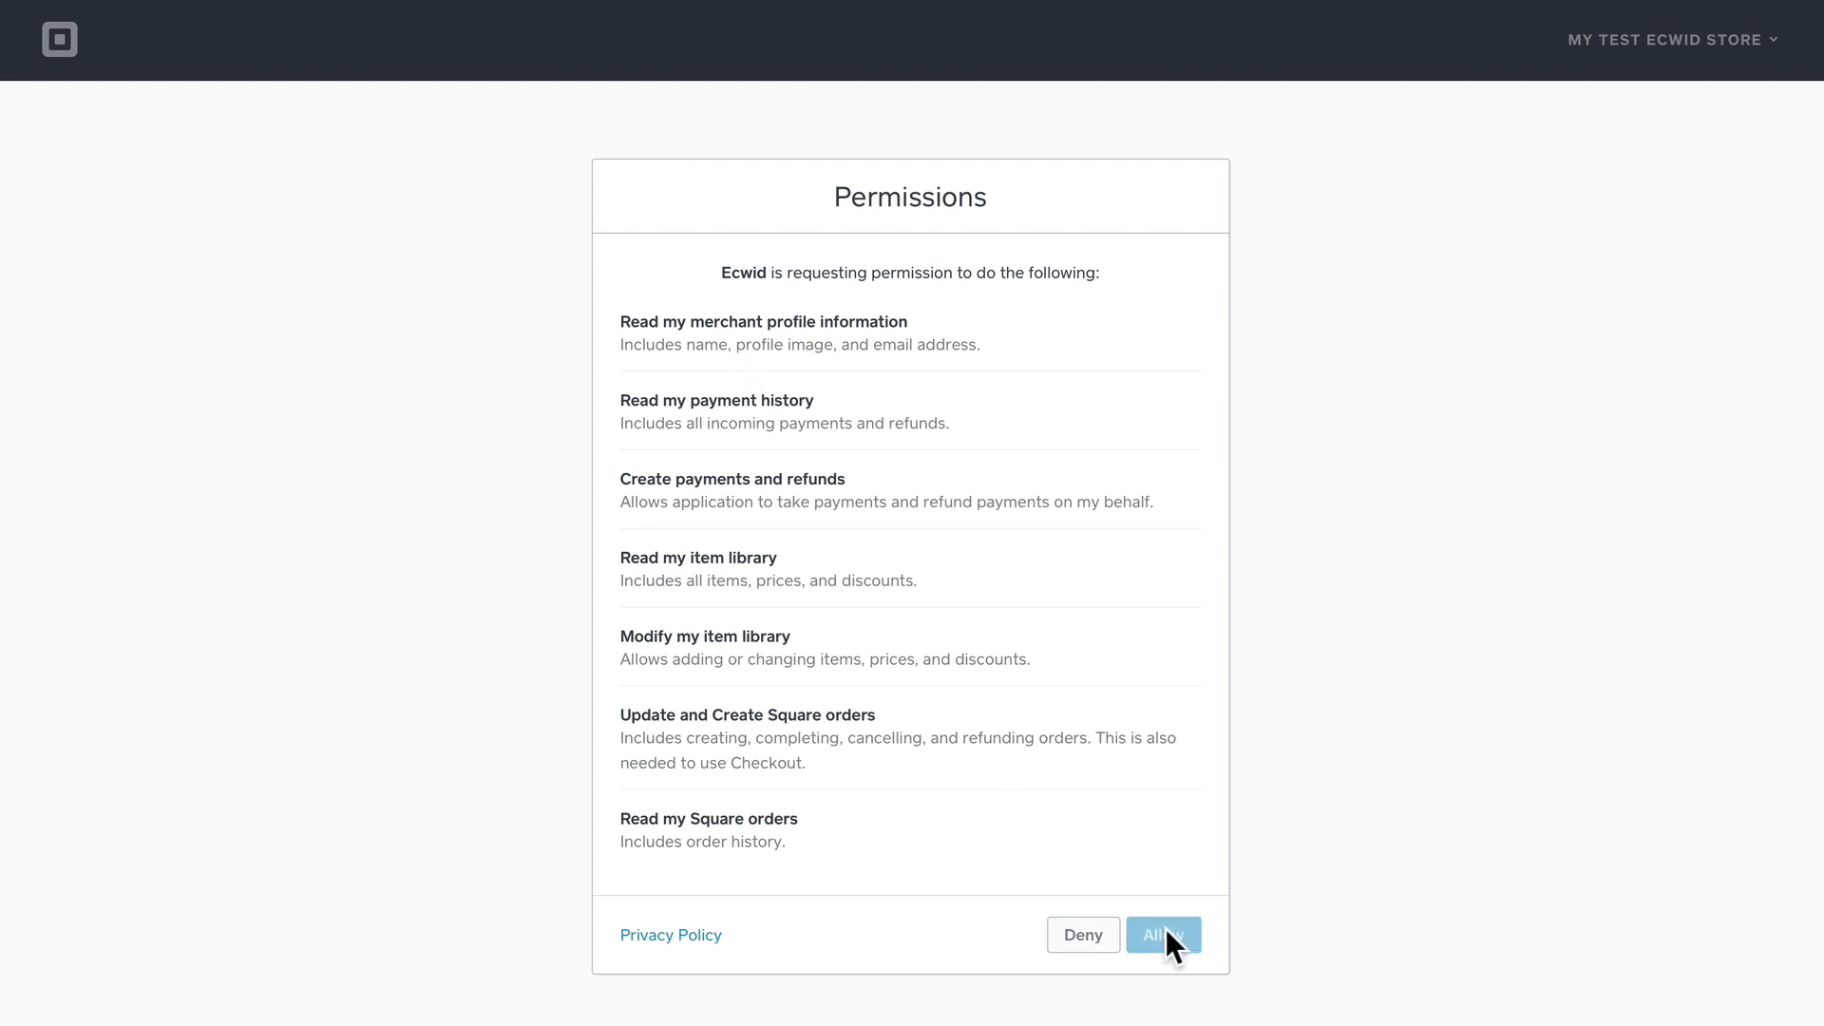
Allow Ecwid's requested access on the Square permissions screen
{"action": "left_click", "coordinate": [1162, 934]}
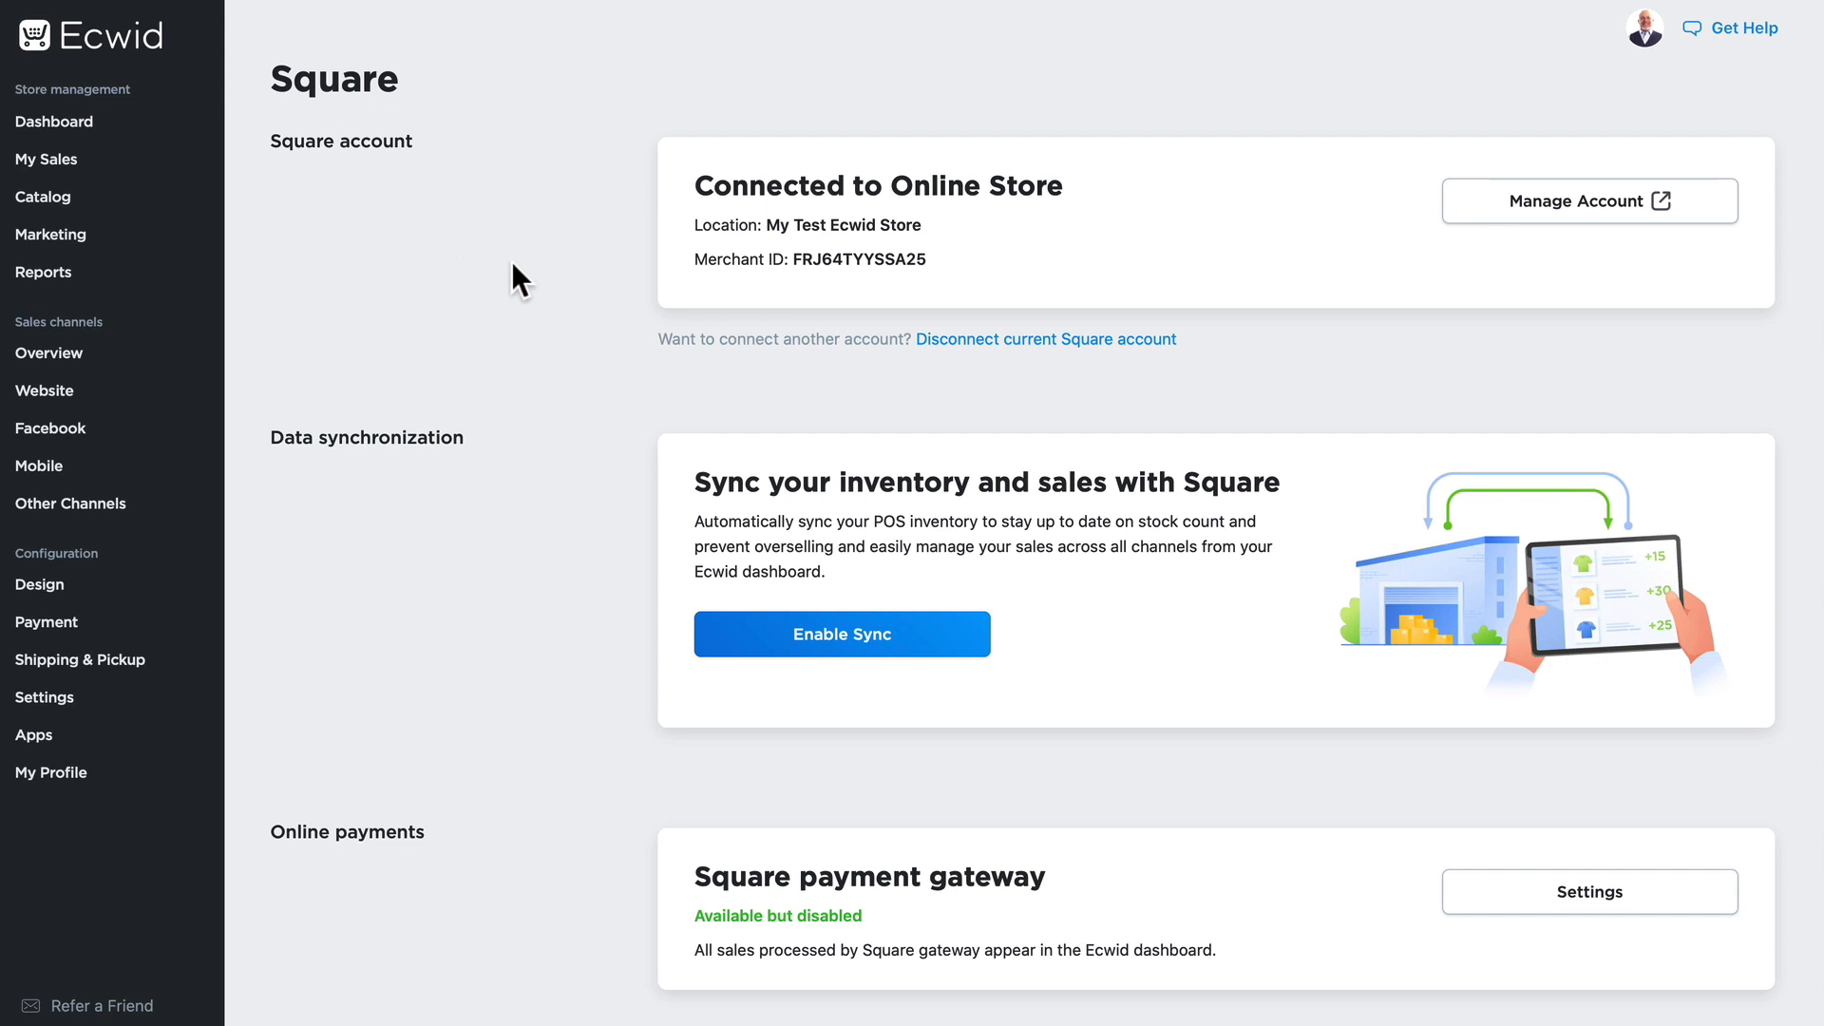
{"action": "mouse_move", "coordinate": [535, 247]}
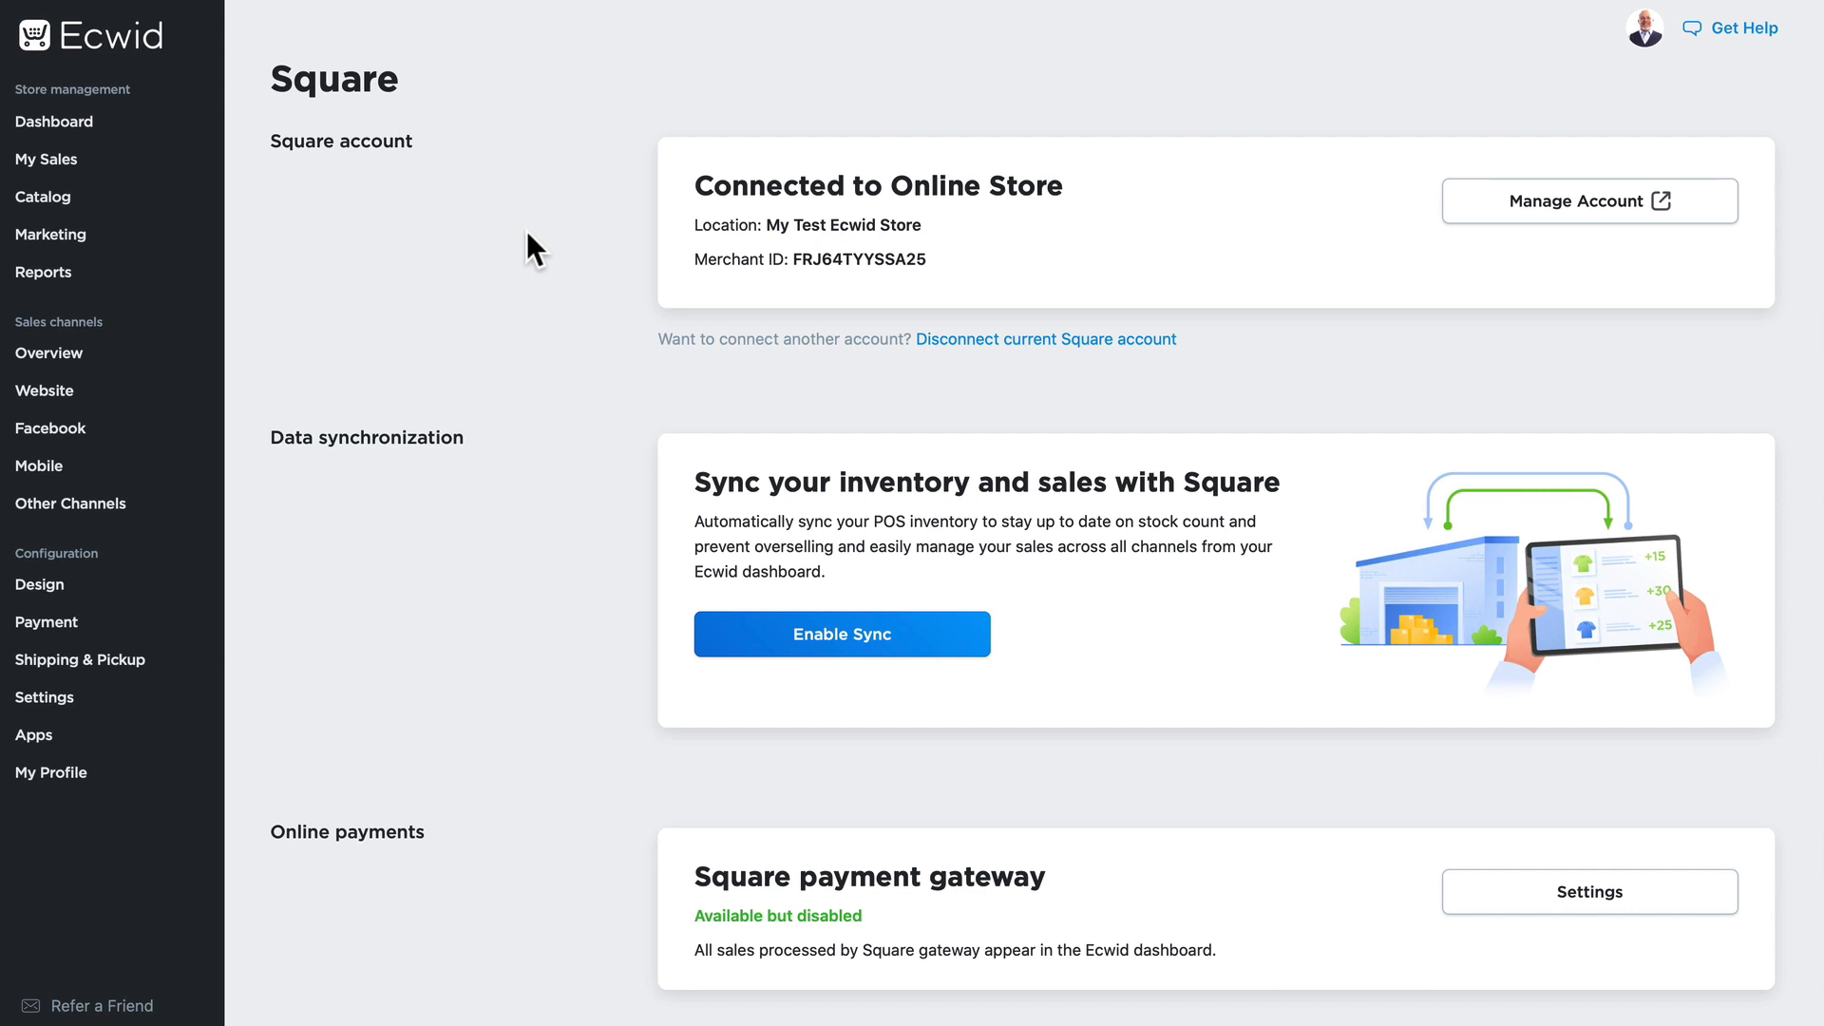
{"action": "mouse_move", "coordinate": [582, 649]}
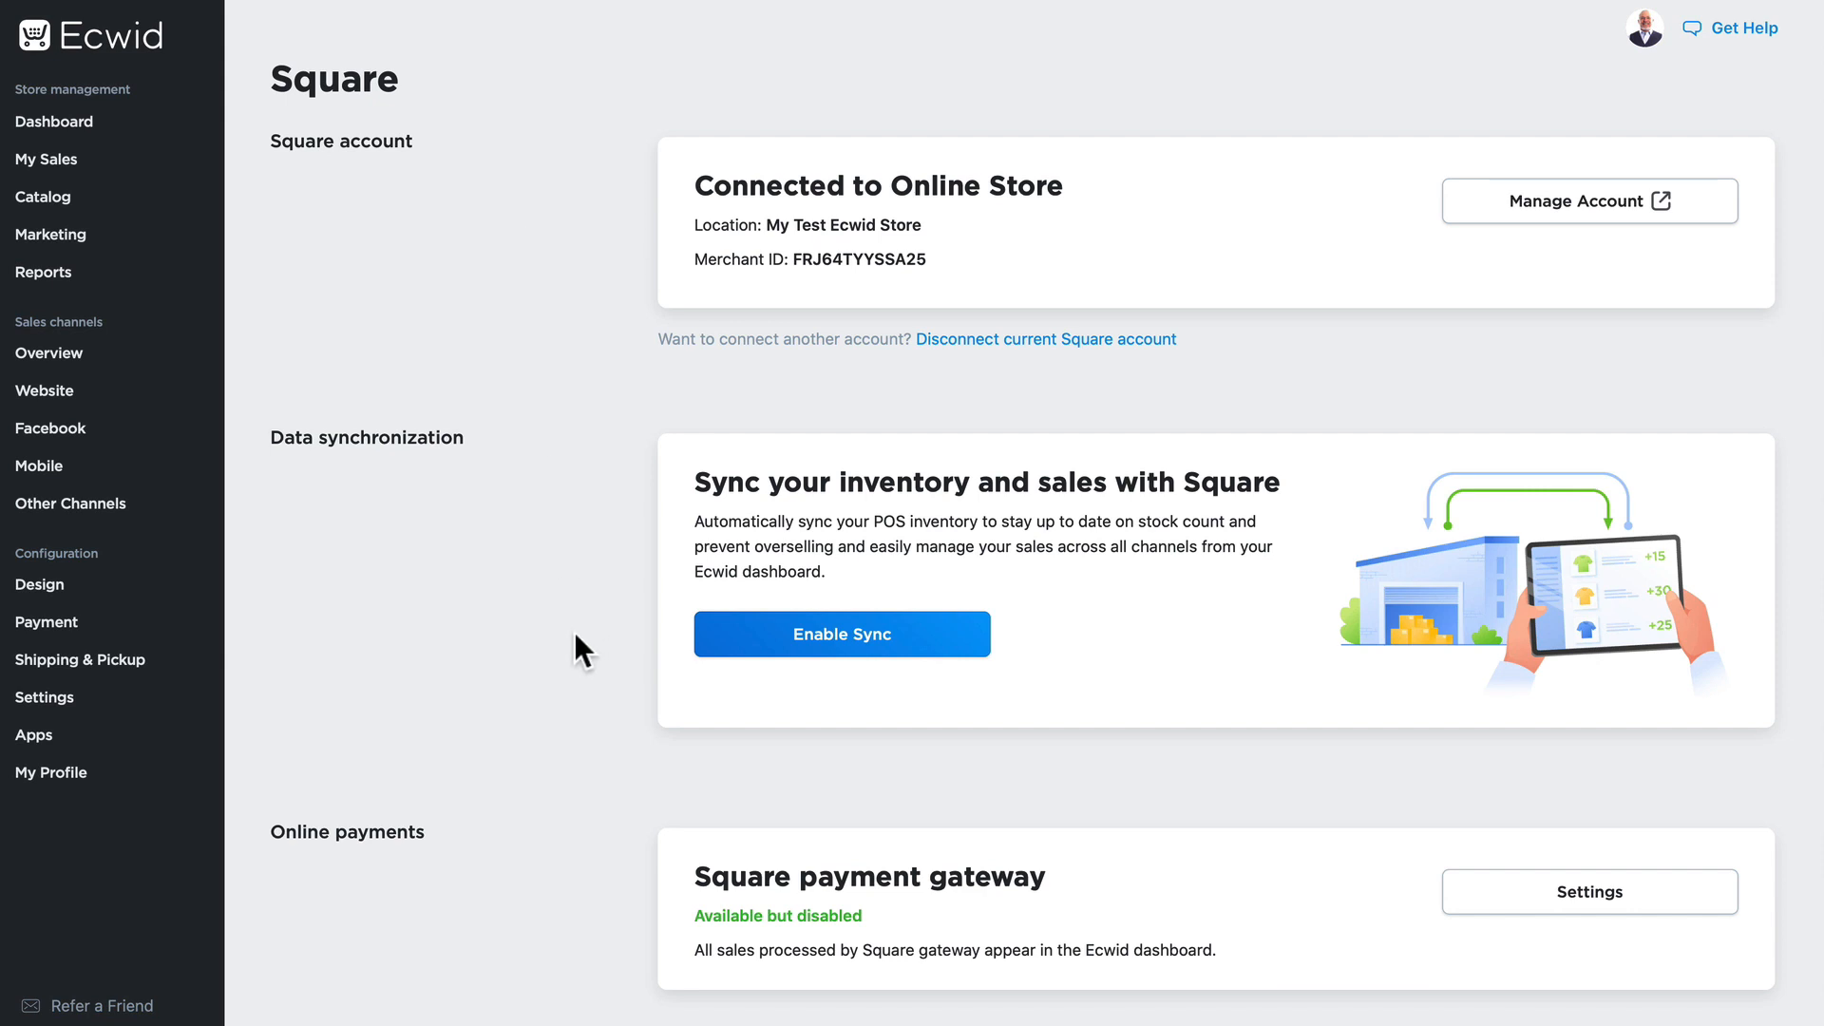
{"action": "mouse_move", "coordinate": [840, 648]}
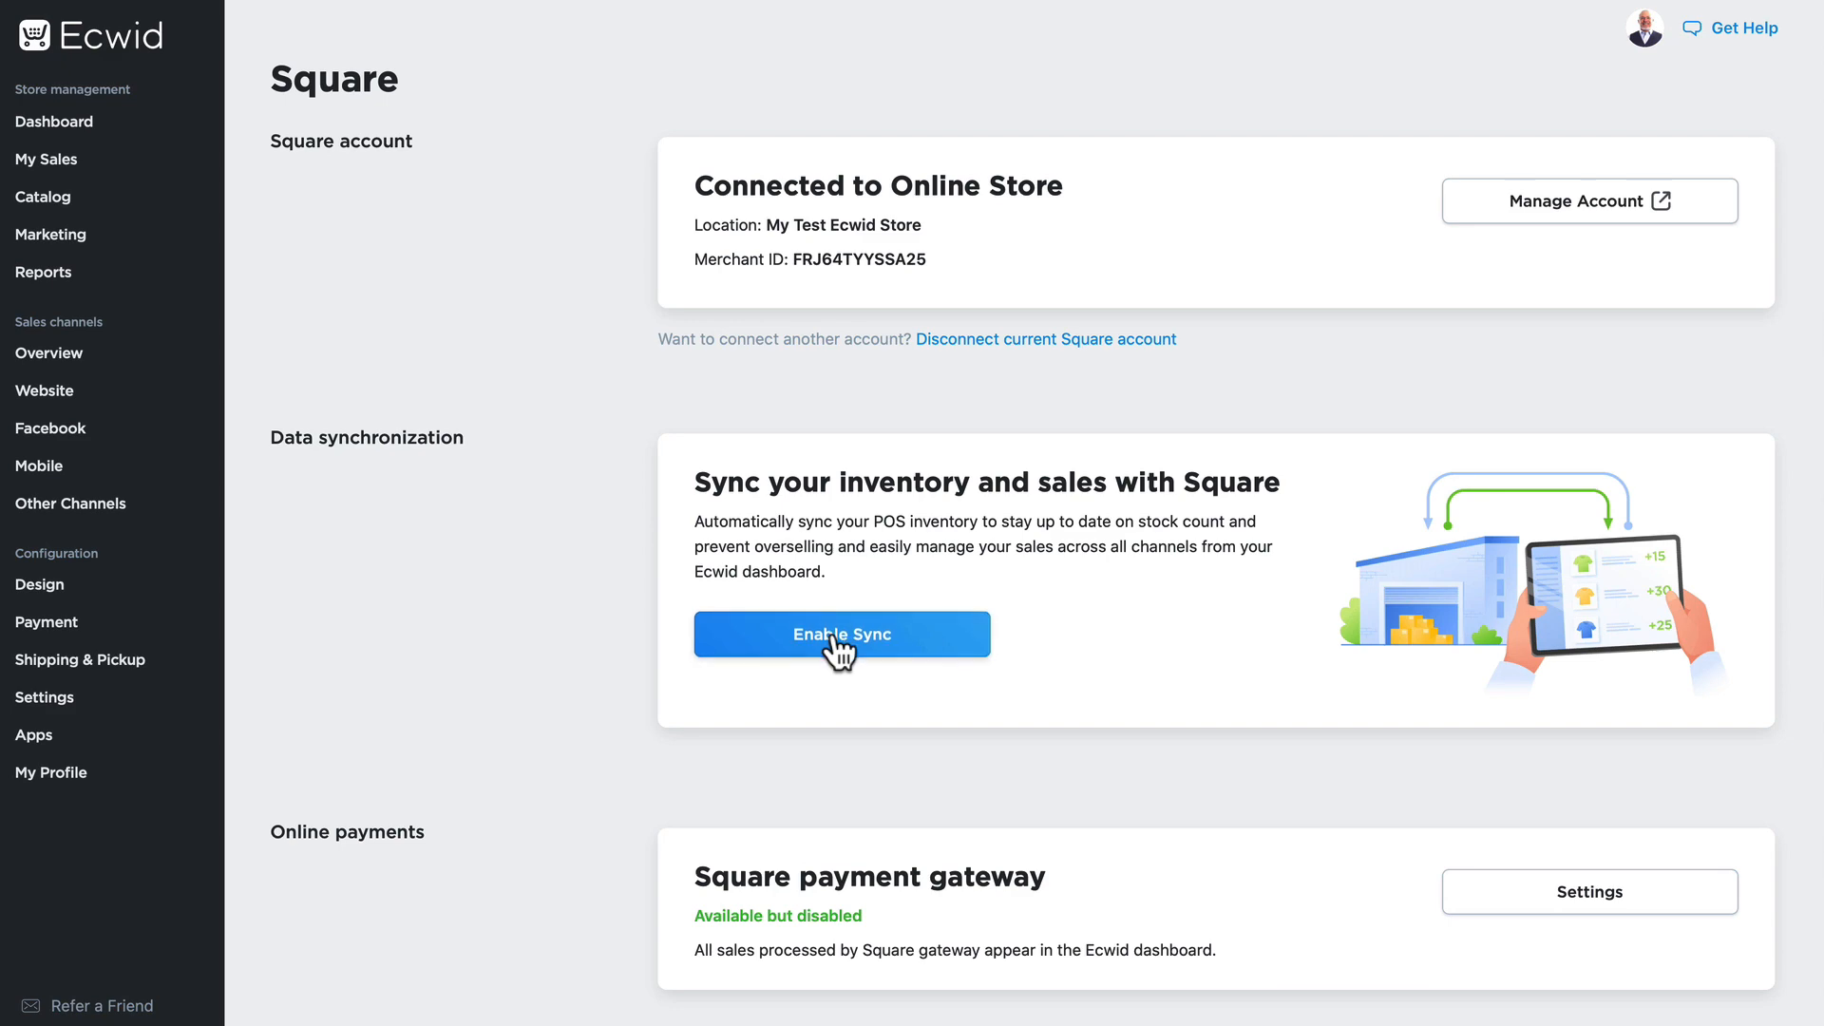
Enable inventory and sales sync, then export the Ecwid catalog to Square
{"action": "left_click", "coordinate": [841, 634]}
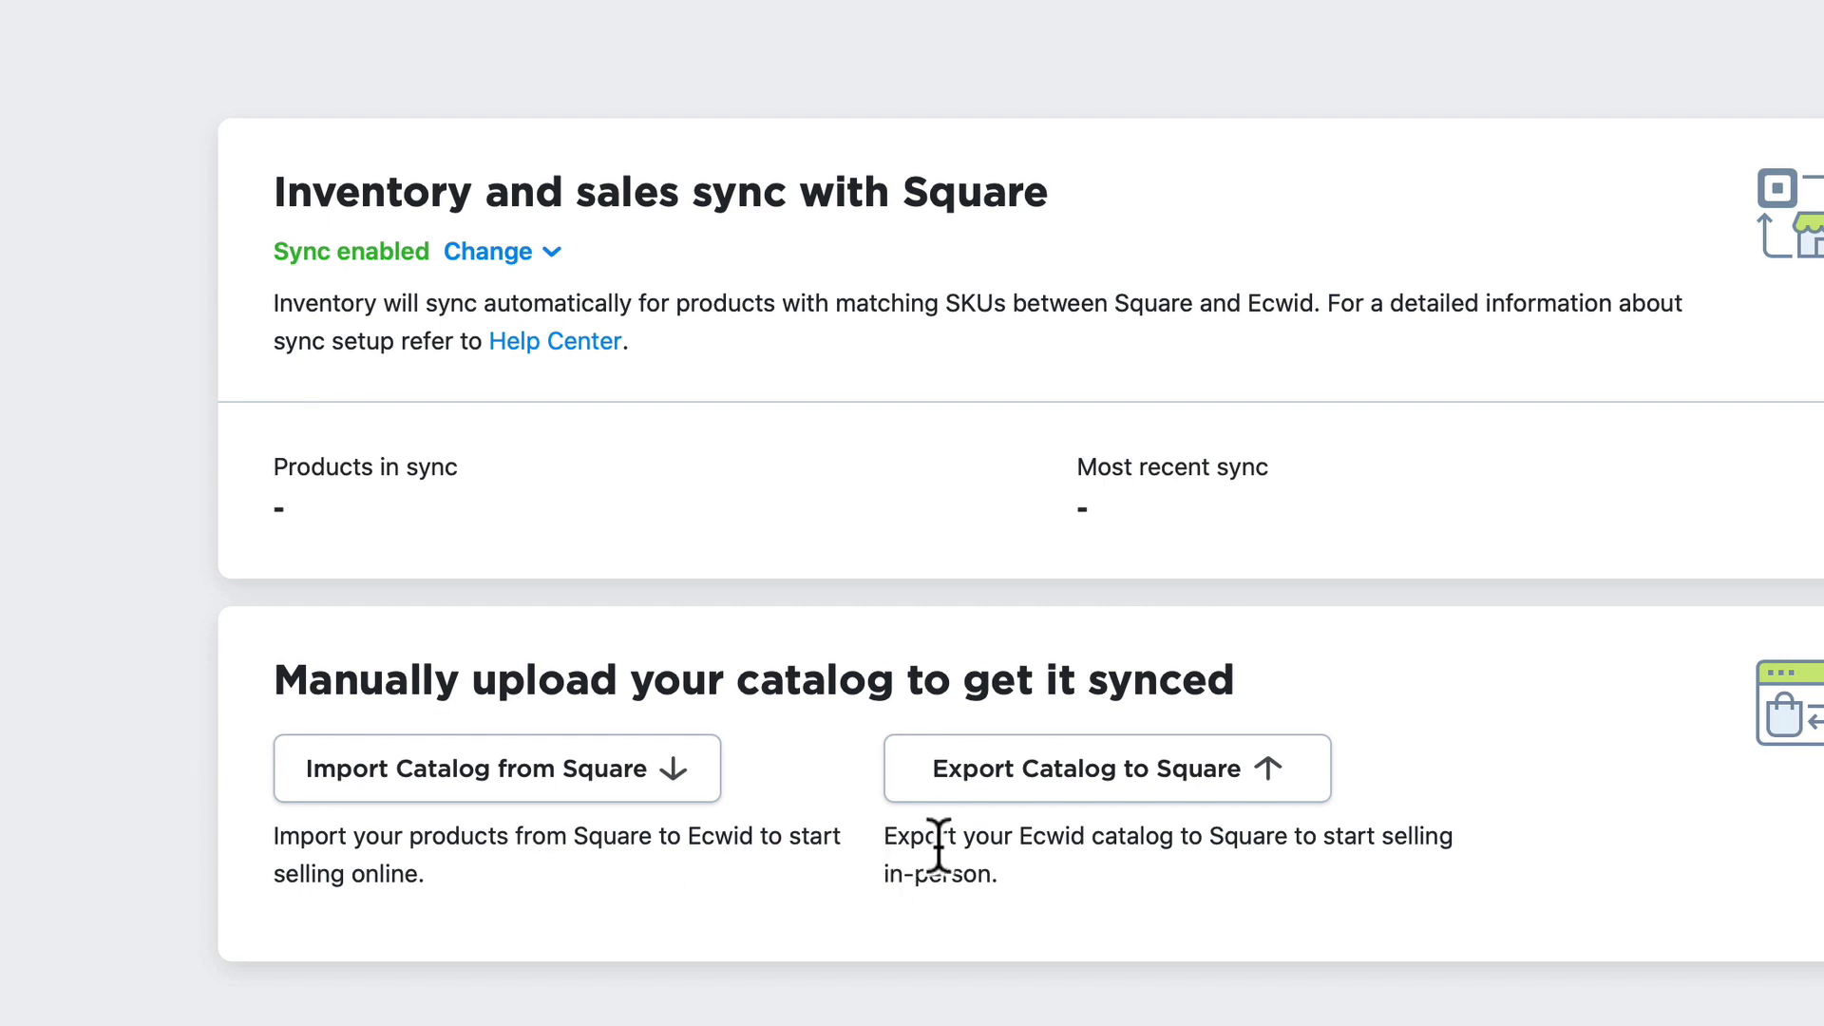
{"action": "mouse_move", "coordinate": [1149, 844]}
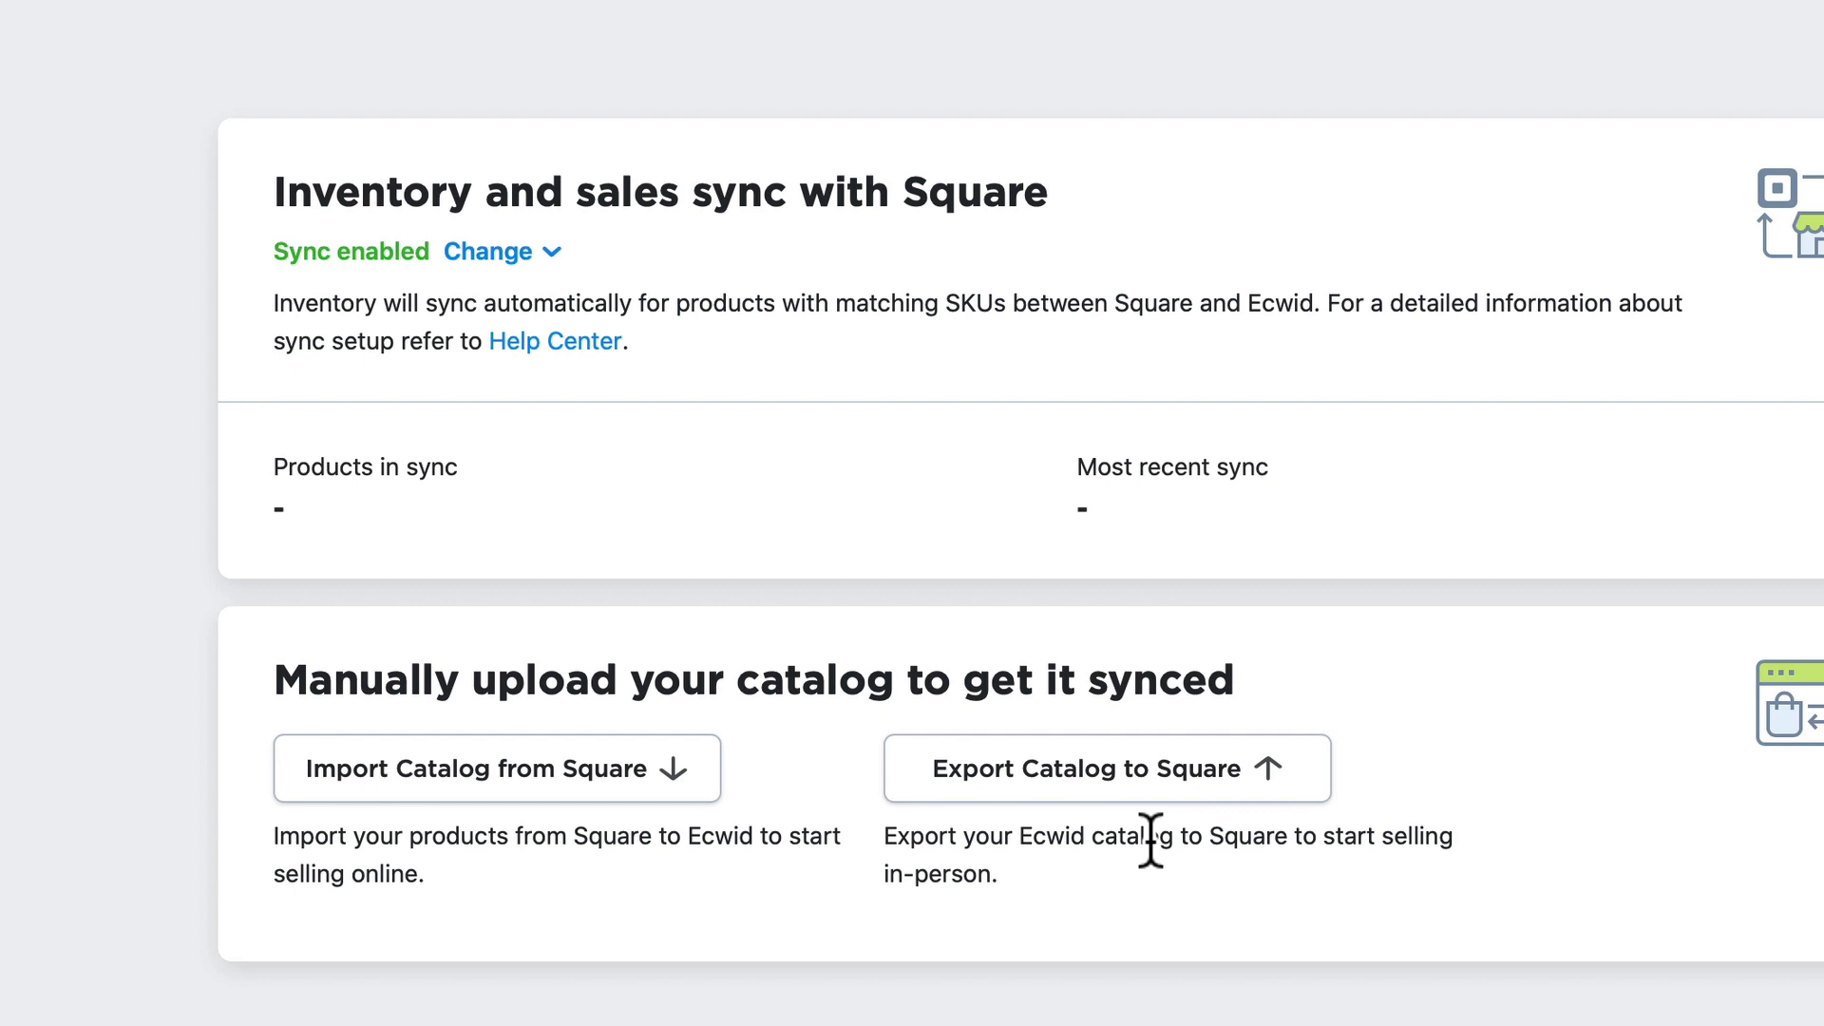
{"action": "mouse_move", "coordinate": [799, 810]}
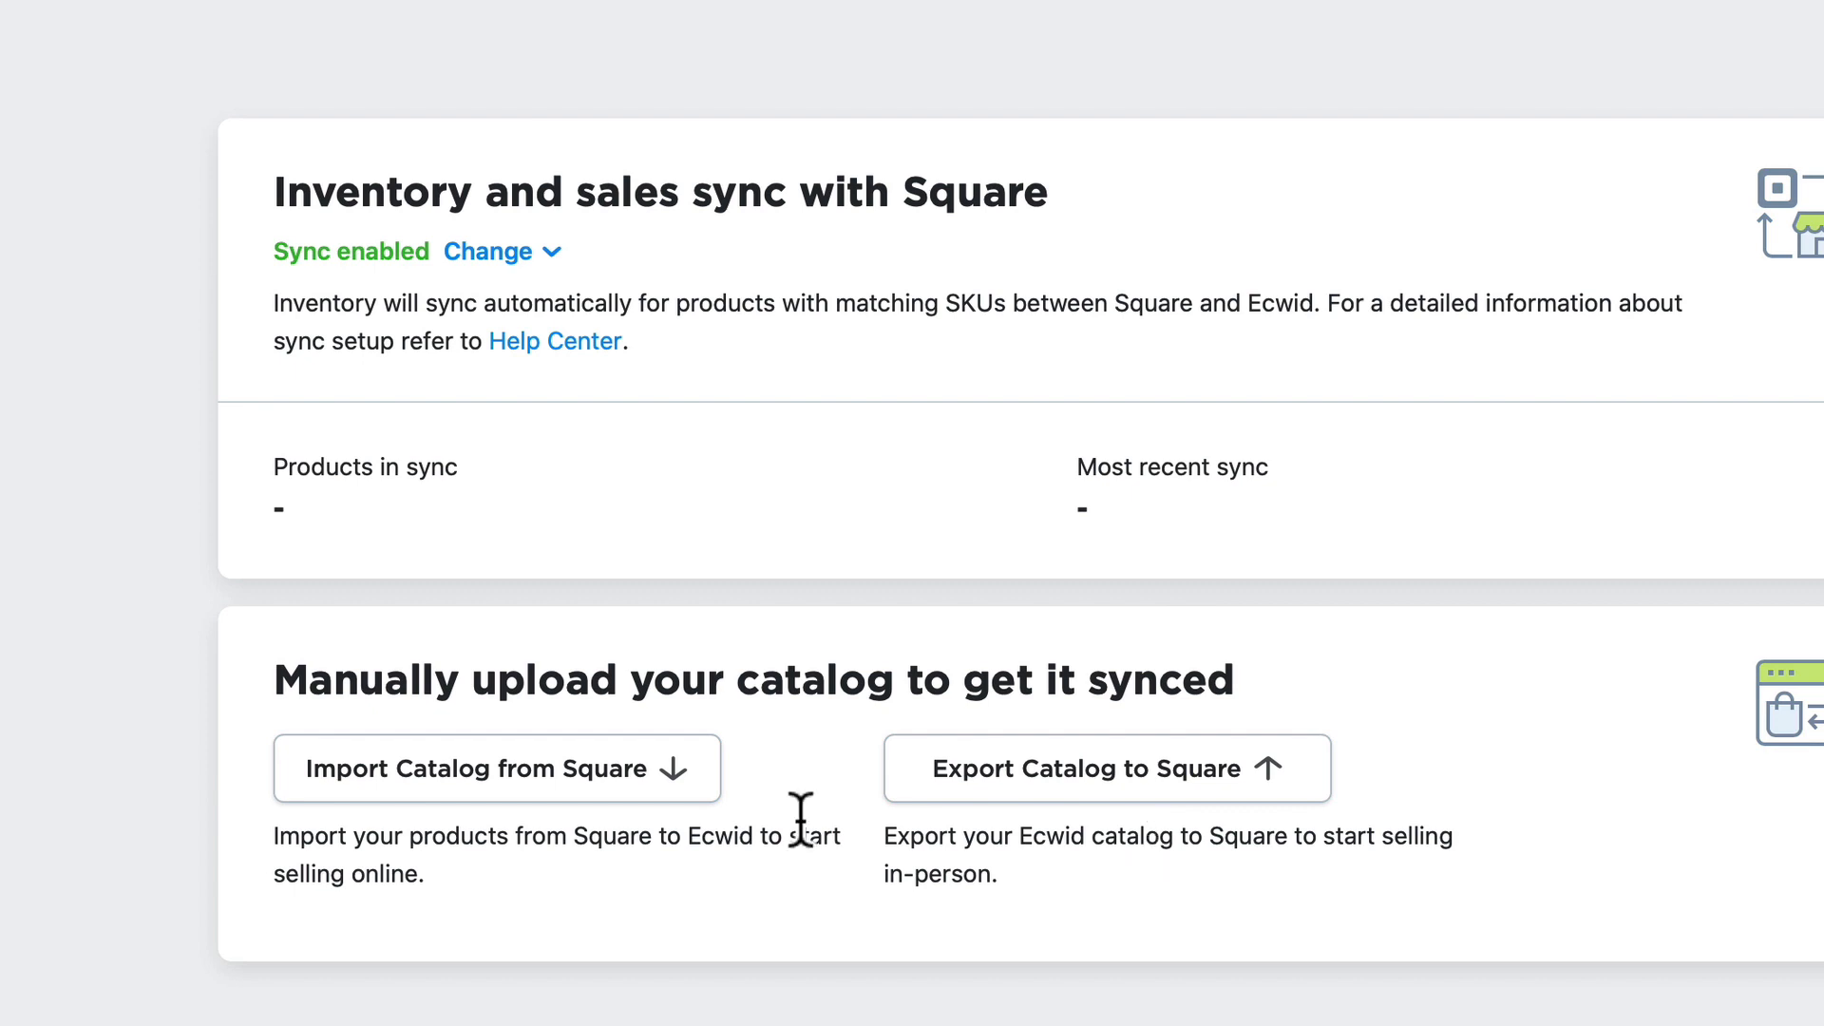
{"action": "mouse_move", "coordinate": [751, 825]}
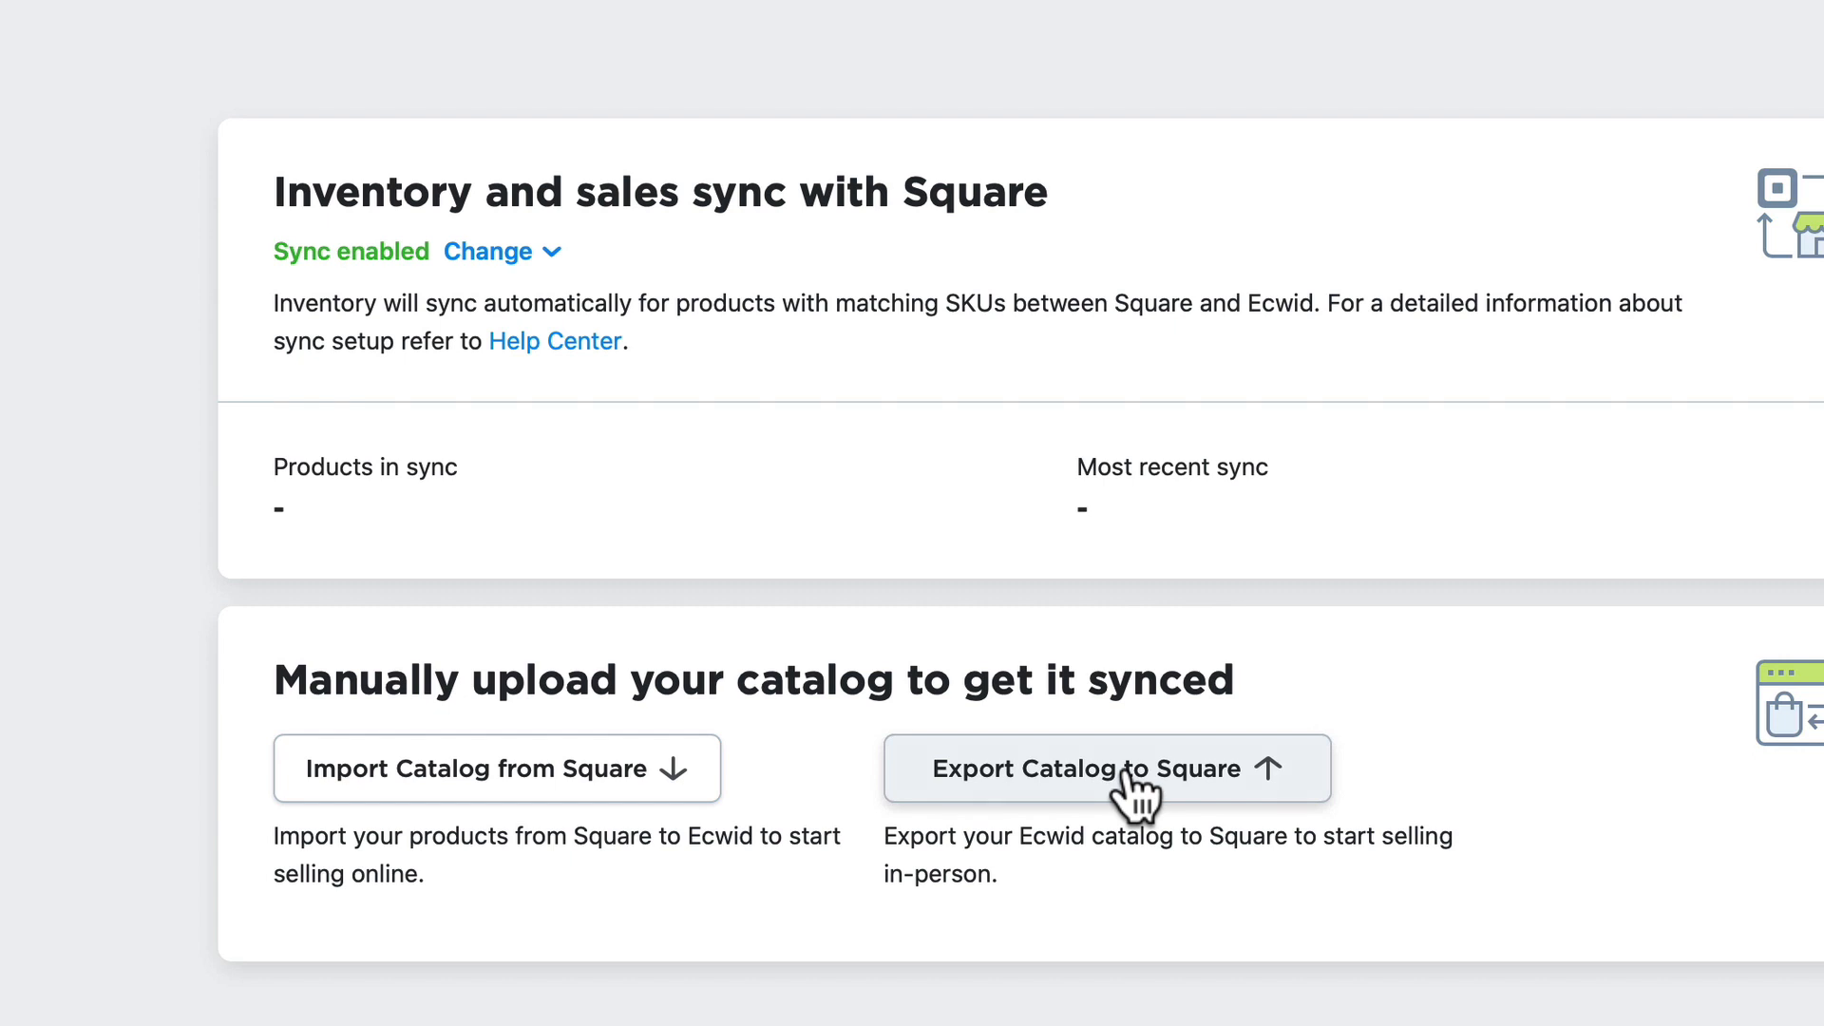
{"action": "left_click", "coordinate": [1105, 768]}
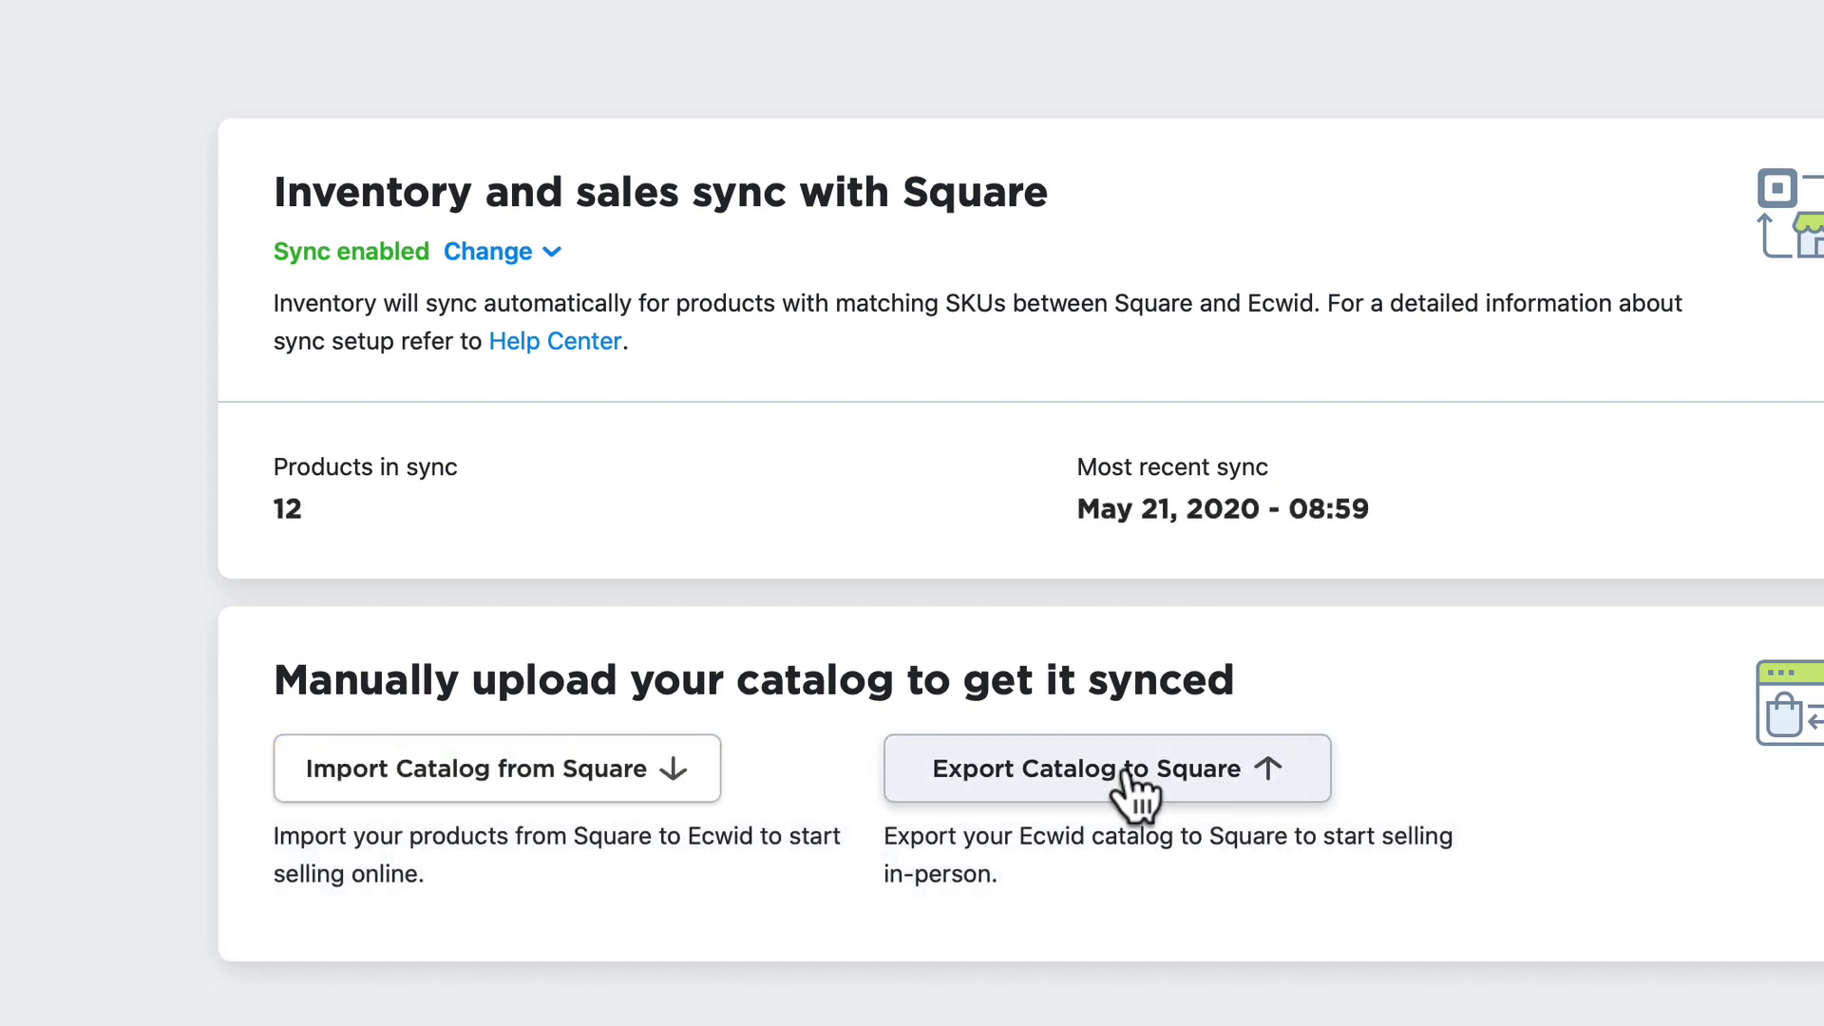
{"action": "mouse_move", "coordinate": [1057, 488]}
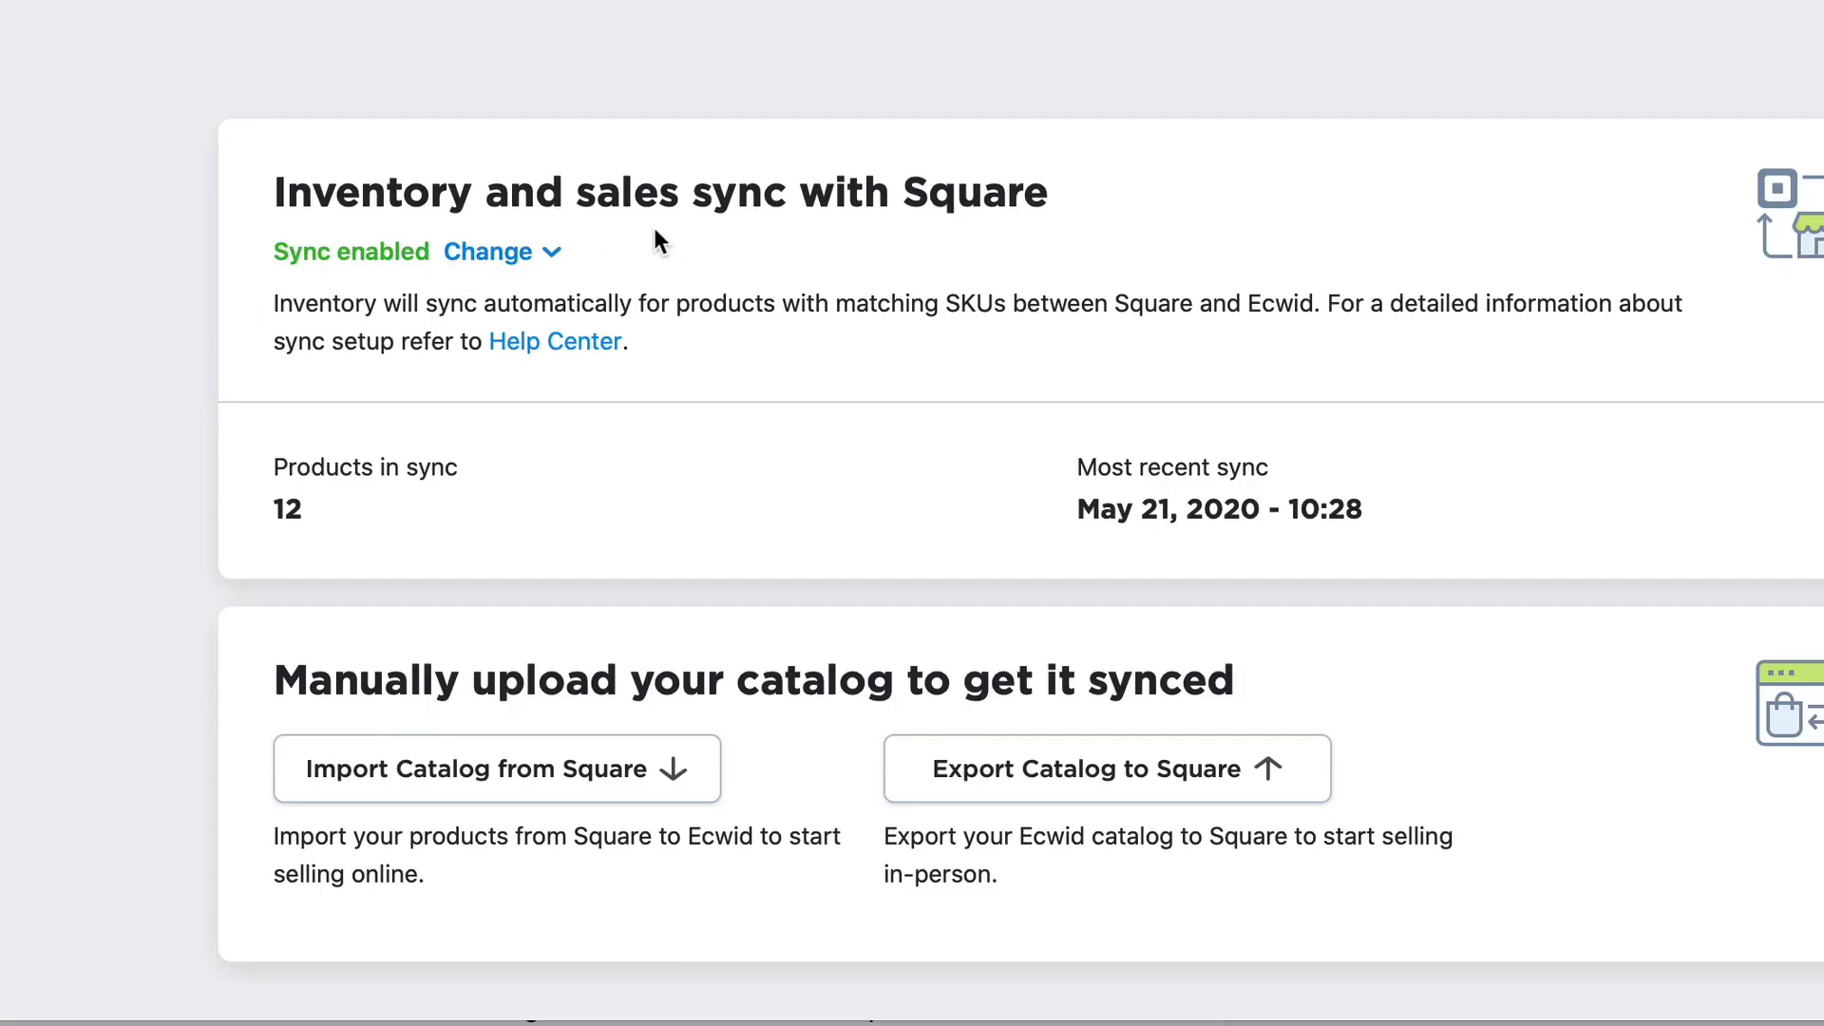
{"action": "mouse_move", "coordinate": [917, 229]}
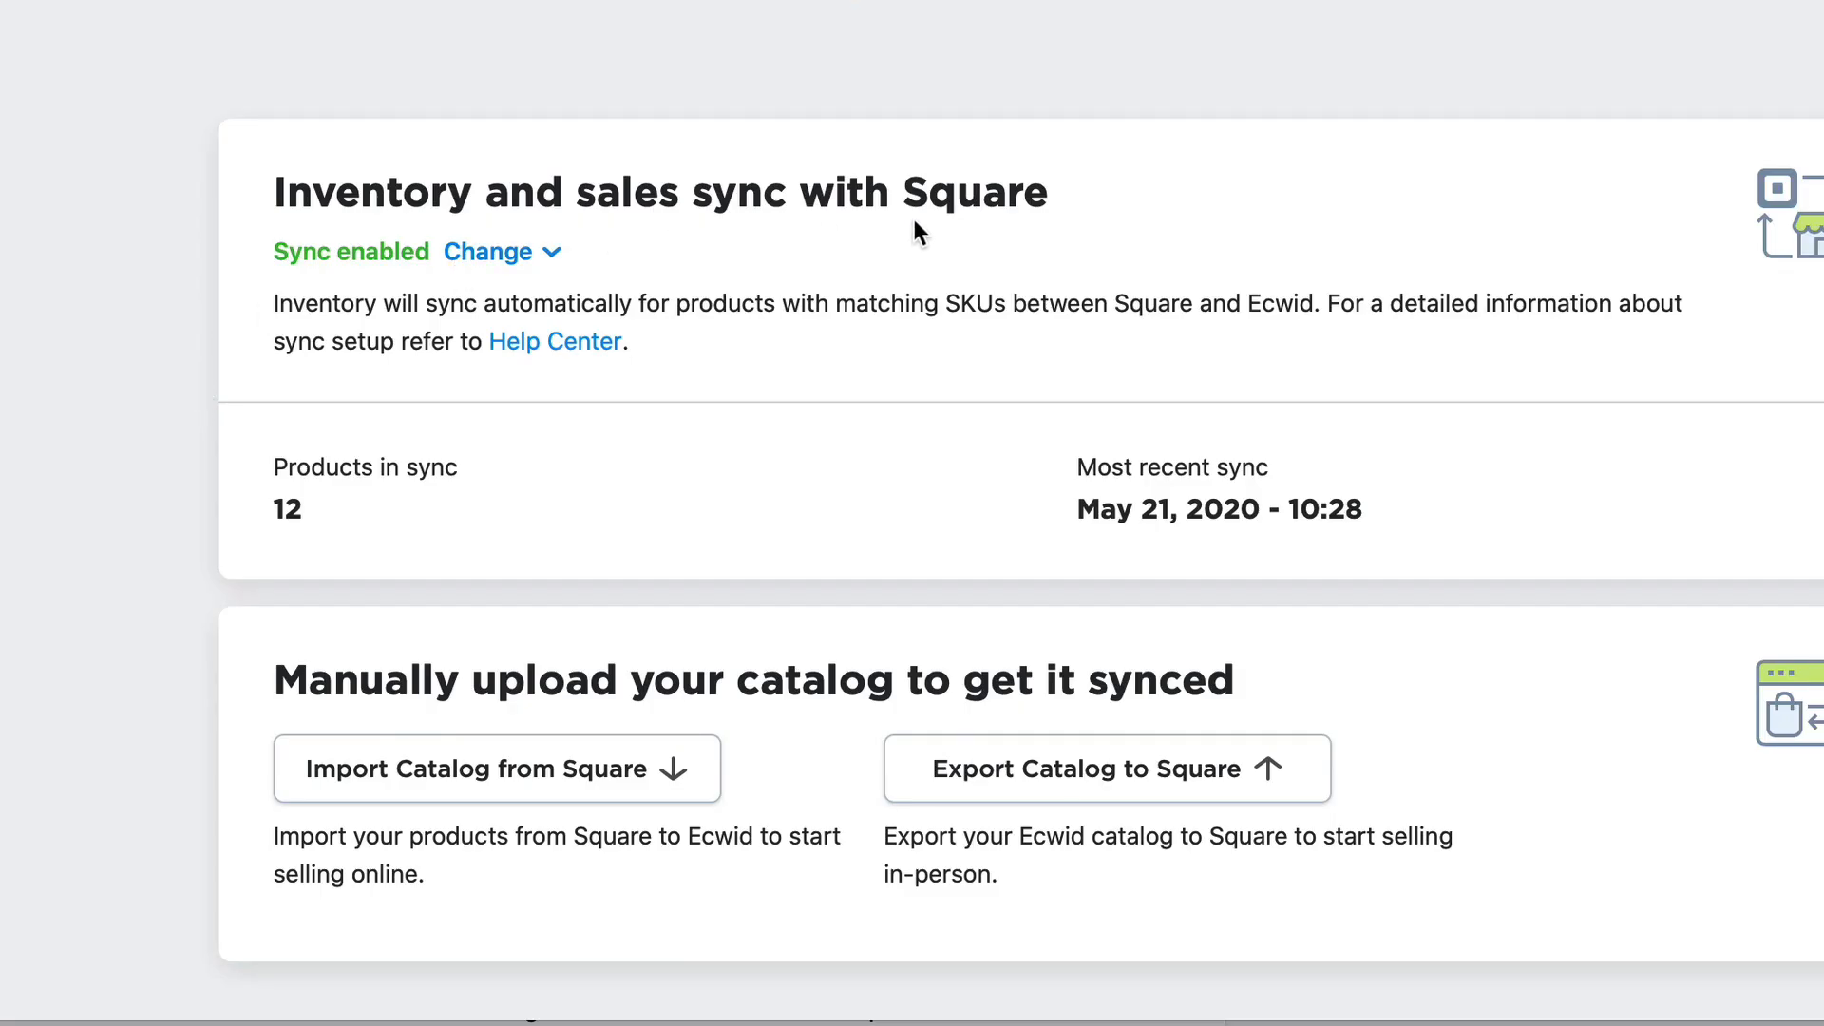
{"action": "mouse_move", "coordinate": [942, 234]}
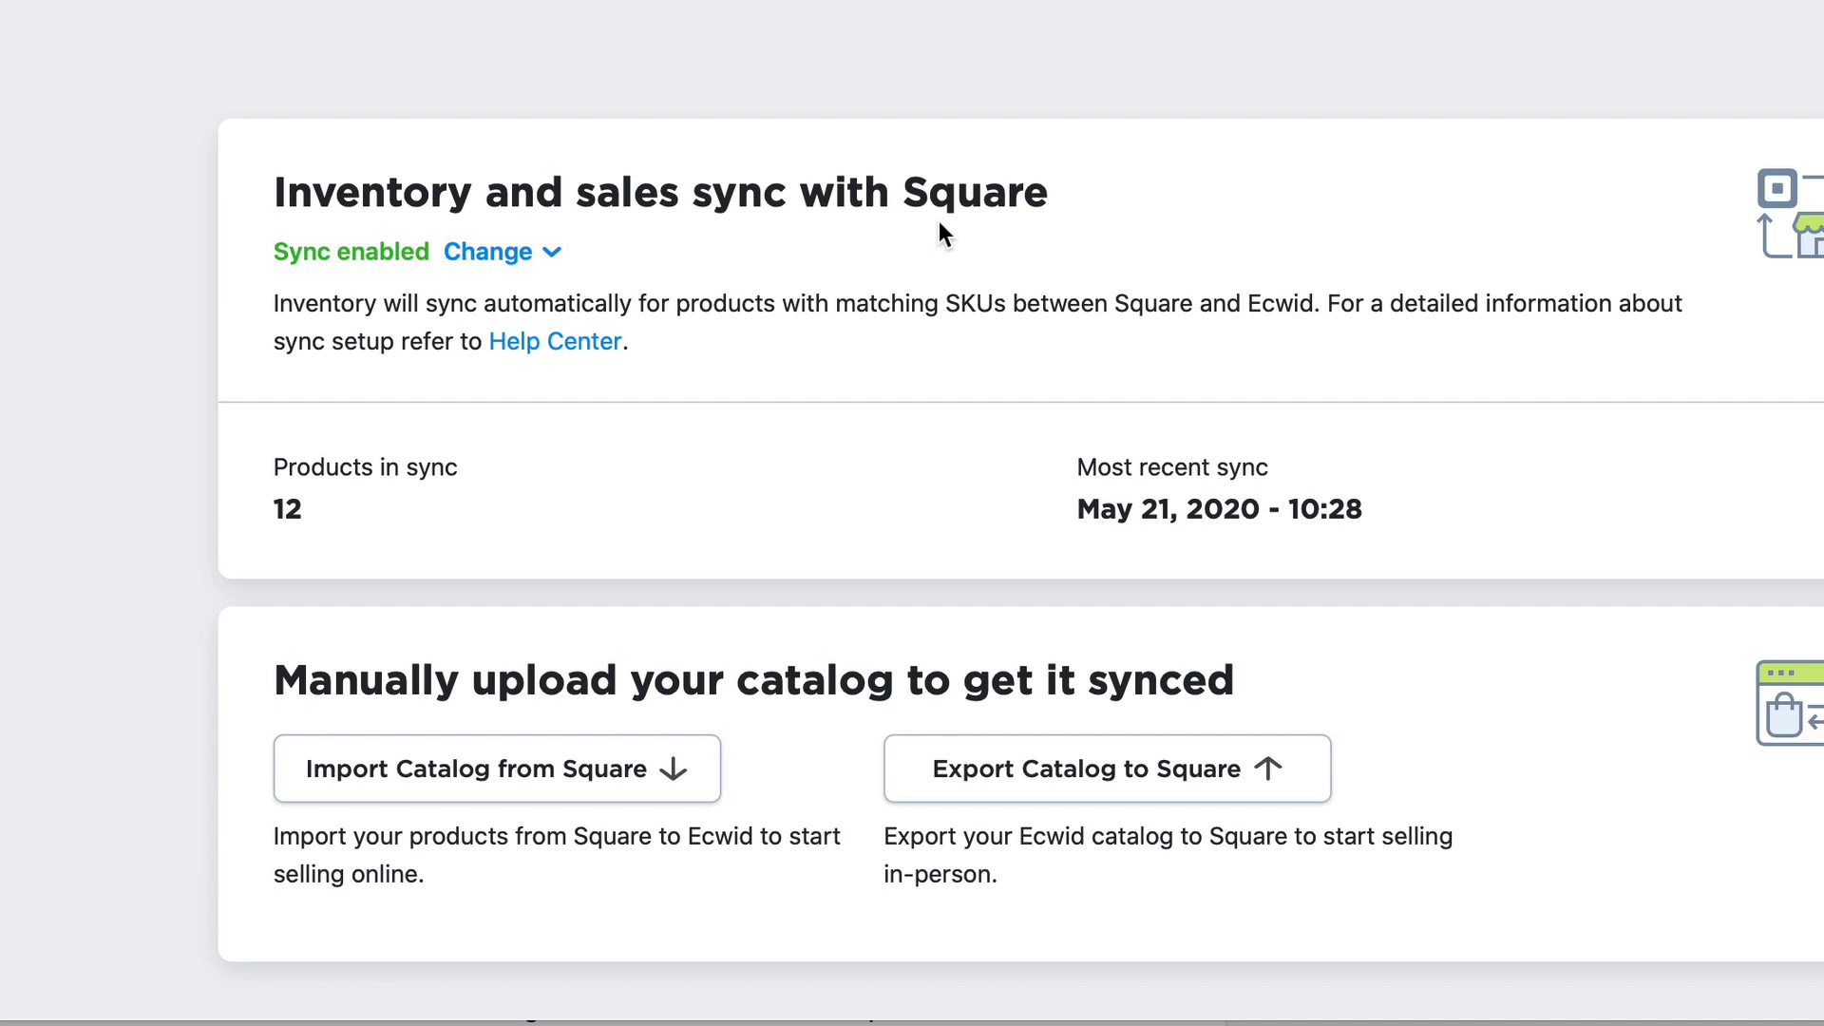
Go to the Square Dashboard home and open the Items library
{"action": "left_click", "coordinate": [488, 252]}
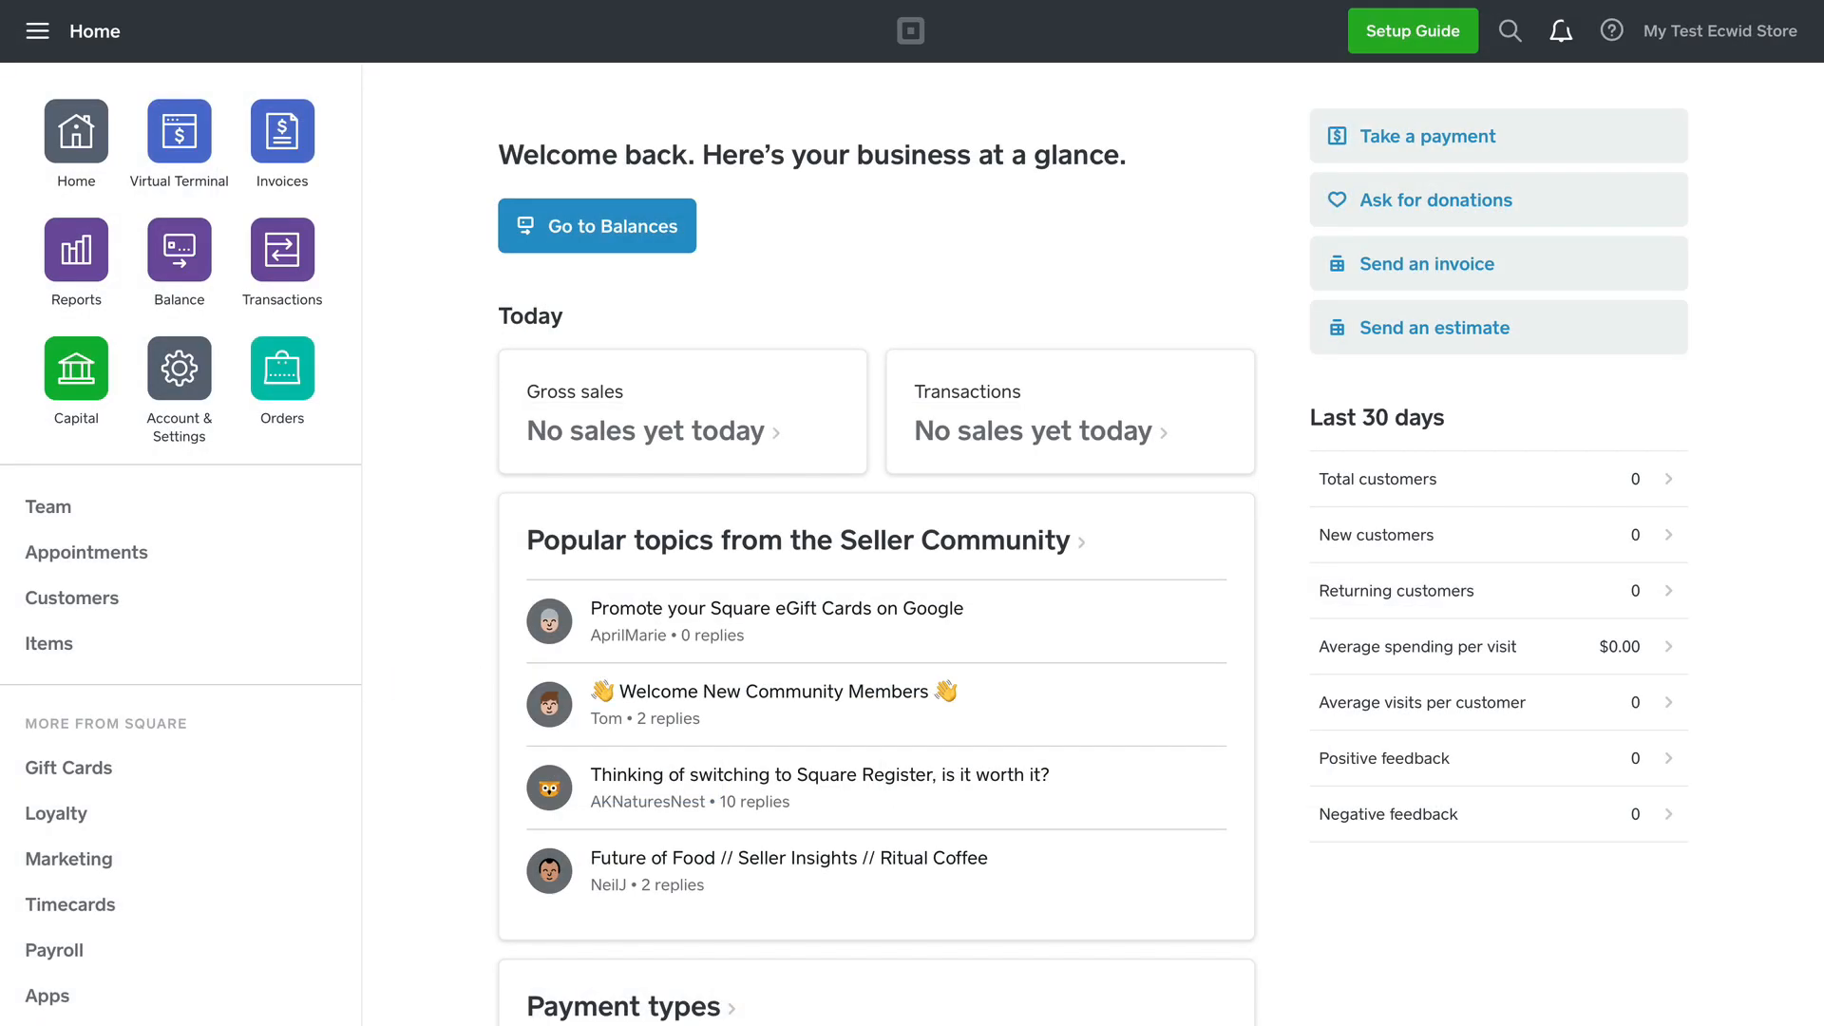
{"action": "mouse_move", "coordinate": [87, 551]}
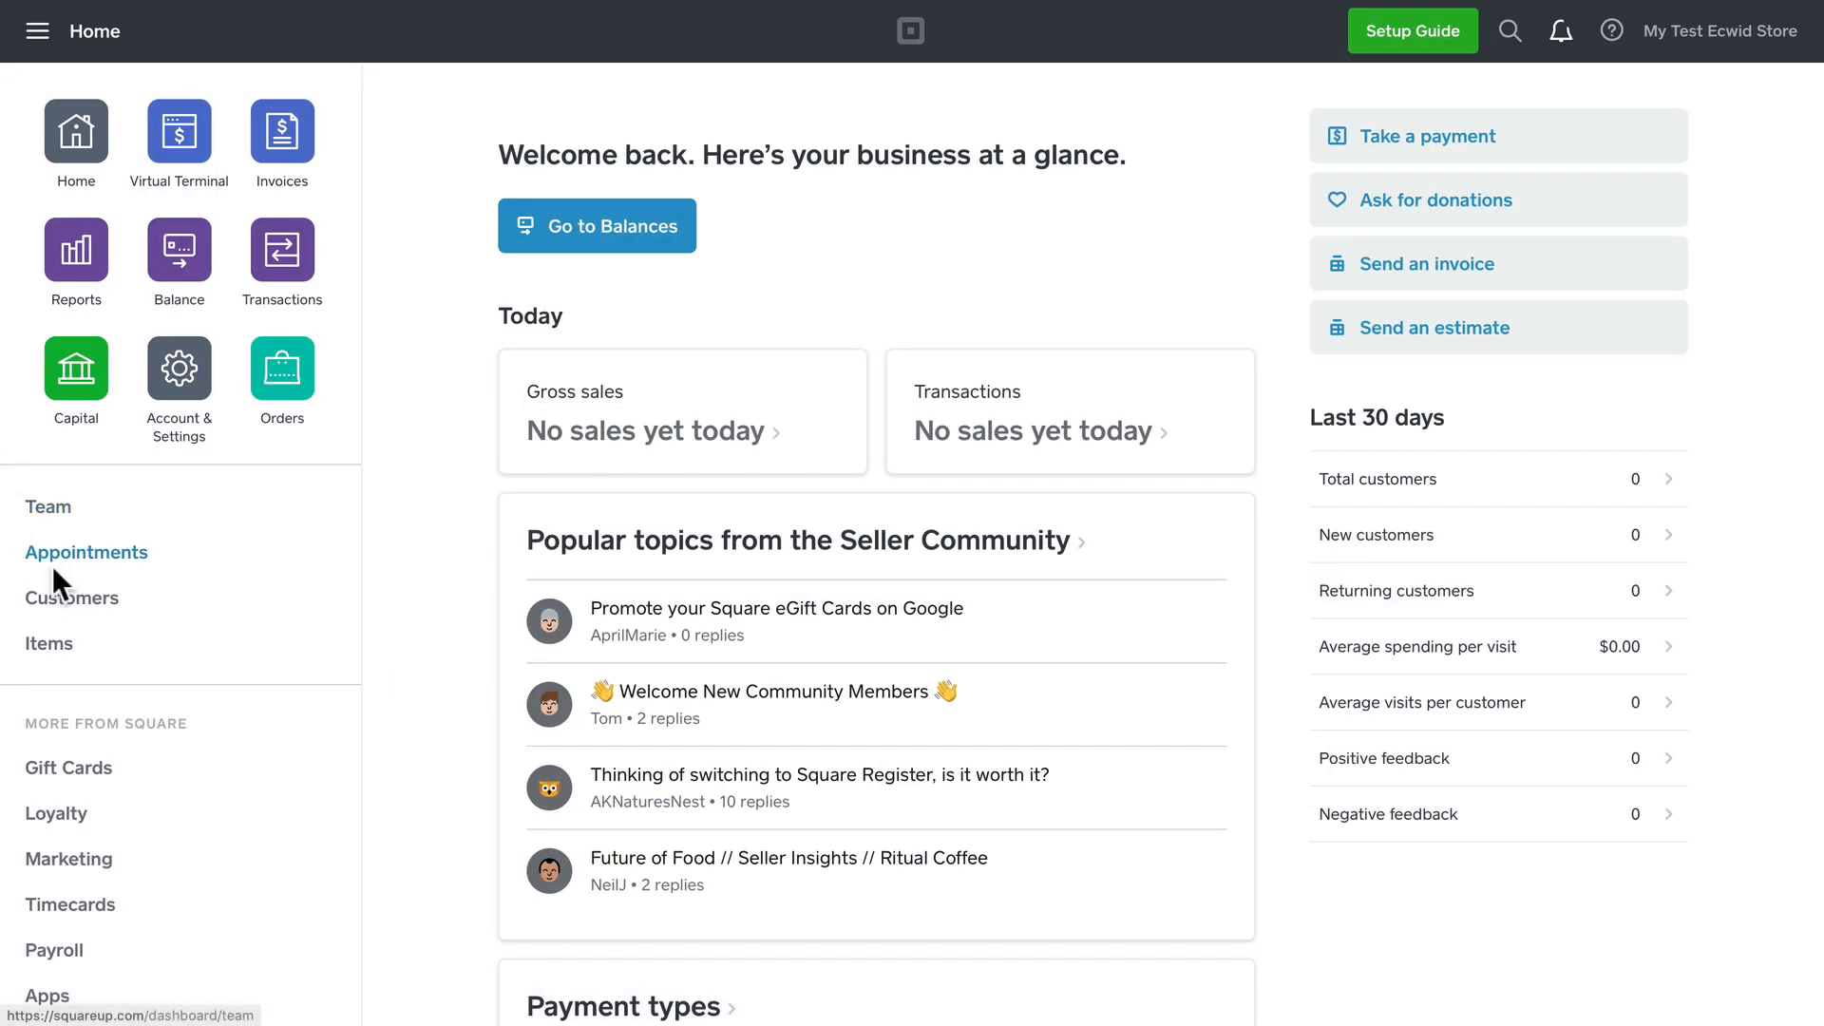
{"action": "left_click", "coordinate": [49, 644]}
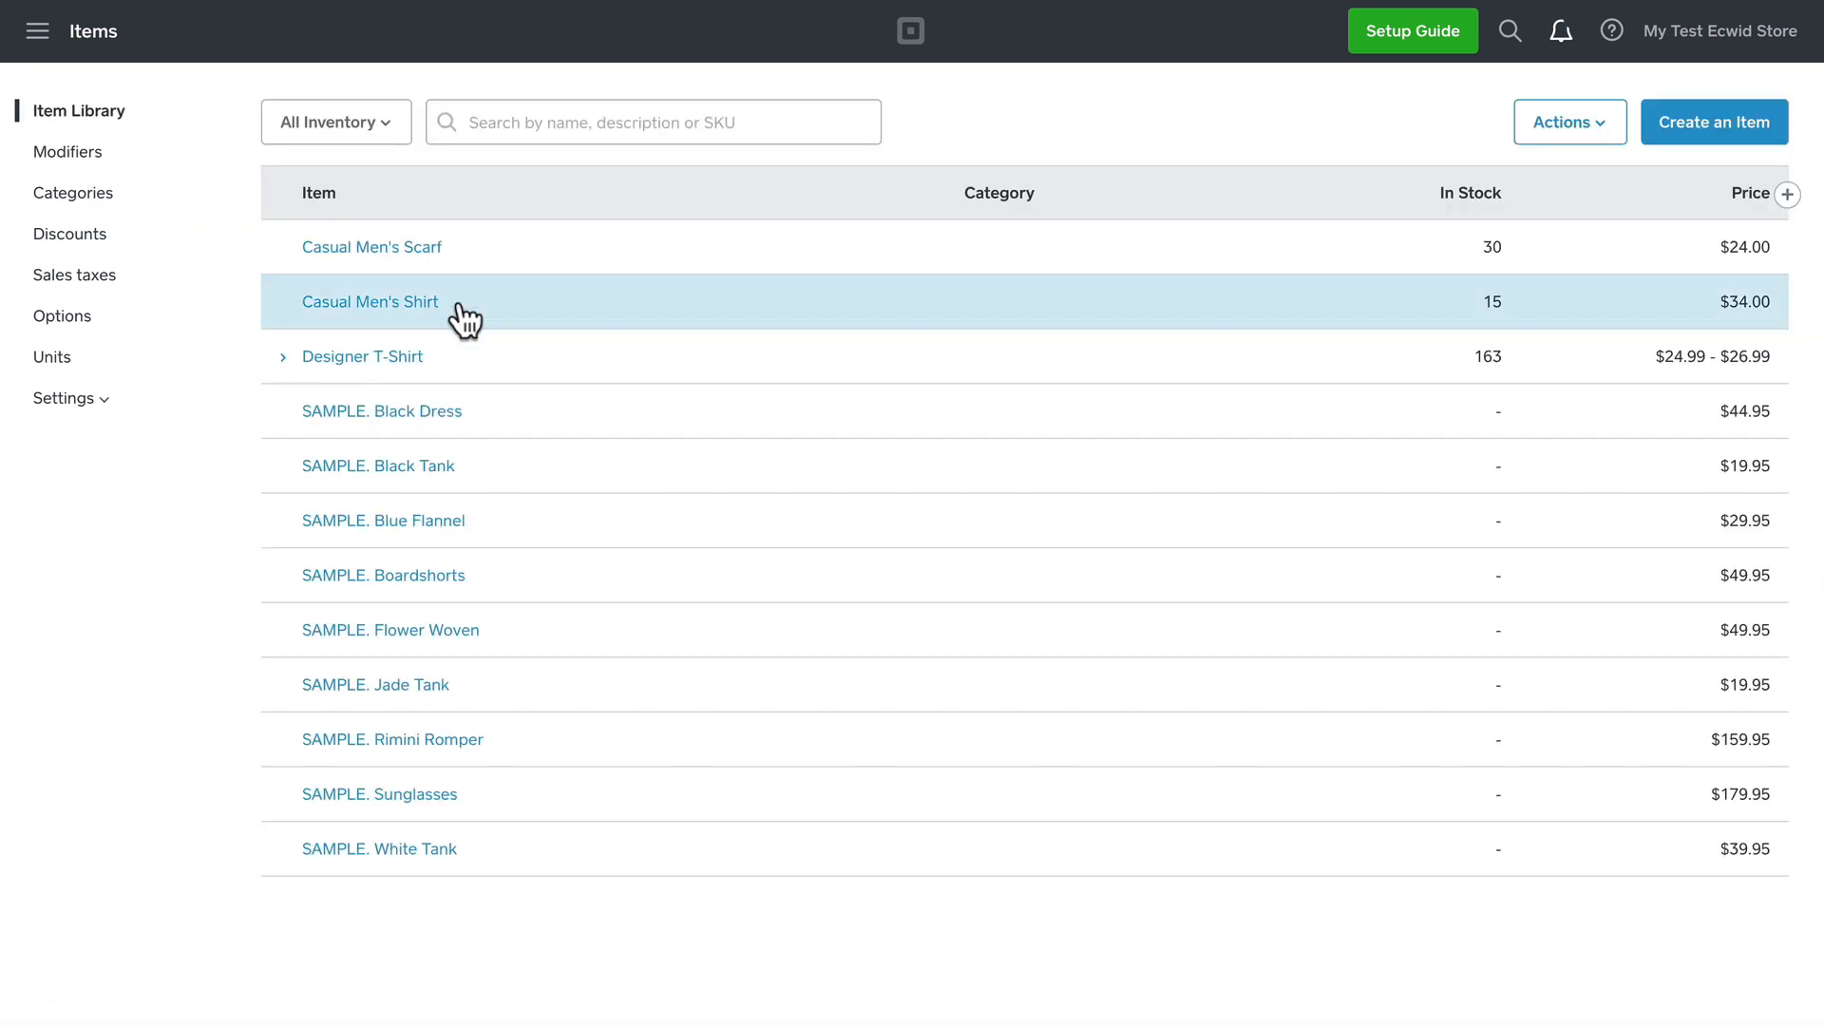
{"action": "mouse_move", "coordinate": [614, 792]}
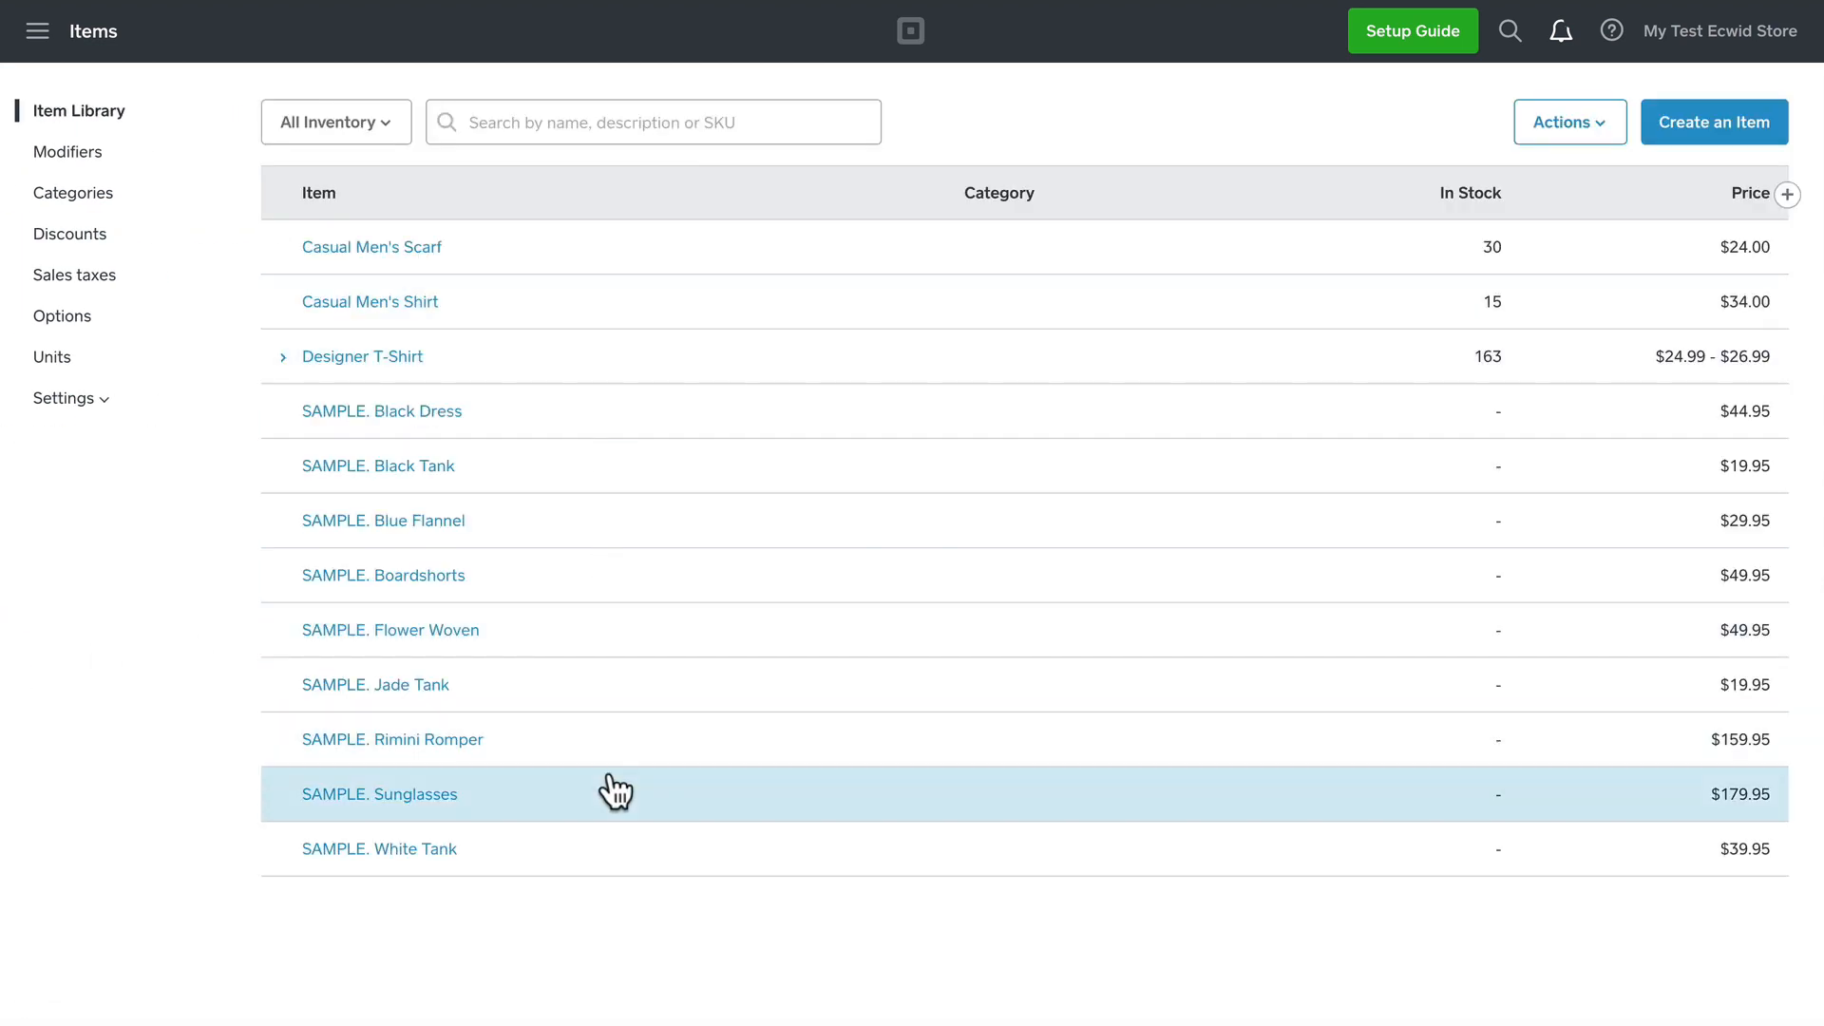
{"action": "mouse_move", "coordinate": [493, 674]}
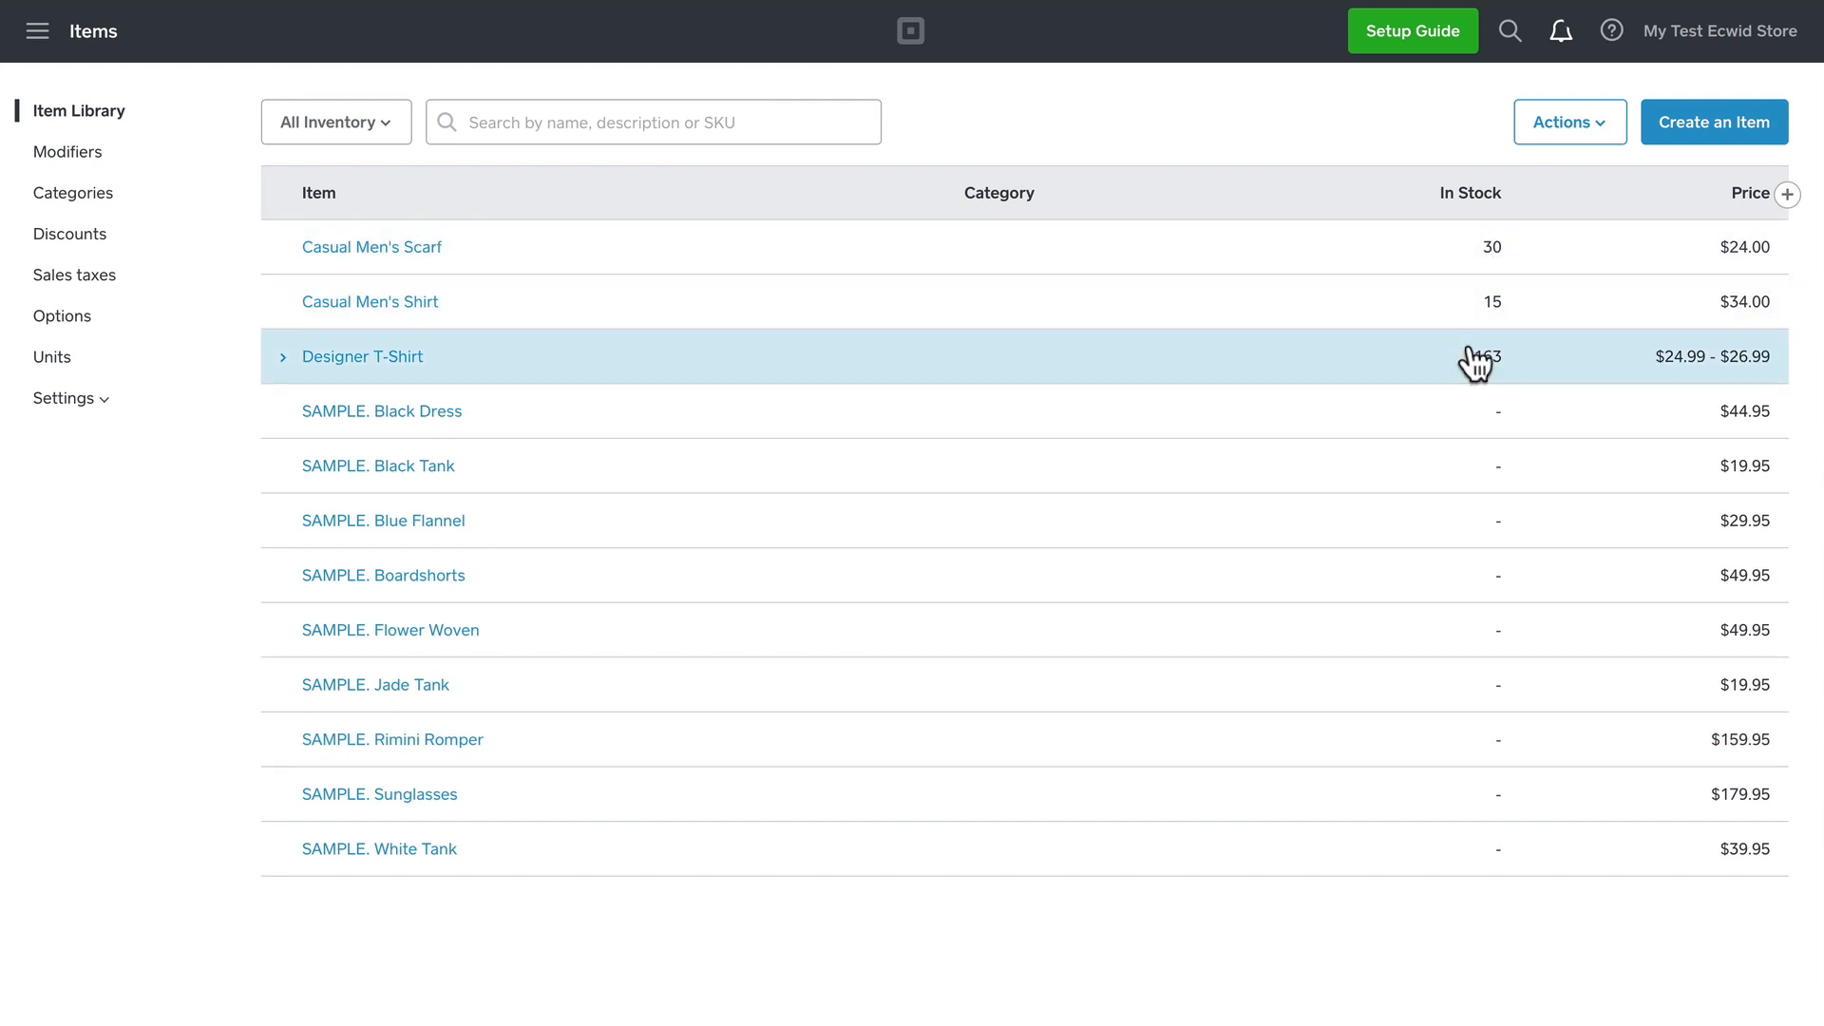
Open Designer T-Shirt and scroll through its six variations and SKUs
{"action": "left_click", "coordinate": [362, 356]}
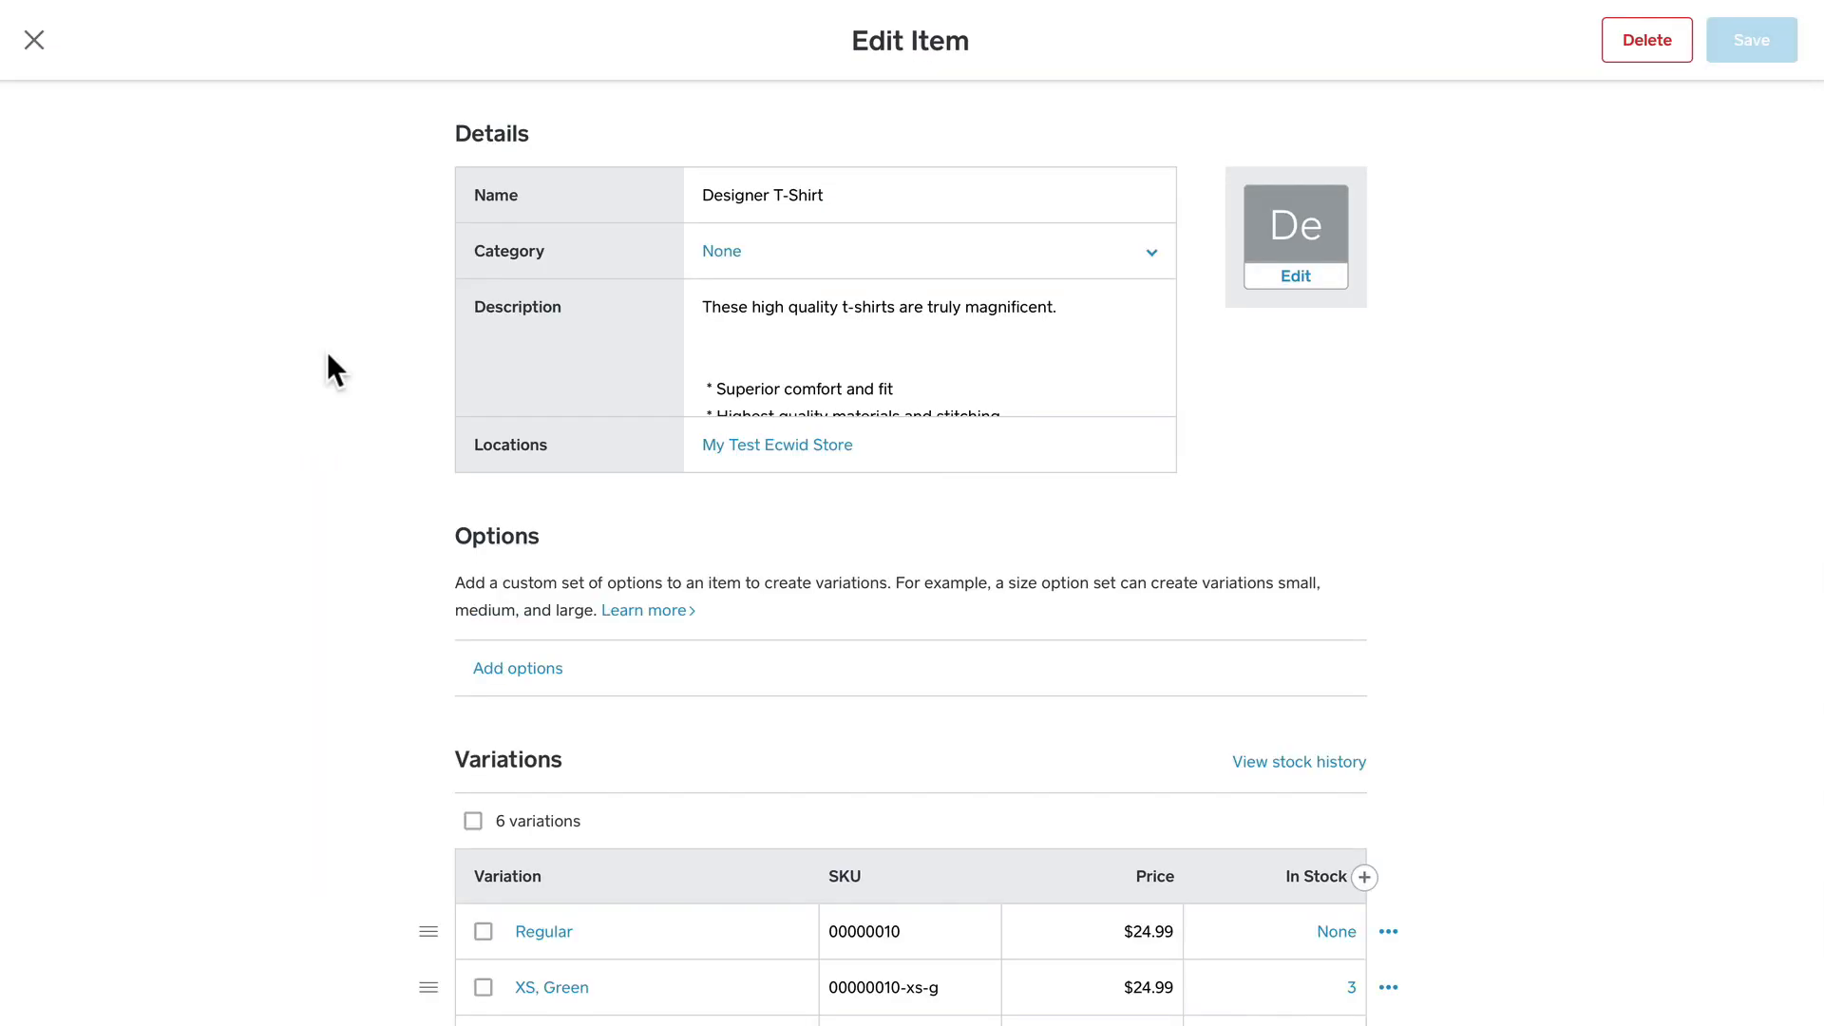
{"action": "scroll", "scroll_direction": "down", "scroll_amount": 3}
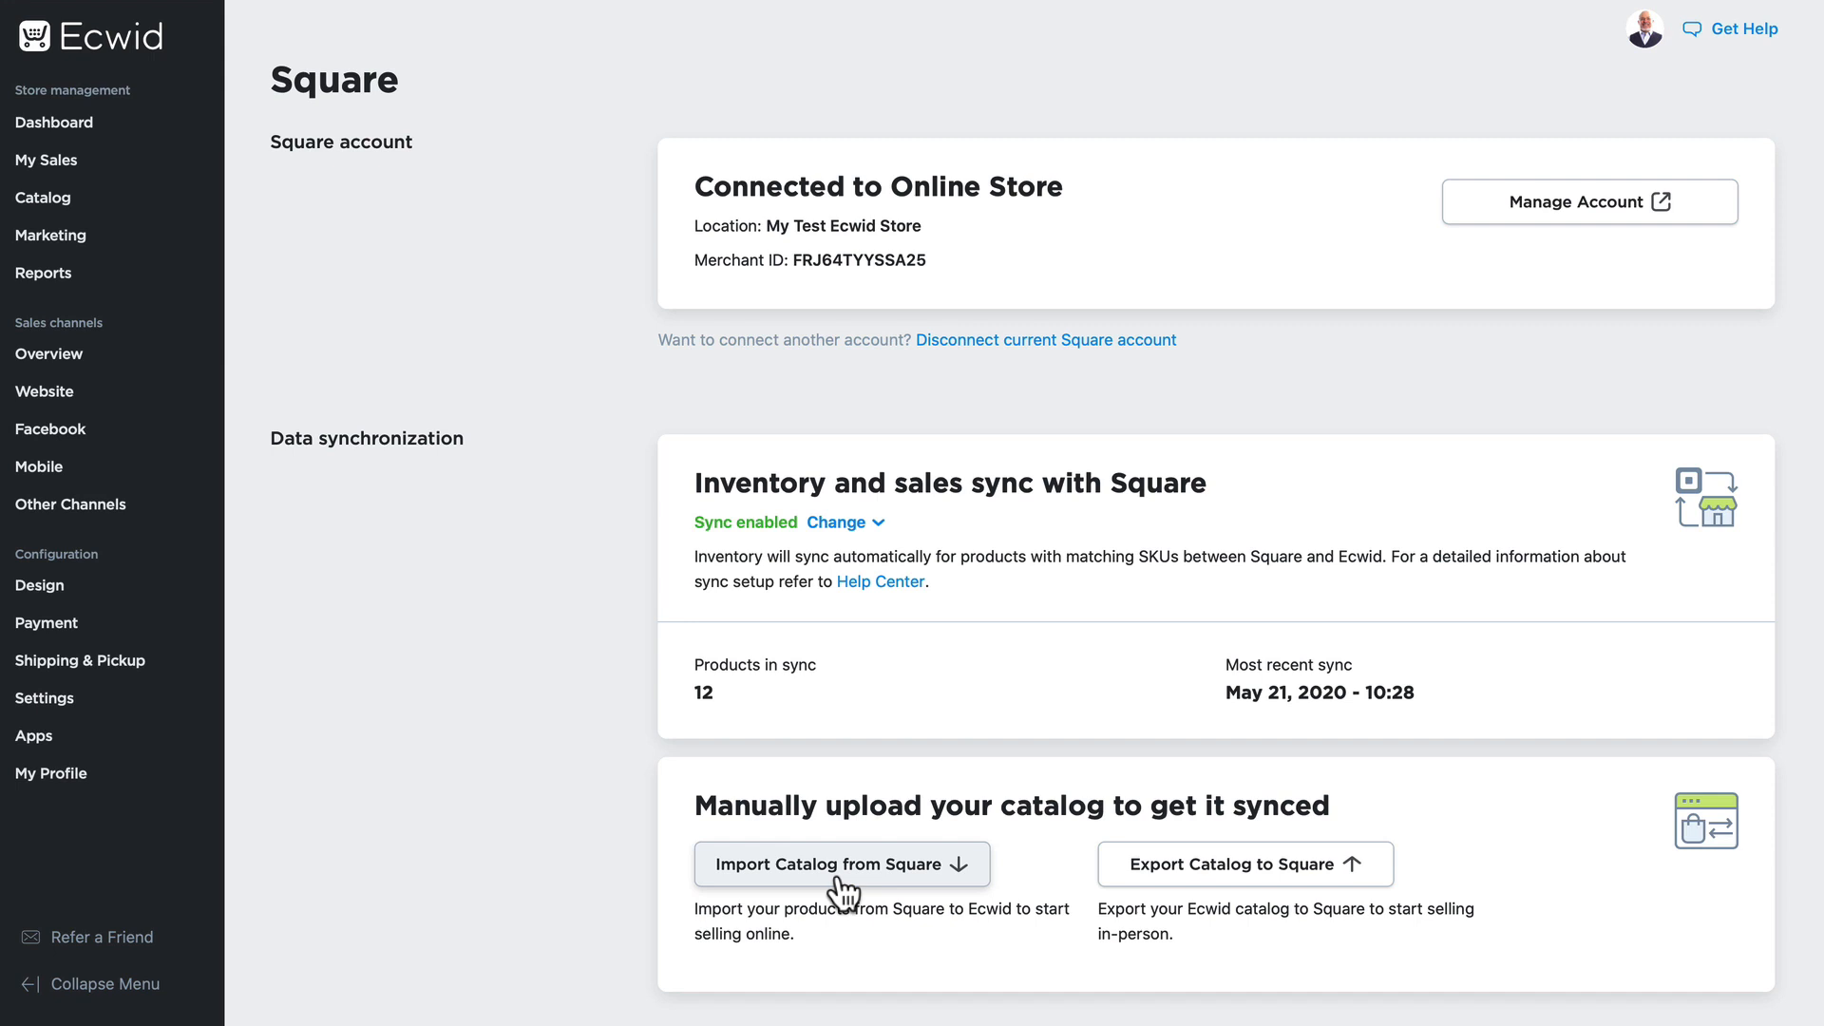
{"action": "mouse_move", "coordinate": [1246, 554]}
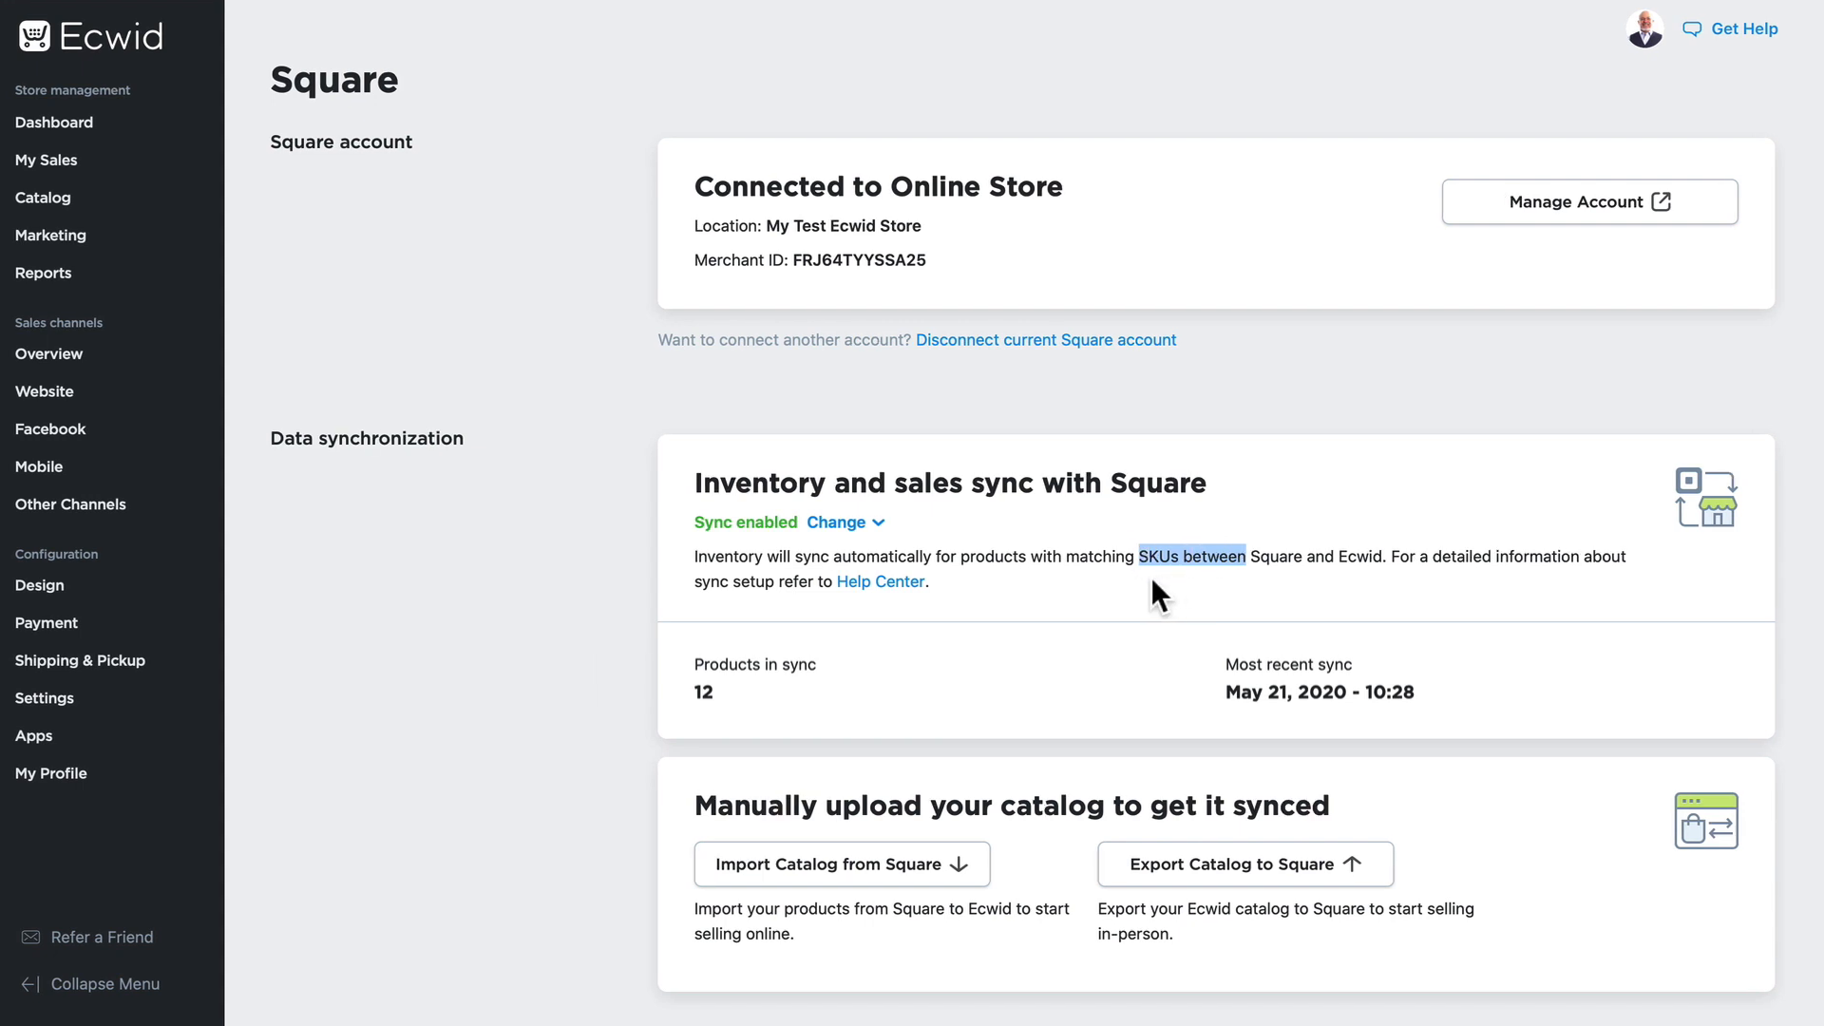
{"action": "mouse_move", "coordinate": [1125, 610]}
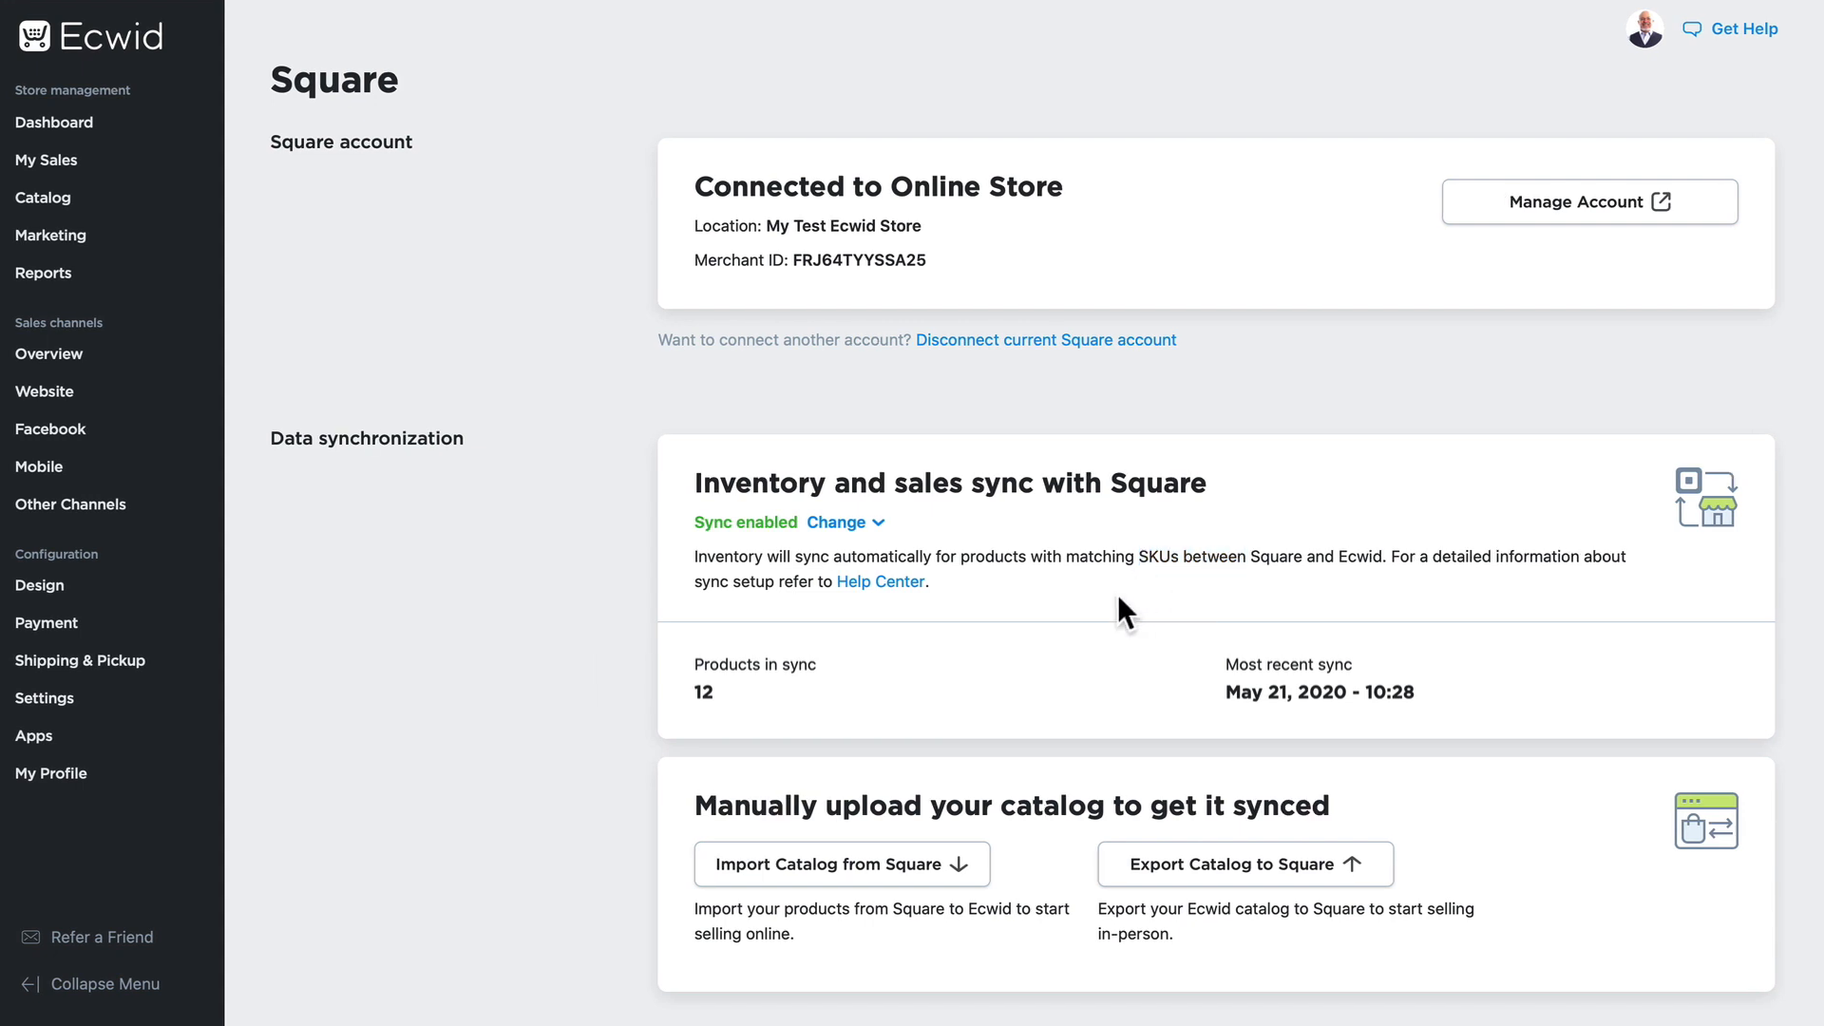
{"action": "mouse_move", "coordinate": [996, 626]}
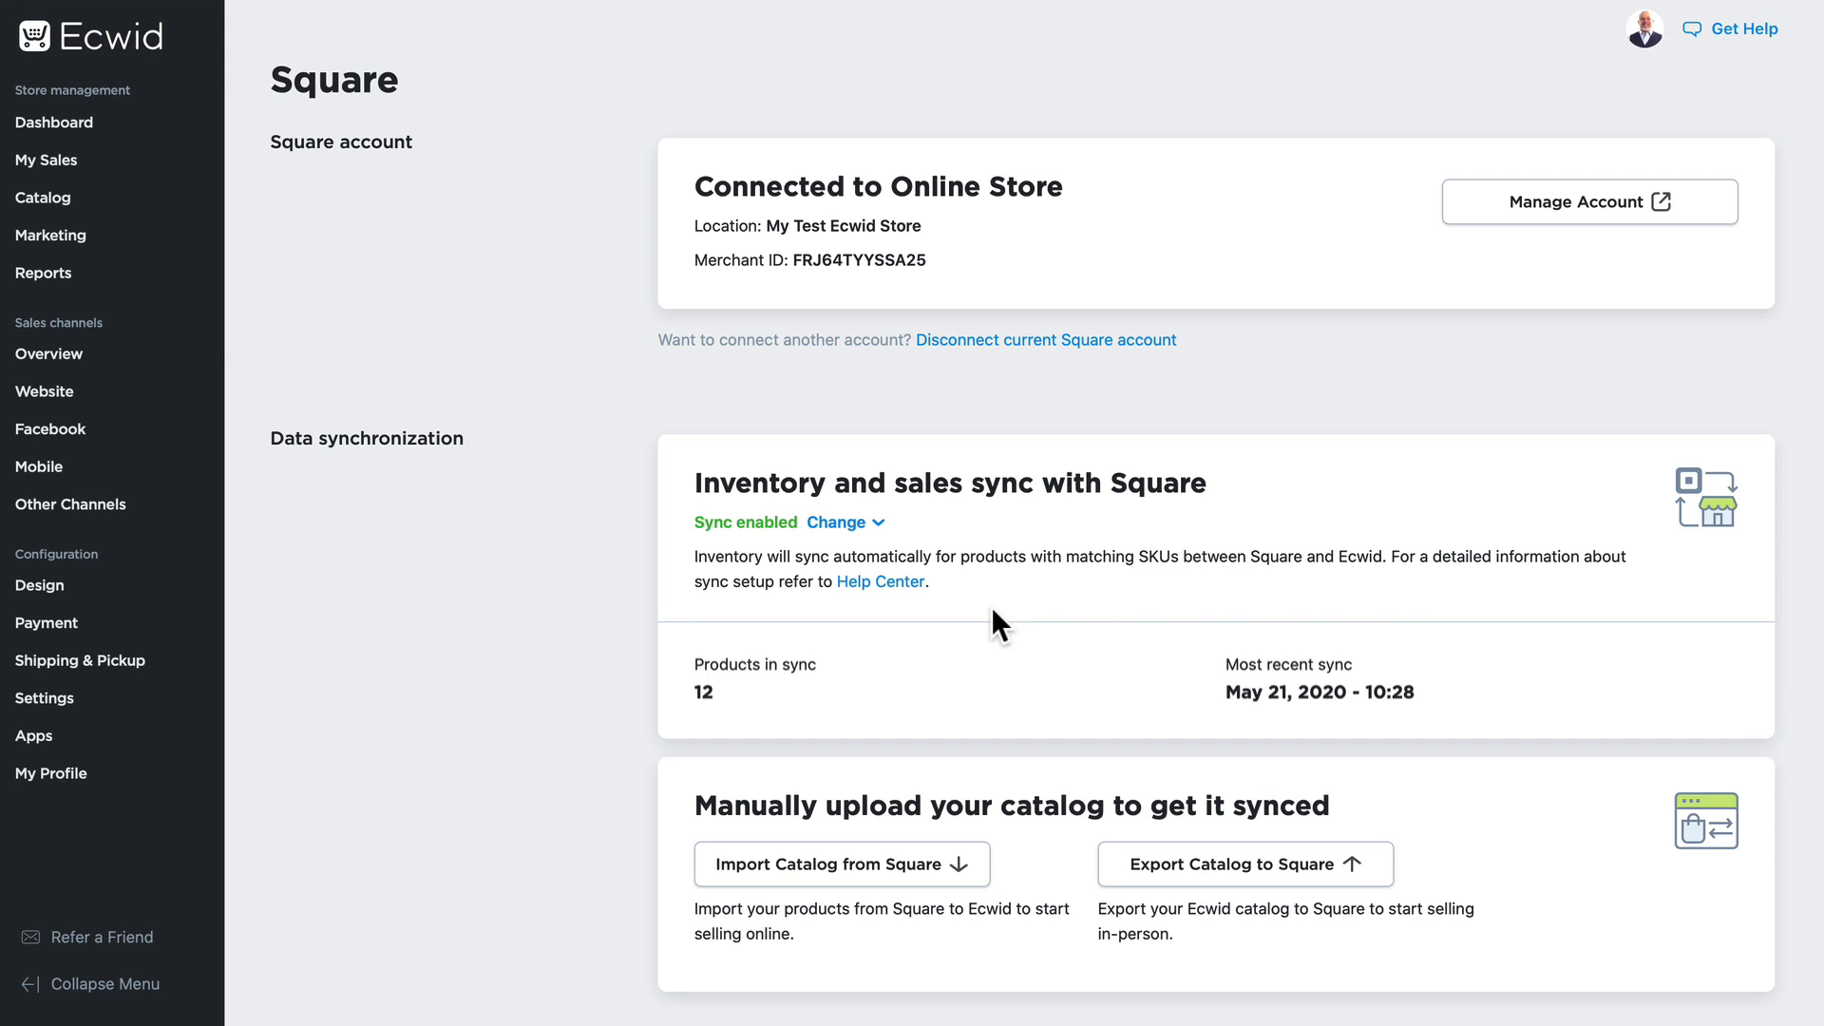
{"action": "mouse_move", "coordinate": [893, 716]}
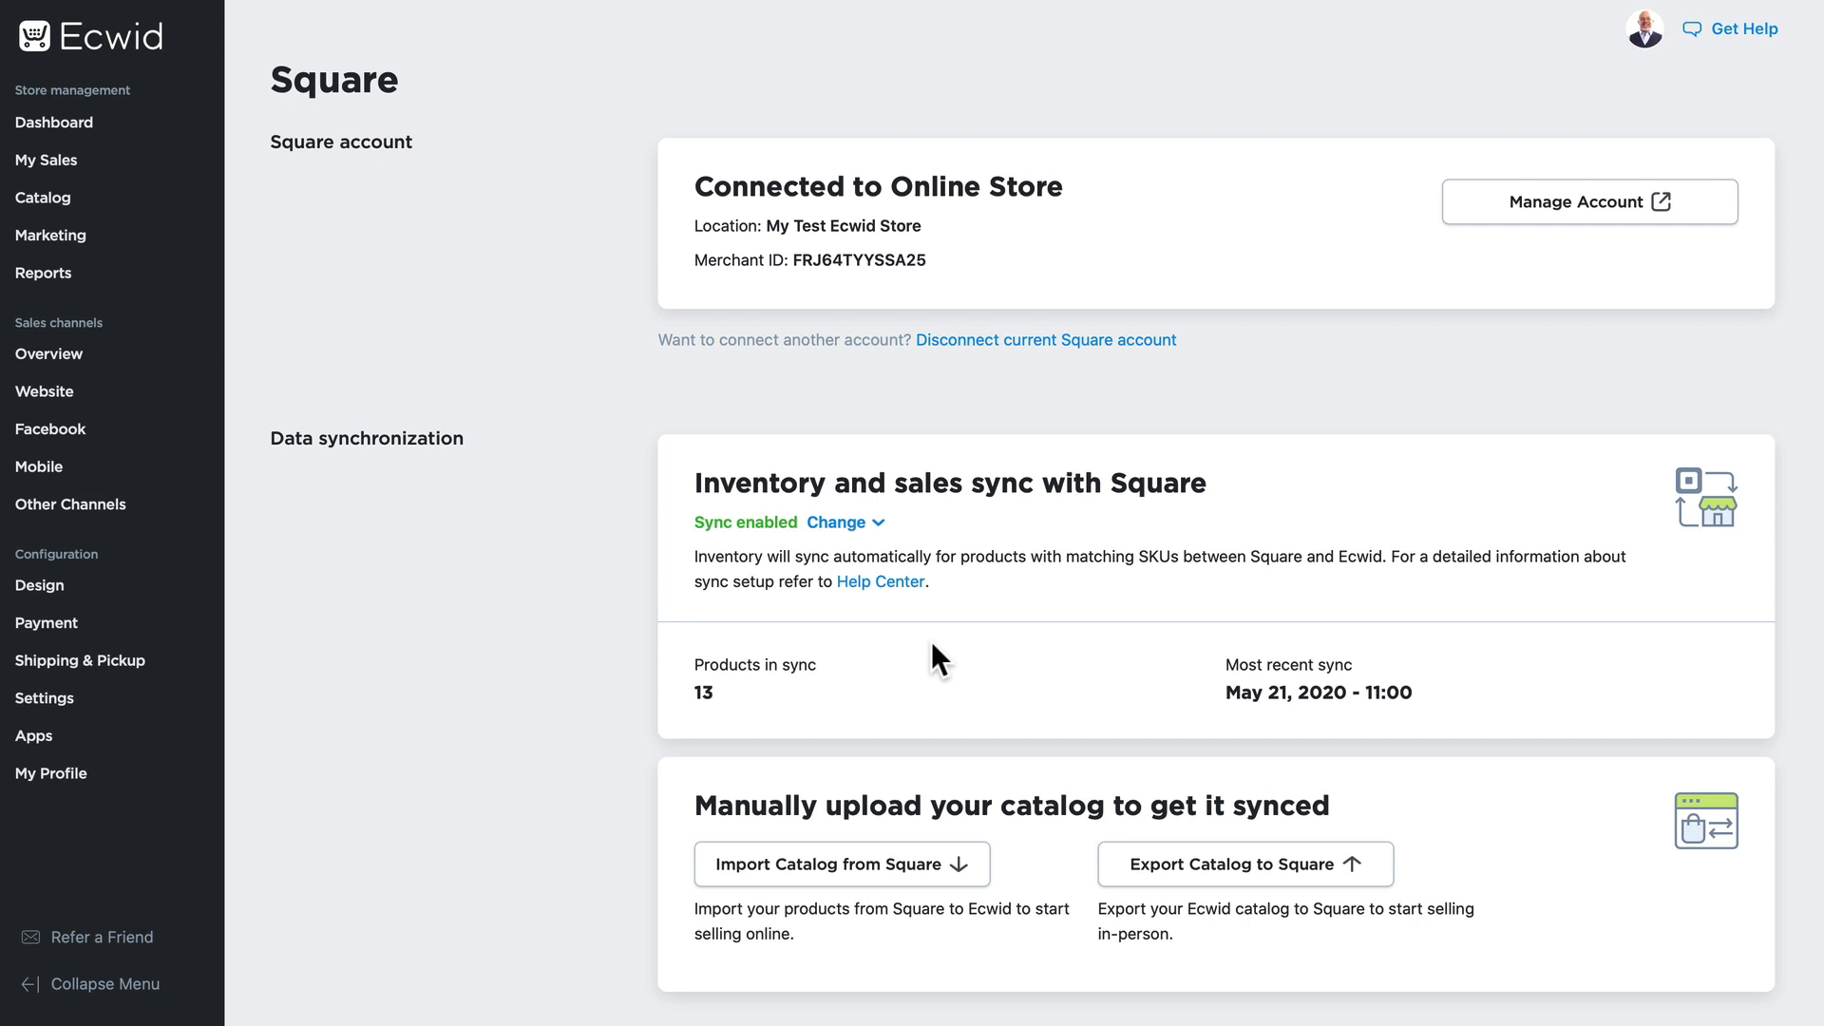
{"action": "mouse_move", "coordinate": [1196, 929]}
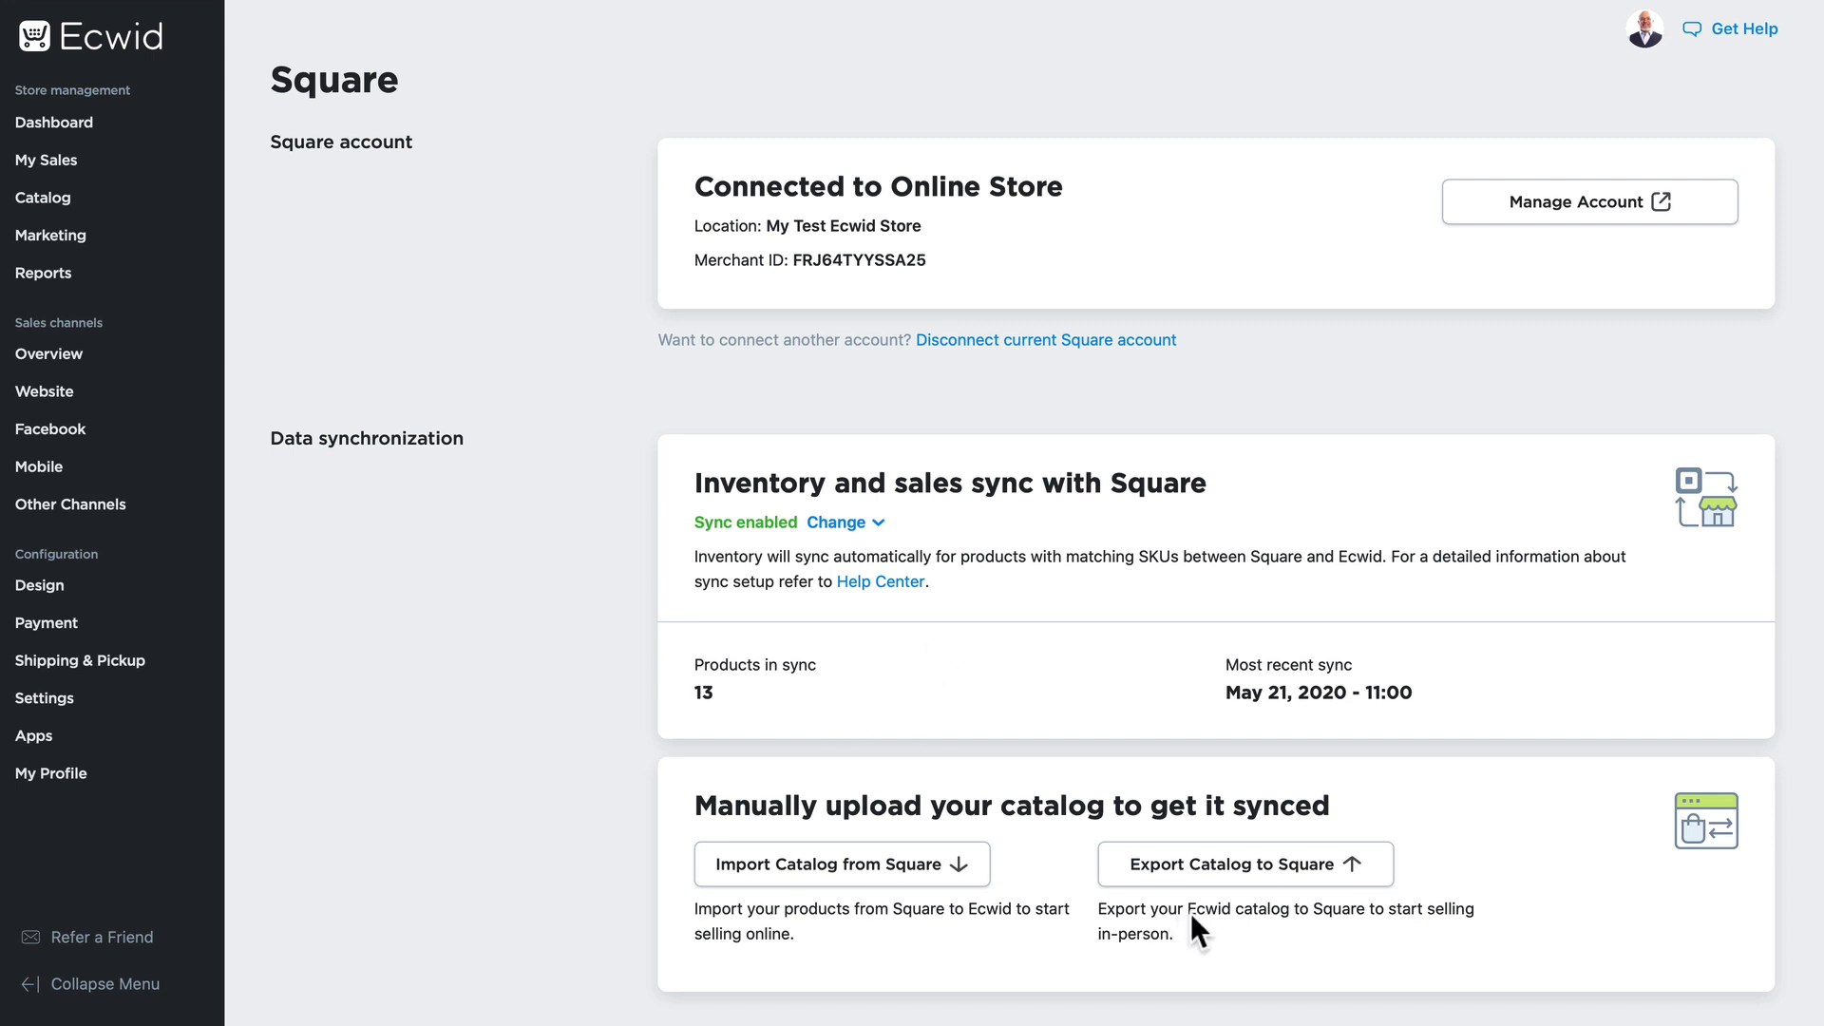
{"action": "mouse_move", "coordinate": [1342, 42]}
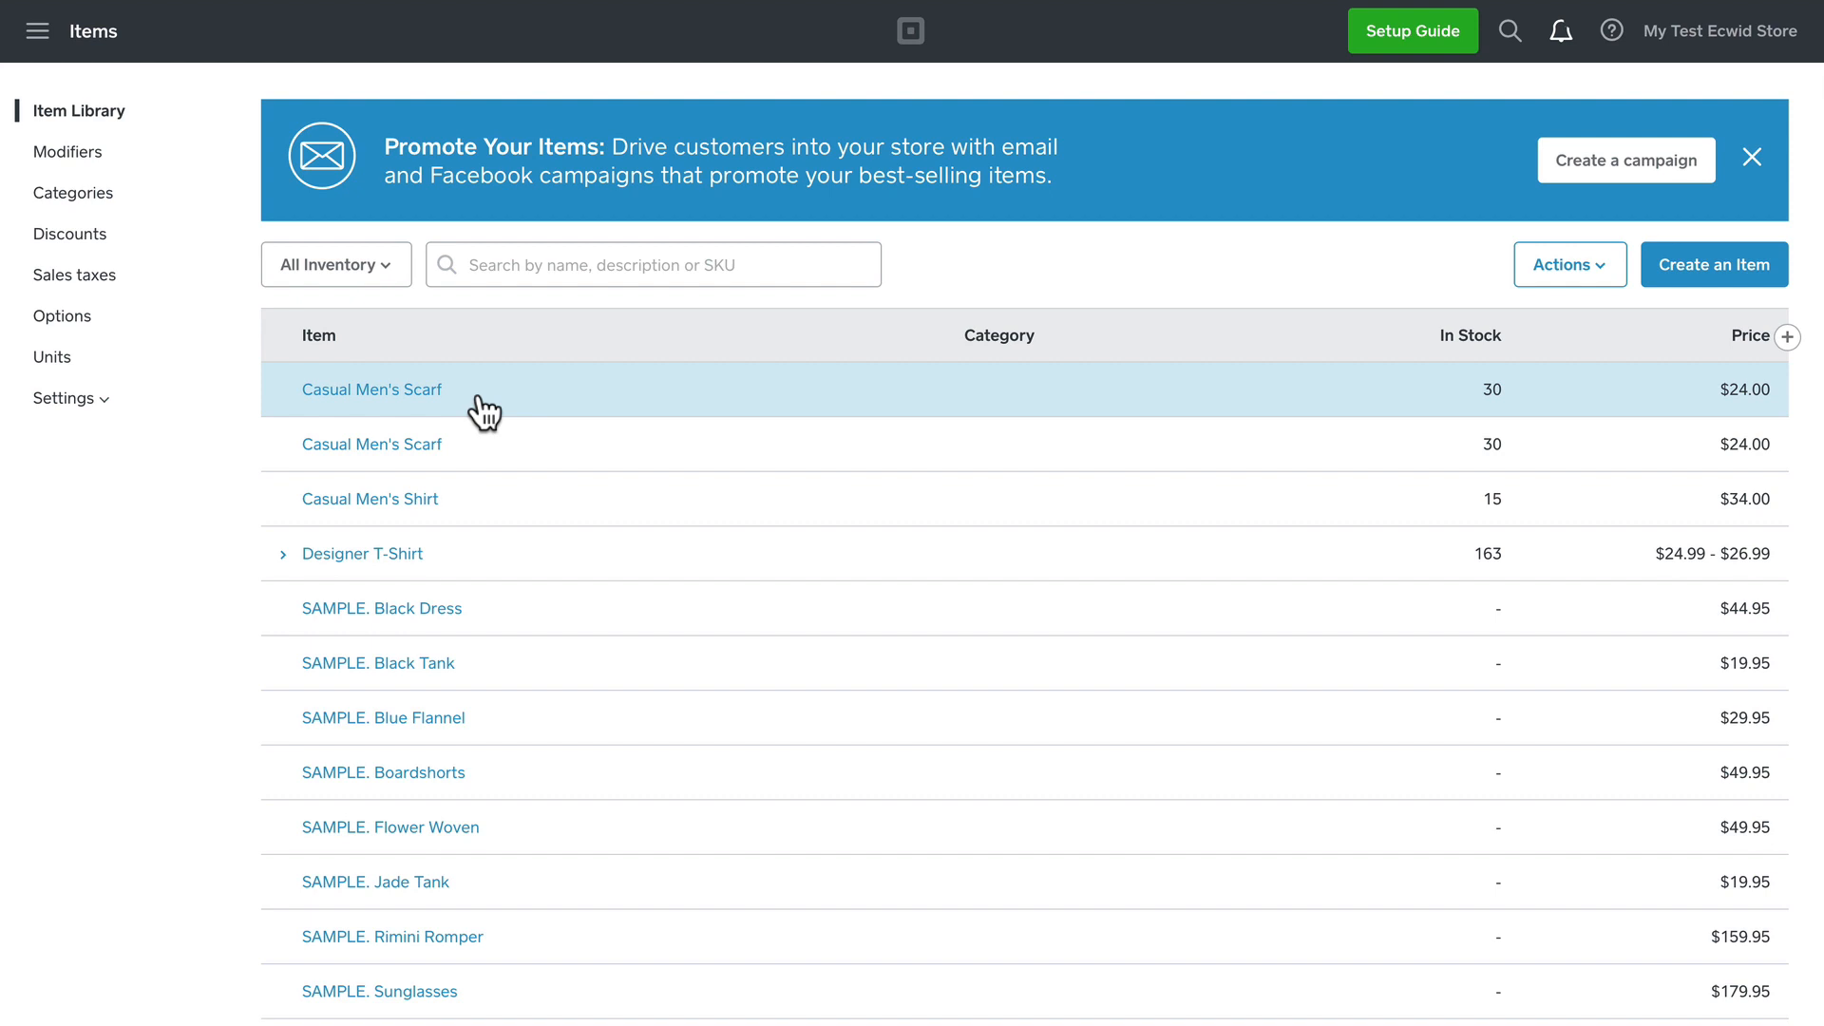
{"action": "mouse_move", "coordinate": [1307, 9]}
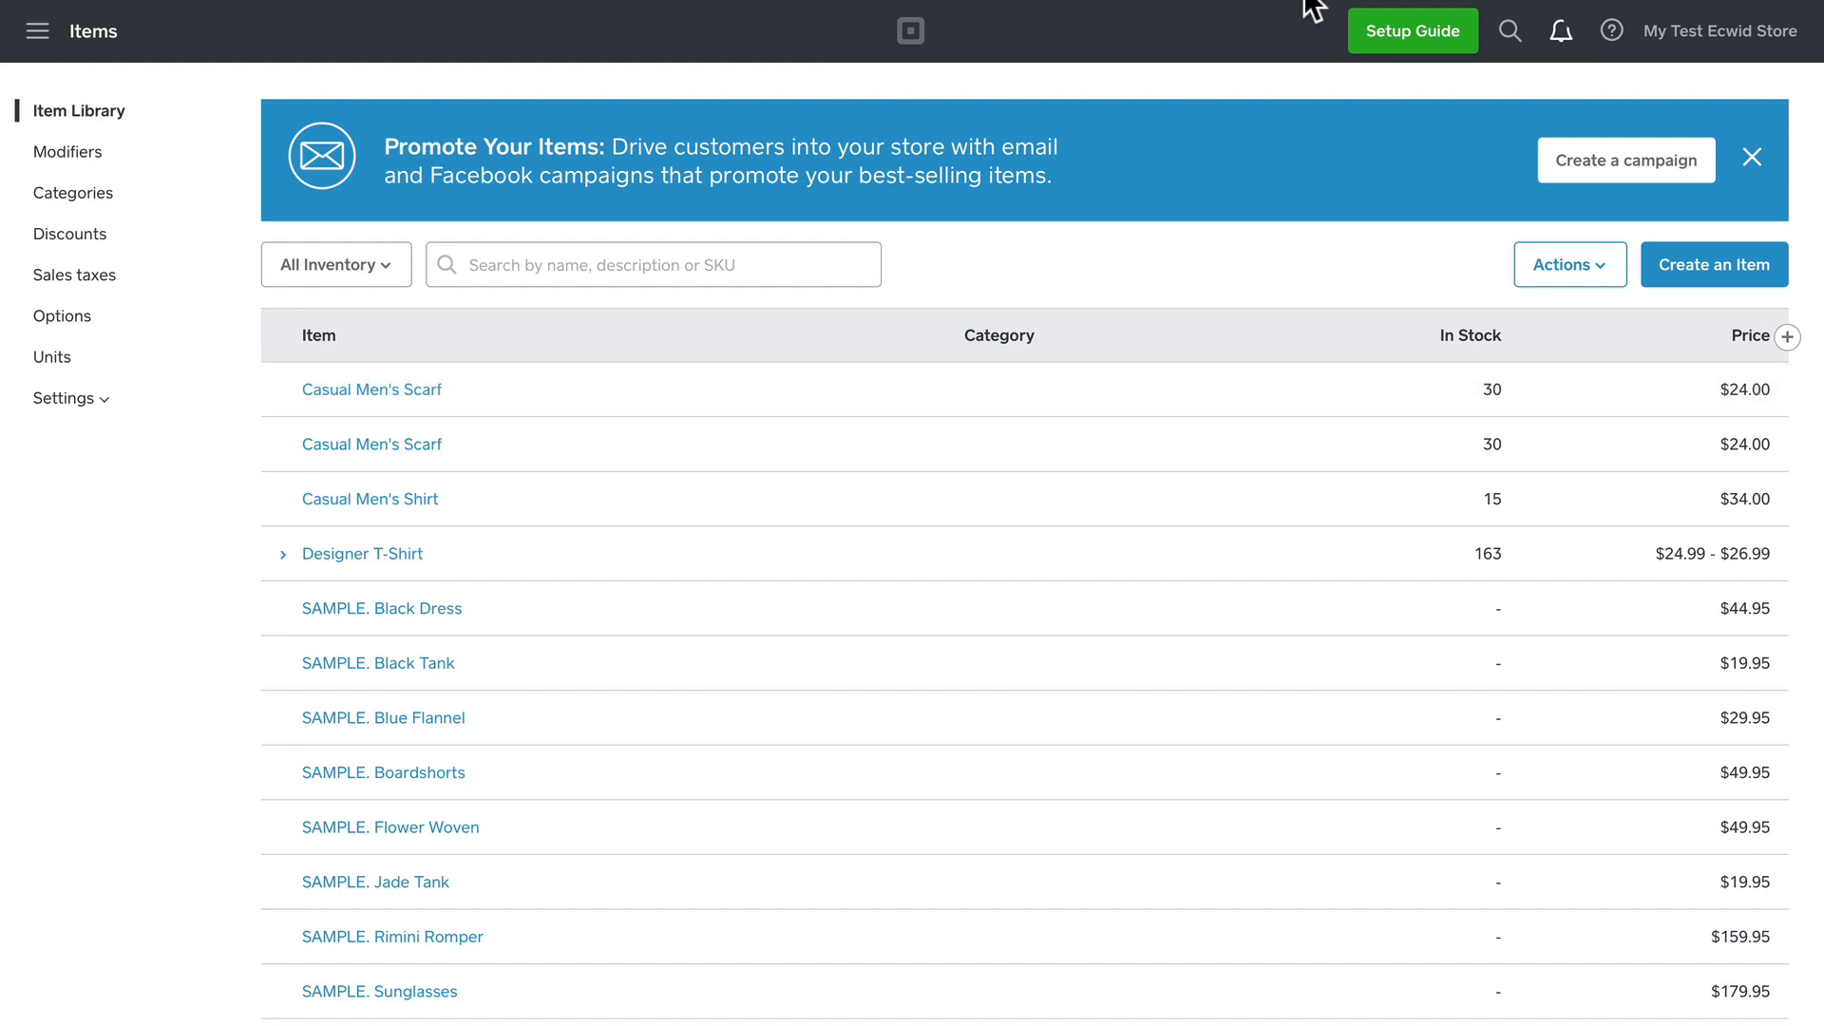
{"action": "mouse_move", "coordinate": [795, 369]}
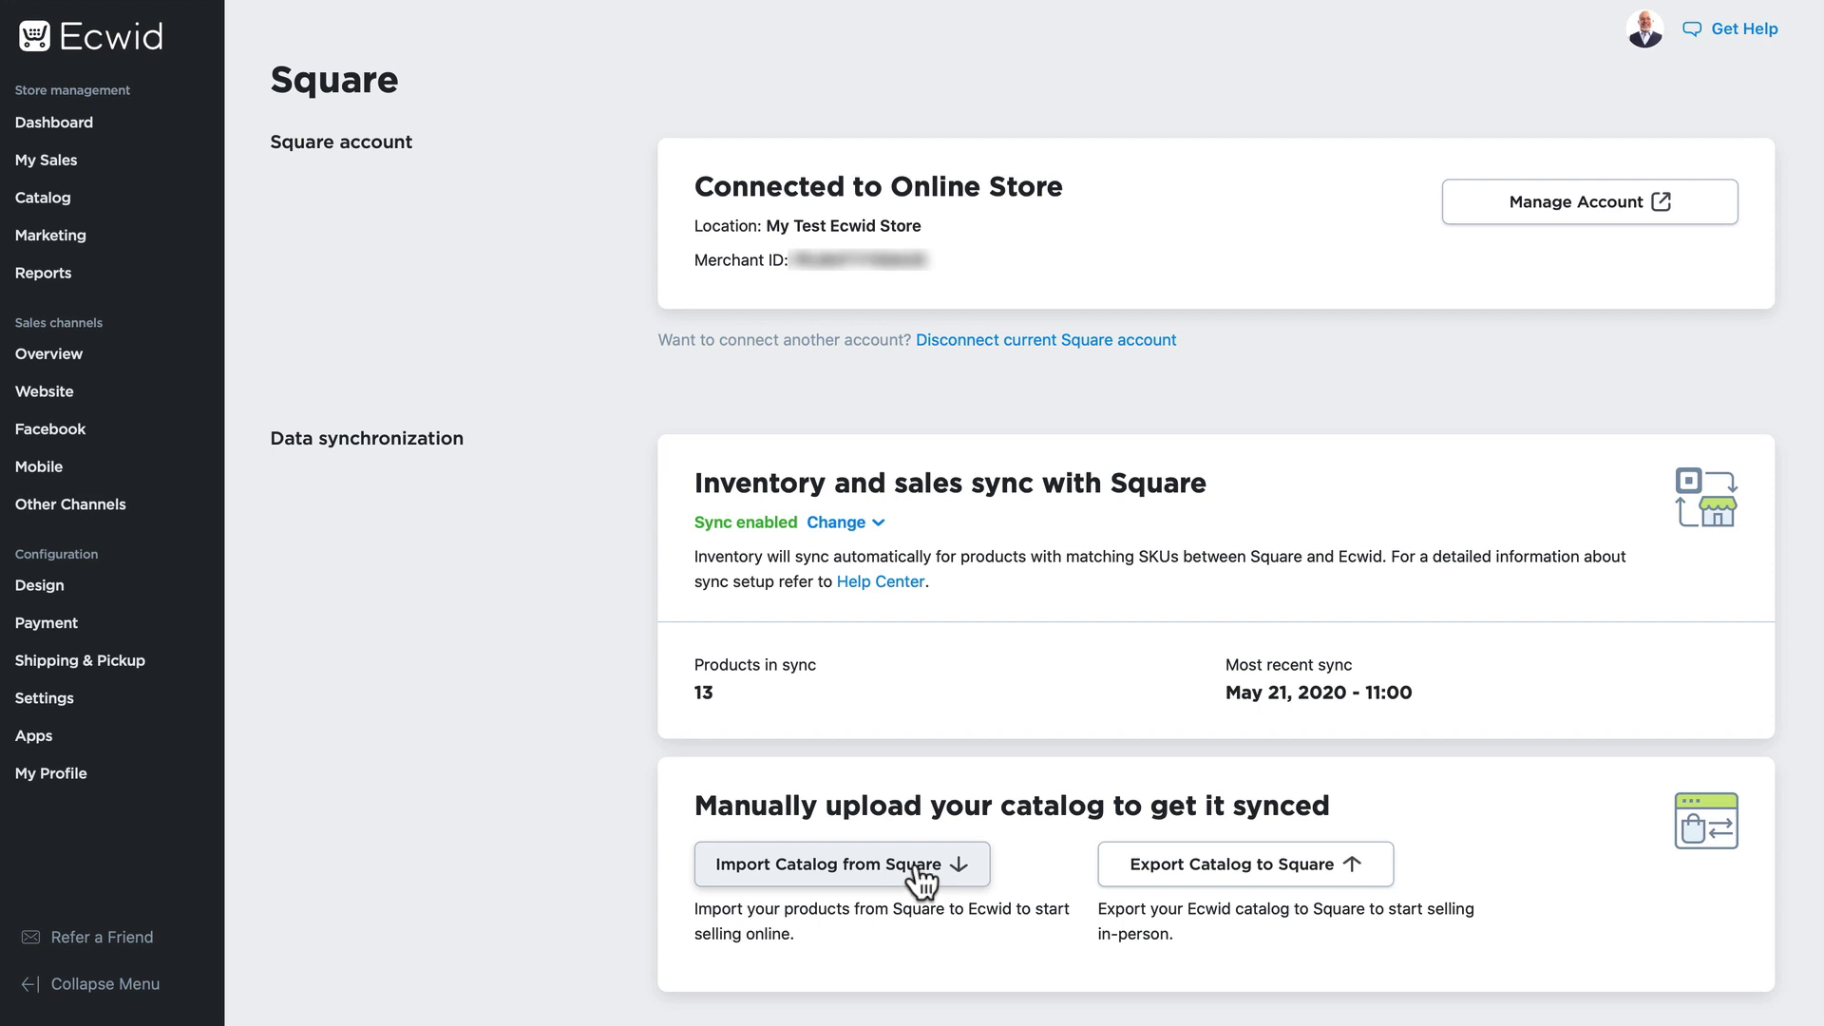
{"action": "mouse_move", "coordinate": [890, 886]}
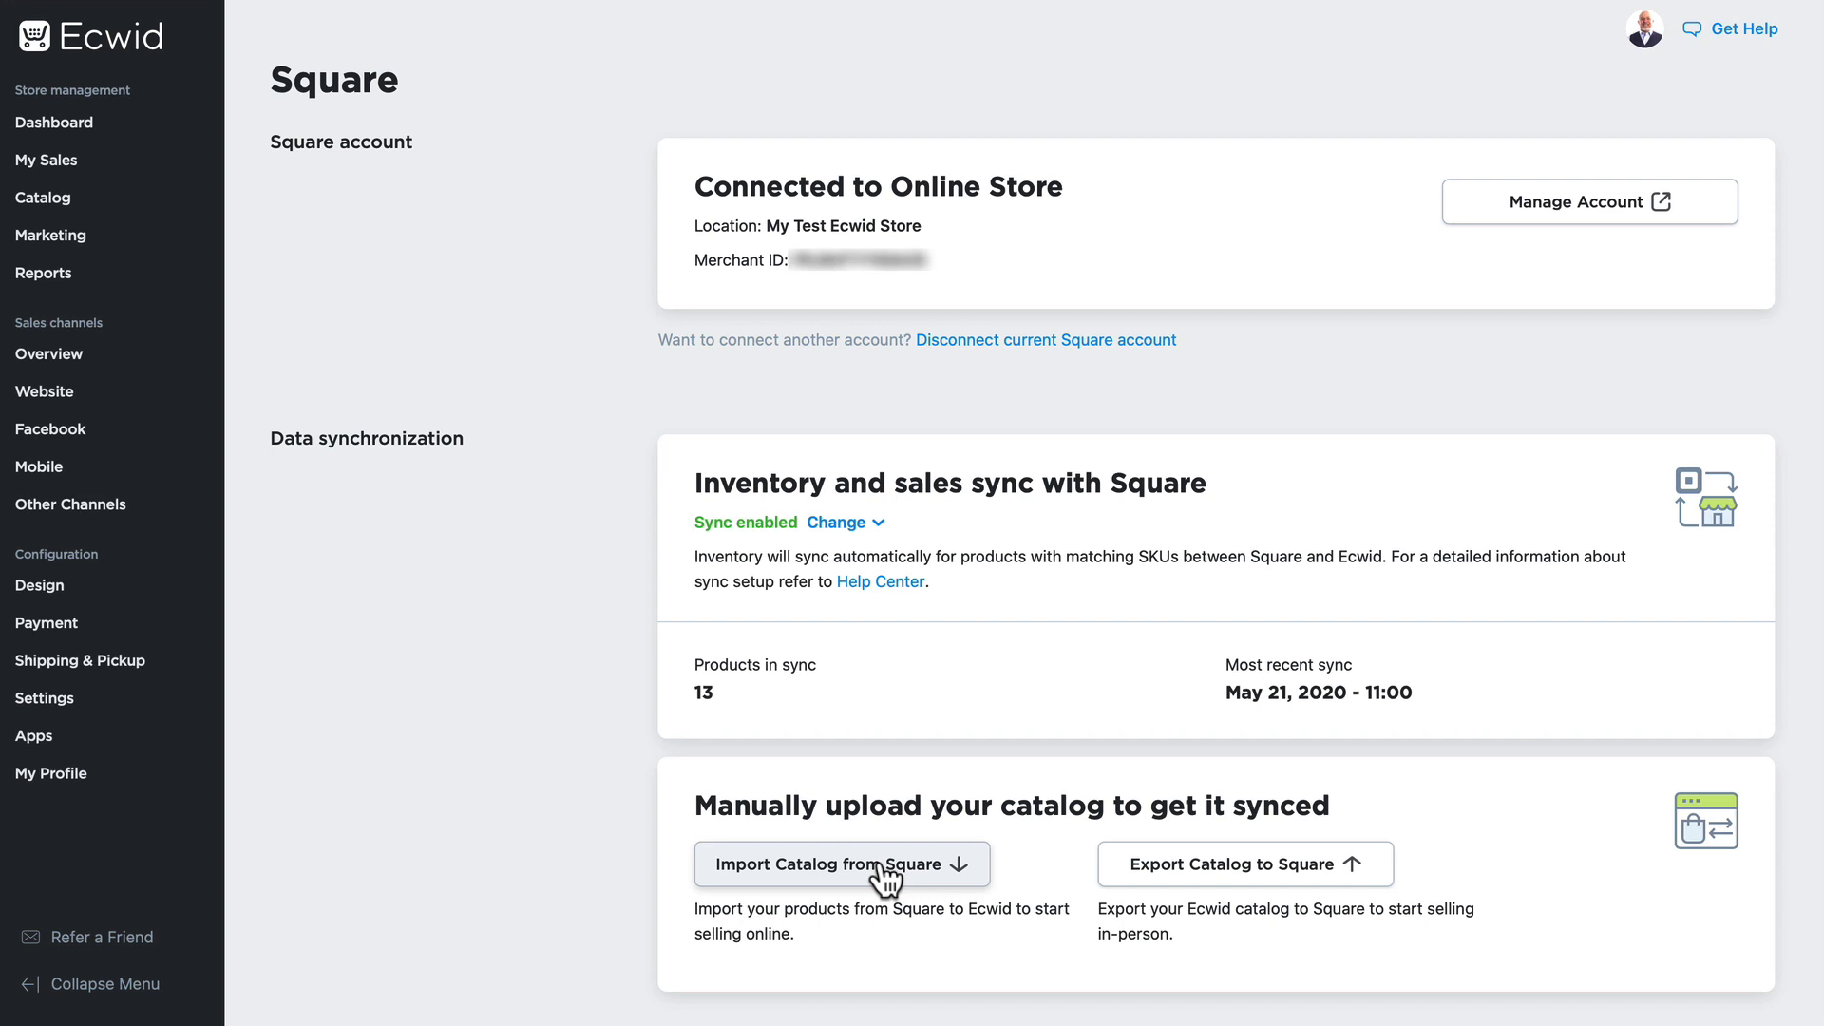
Open Ecwid's Square credit or debit card payment settings
{"action": "scroll", "scroll_direction": "down", "scroll_amount": 3}
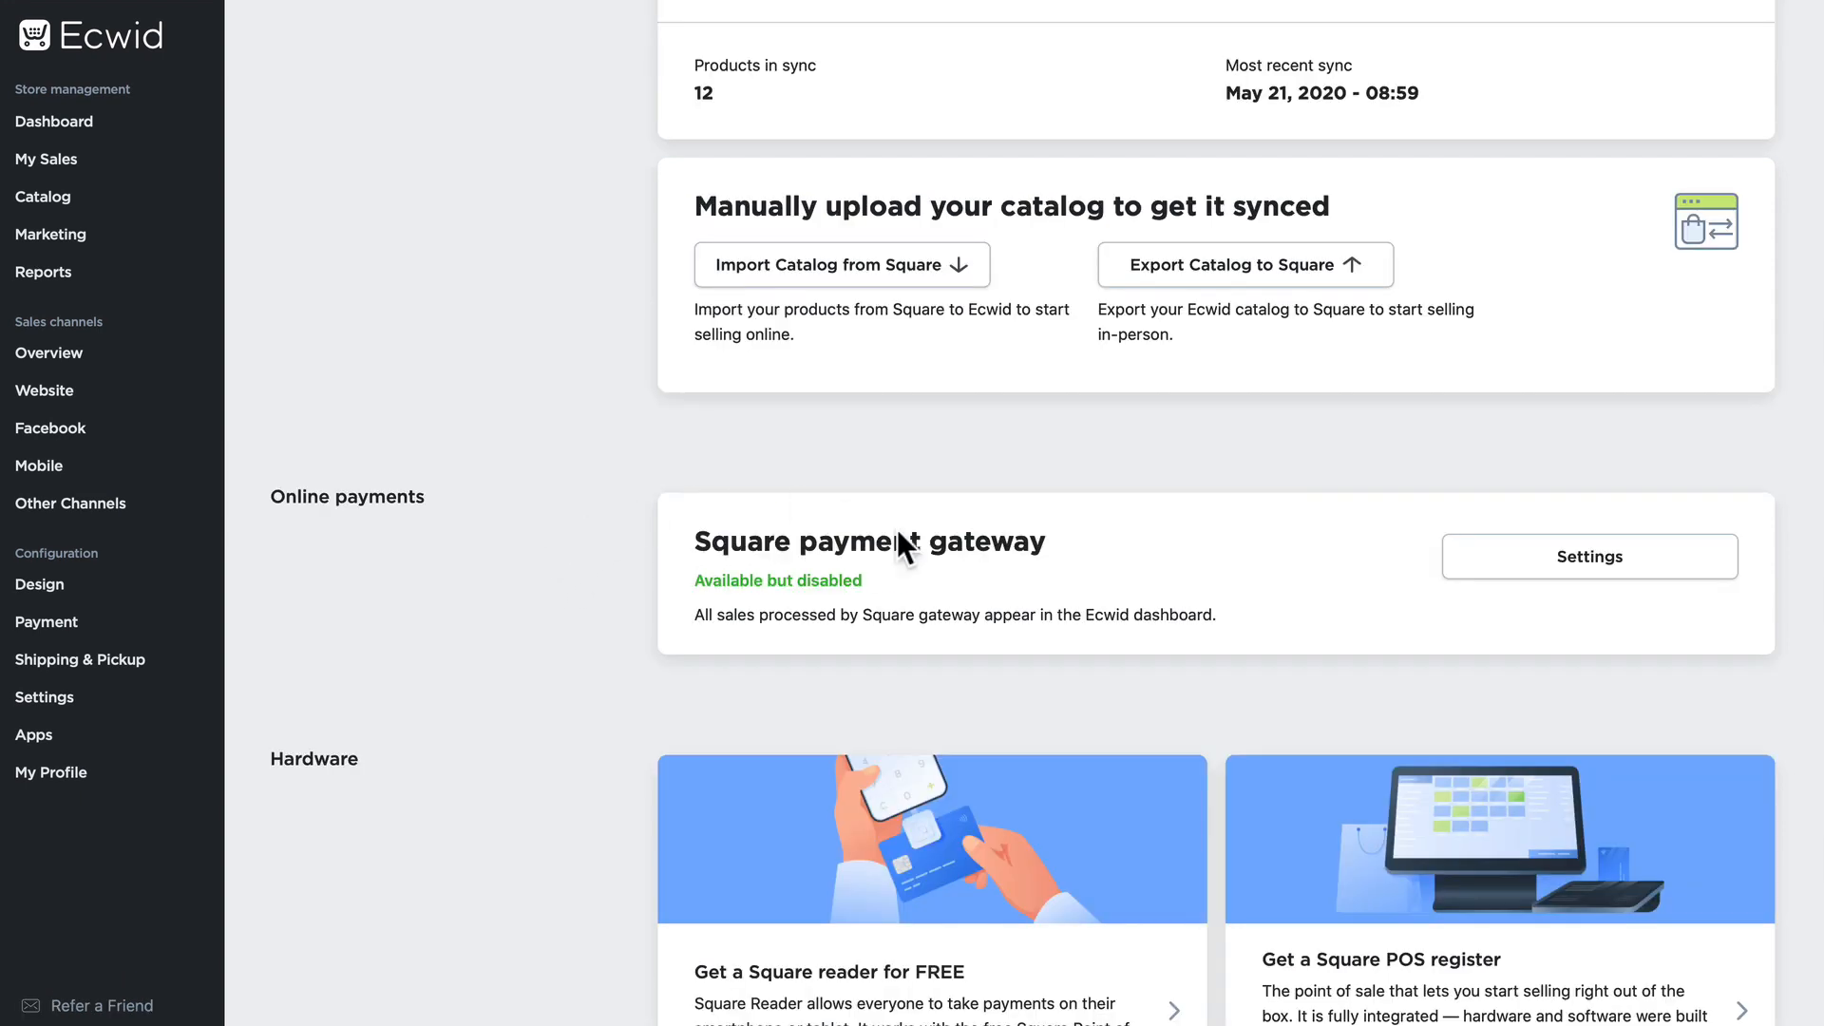
{"action": "left_click", "coordinate": [47, 622]}
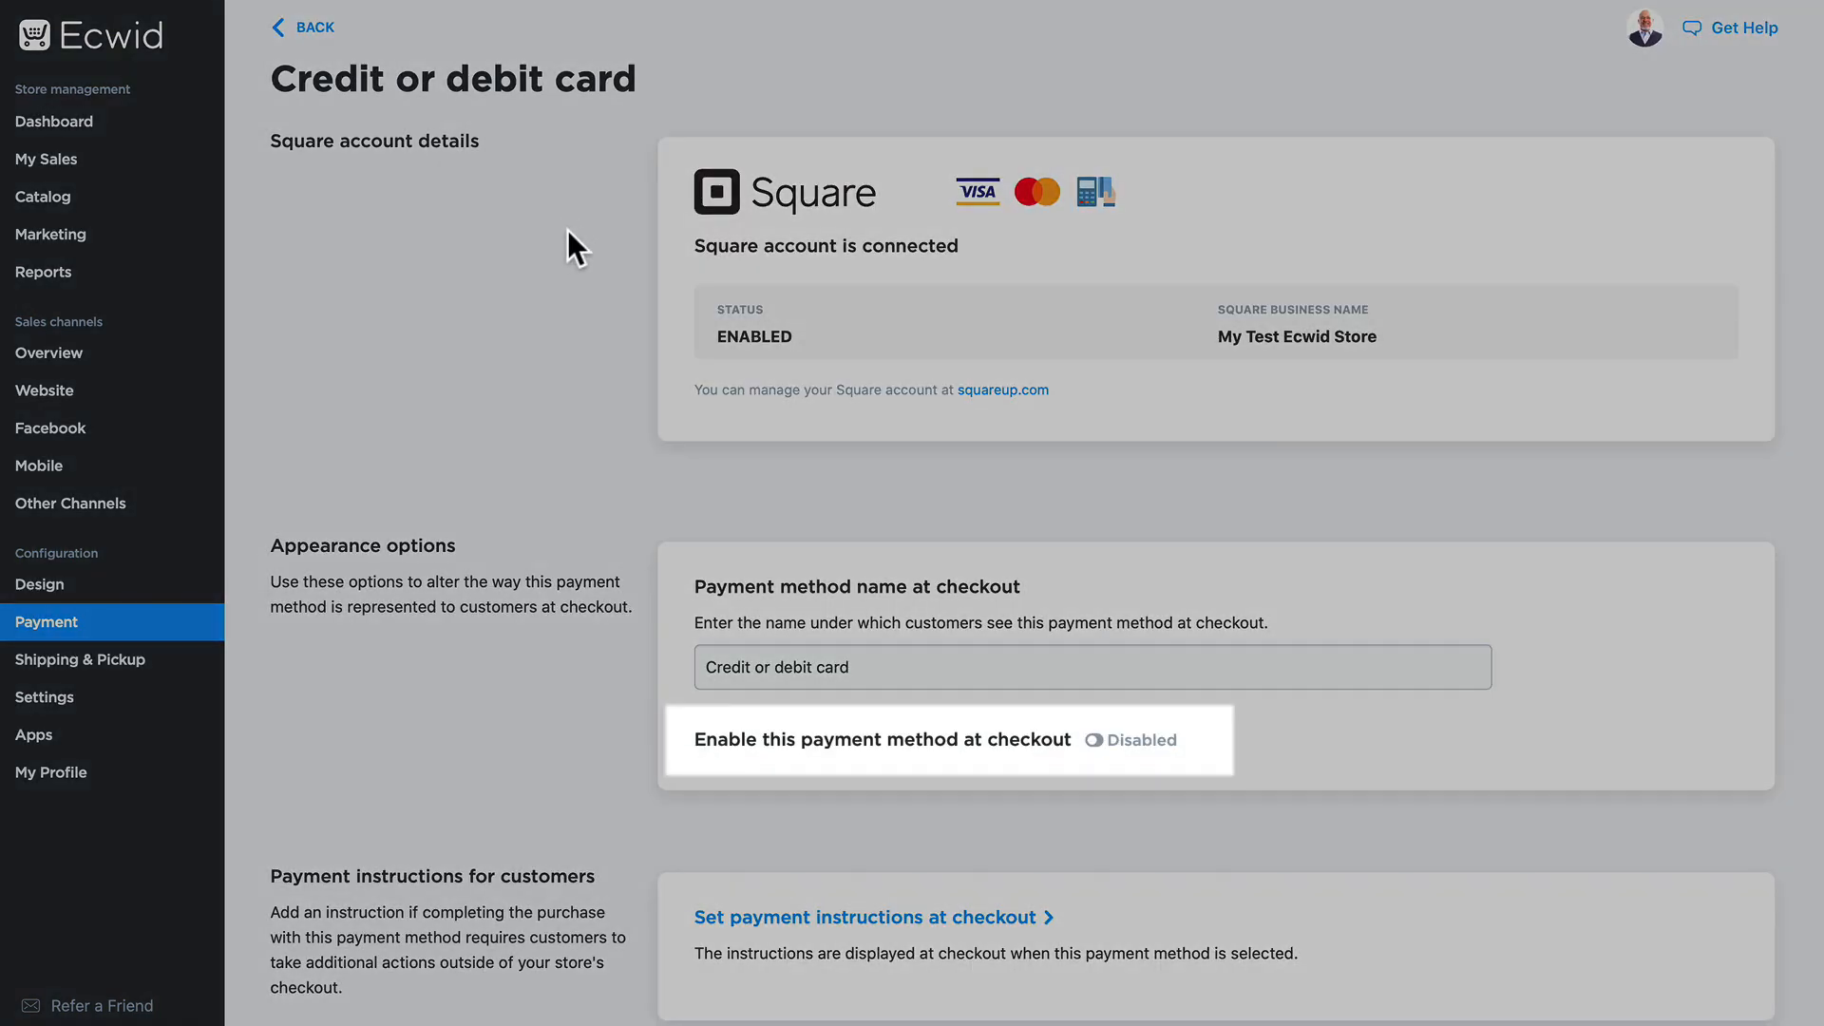
{"action": "mouse_move", "coordinate": [745, 771]}
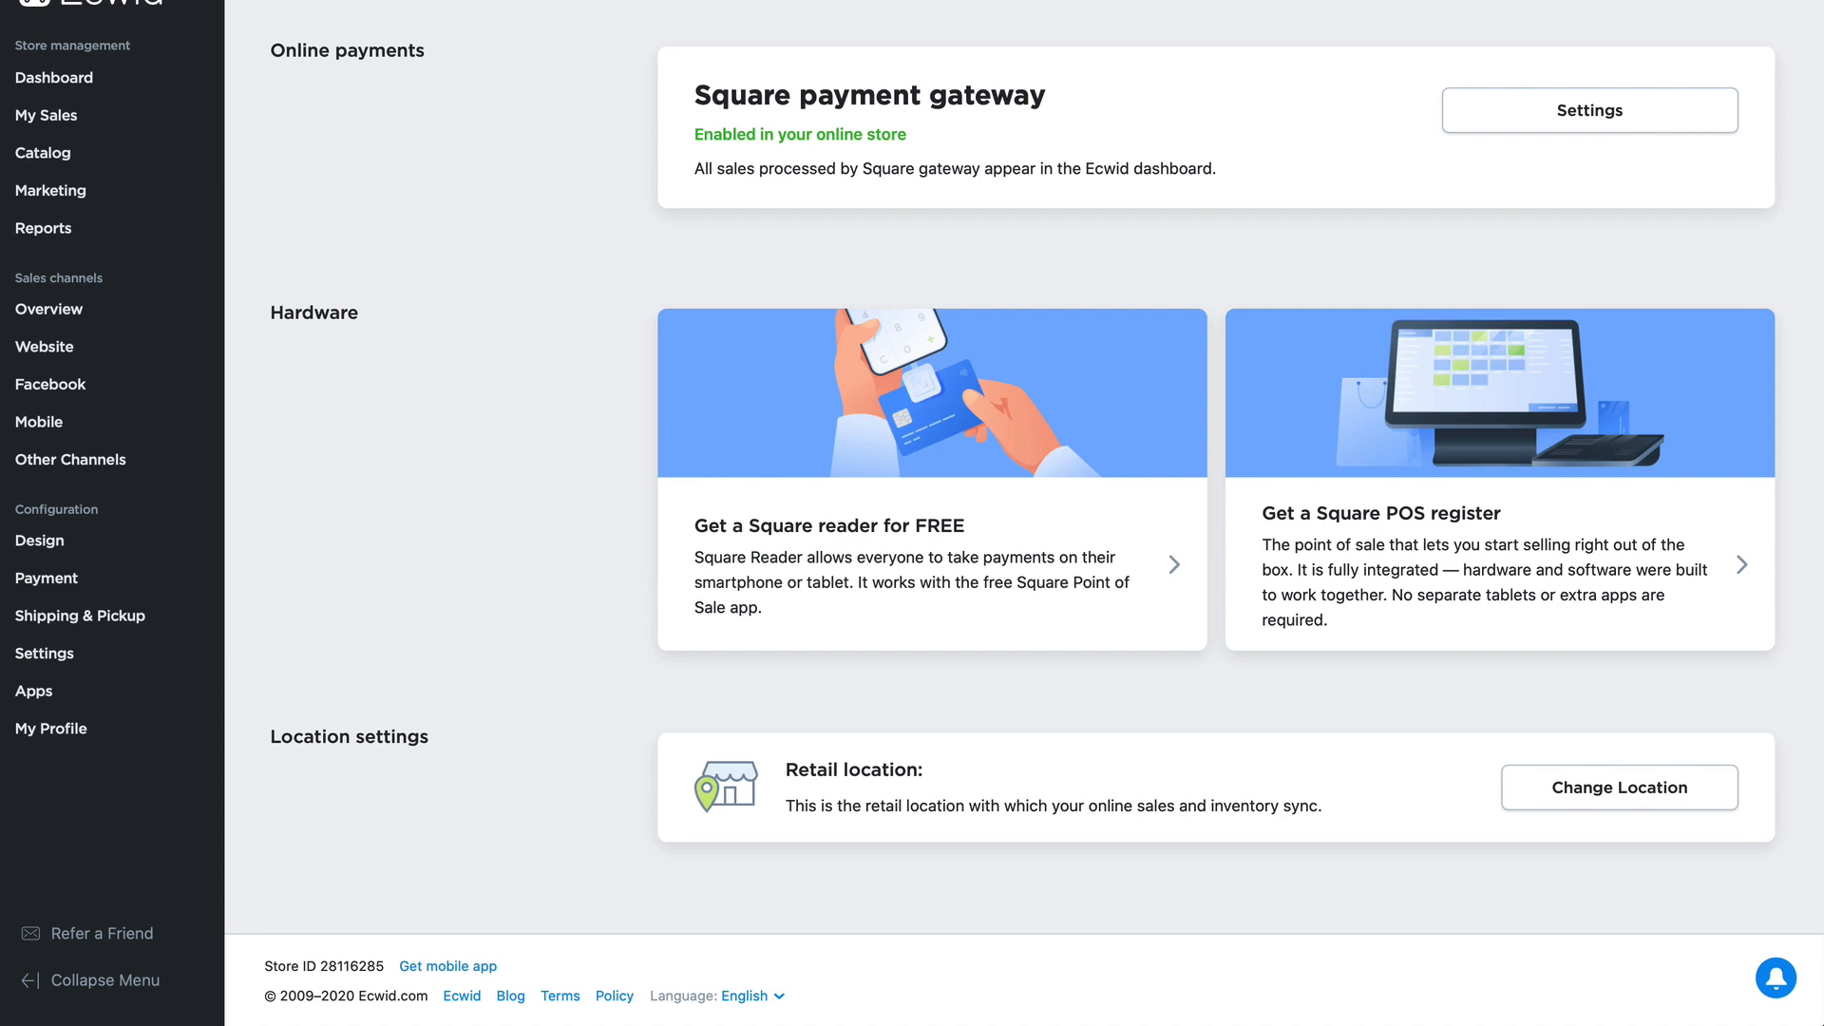
{"action": "mouse_move", "coordinate": [1477, 823]}
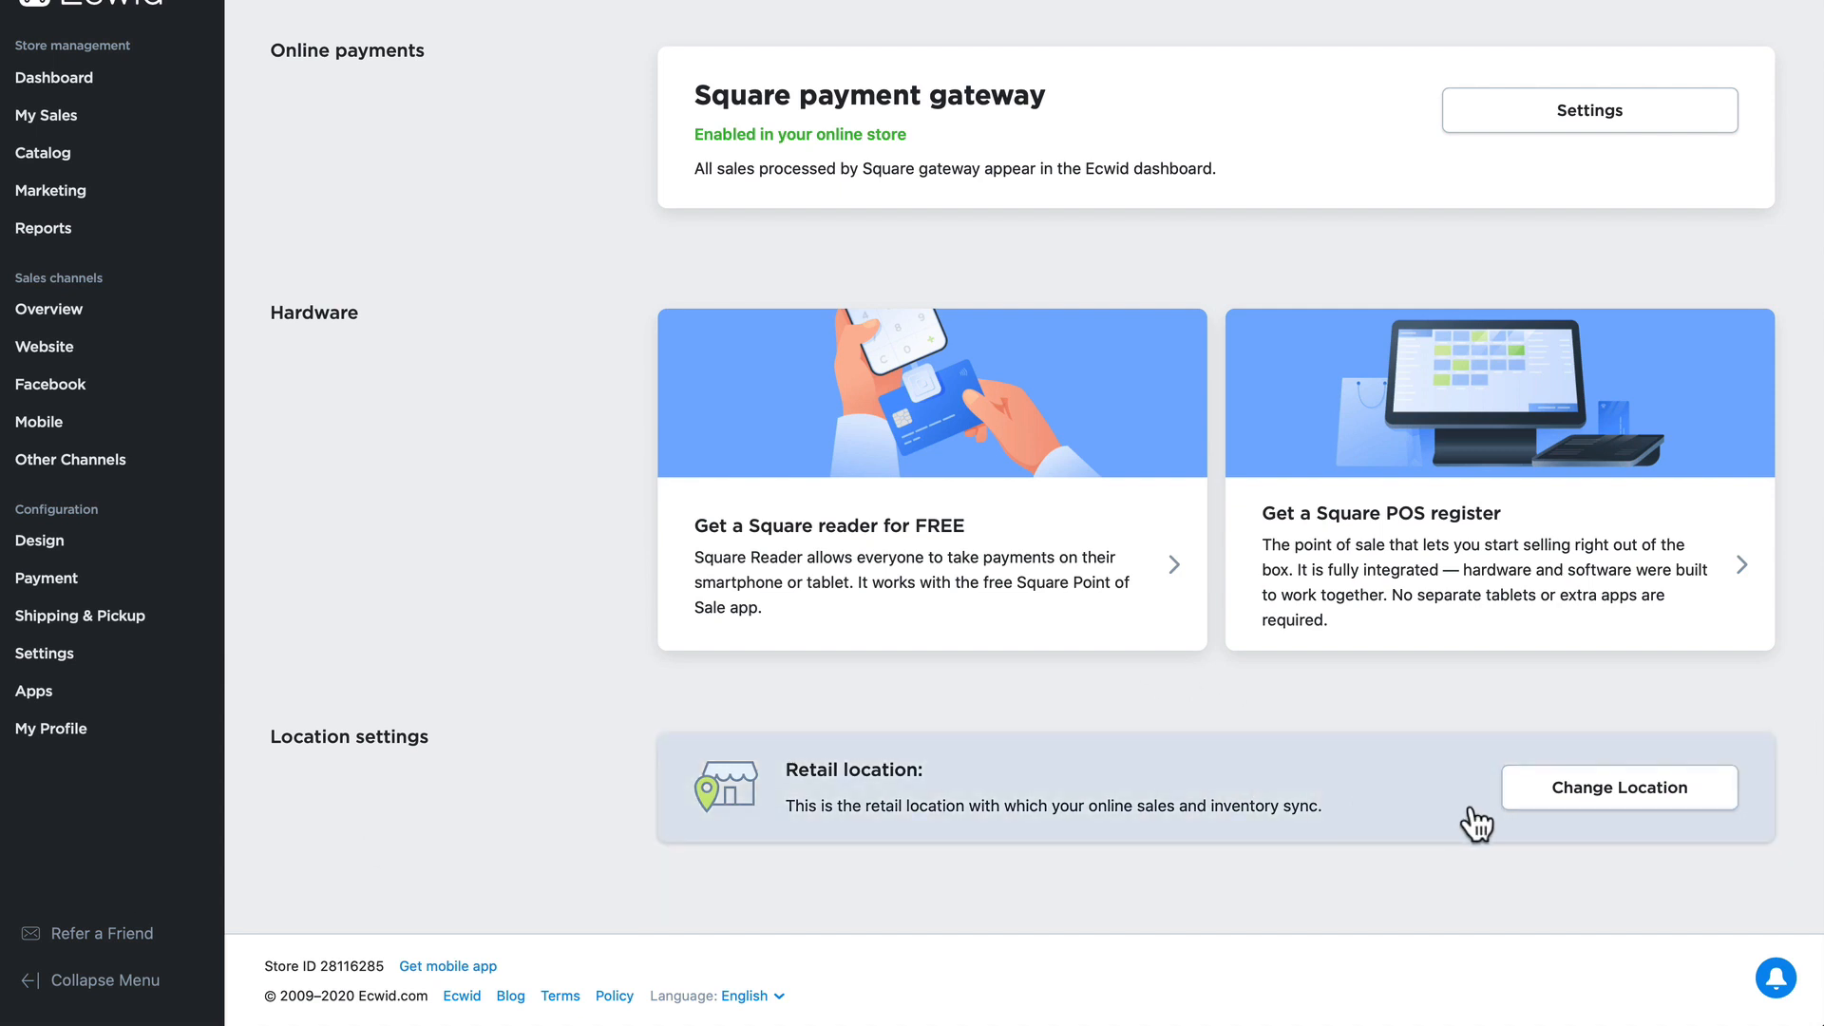
{"action": "mouse_move", "coordinate": [1653, 805]}
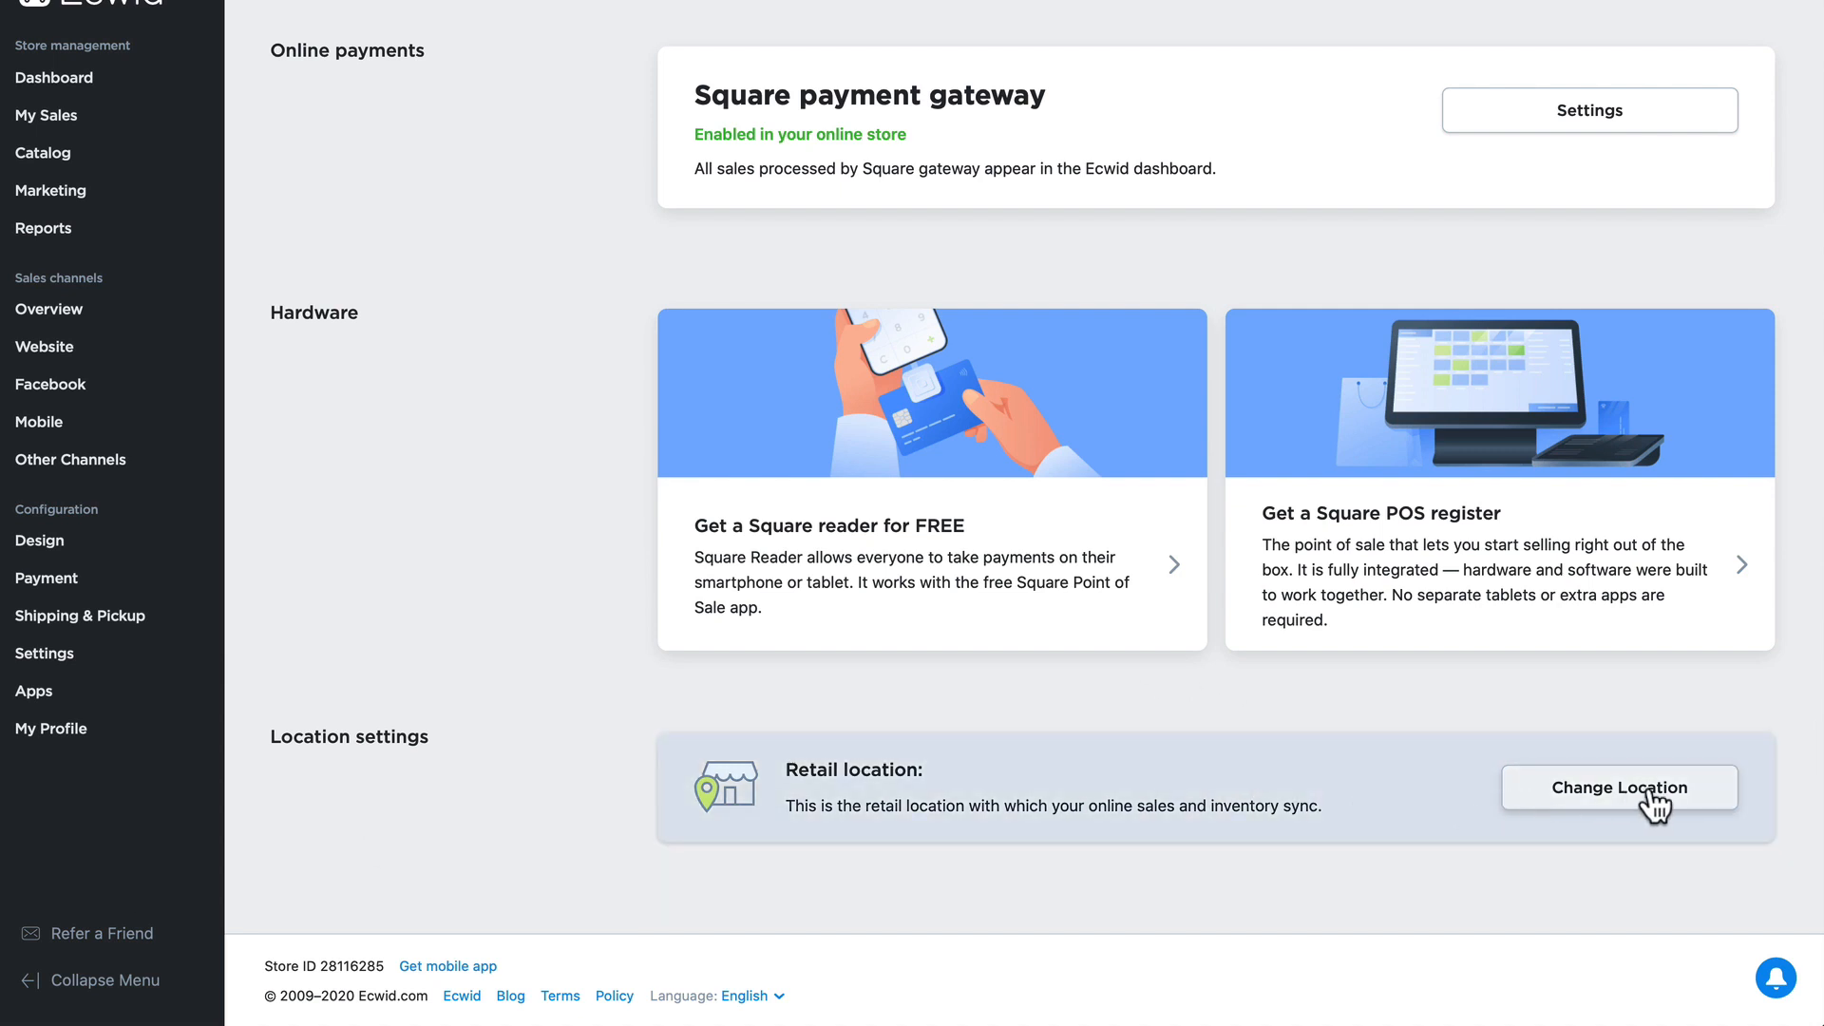
Switch the Square-synced retail location to Cincinnati Location and save the choice
{"action": "left_click", "coordinate": [1618, 786]}
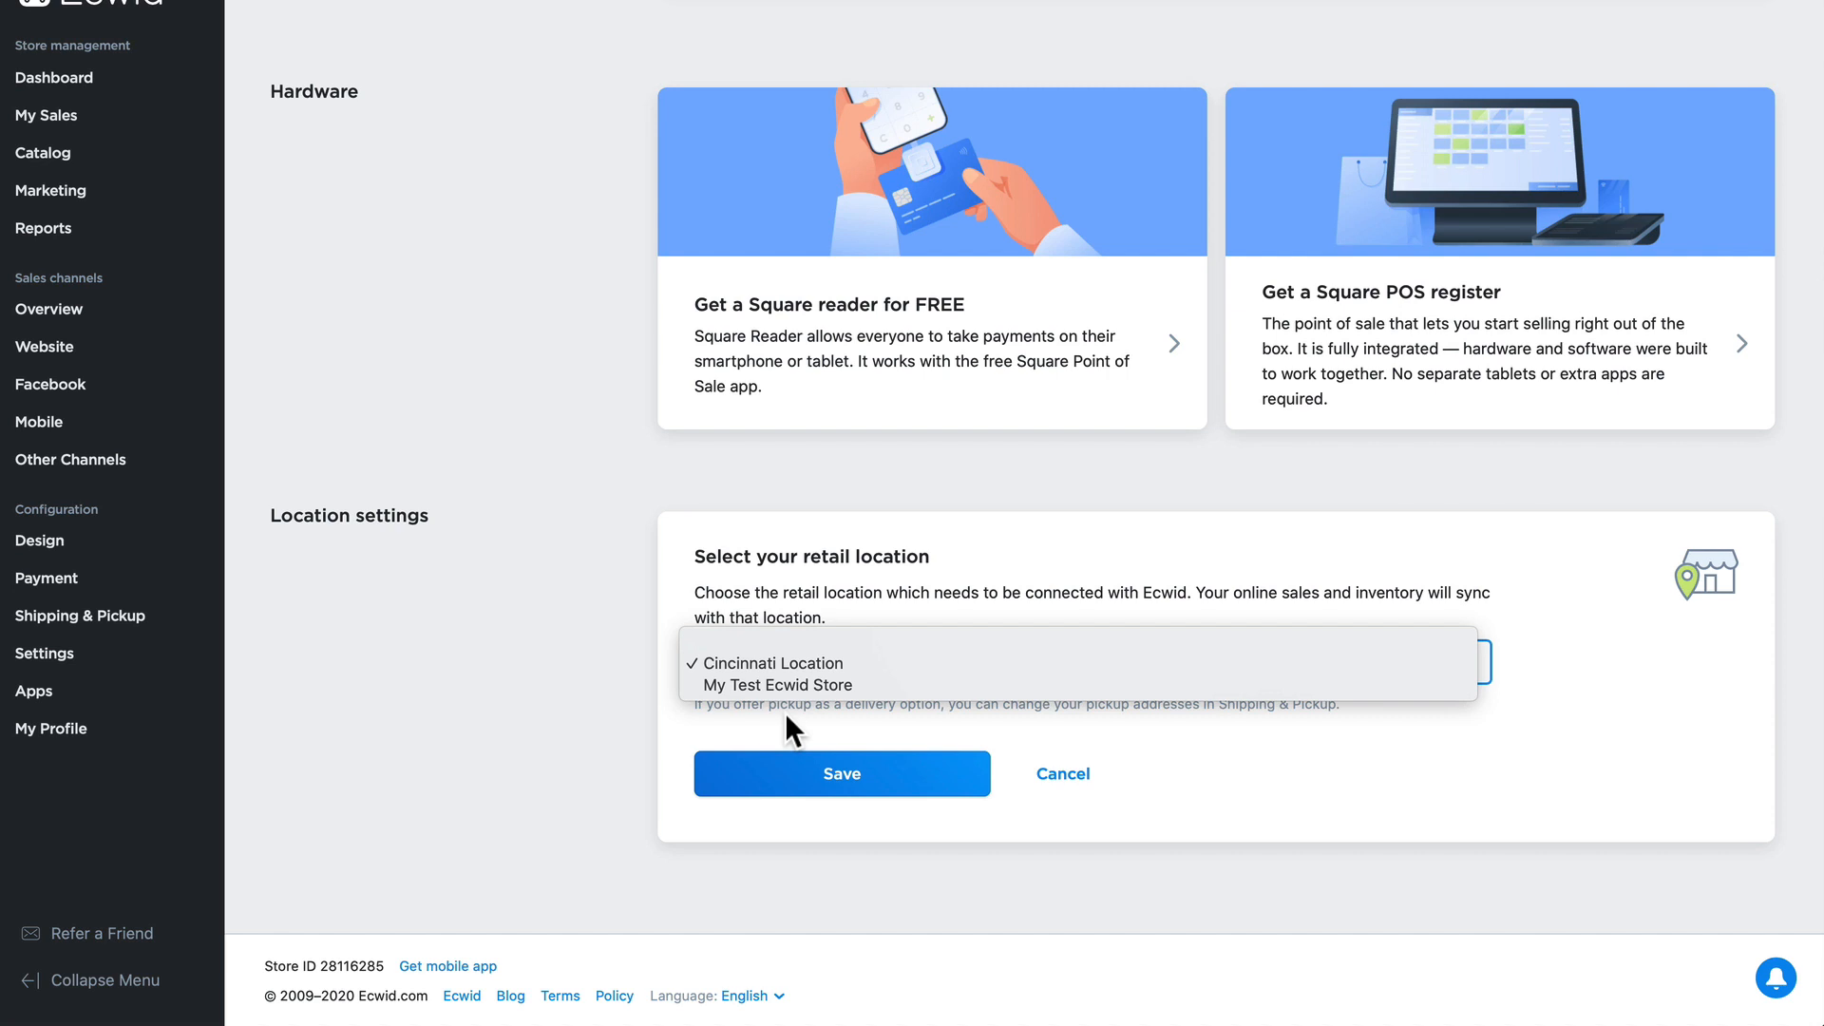
{"action": "mouse_move", "coordinate": [768, 663]}
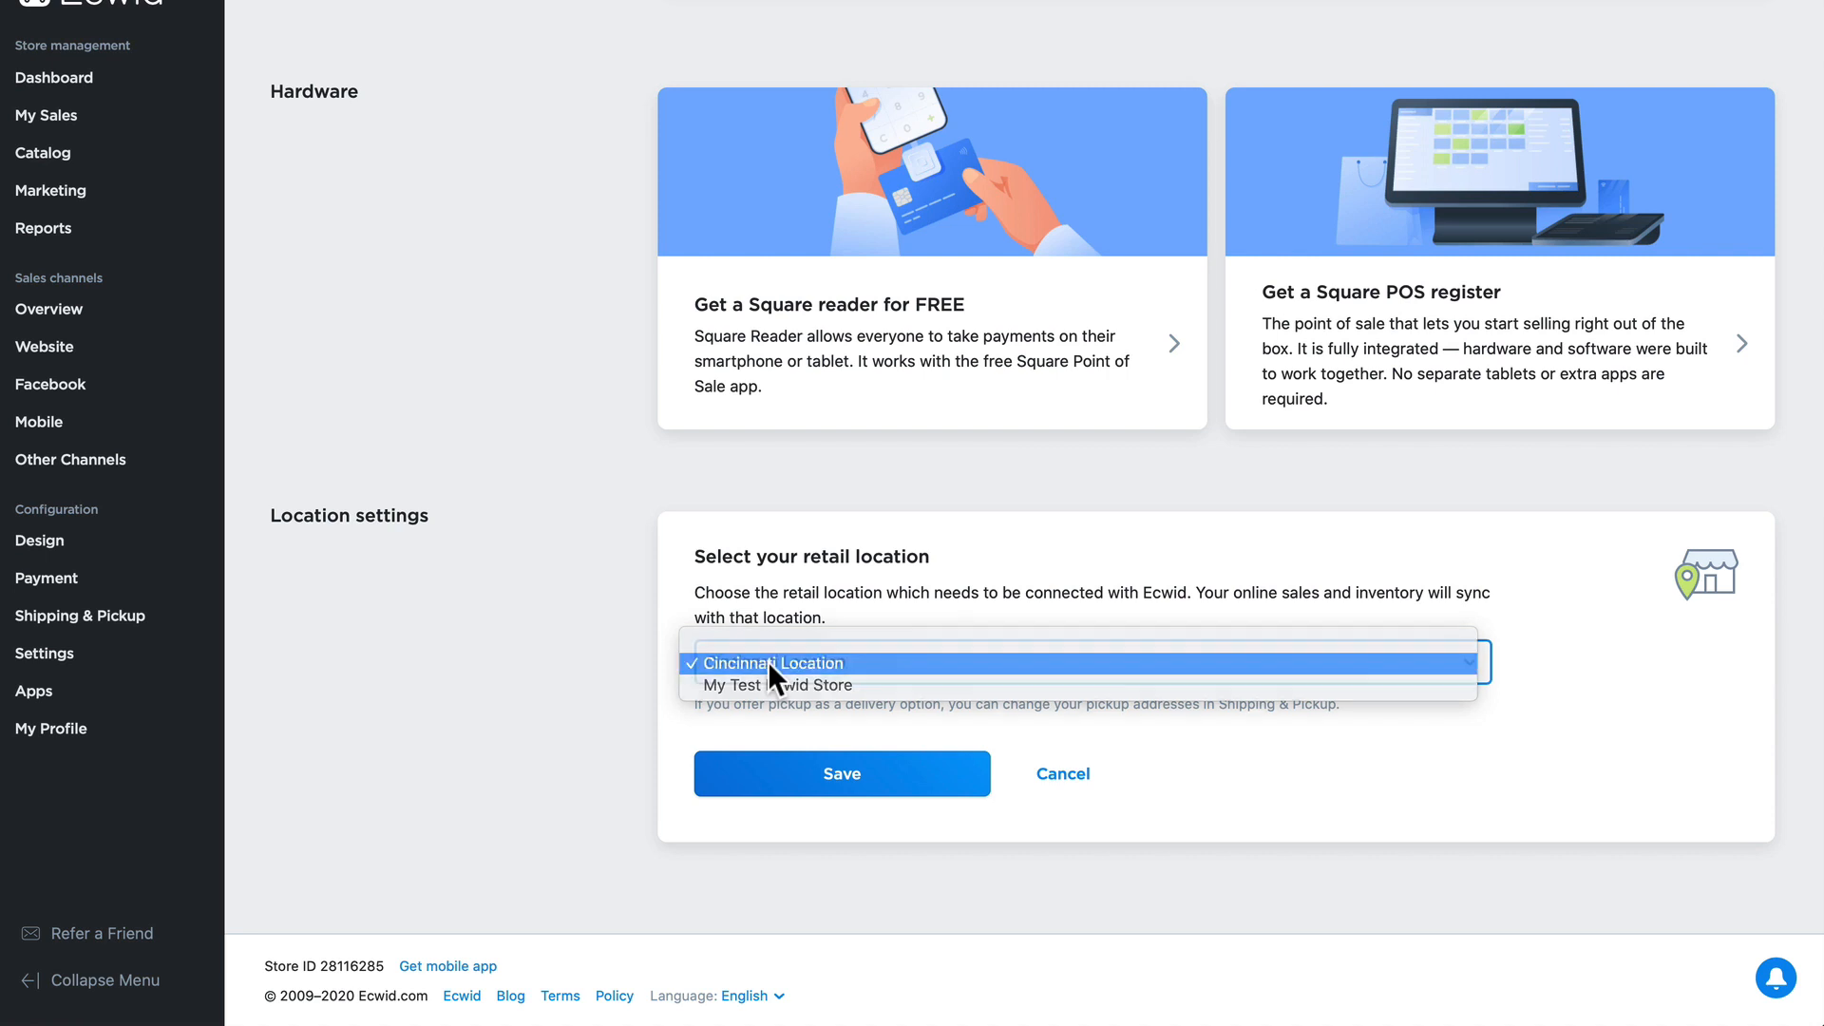
{"action": "left_click", "coordinate": [771, 663]}
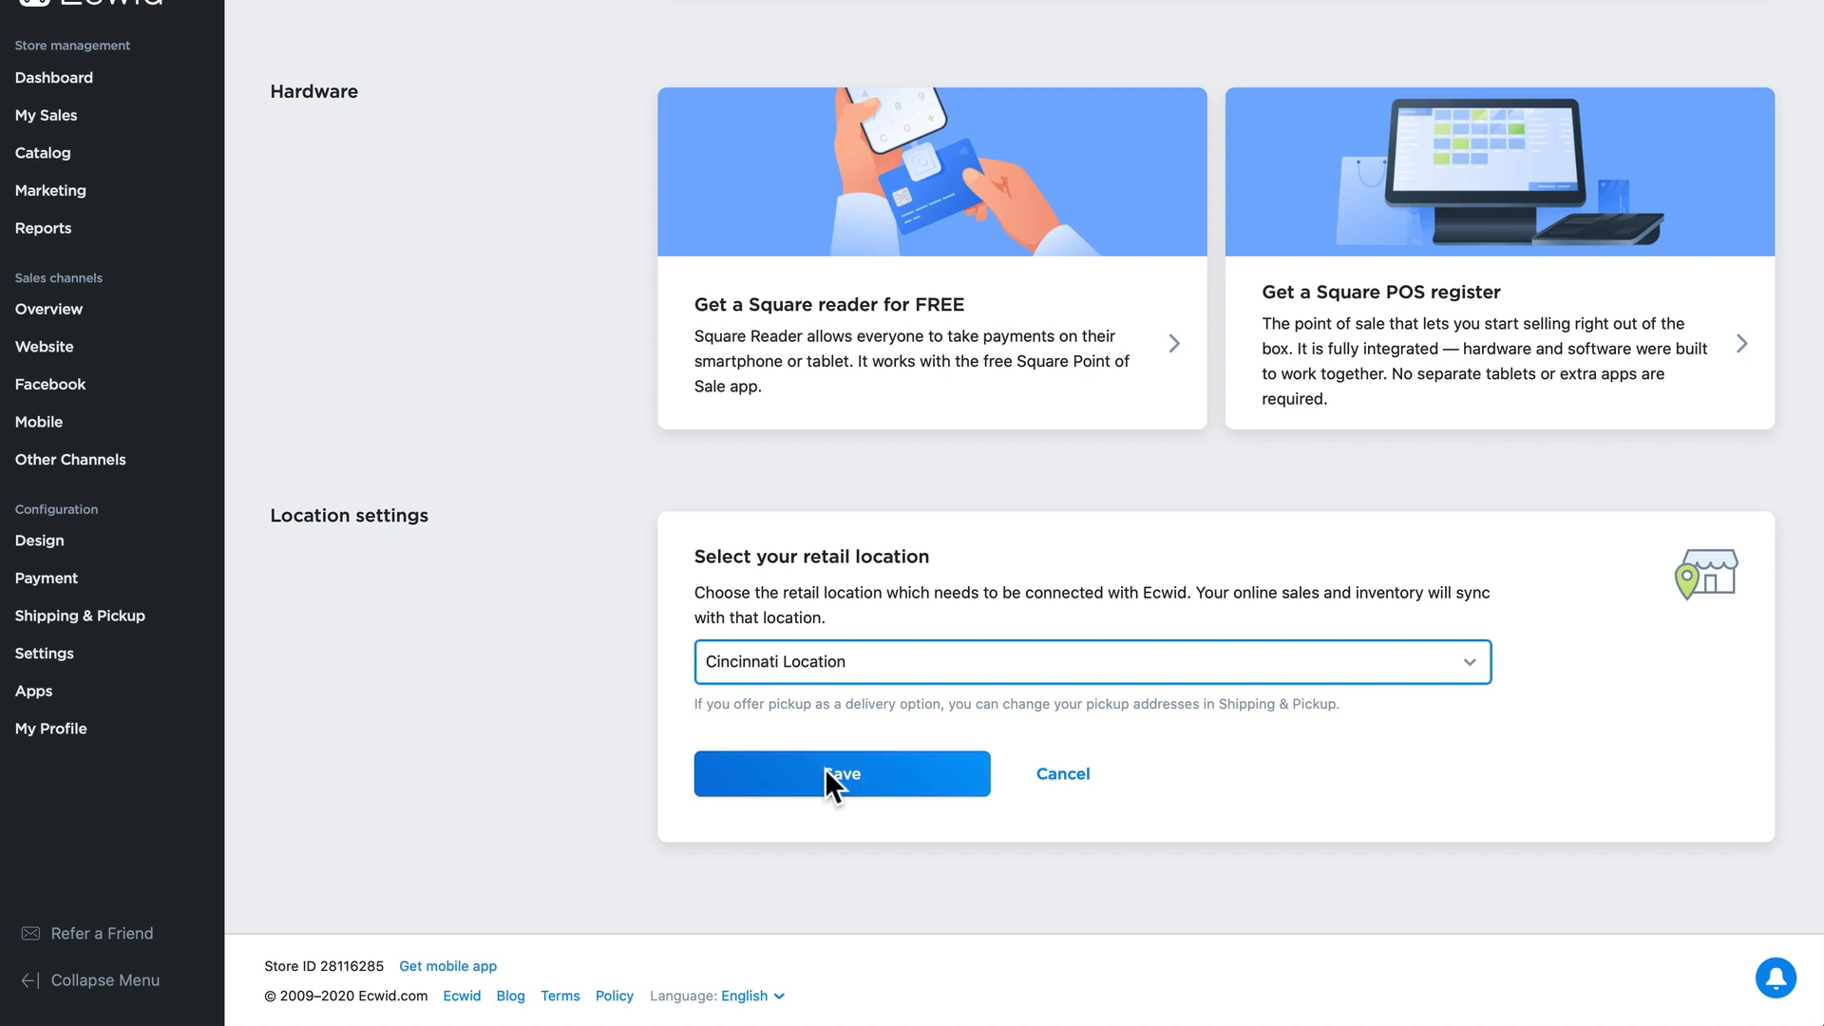
{"action": "left_click", "coordinate": [841, 774]}
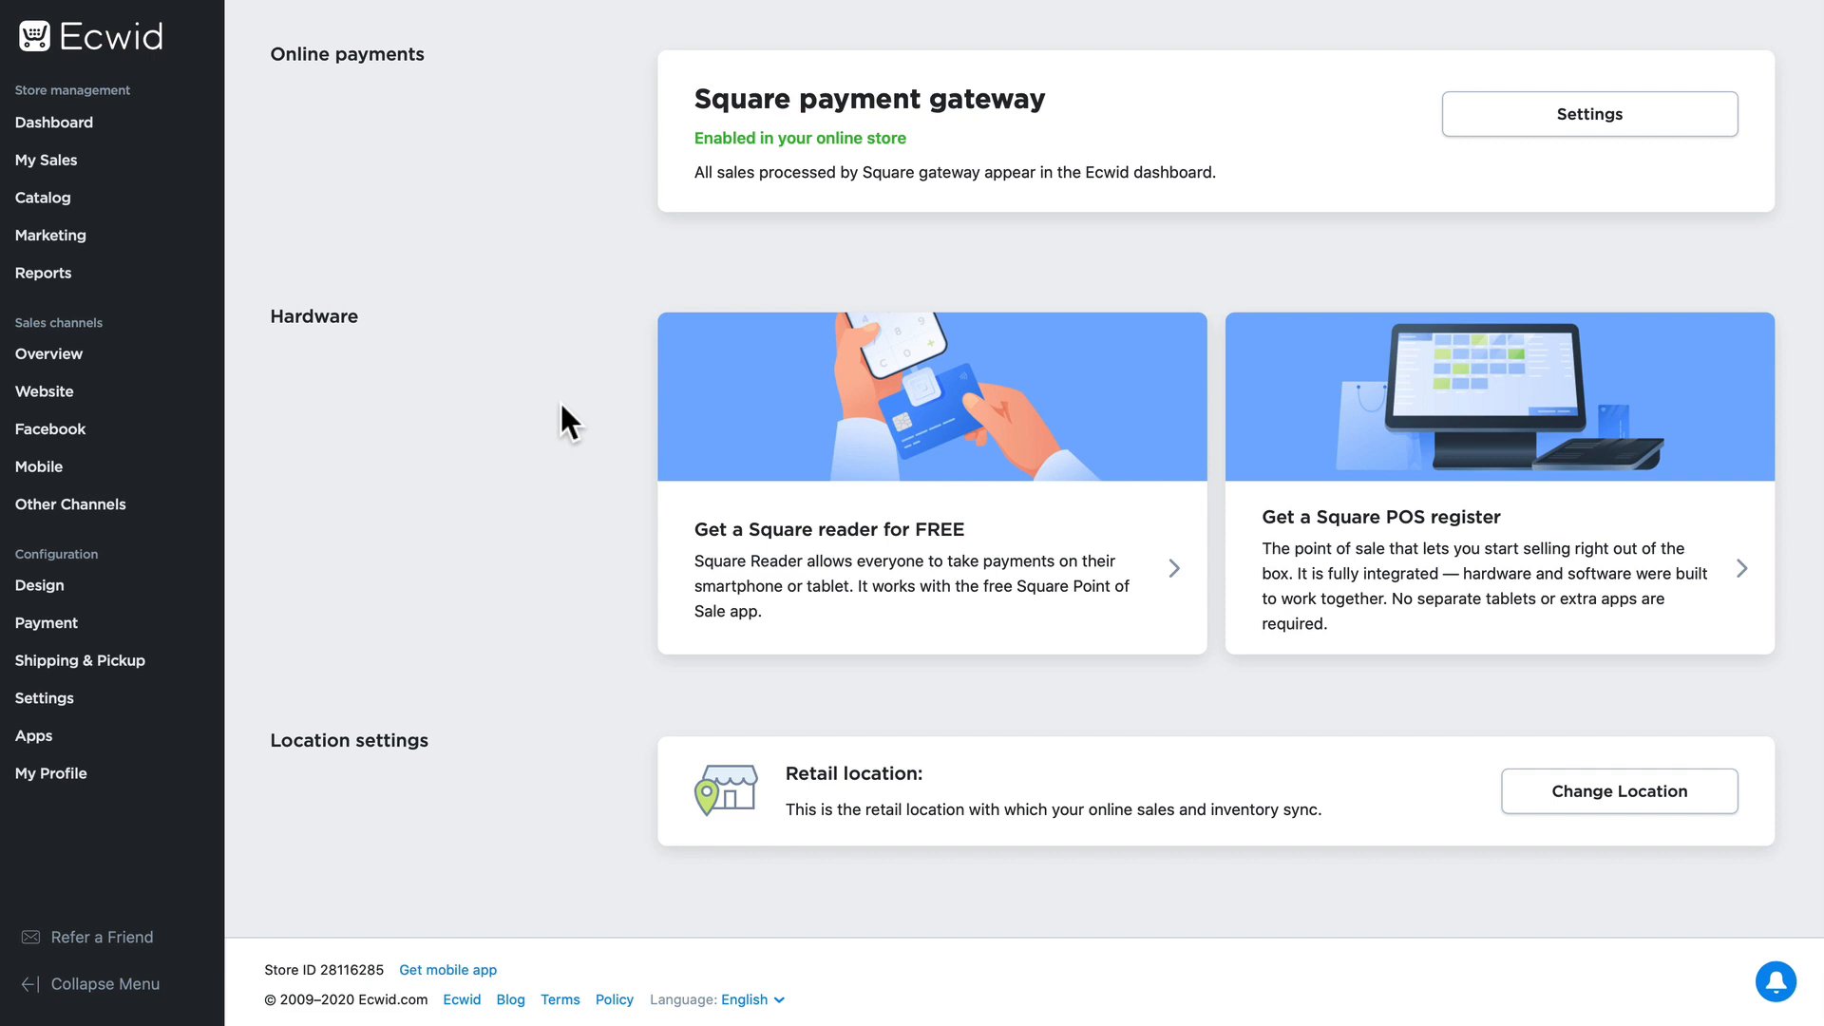
{"action": "mouse_move", "coordinate": [80, 659]}
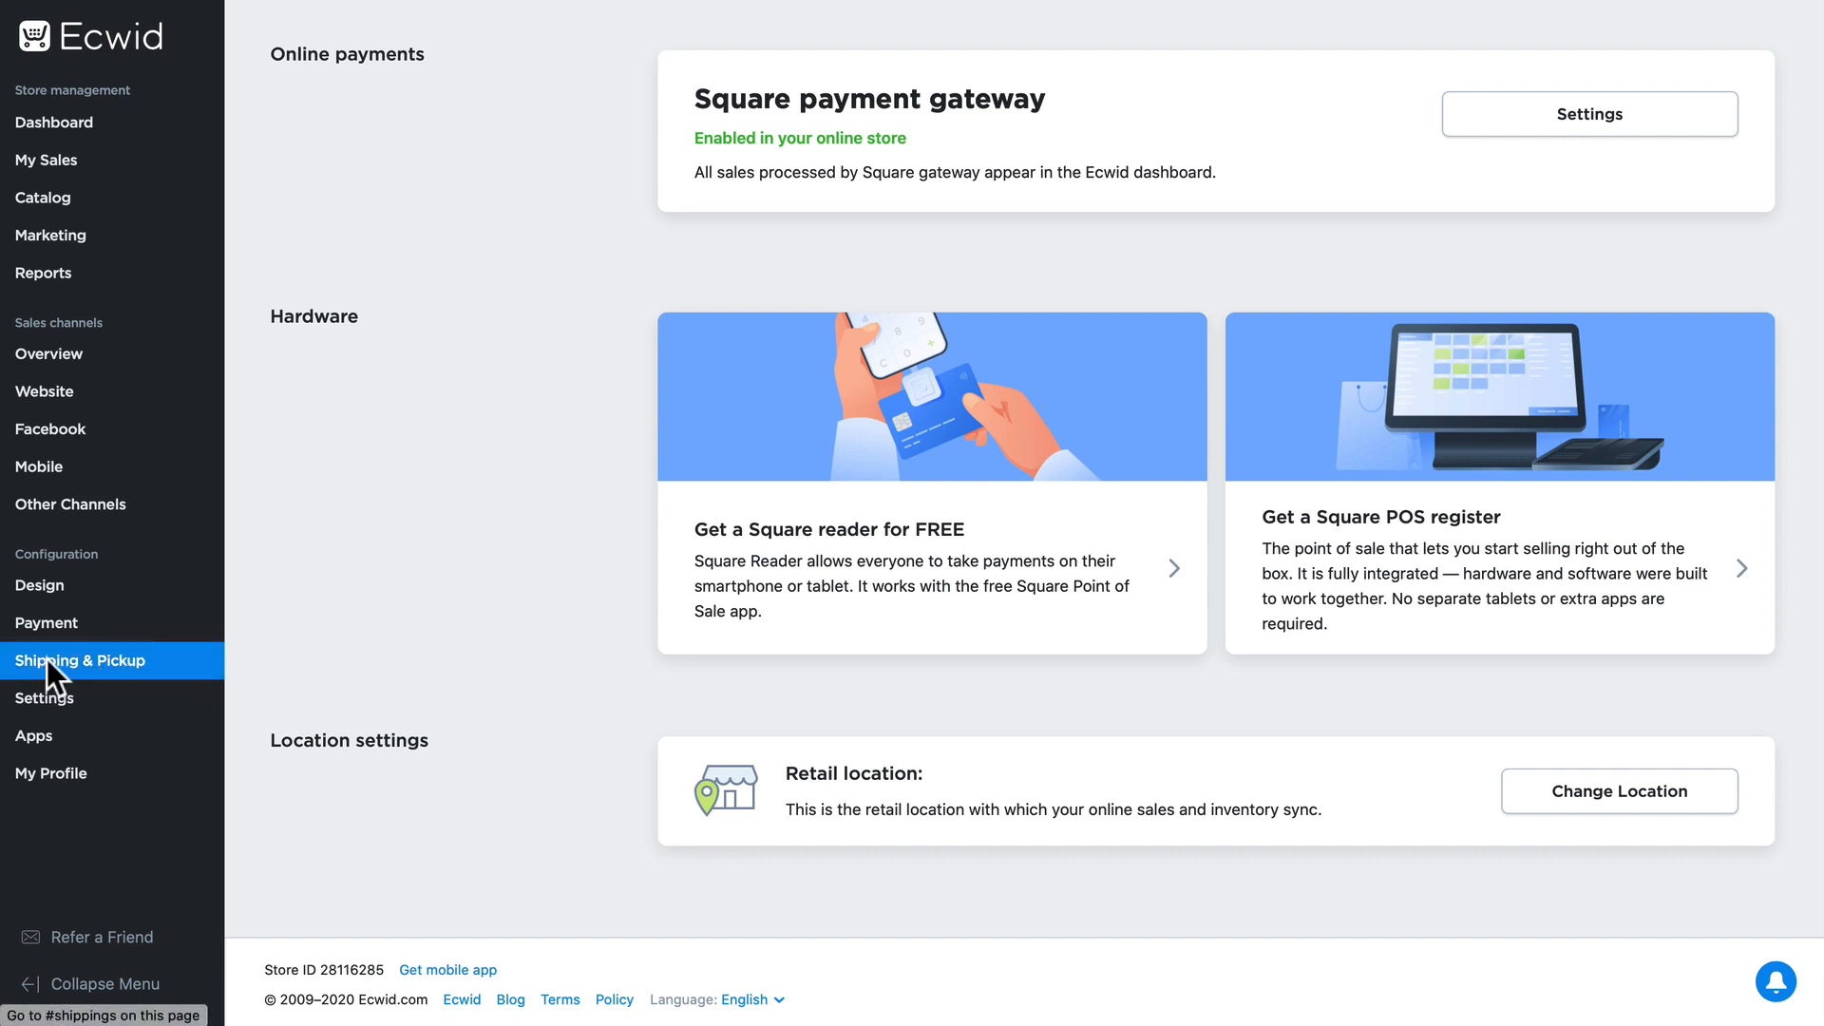
Start a new Self Pickup option from the Shipping & Pickup settings
{"action": "left_click", "coordinate": [79, 659]}
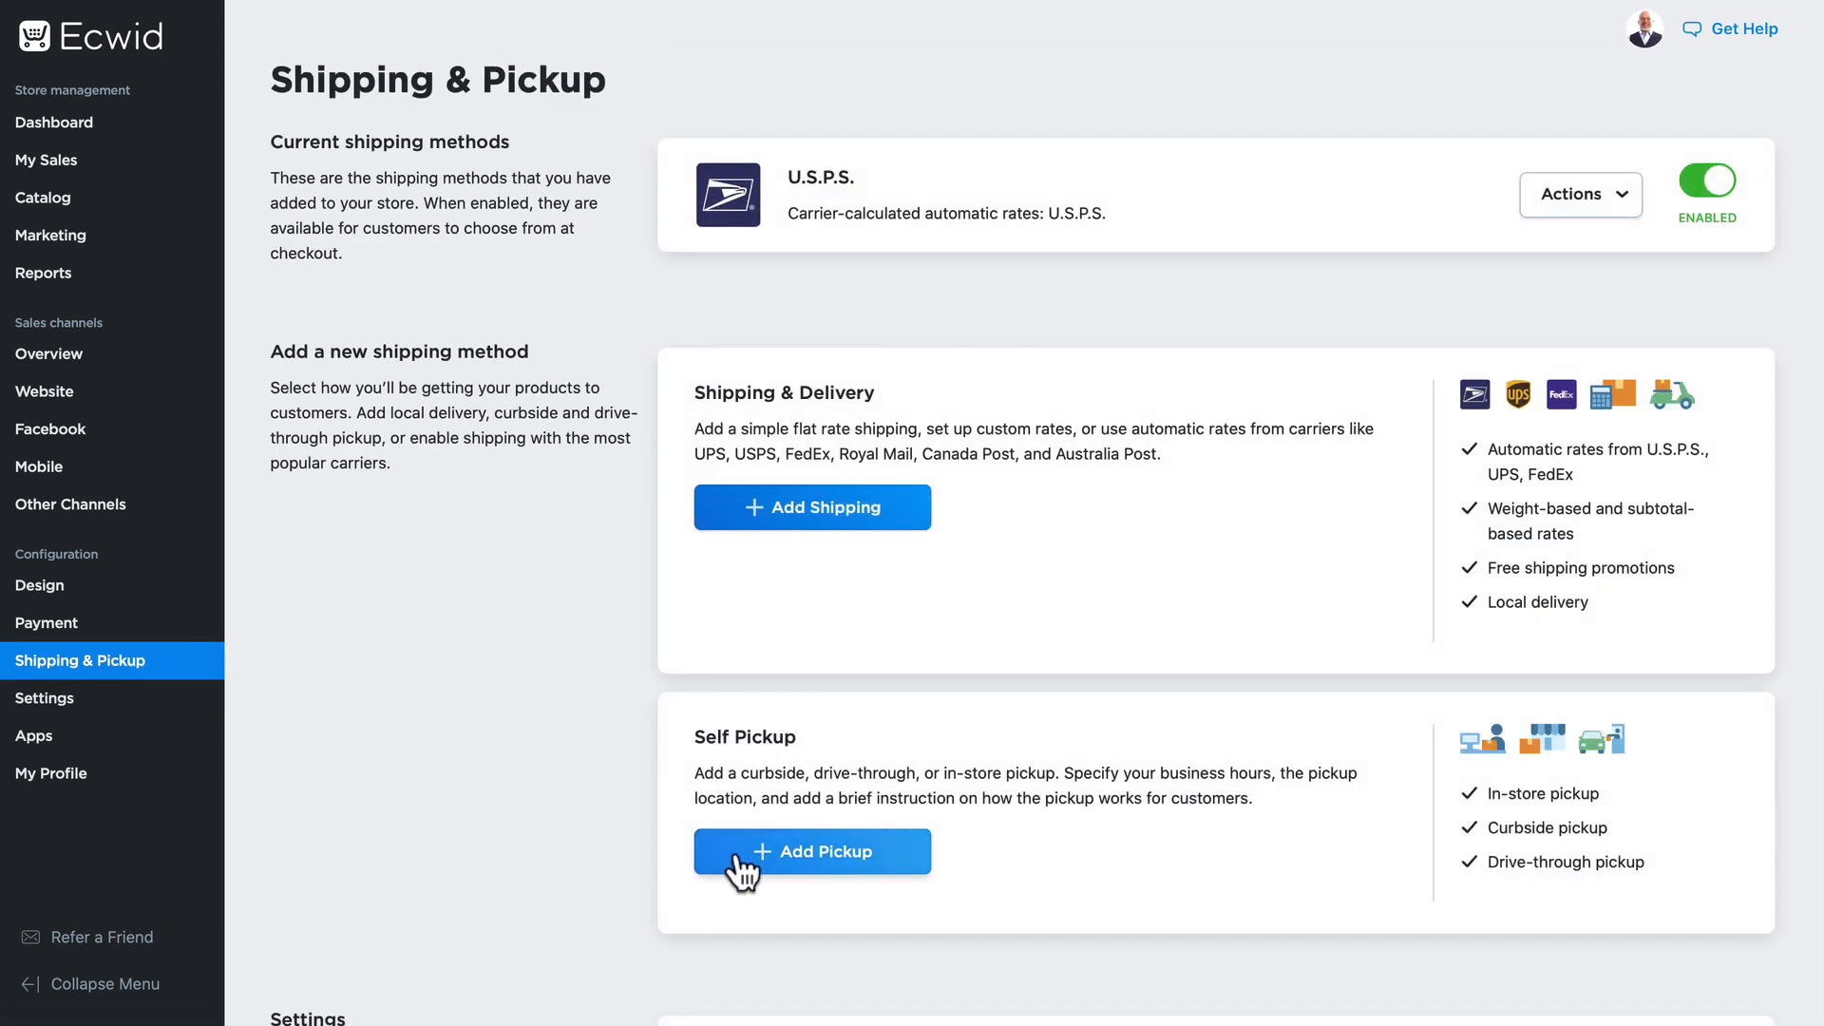
{"action": "mouse_move", "coordinate": [648, 888]}
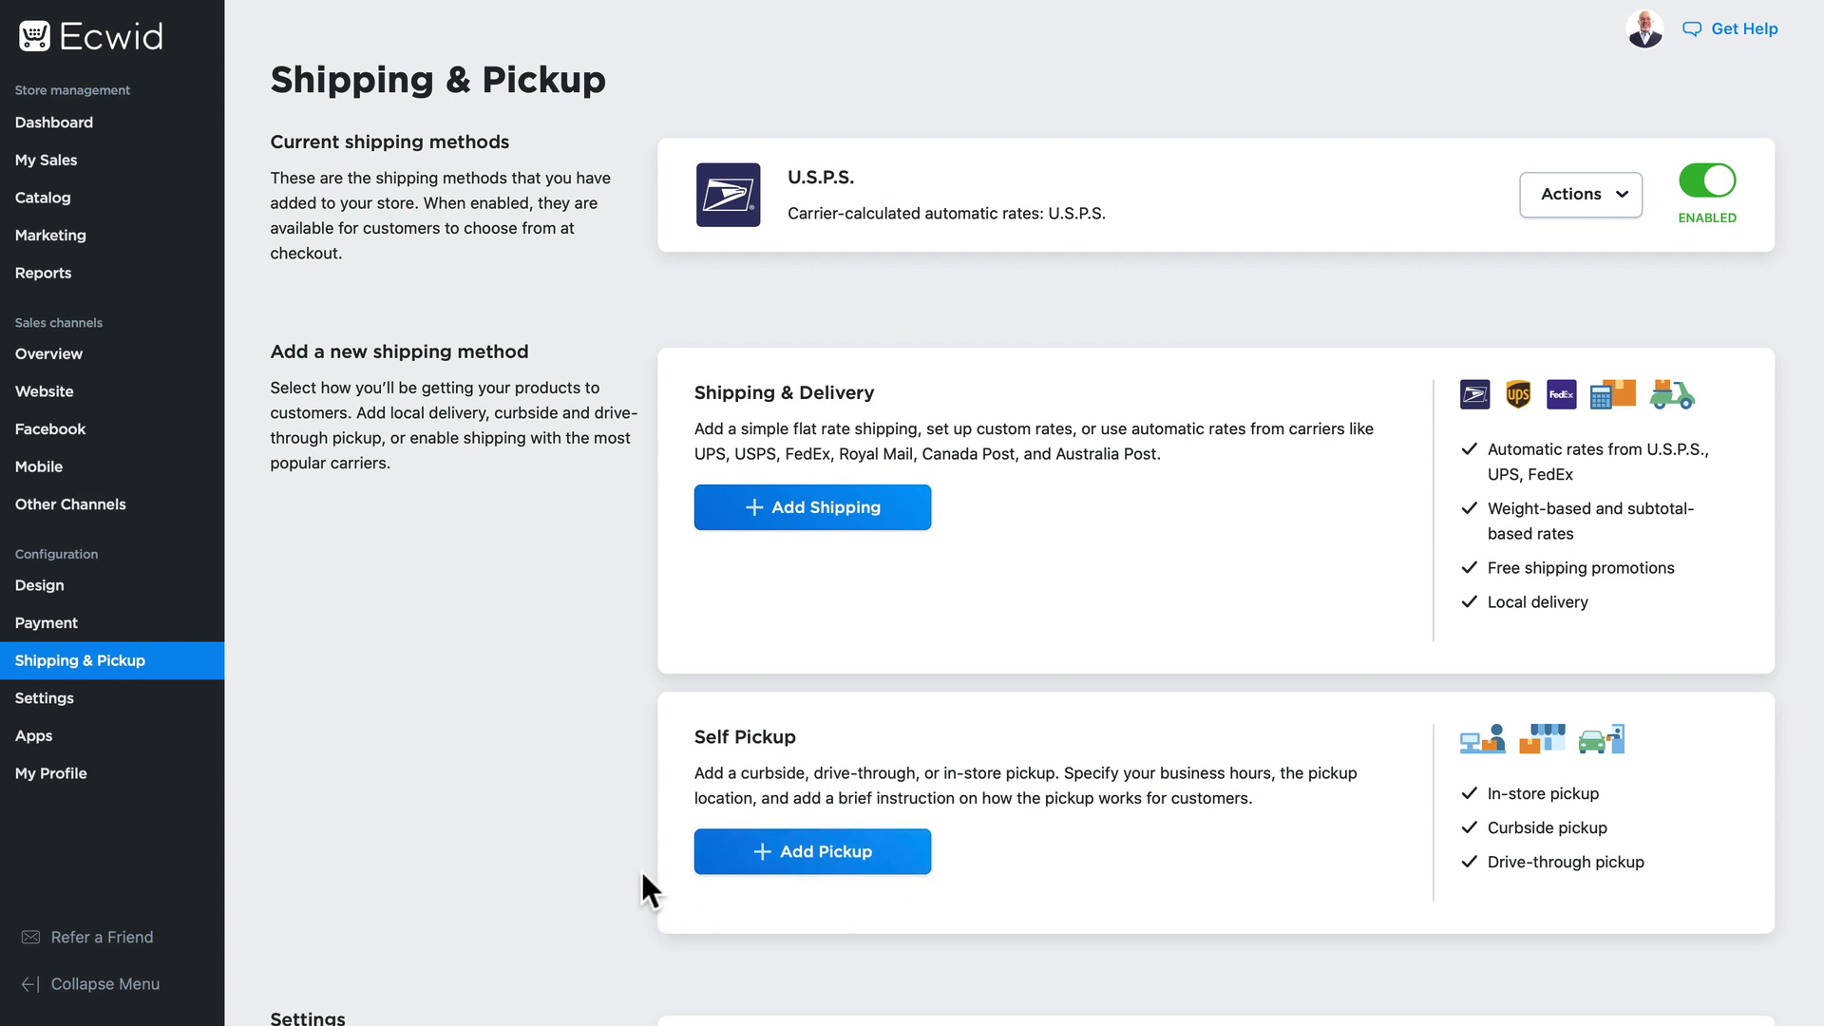
{"action": "mouse_move", "coordinate": [813, 850]}
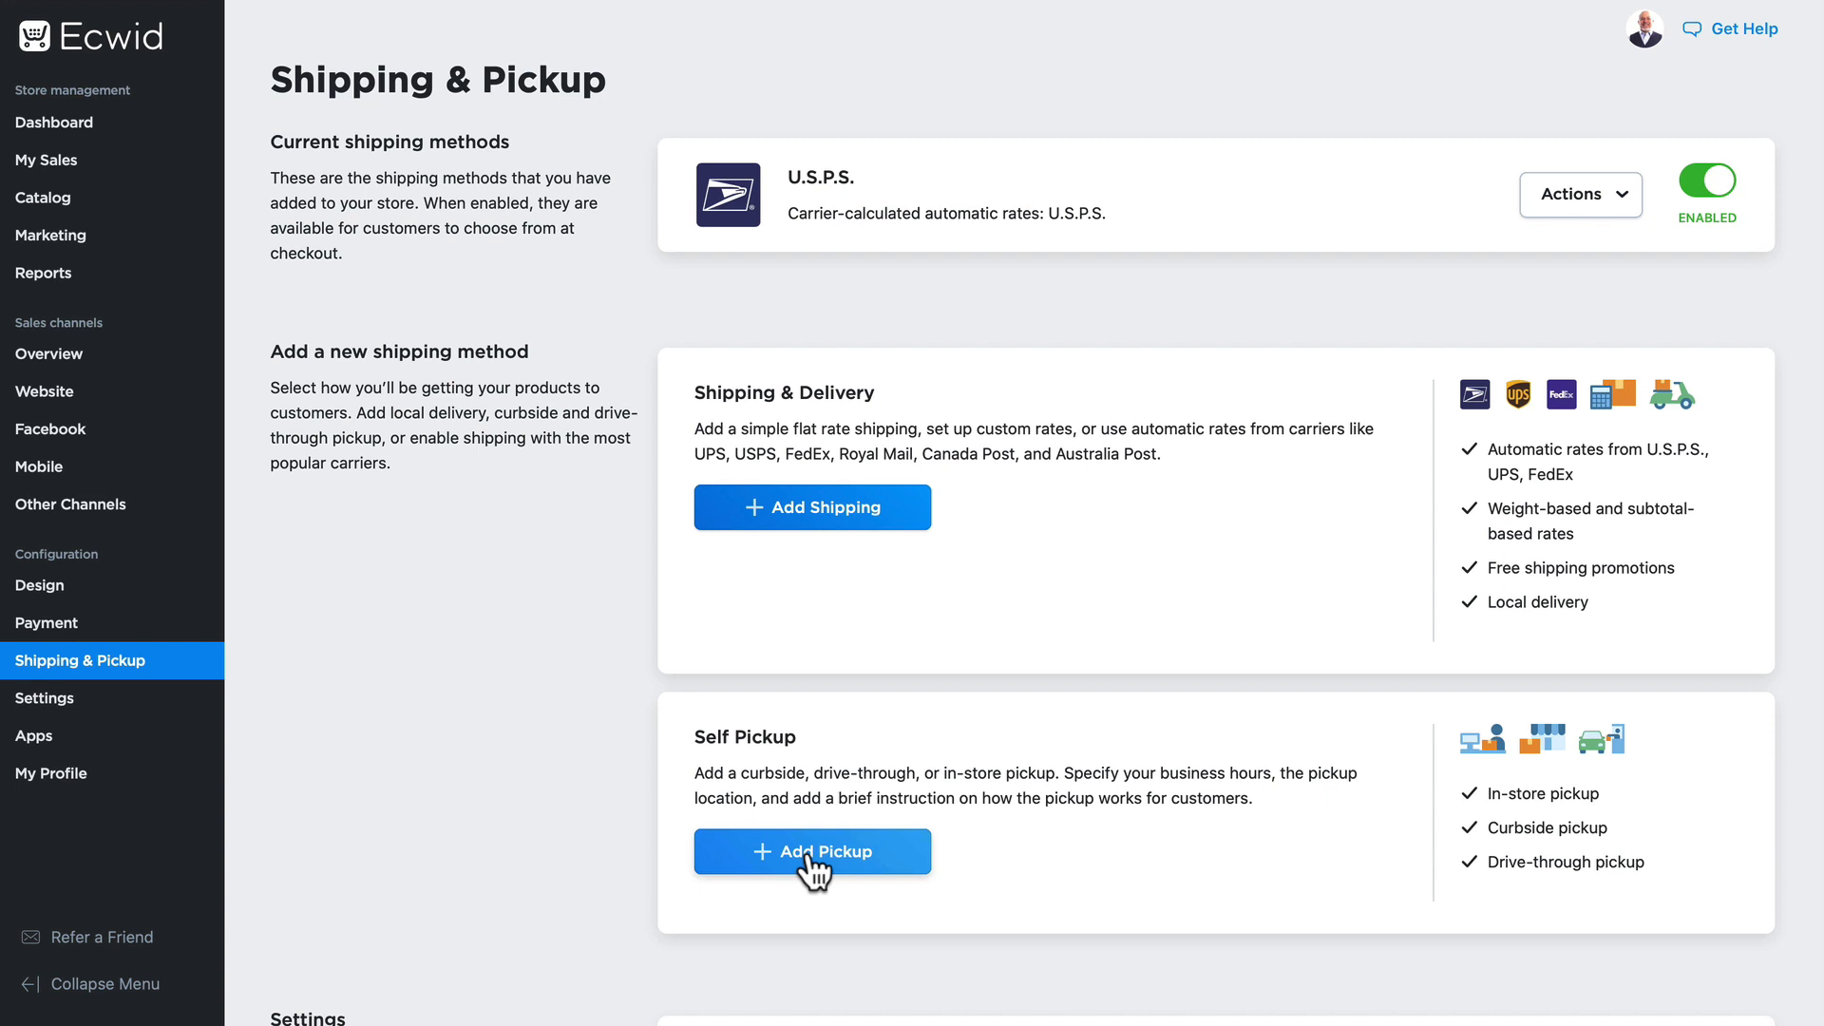
{"action": "left_click", "coordinate": [813, 851]}
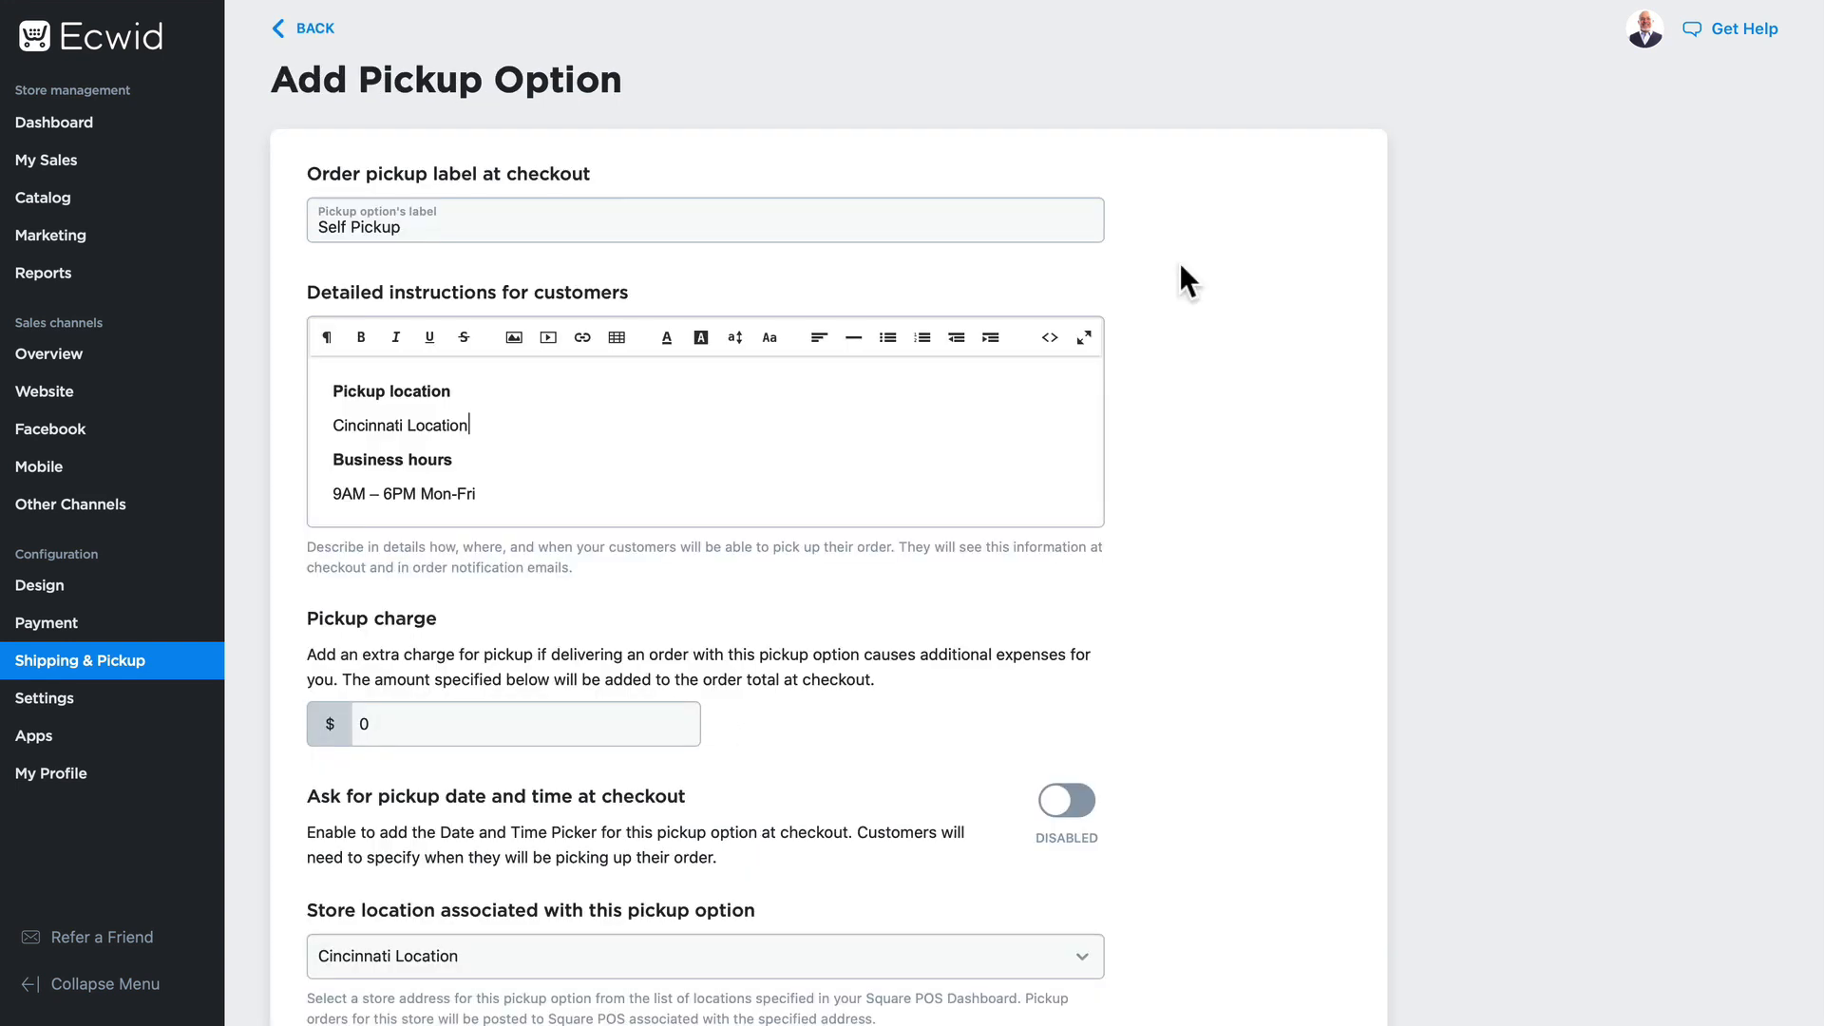
{"action": "mouse_move", "coordinate": [269, 466]}
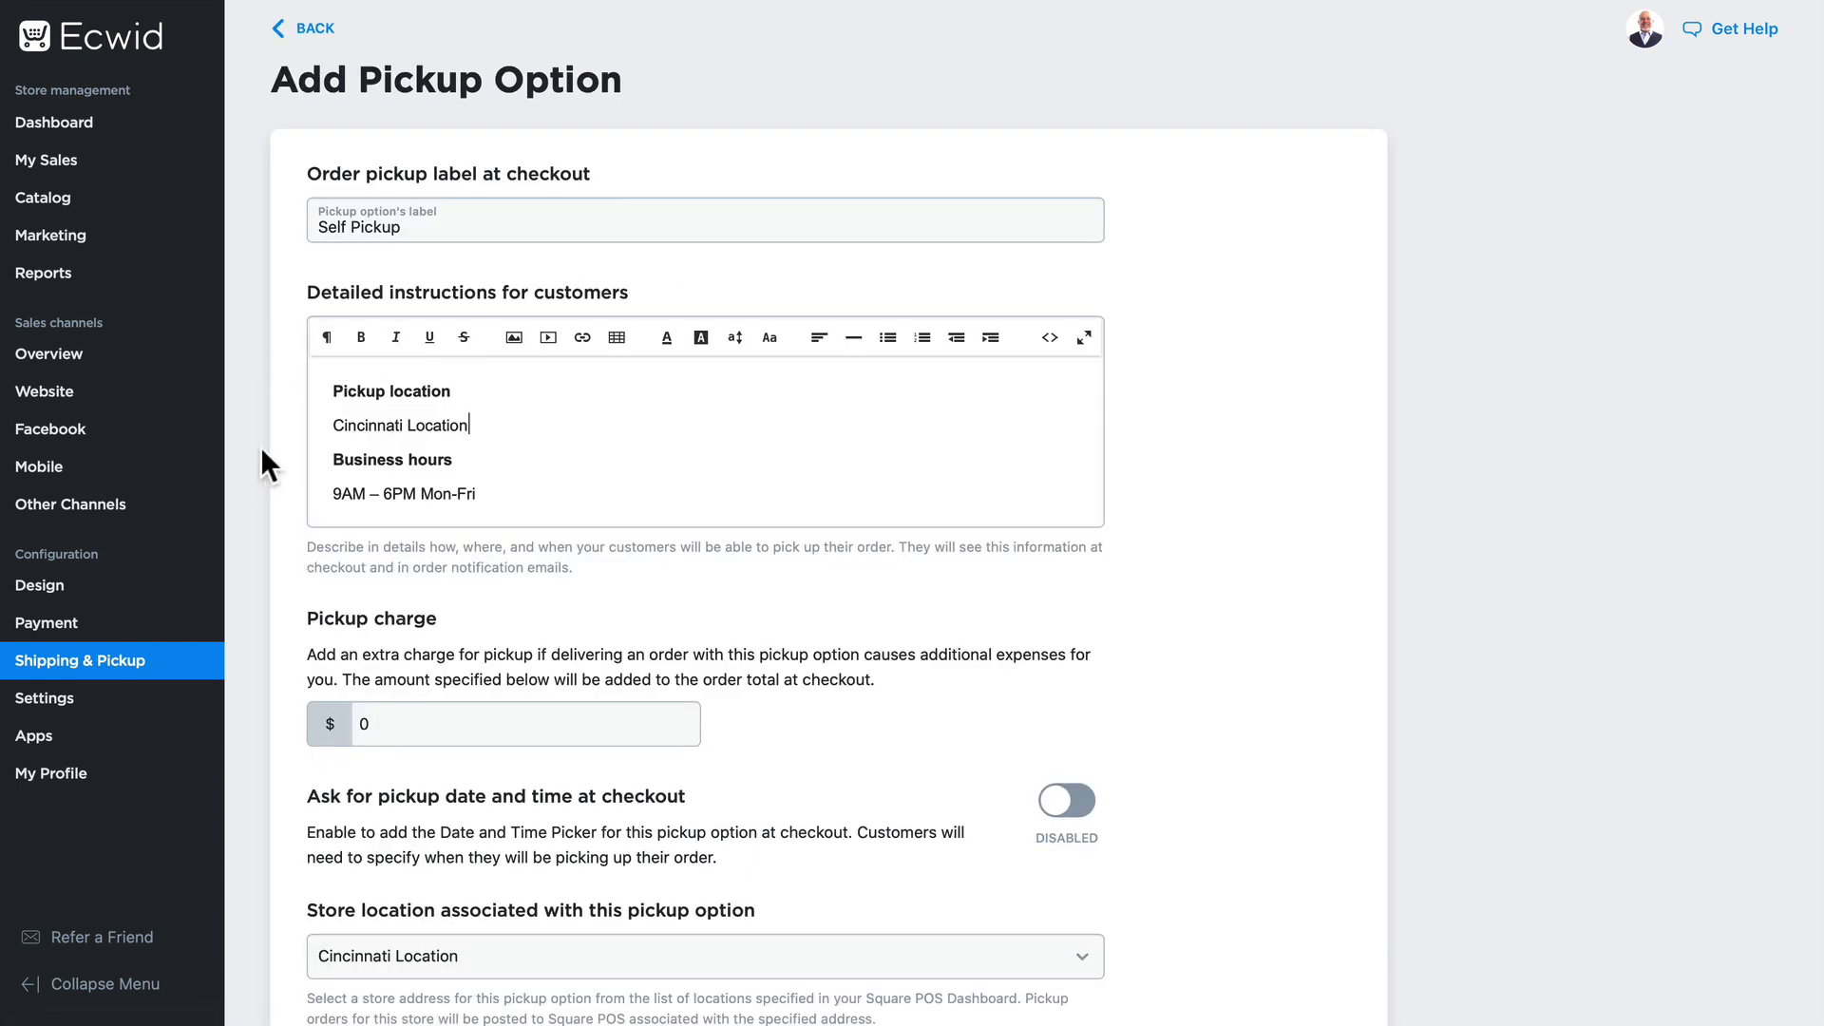
{"action": "scroll", "scroll_direction": "down", "scroll_amount": 3}
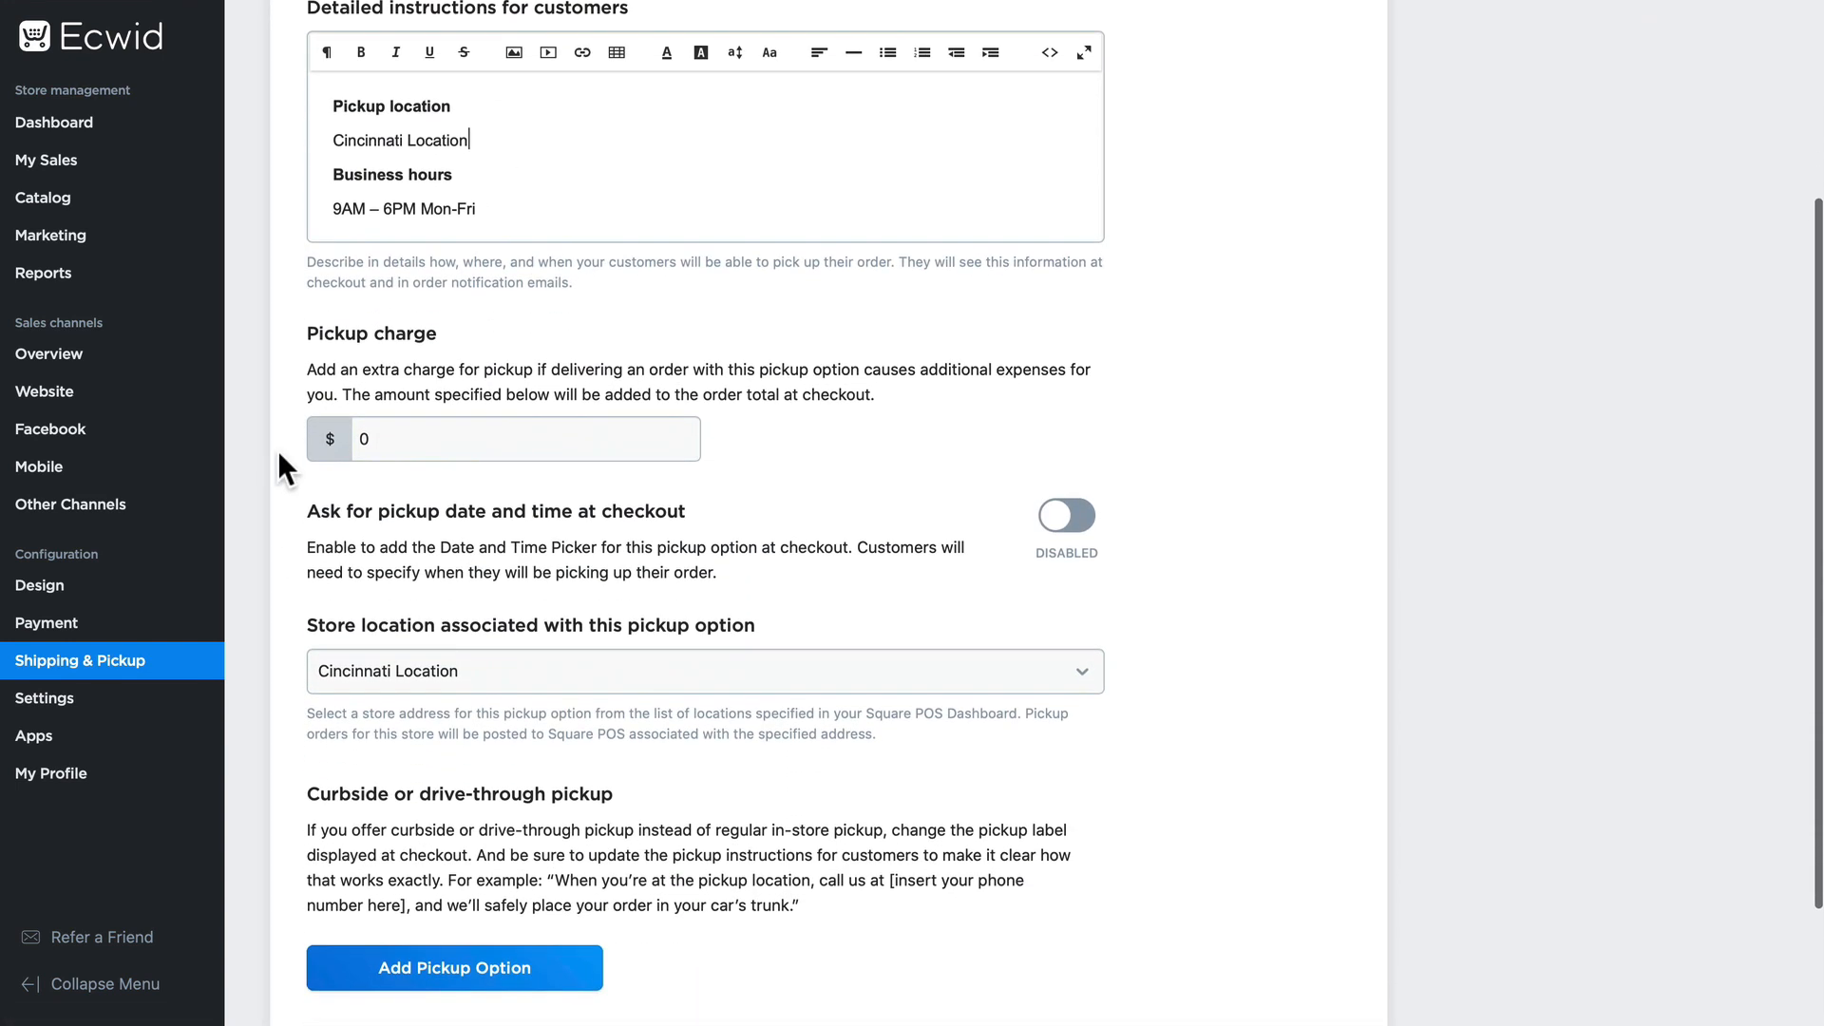
{"action": "scroll", "scroll_direction": "down", "scroll_amount": 3}
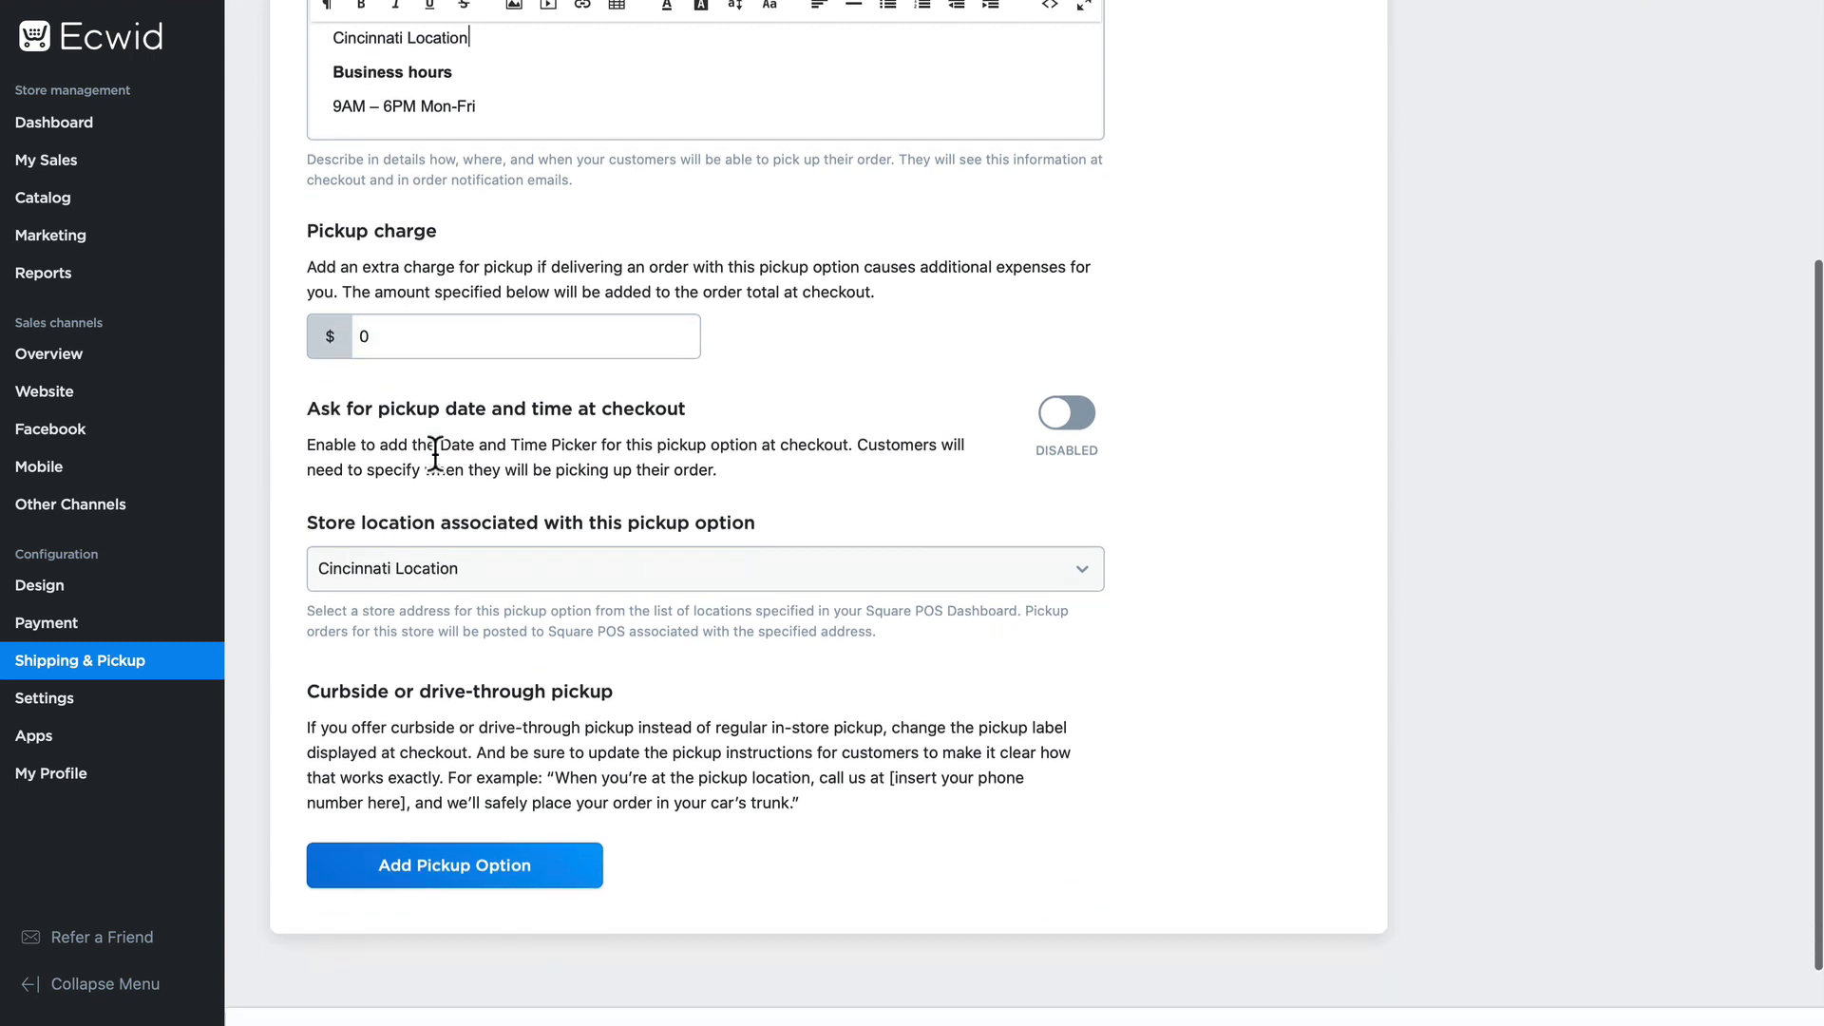
Enable asking for pickup date and time at checkout and choose Cincinnati Location
{"action": "left_click", "coordinate": [1066, 414]}
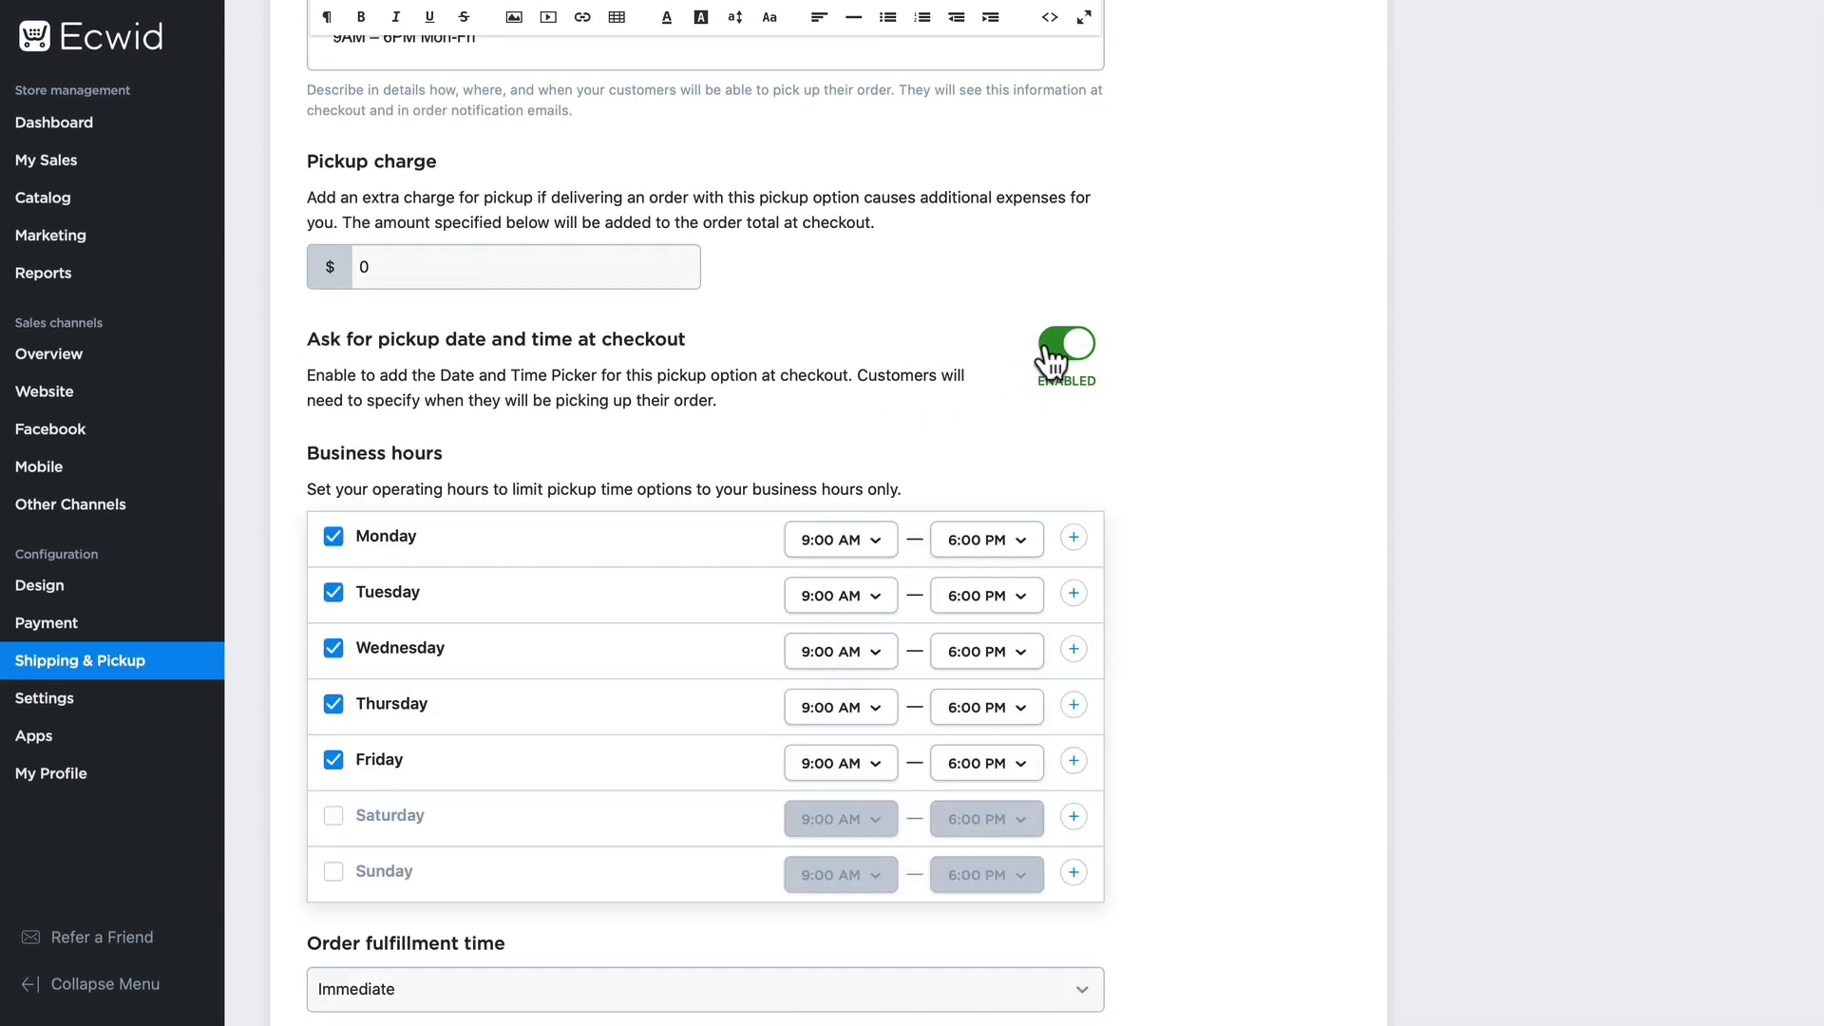
{"action": "scroll", "scroll_direction": "down", "scroll_amount": 3}
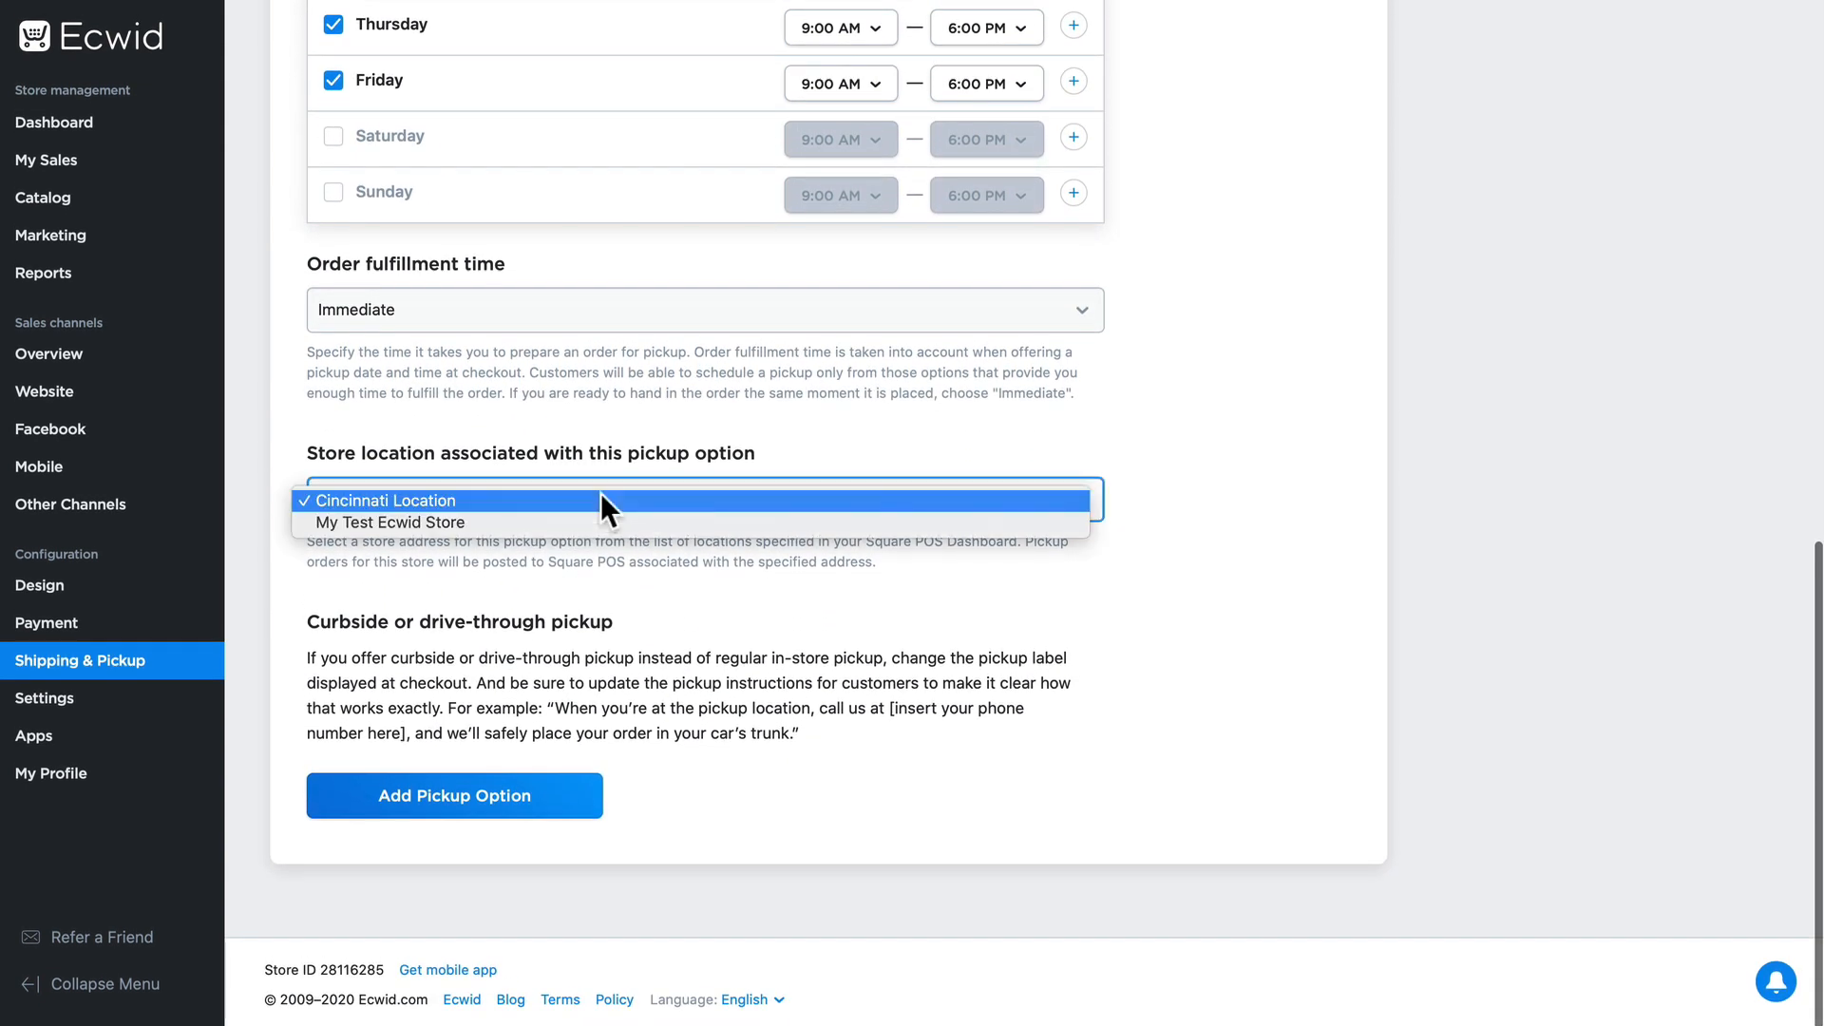
{"action": "left_click", "coordinate": [408, 501]}
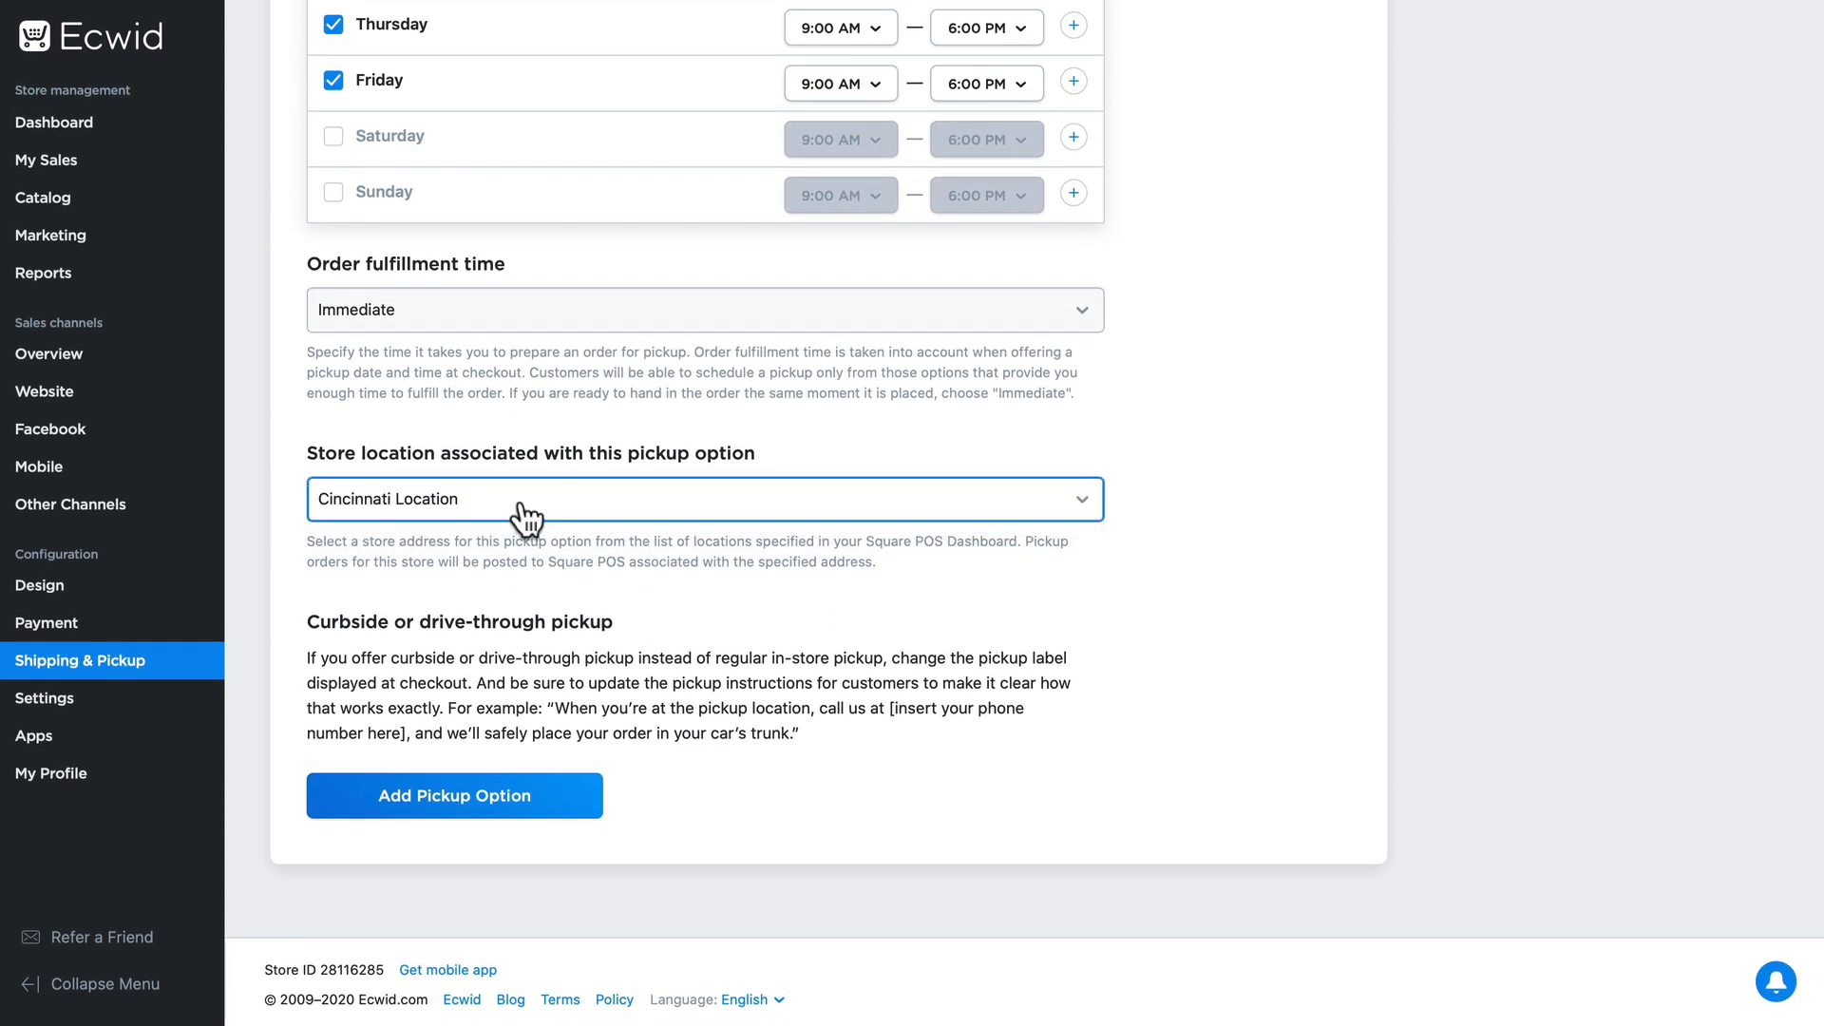
{"action": "mouse_move", "coordinate": [341, 638]}
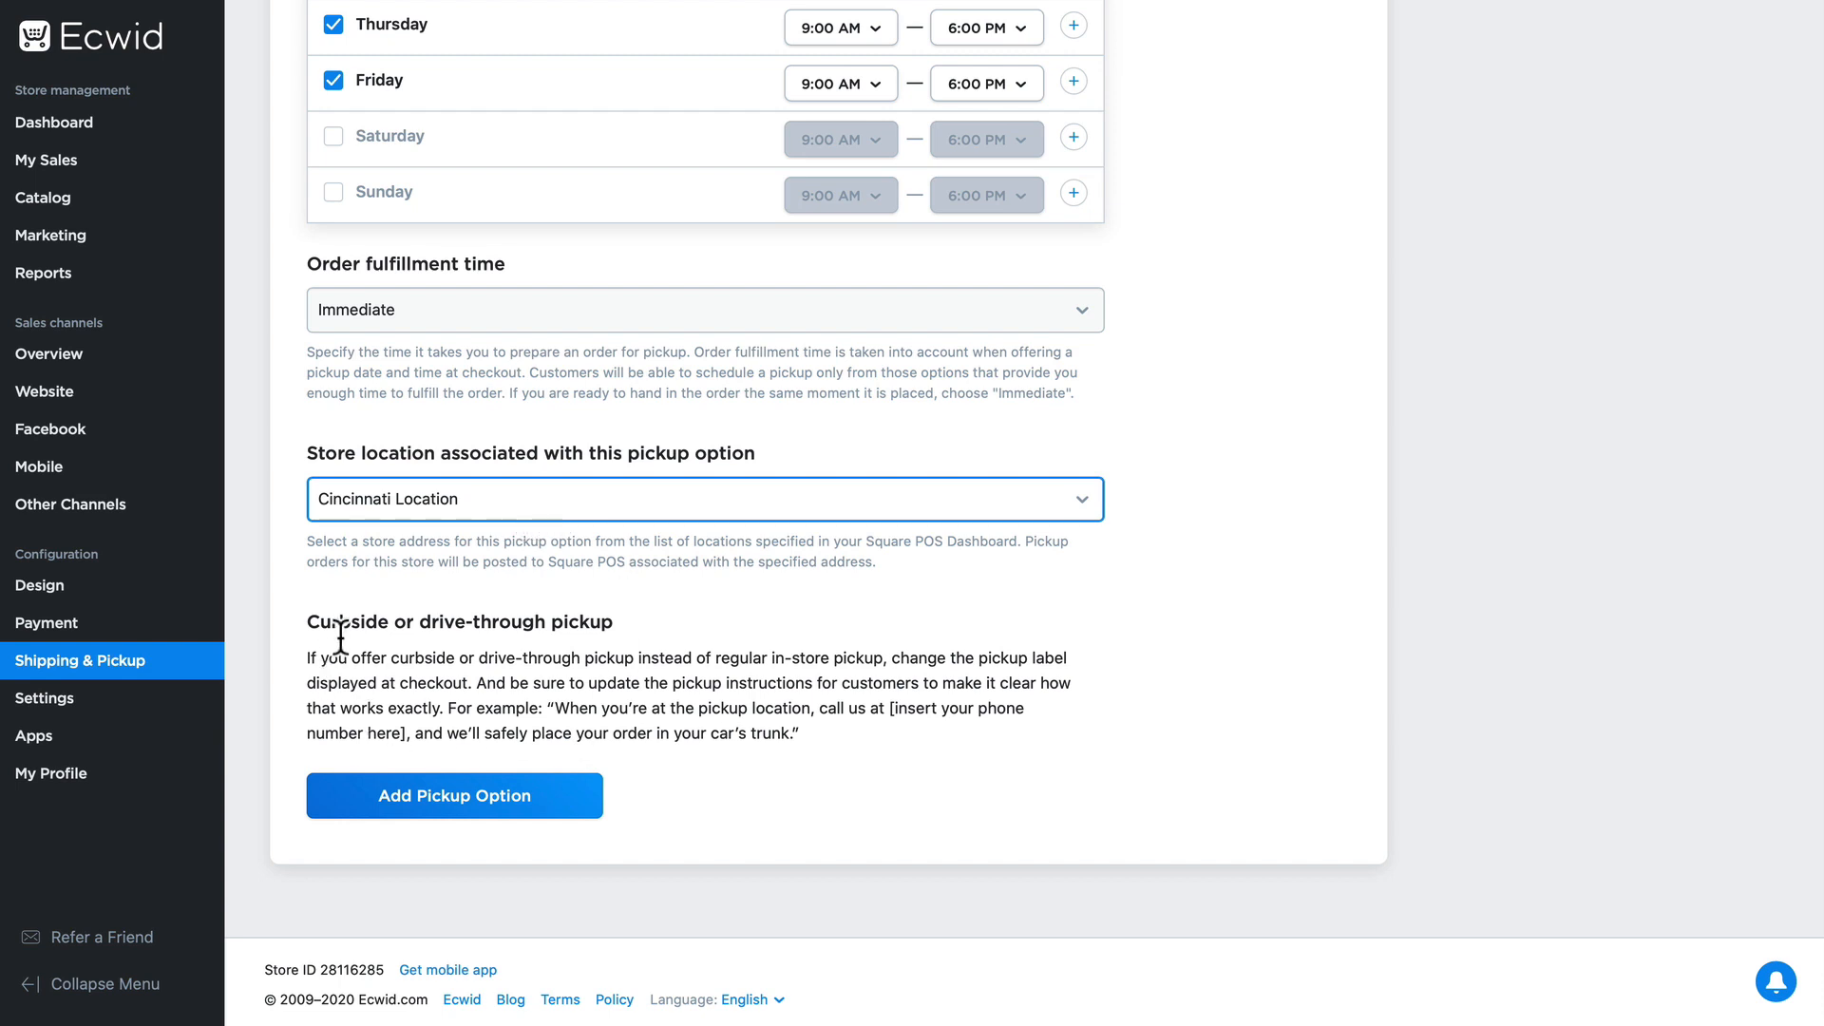
{"action": "mouse_move", "coordinate": [526, 653]}
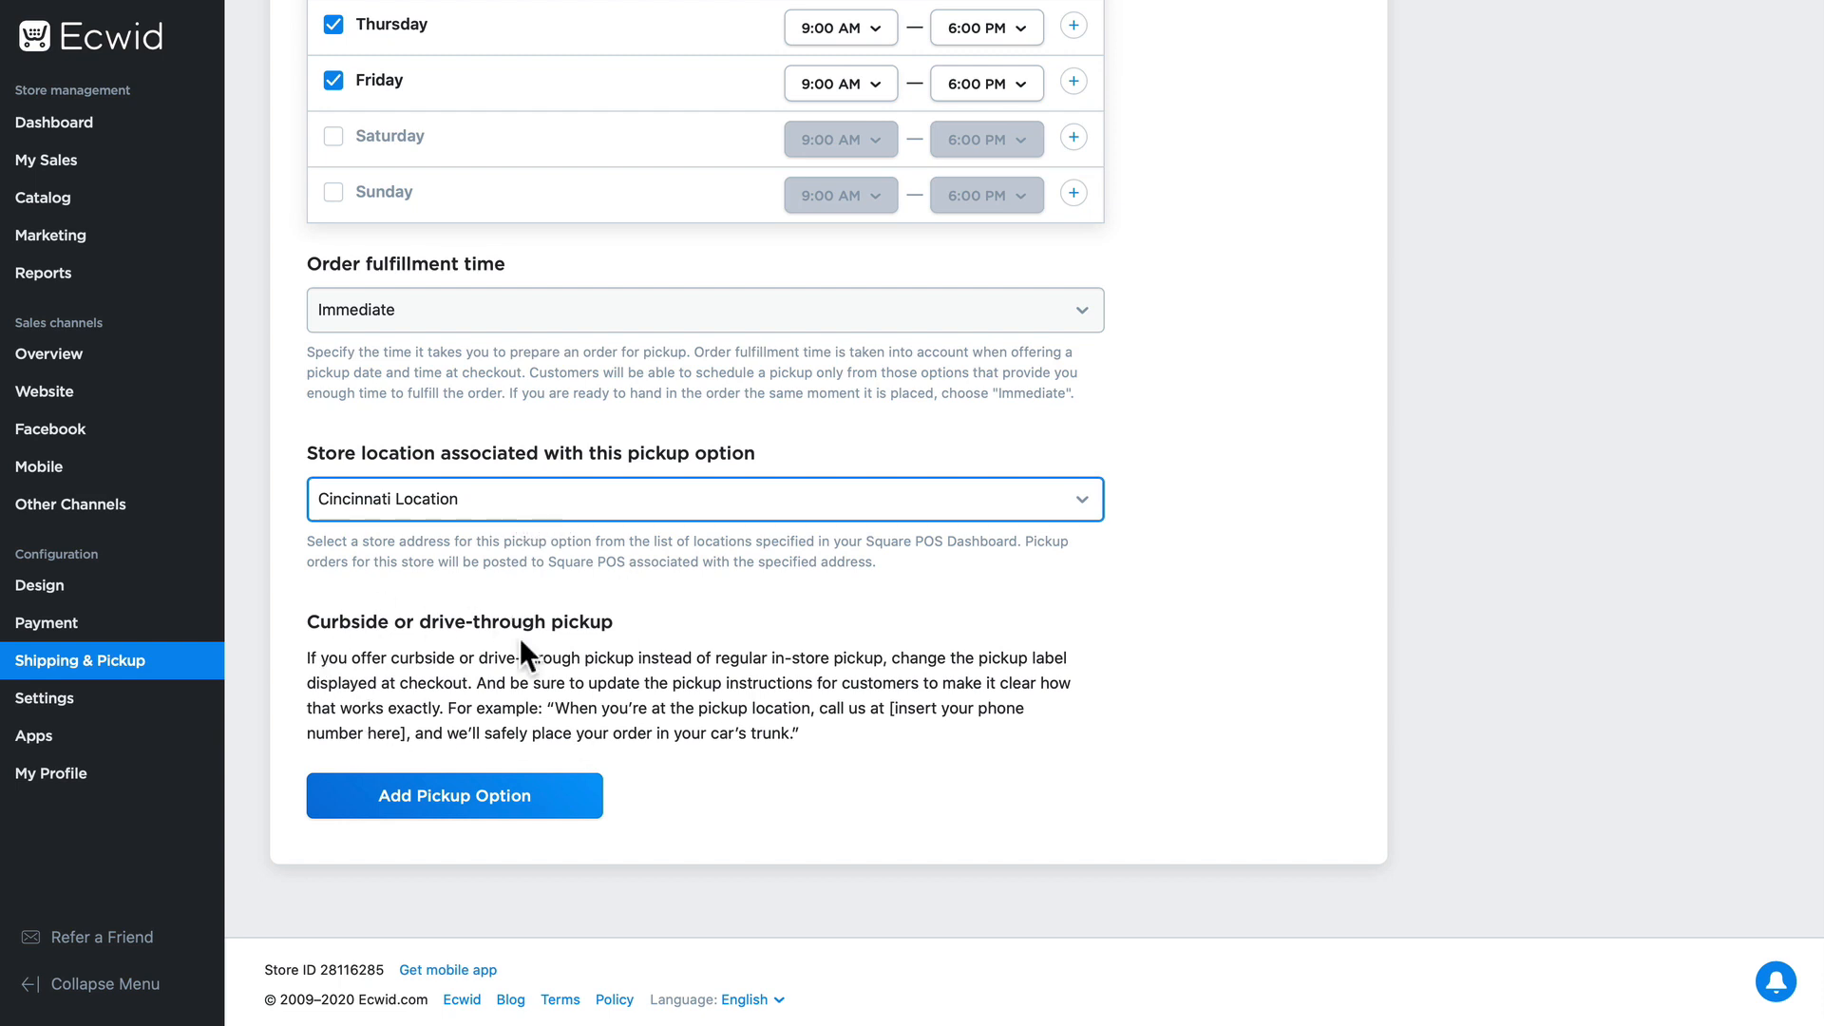
{"action": "left_click", "coordinate": [454, 796]}
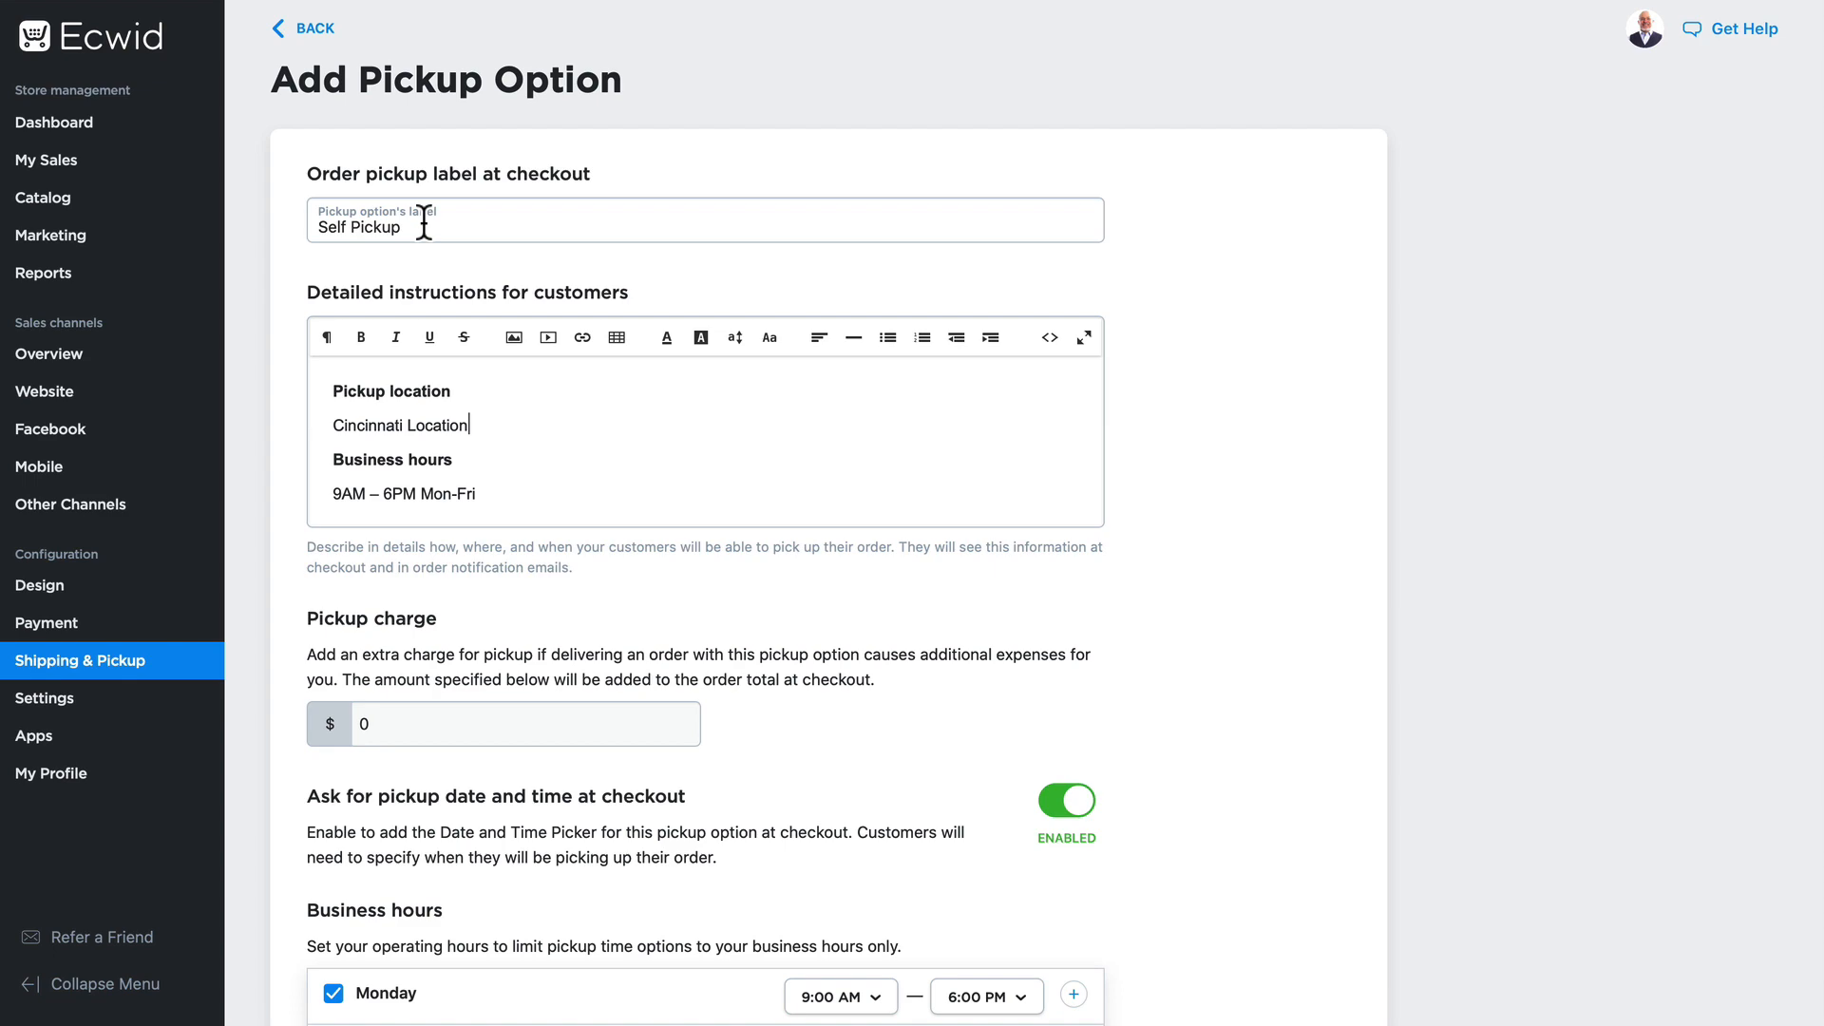
{"action": "scroll", "scroll_direction": "down", "scroll_amount": 3}
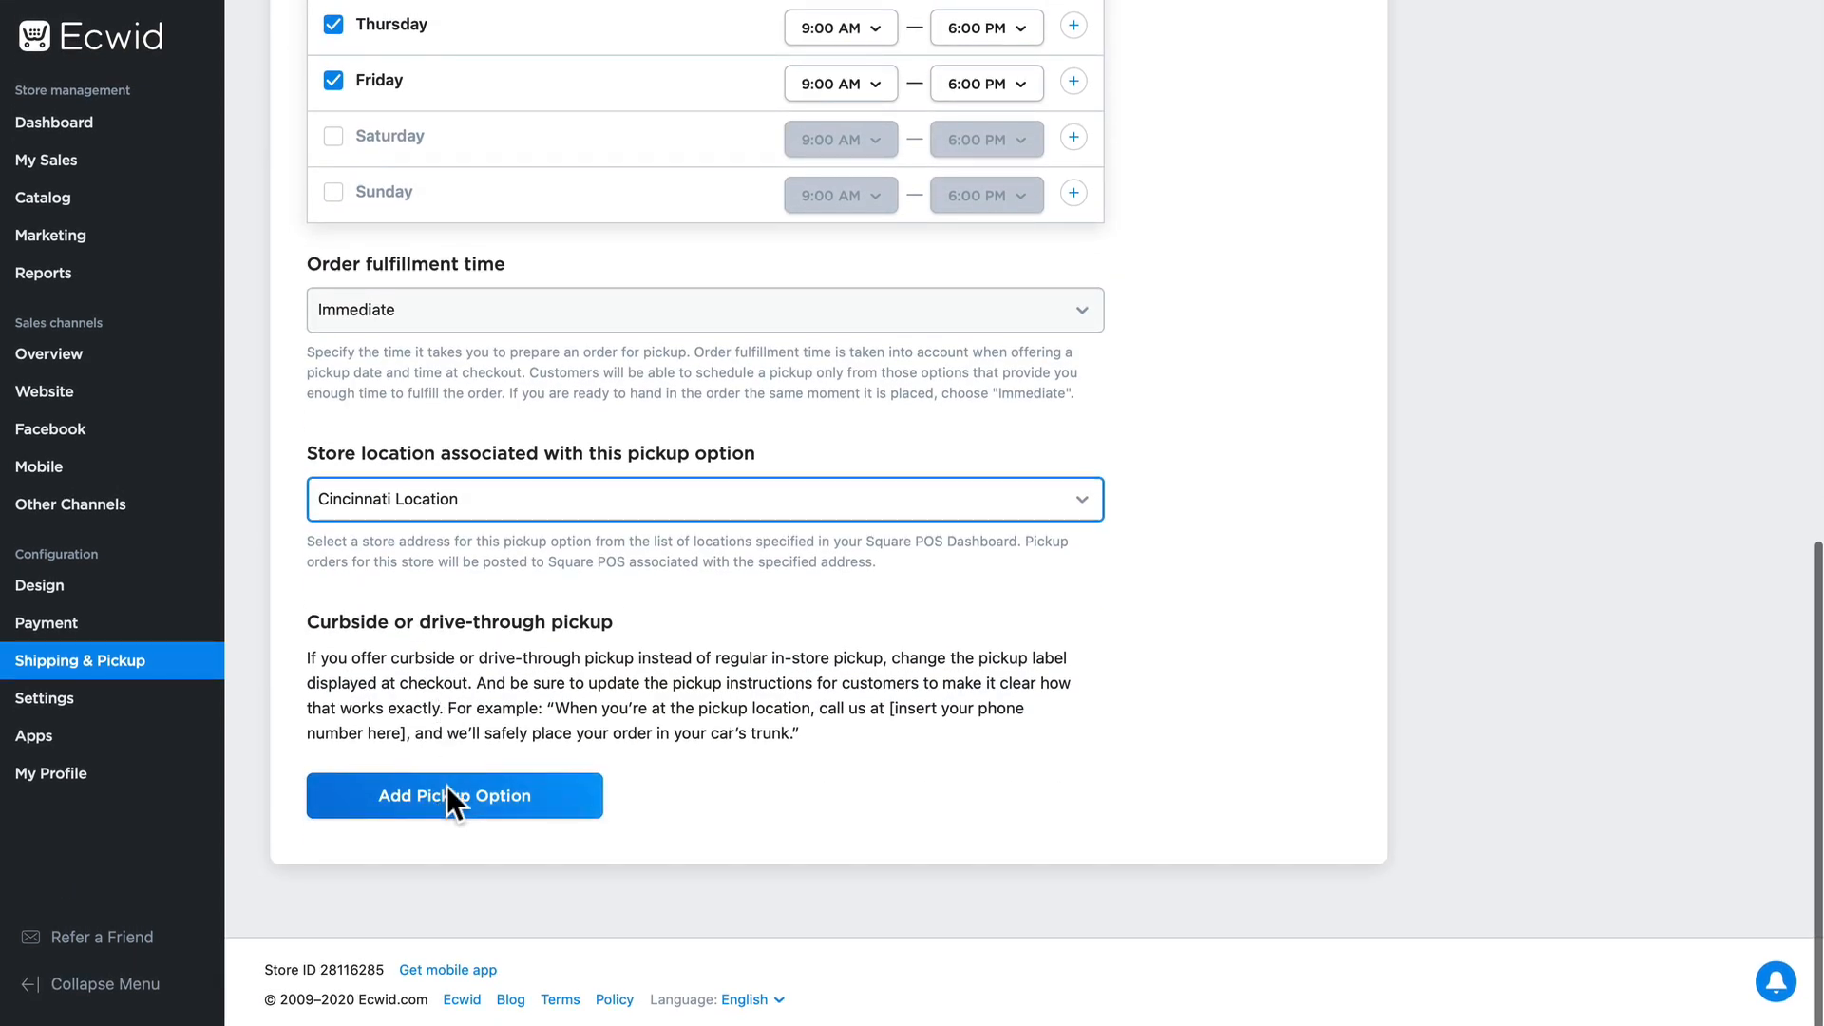
Set My Test Ecwid Store as the pickup store location and add the pickup option
{"action": "left_click", "coordinate": [454, 796]}
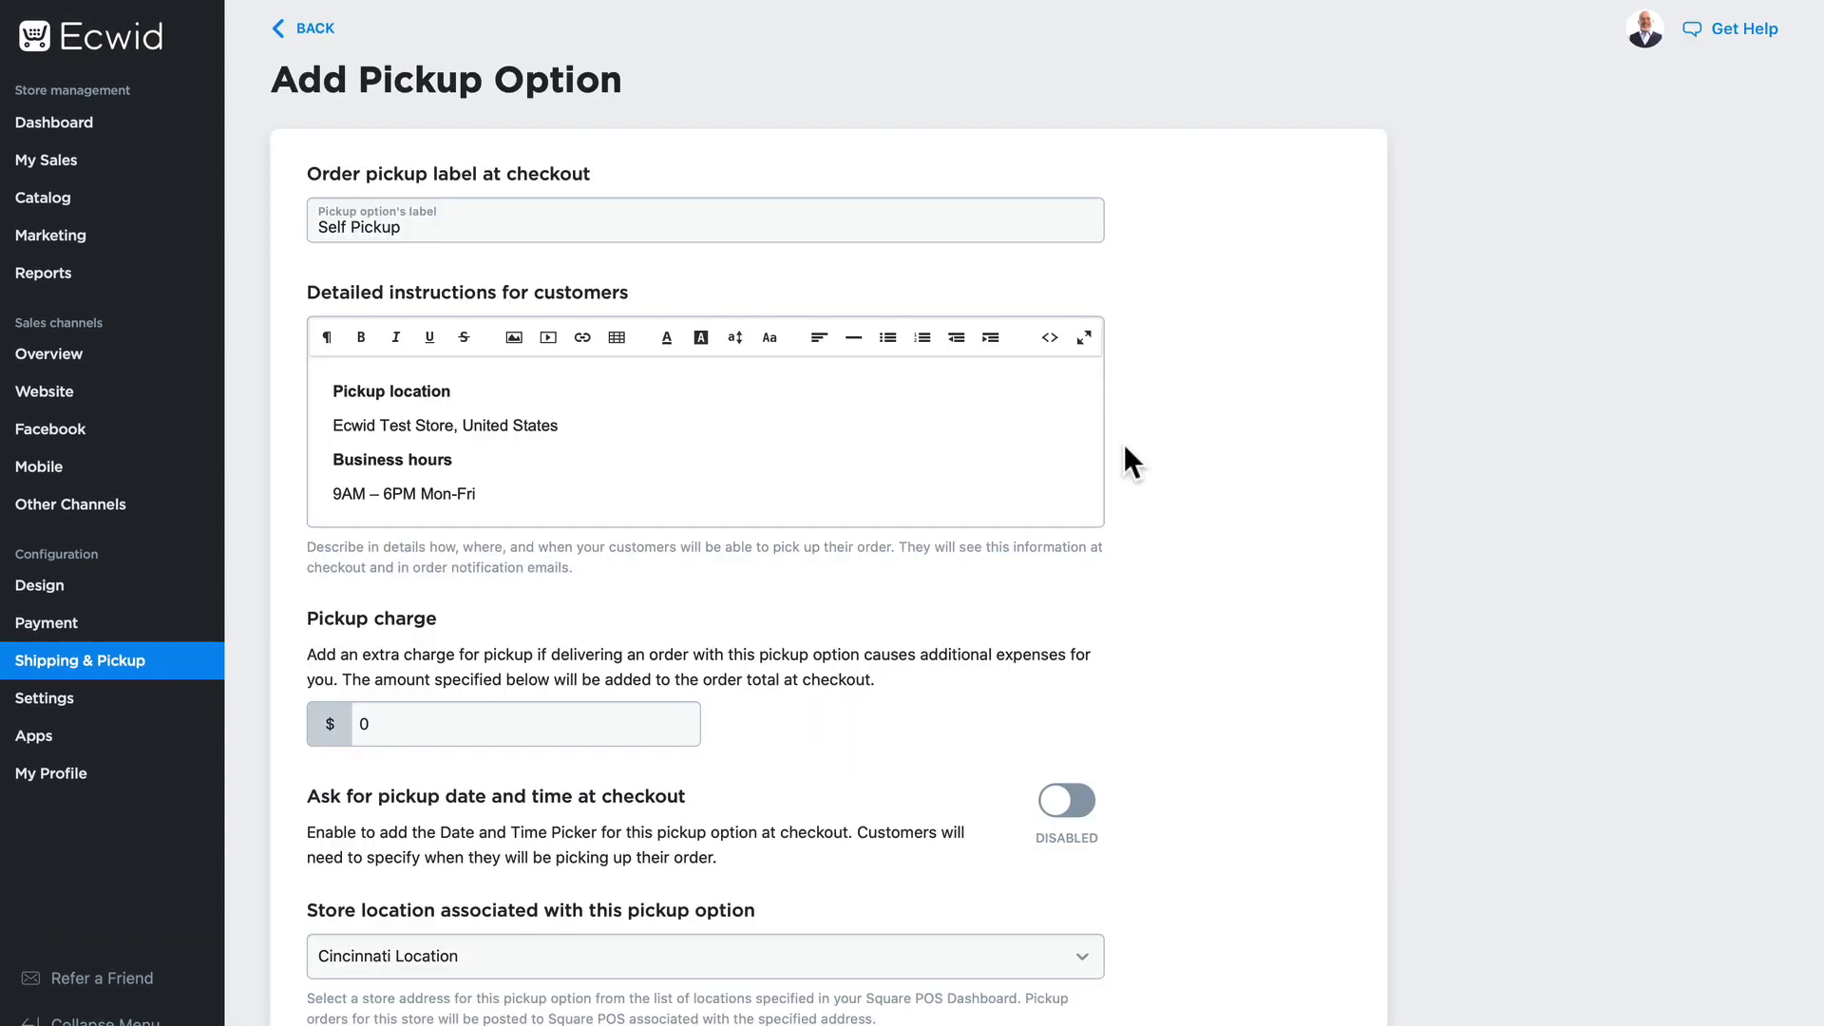
{"action": "mouse_move", "coordinate": [1175, 317]}
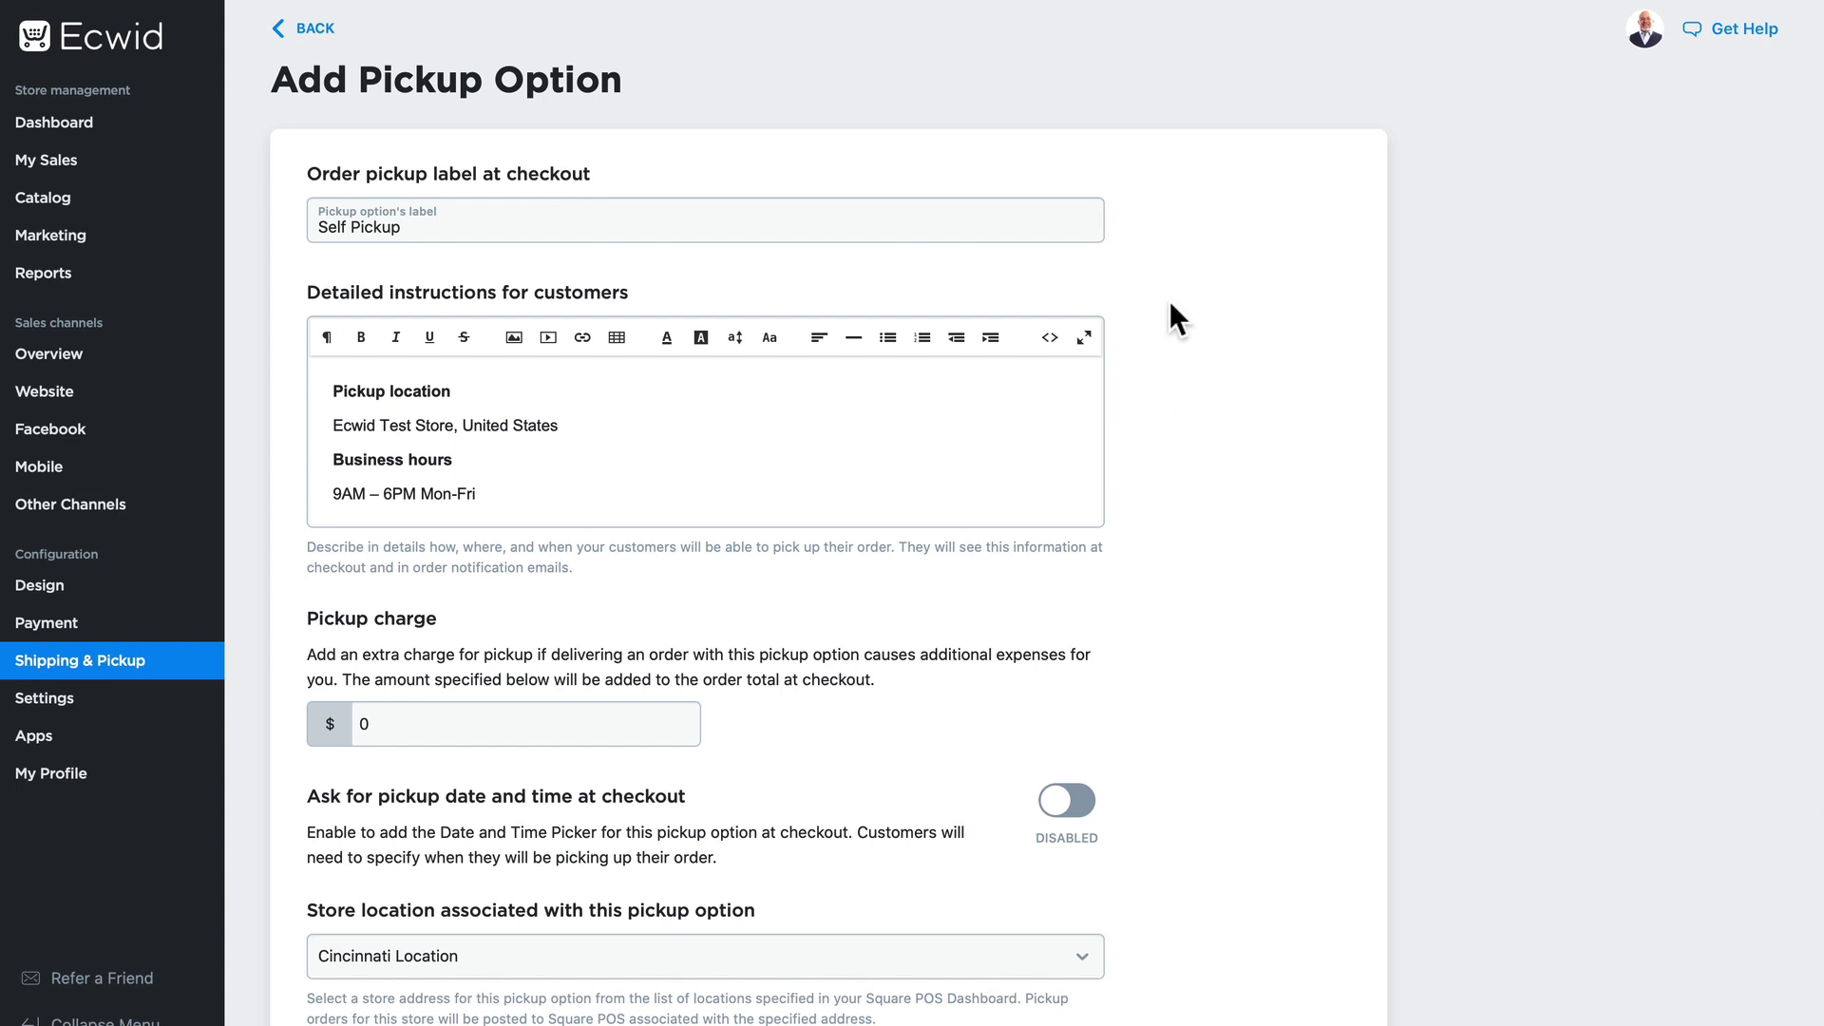
{"action": "scroll", "scroll_direction": "down", "scroll_amount": 3}
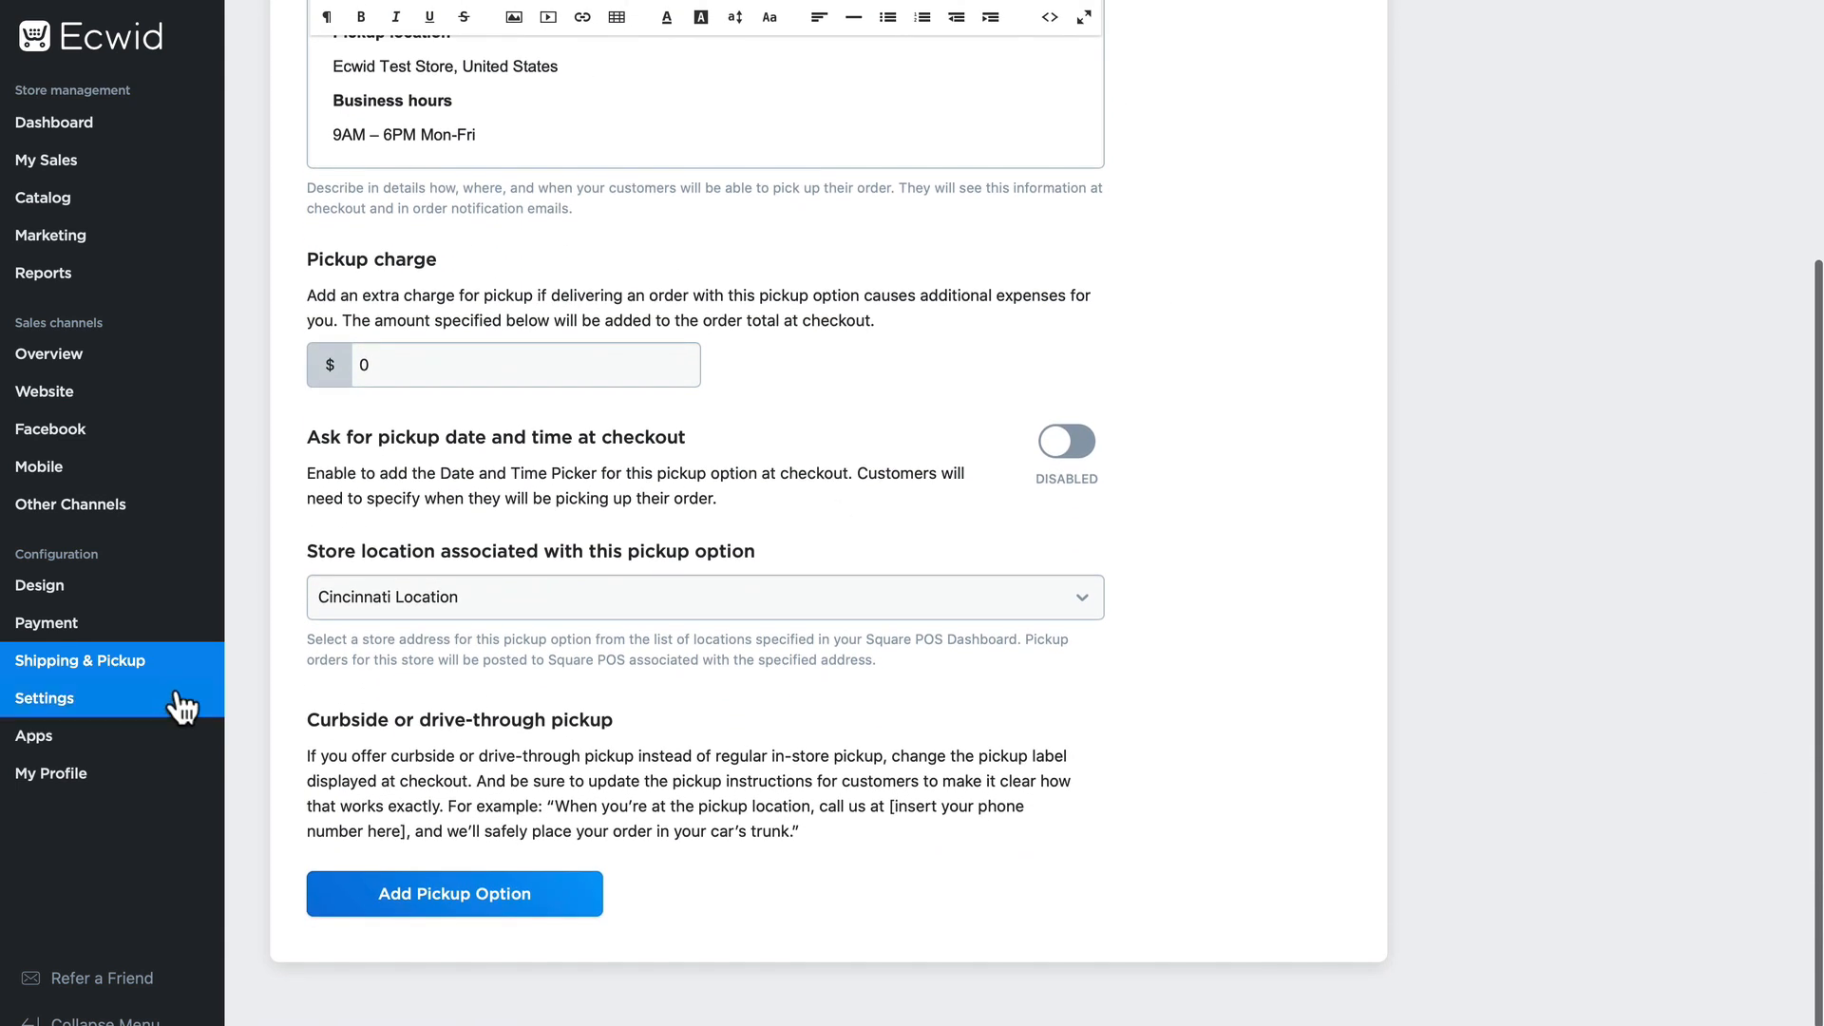
{"action": "left_click", "coordinate": [704, 597]}
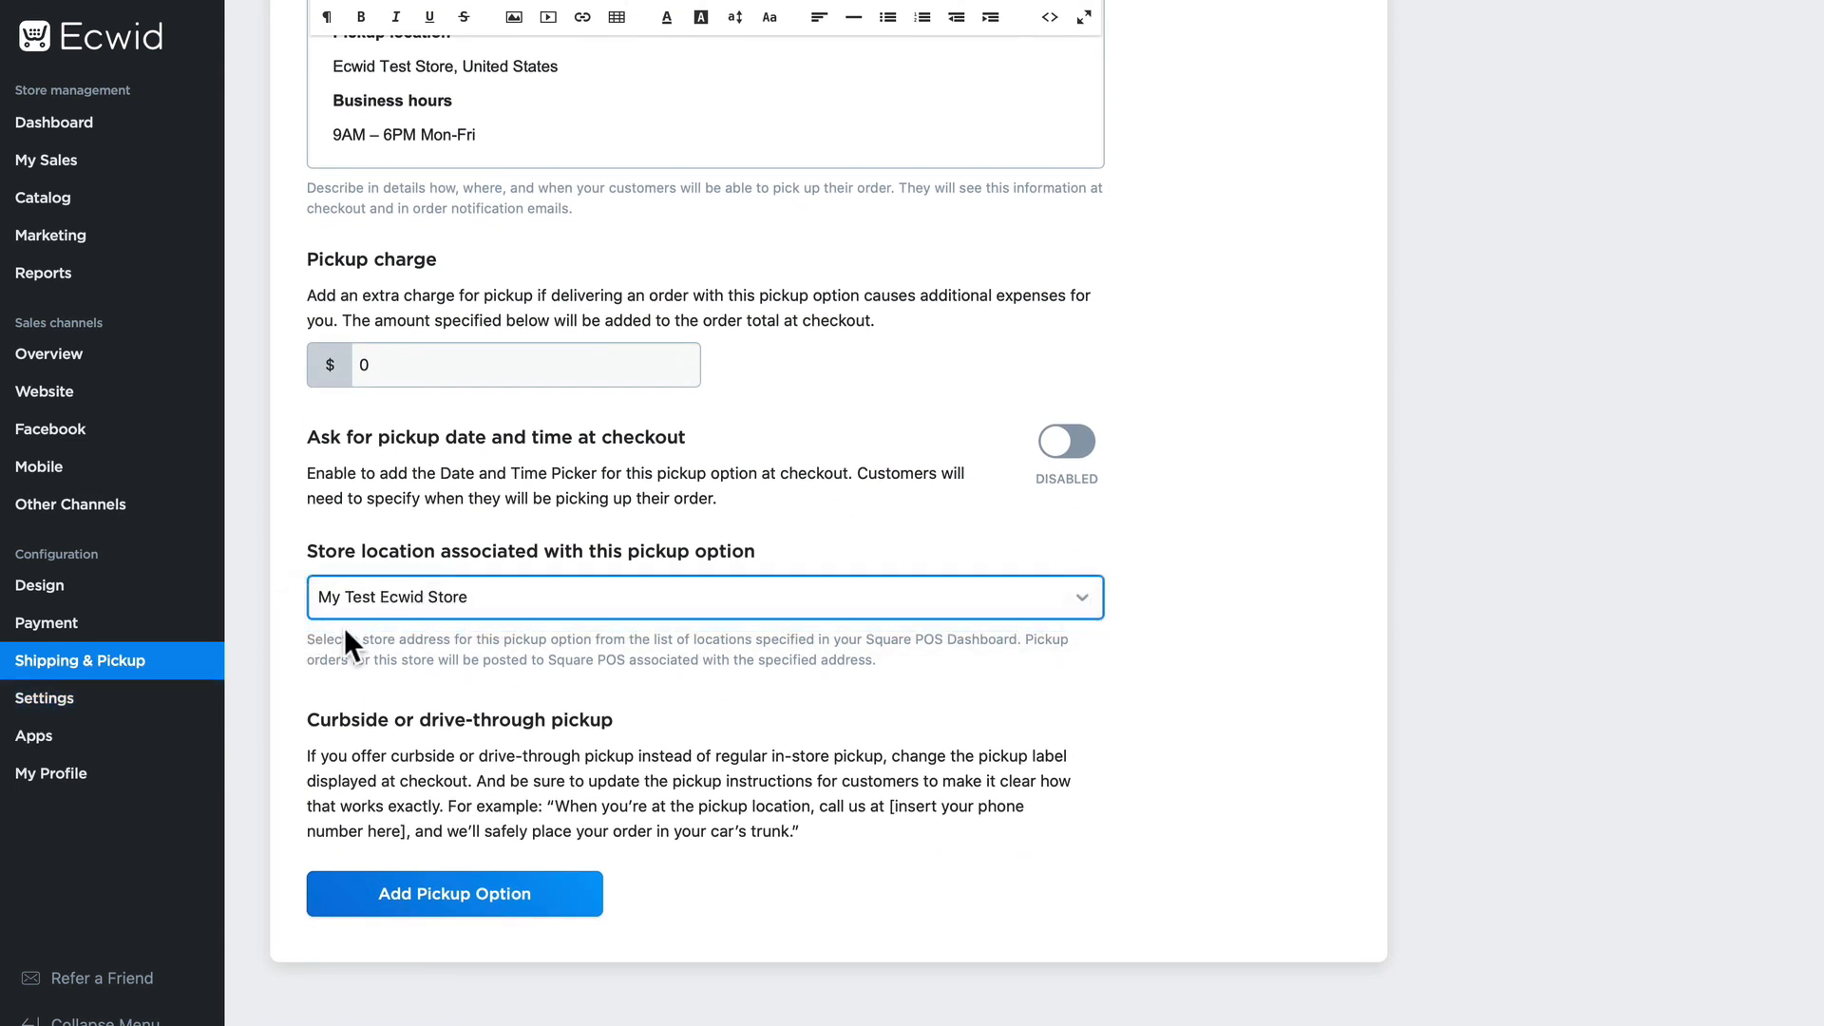
{"action": "left_click", "coordinate": [454, 893]}
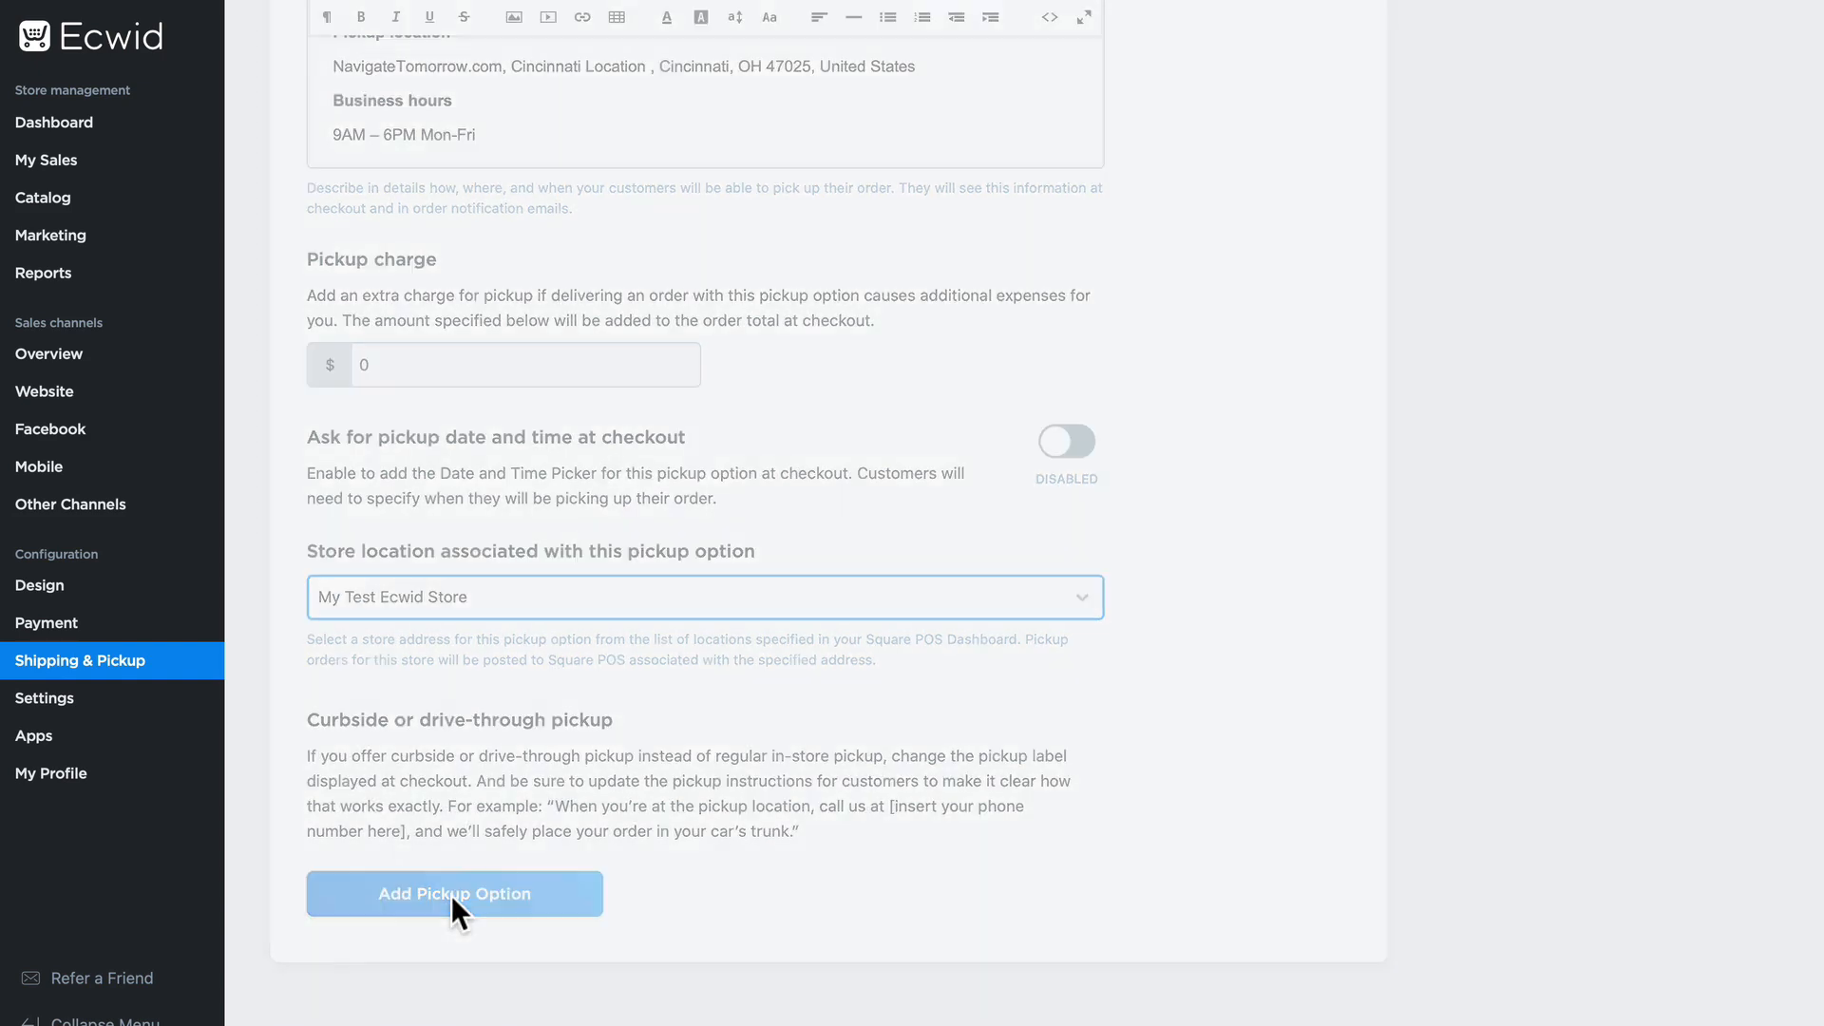
{"action": "left_click", "coordinate": [455, 893]}
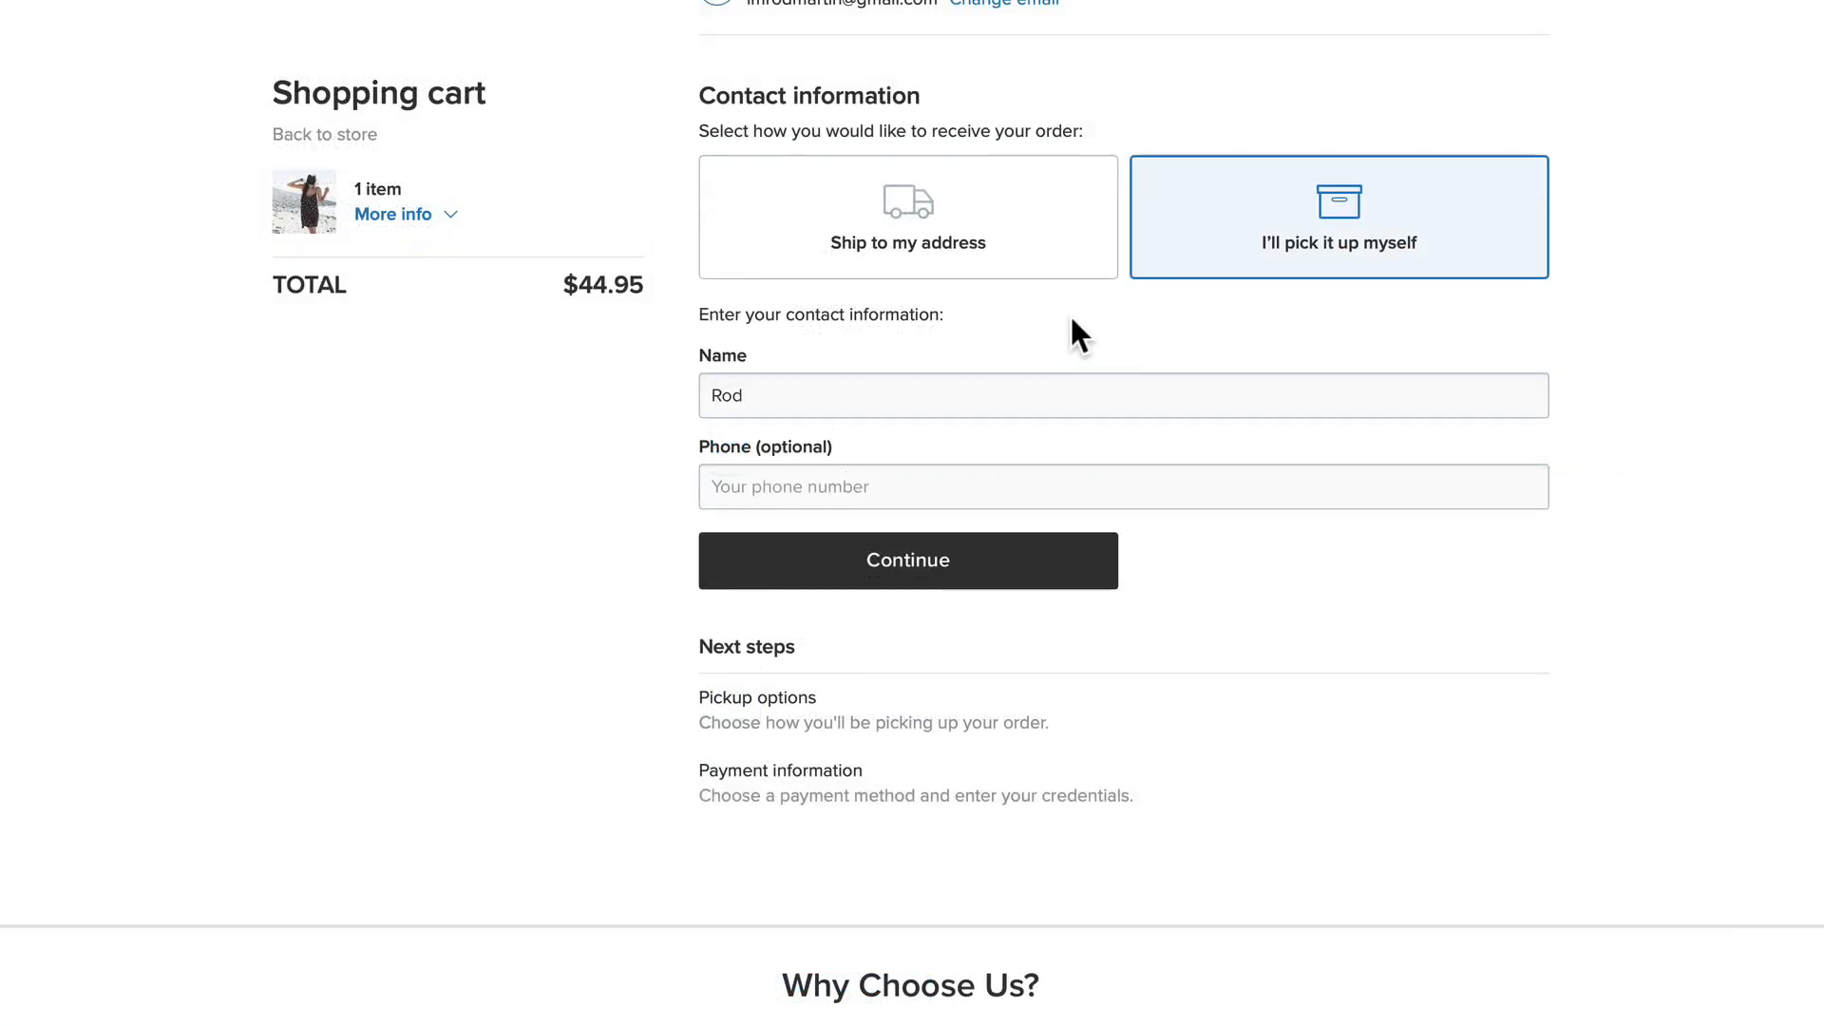
{"action": "mouse_move", "coordinate": [1311, 325]}
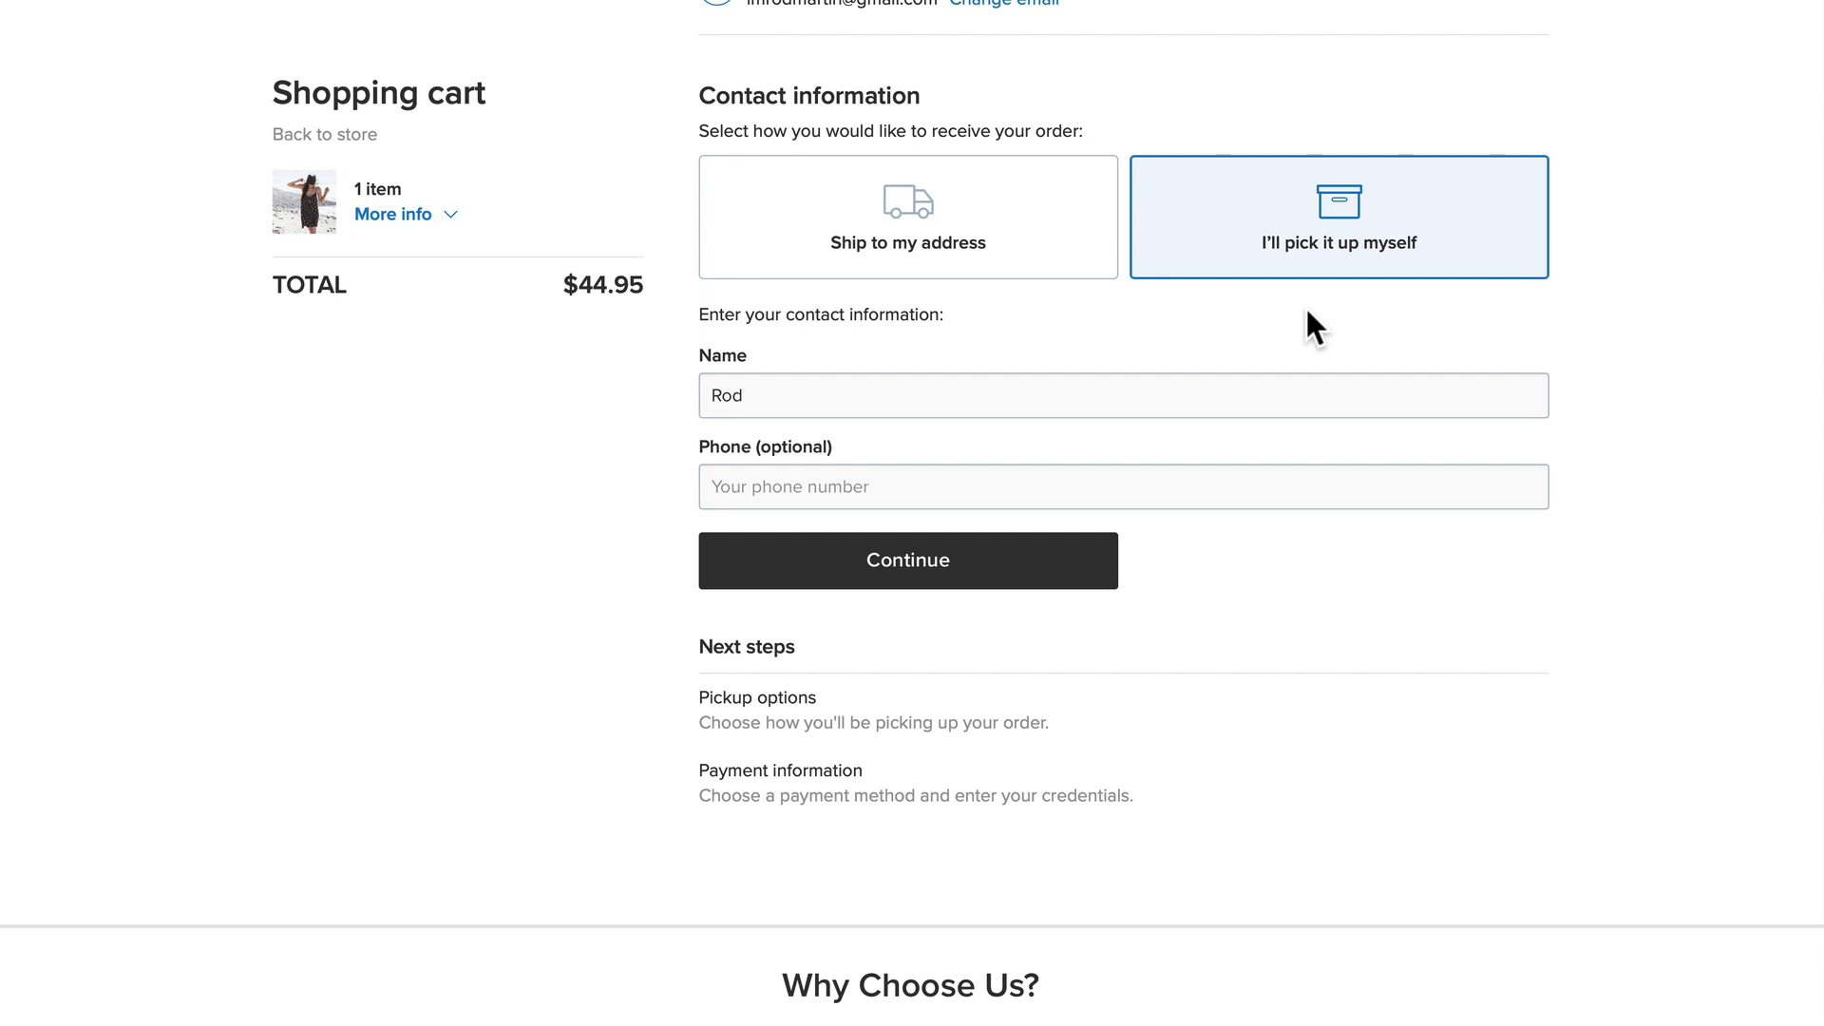